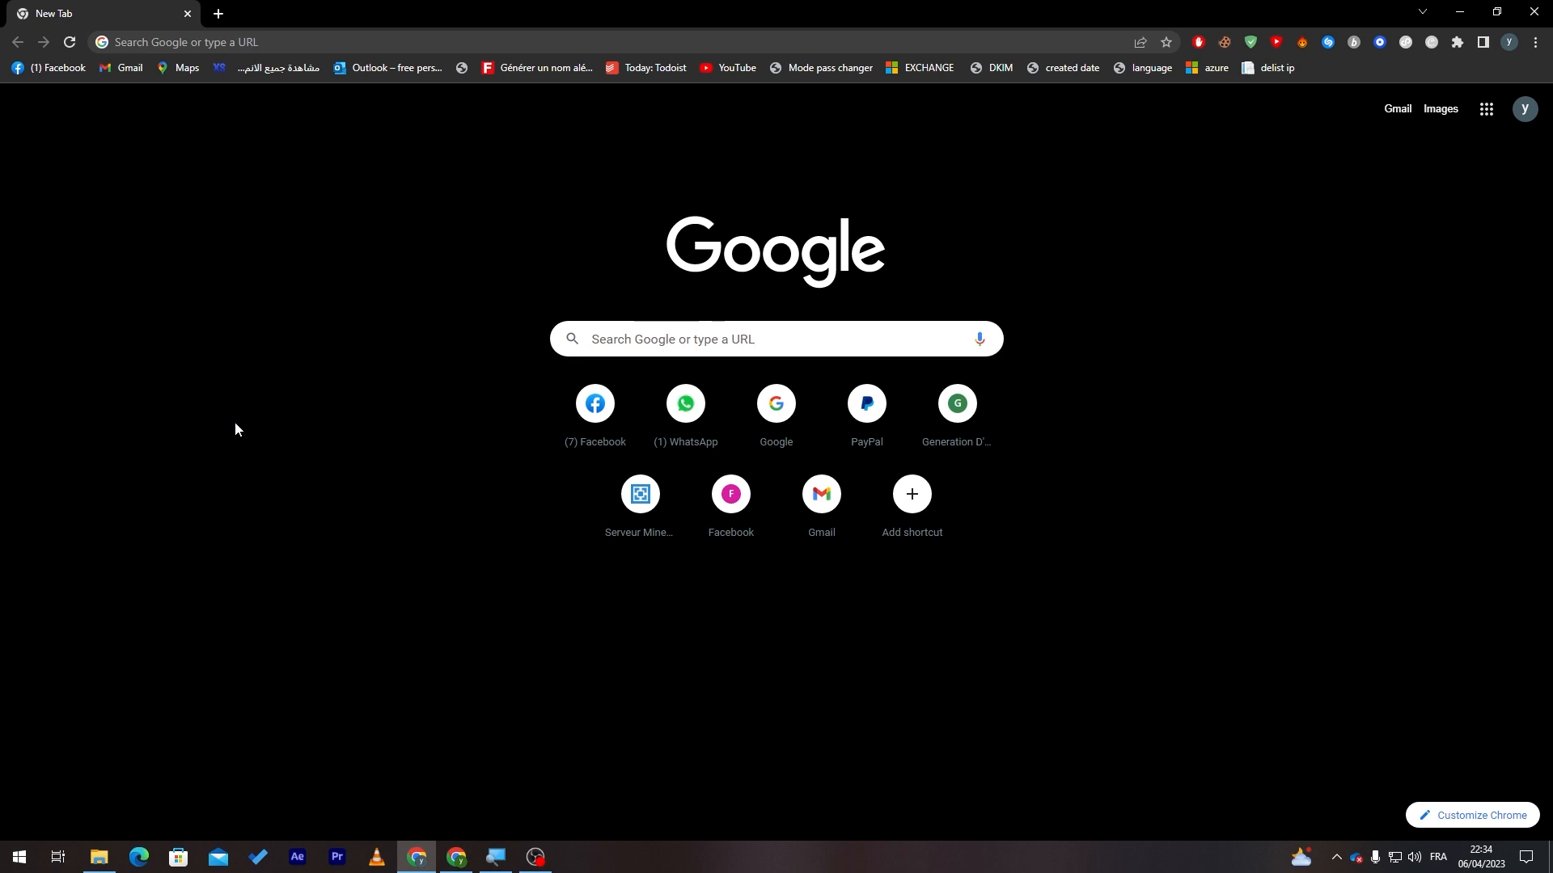
pyautogui.moveTo(797, 376)
pyautogui.write('shopify')
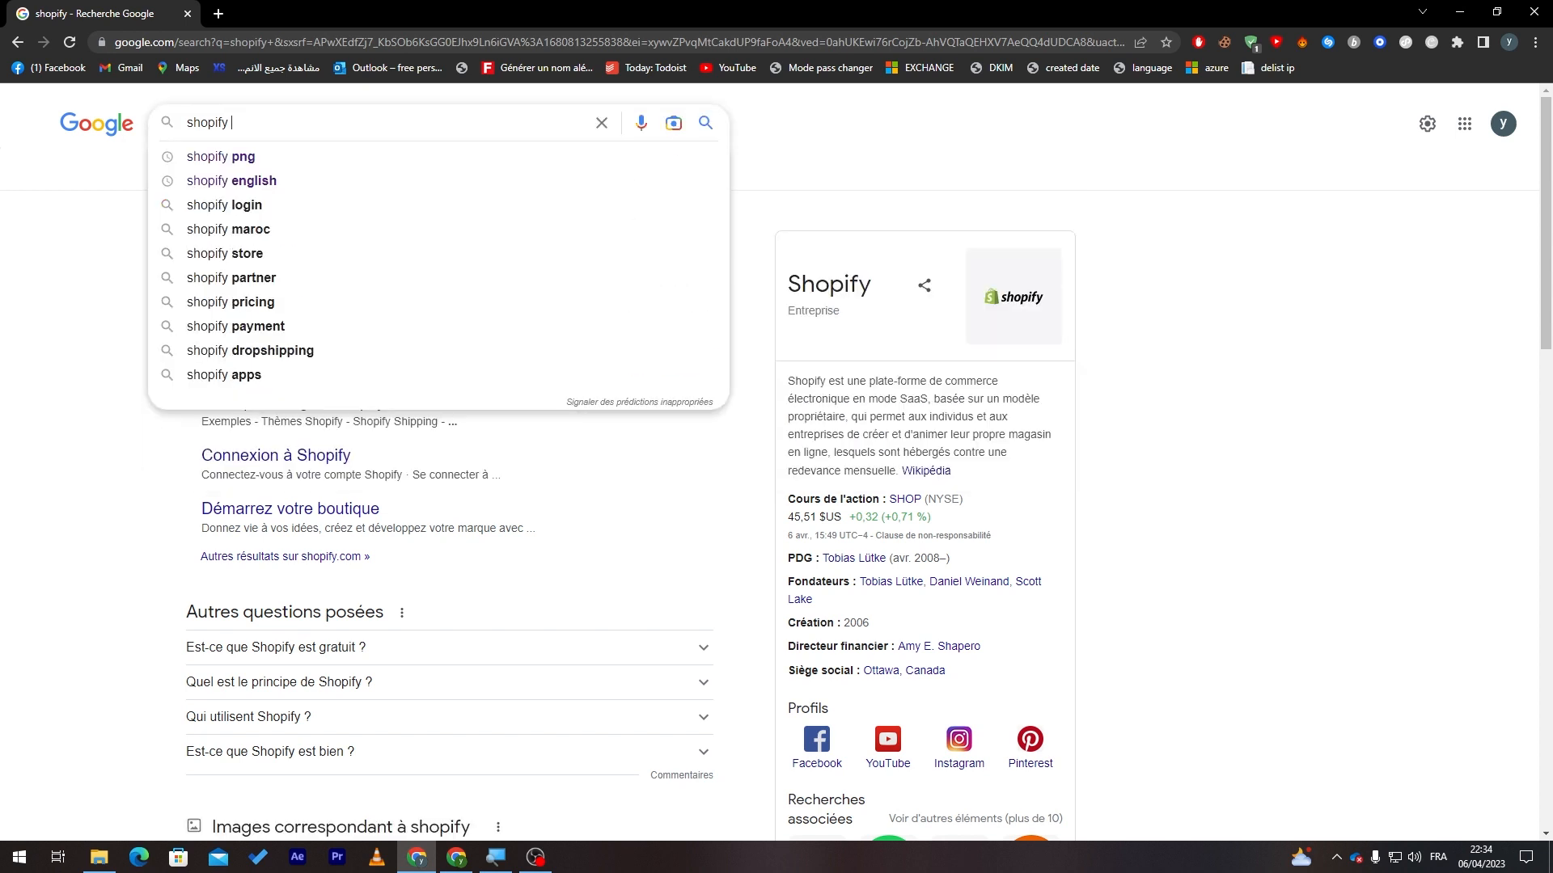
# Step: Search Google for 'shopify english' and scroll the results to the Shopify website
pyautogui.click(231, 183)
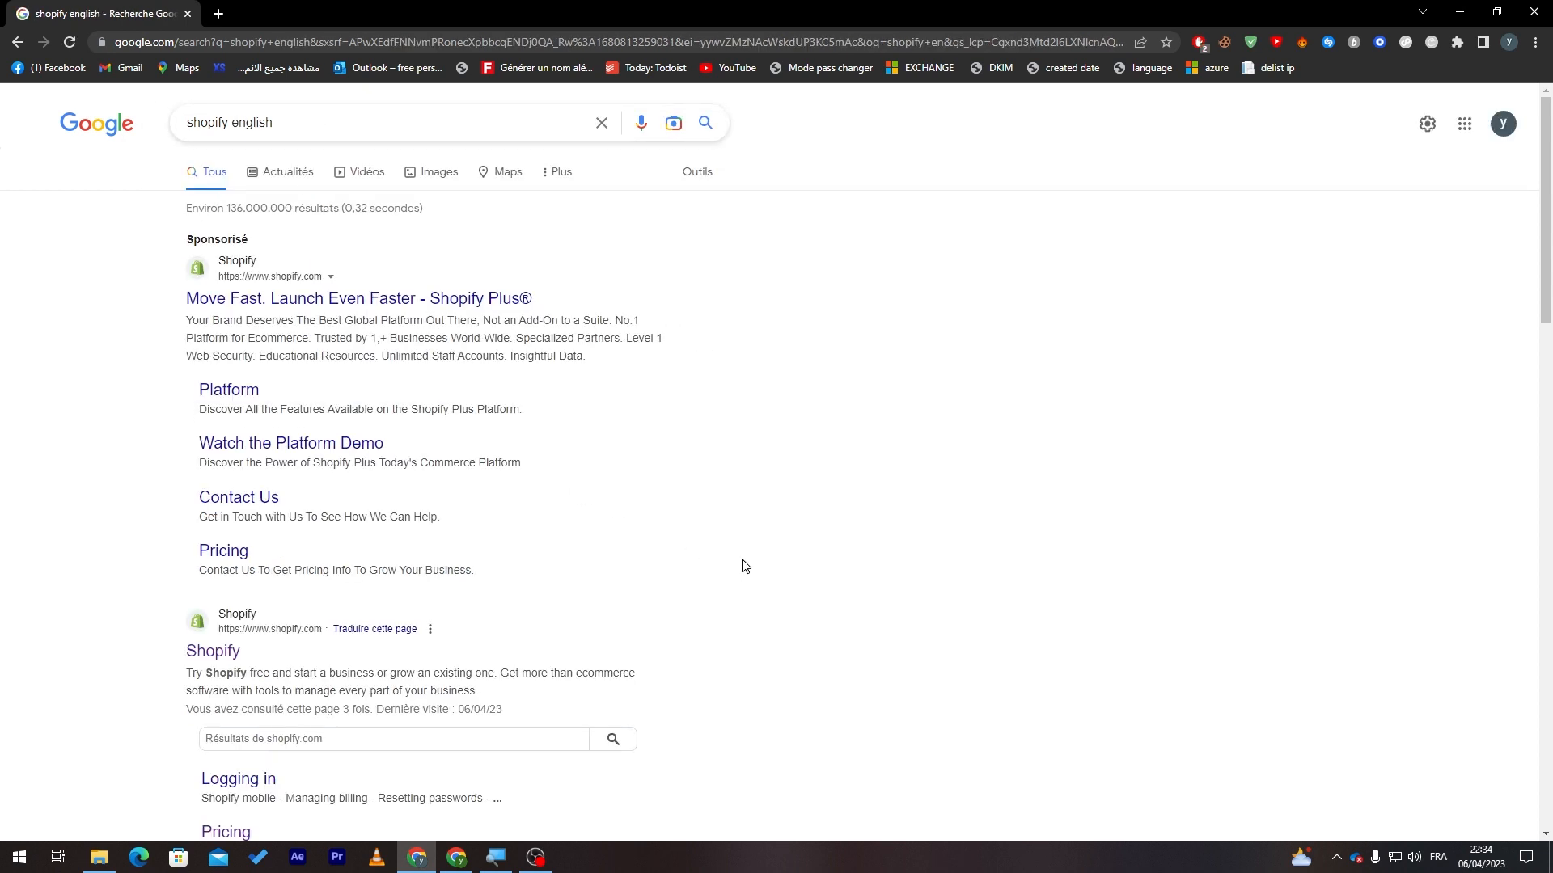
pyautogui.scroll(-3)
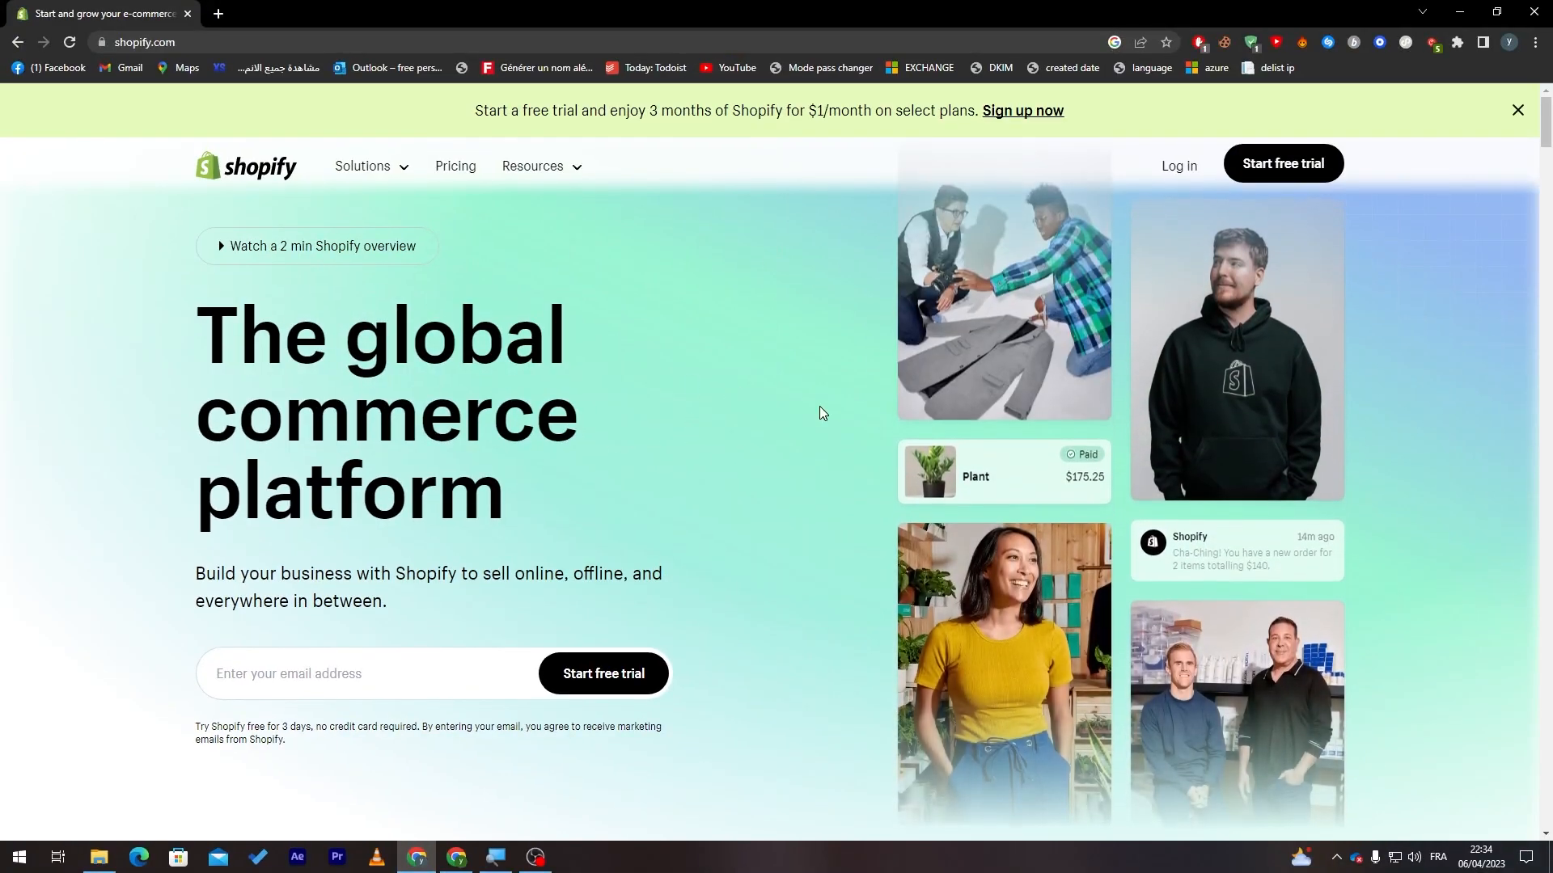
pyautogui.scroll(-3)
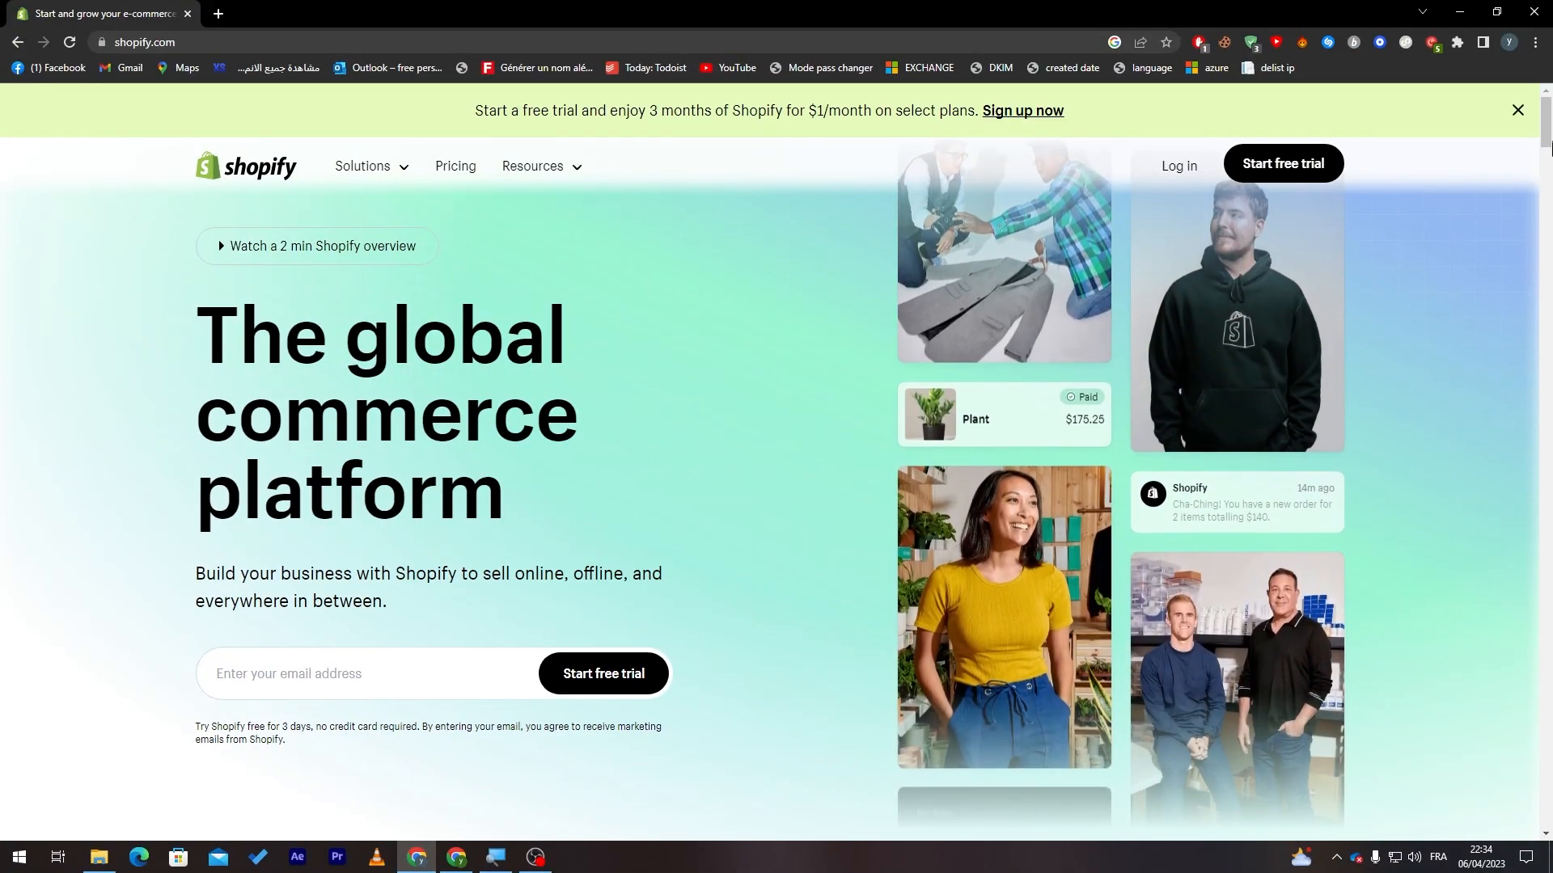
pyautogui.click(1517, 110)
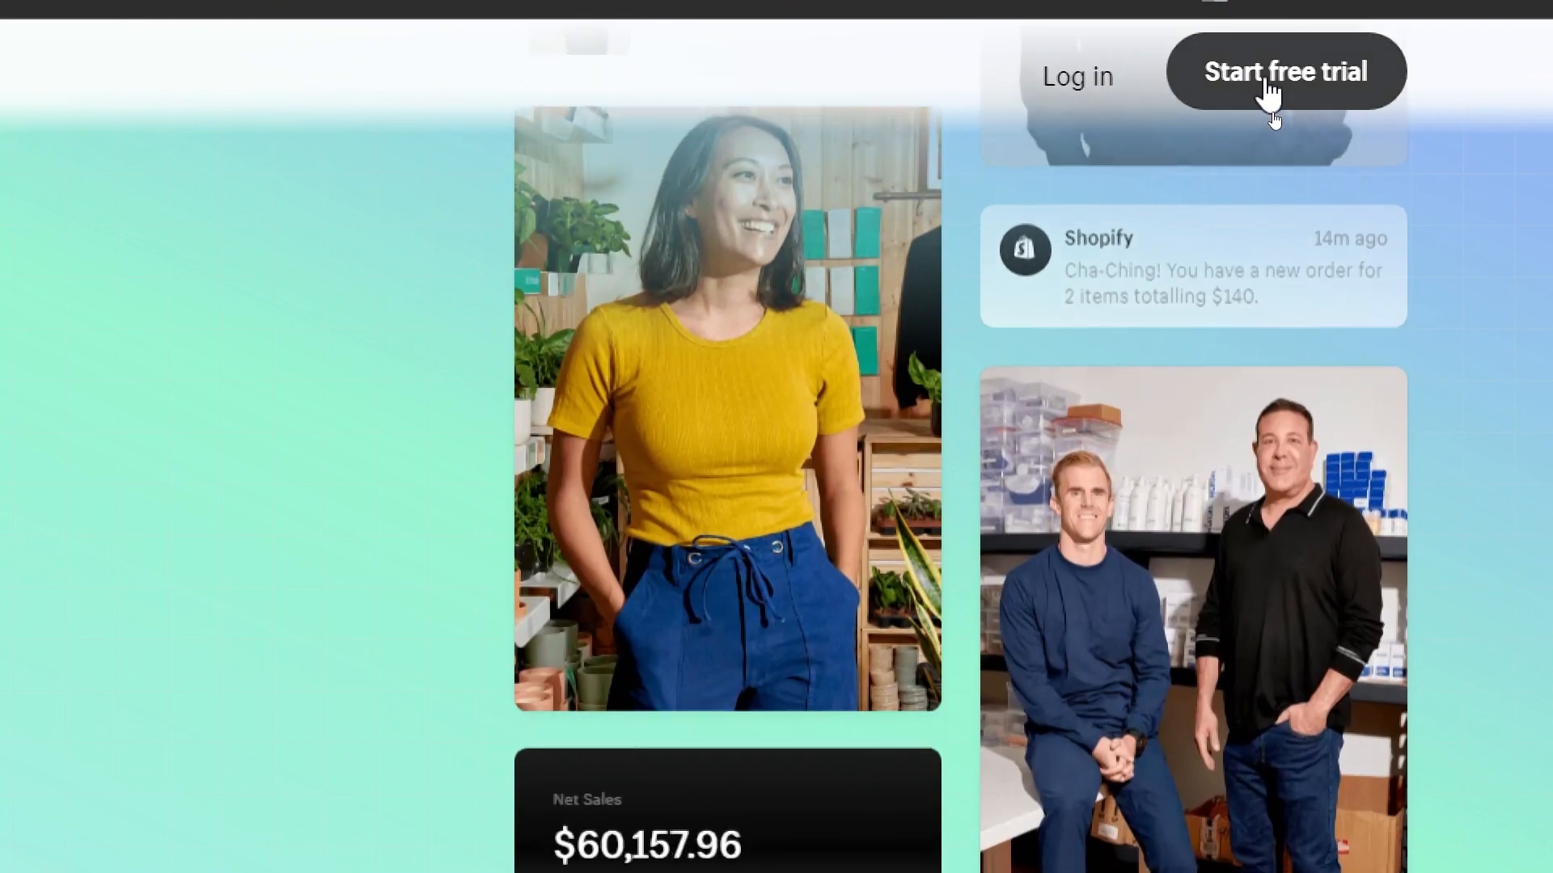
# Step: Start the free trial, keep 'An online store', and choose 'I'll decide later' for products
pyautogui.click(1283, 71)
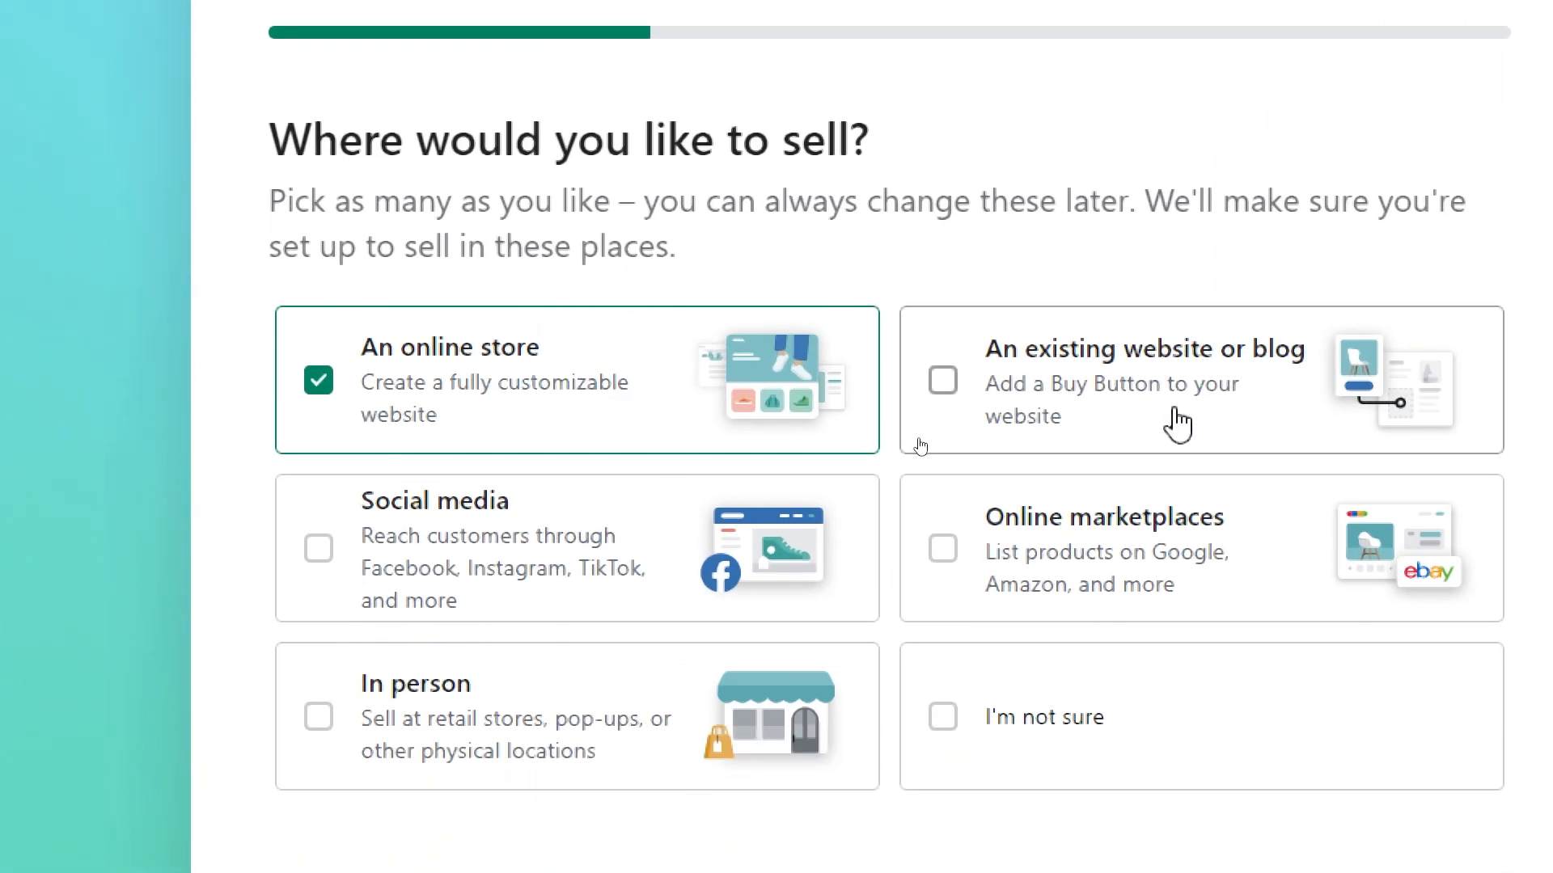
pyautogui.moveTo(561, 507)
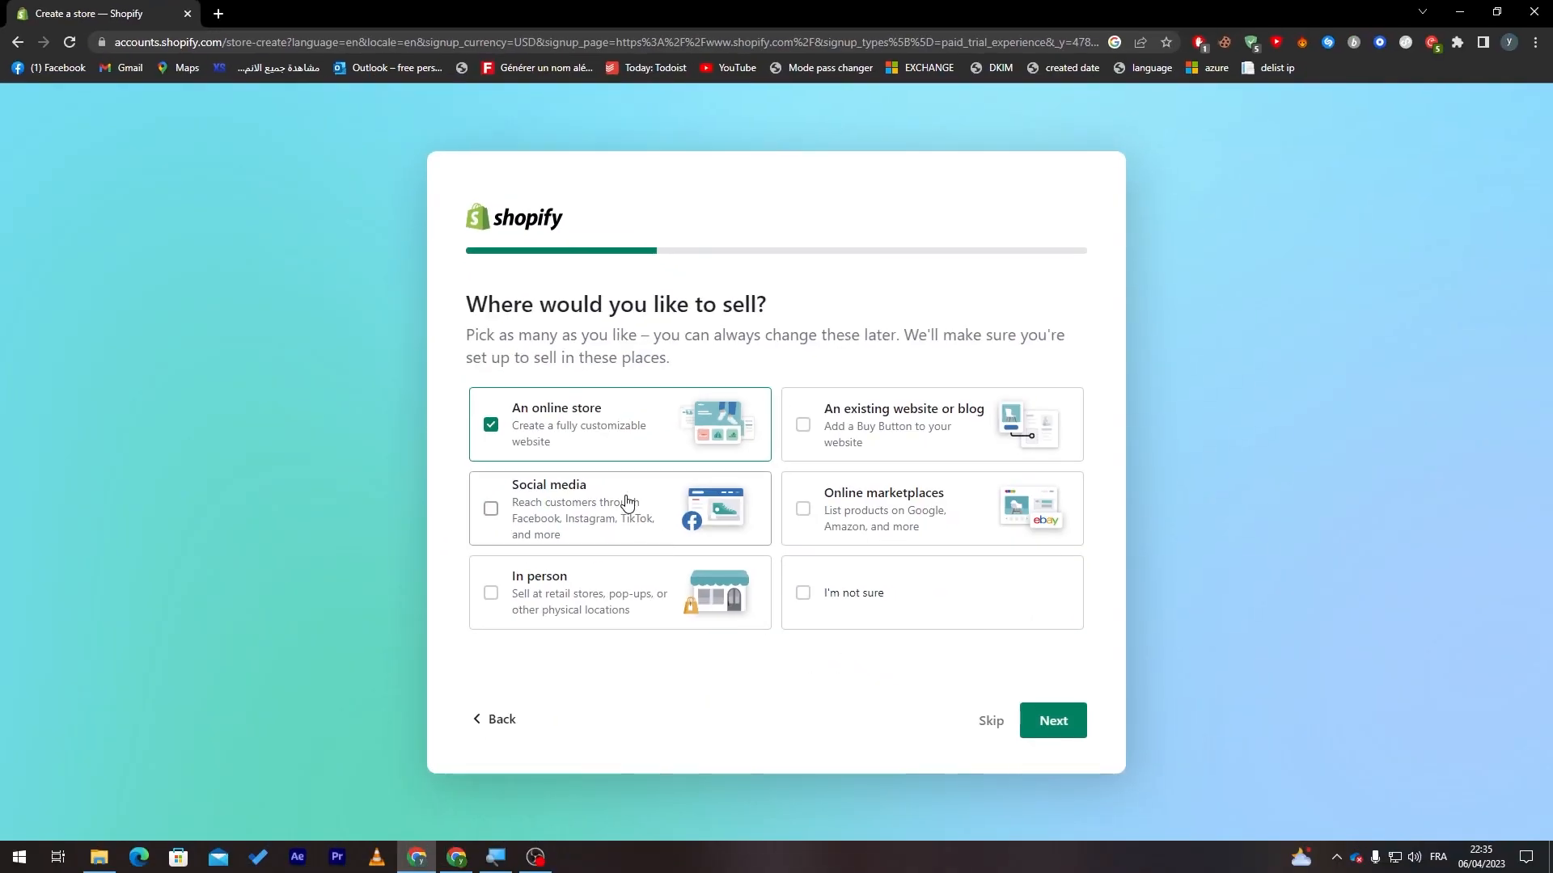
pyautogui.moveTo(558, 436)
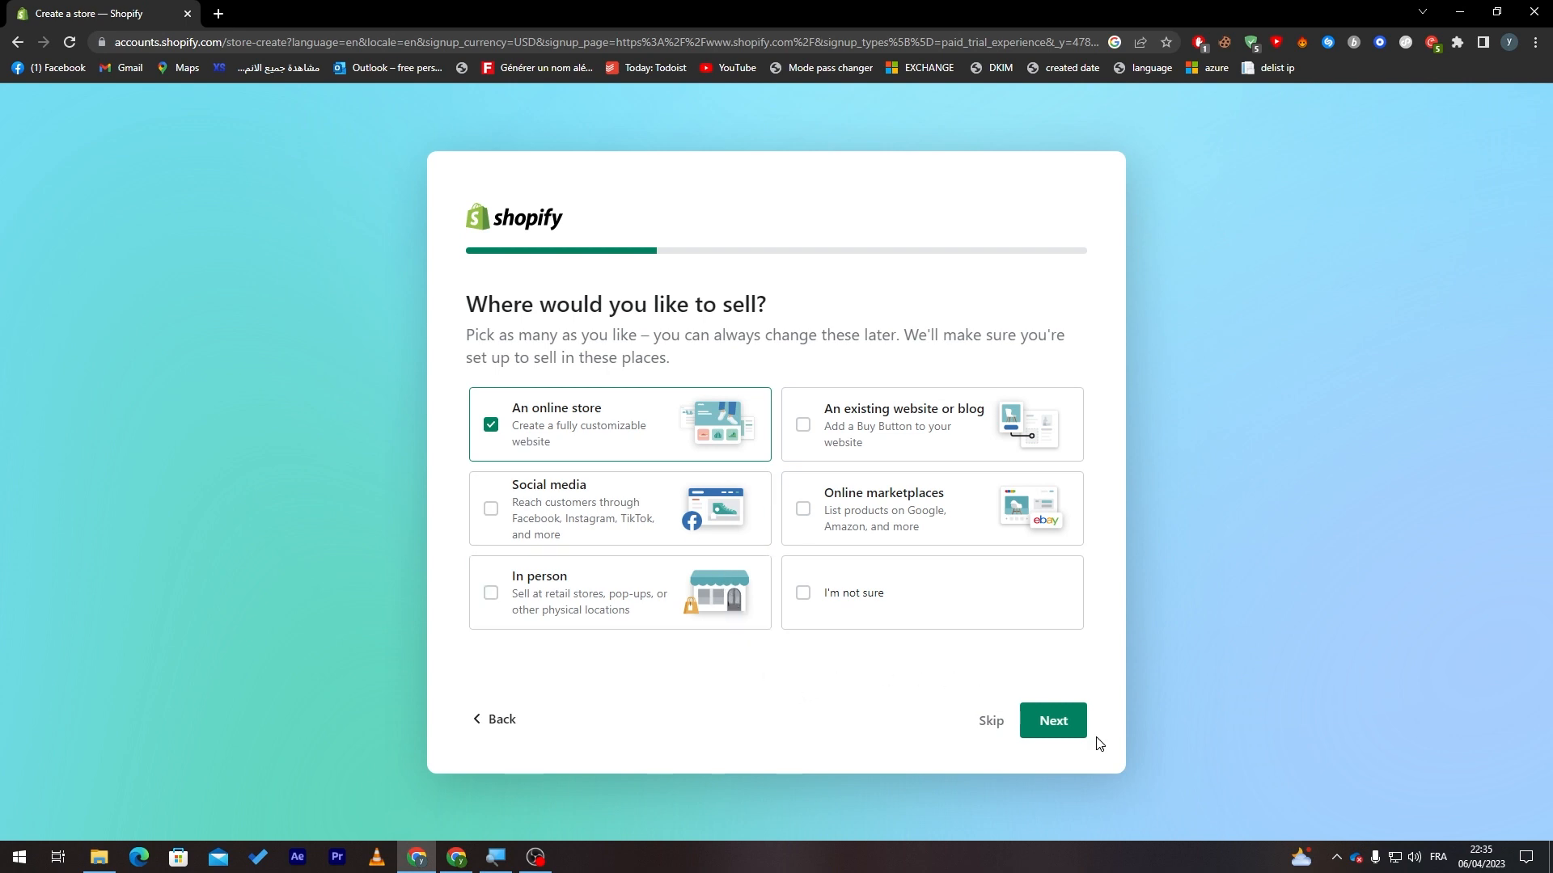
pyautogui.click(1051, 720)
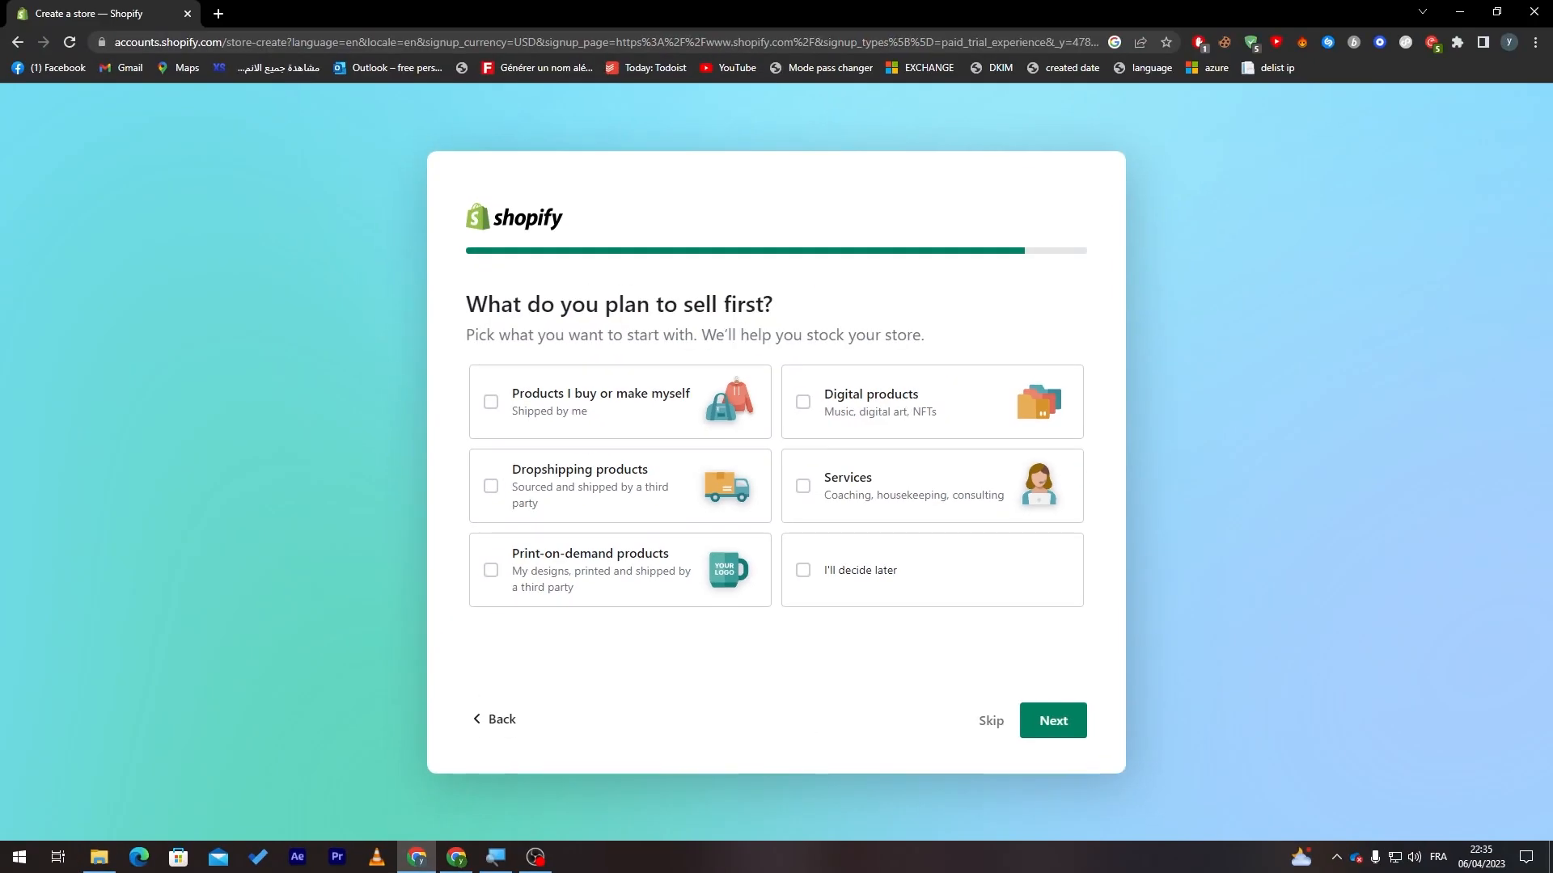
pyautogui.click(803, 569)
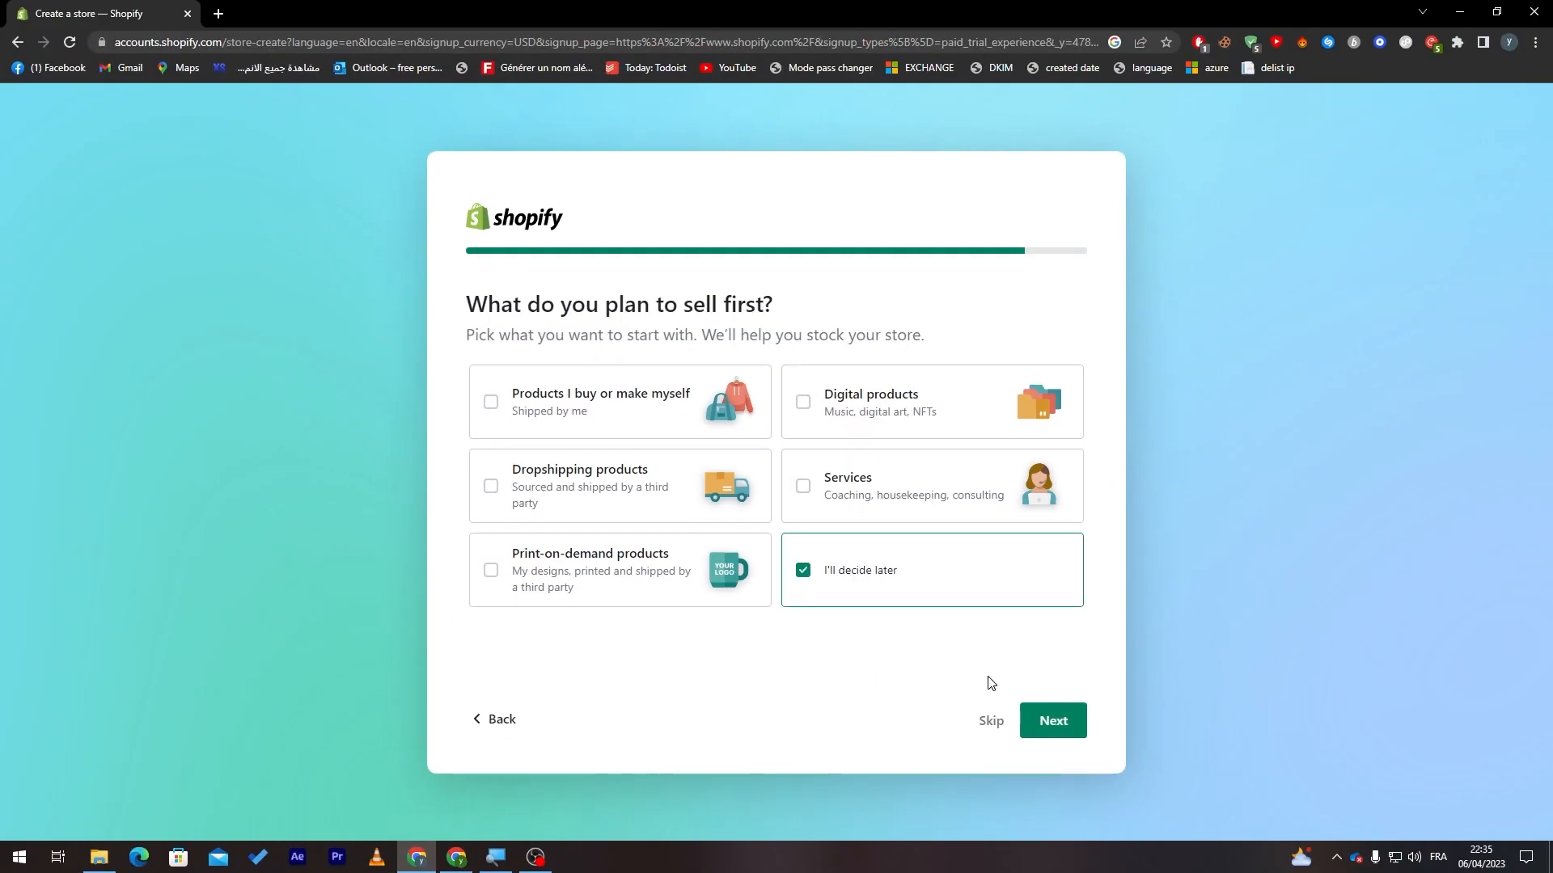
pyautogui.click(1052, 720)
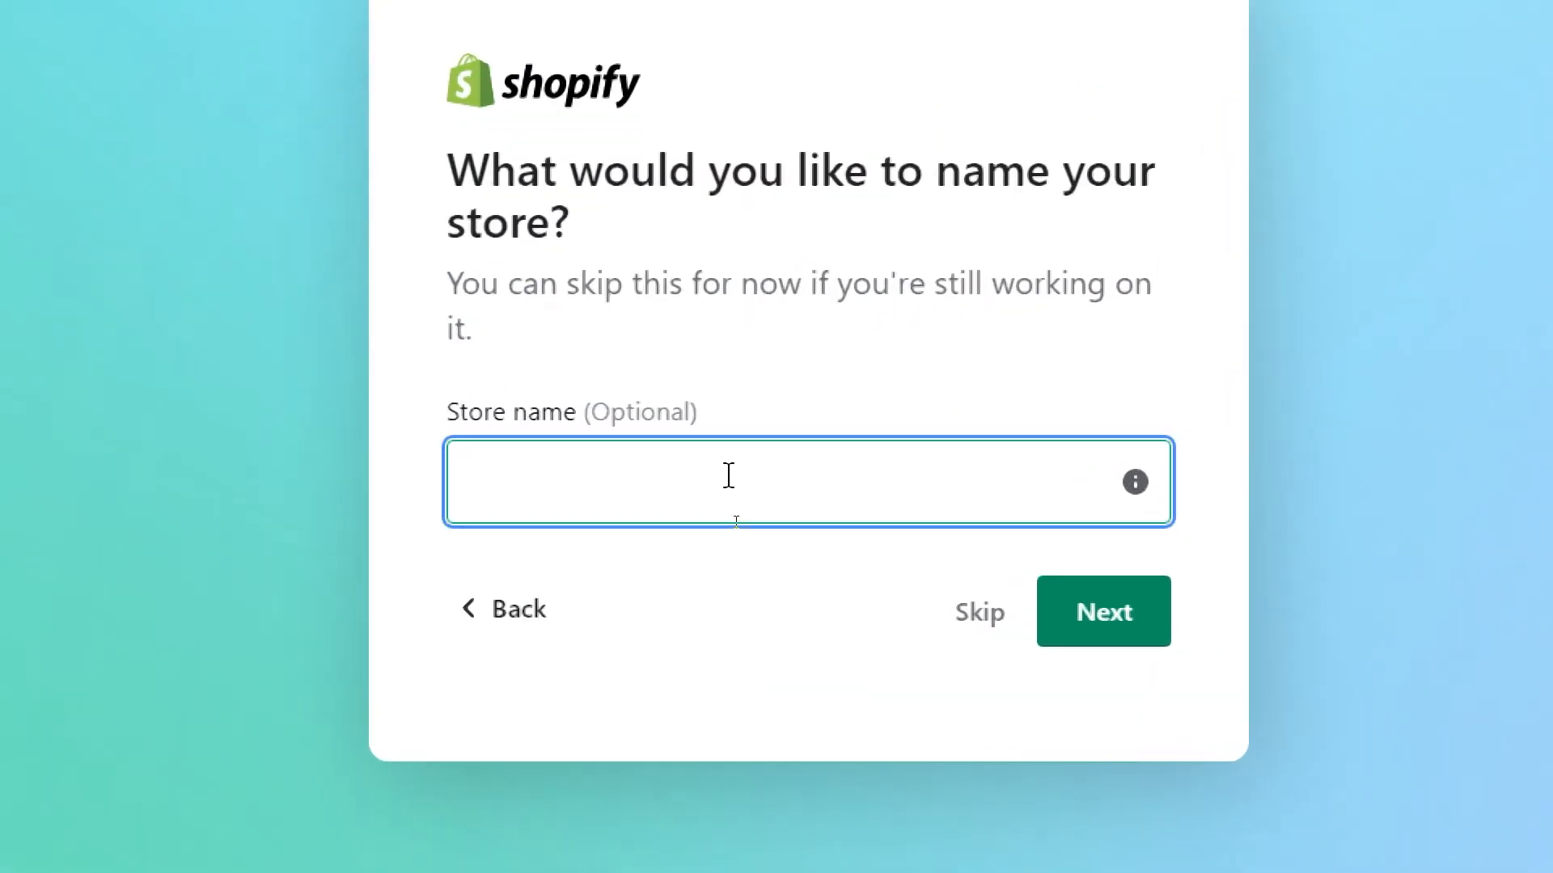
# Step: Enter 'TutorialVideo' as the store name and confirm Morocco as the country/region
pyautogui.write('TutorialVideo')
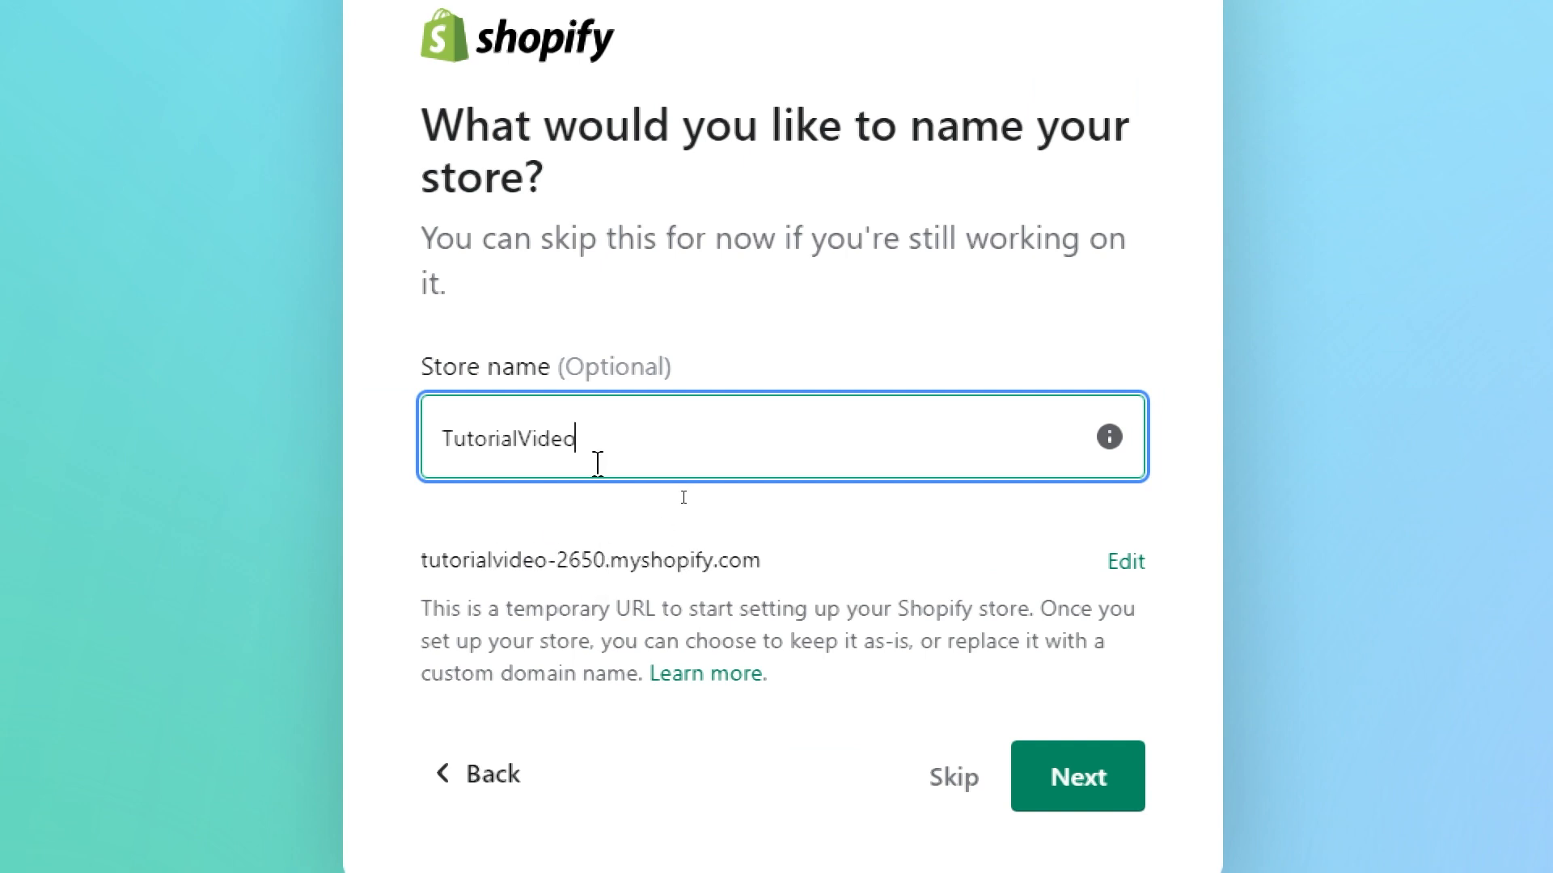
pyautogui.click(1077, 776)
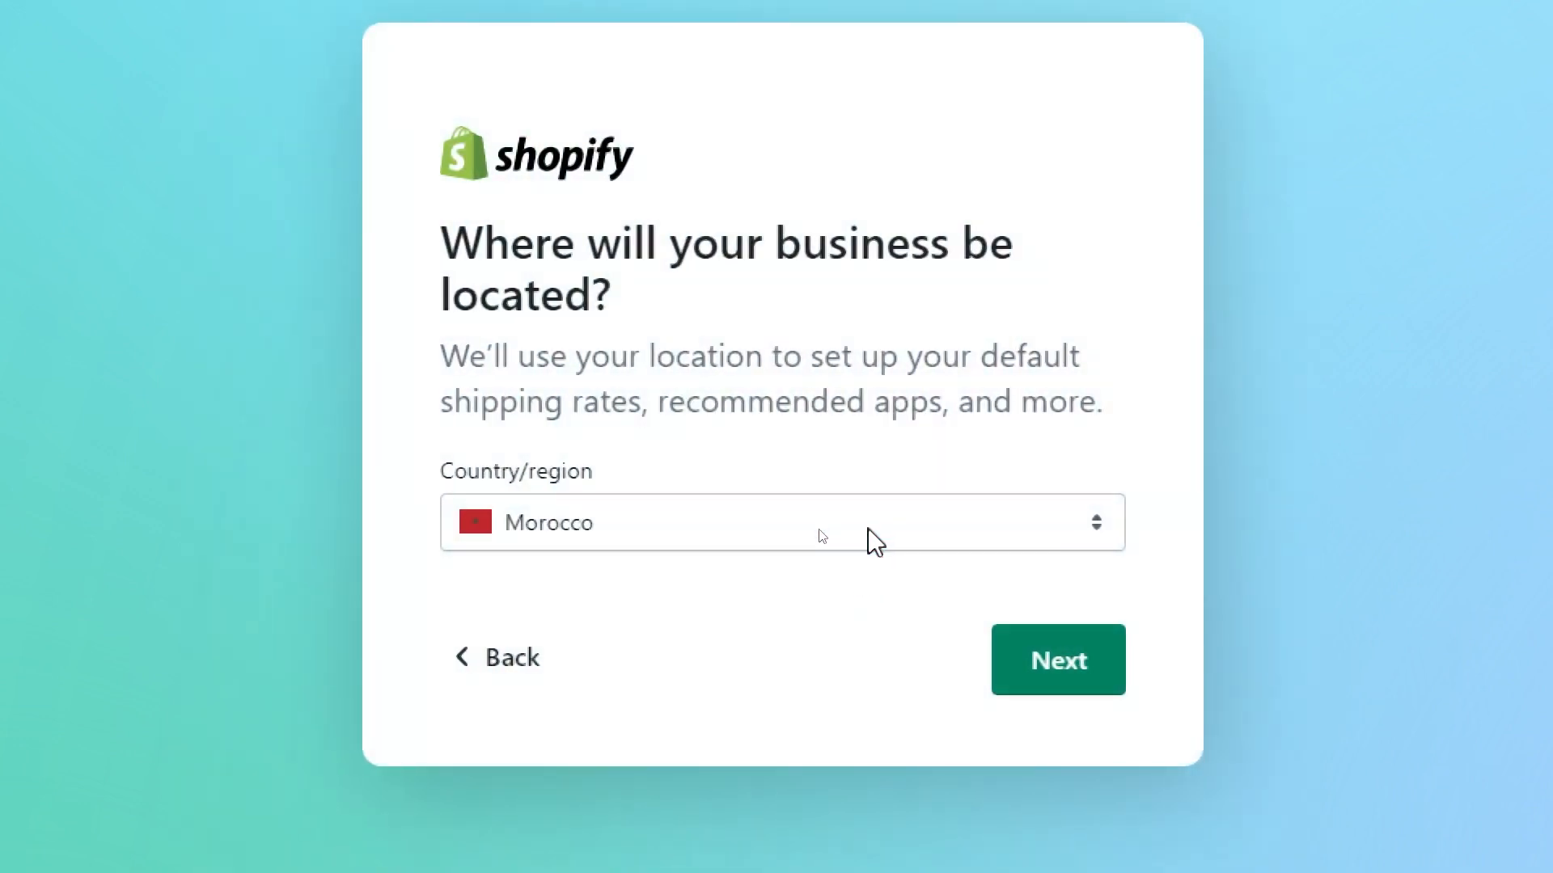
pyautogui.click(1057, 660)
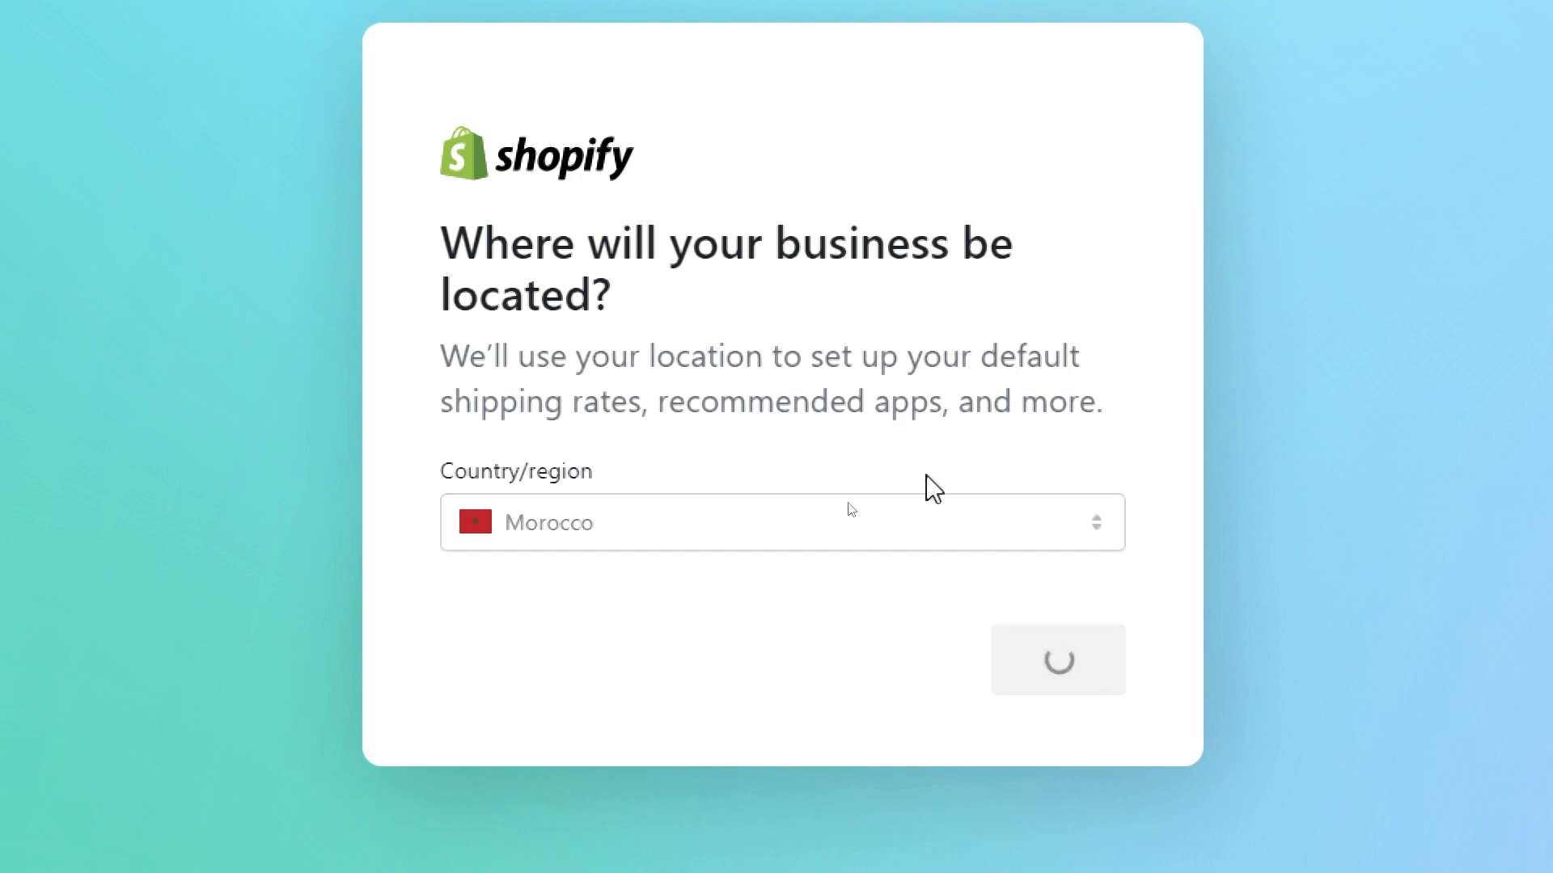
pyautogui.click(1057, 660)
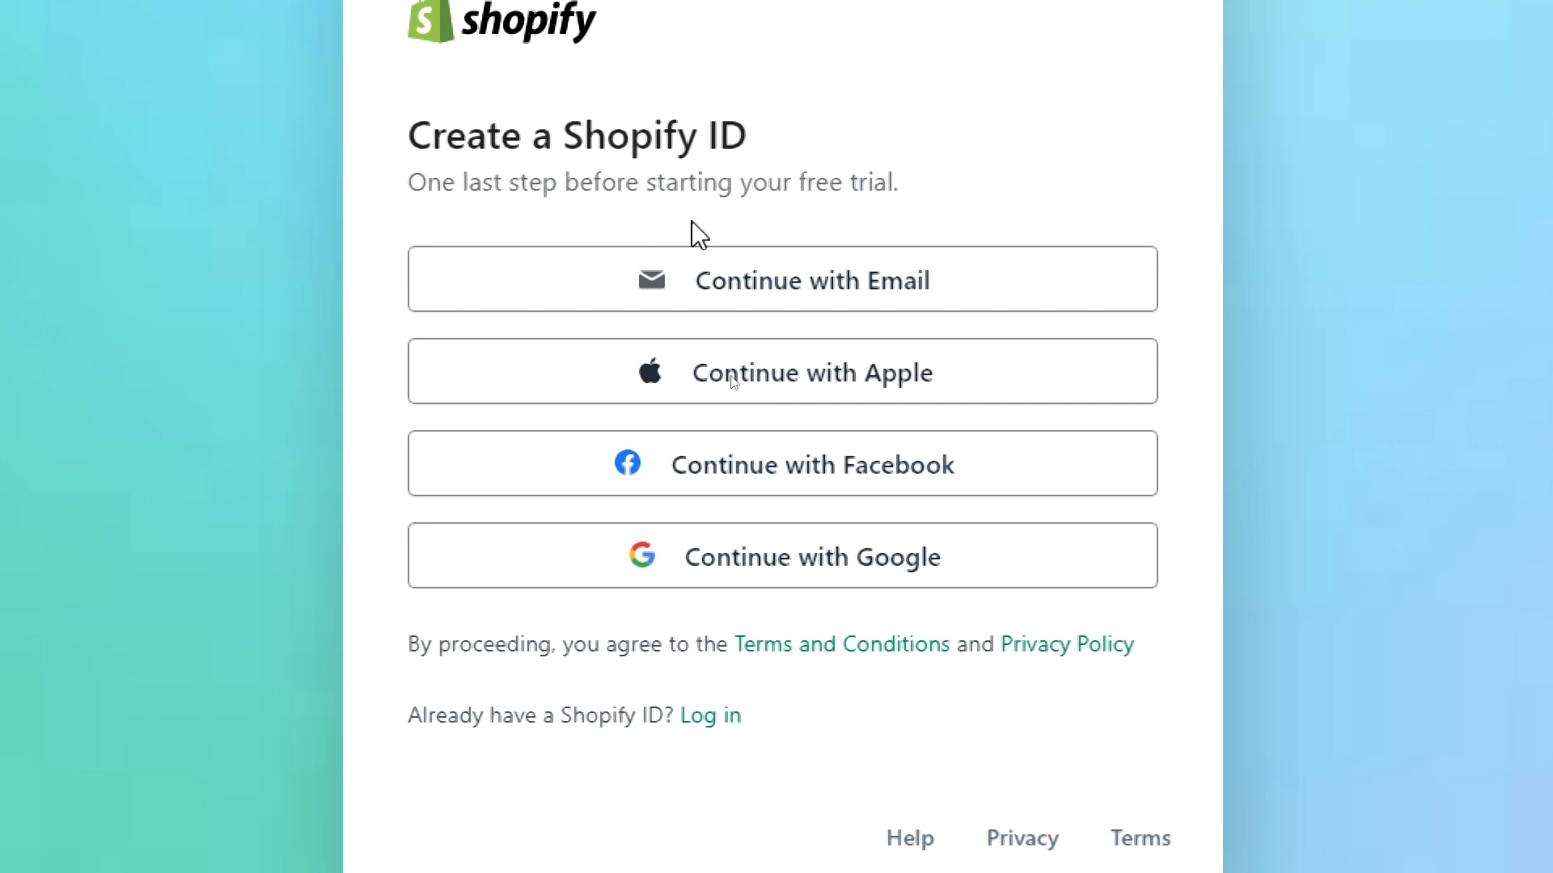
pyautogui.moveTo(753, 279)
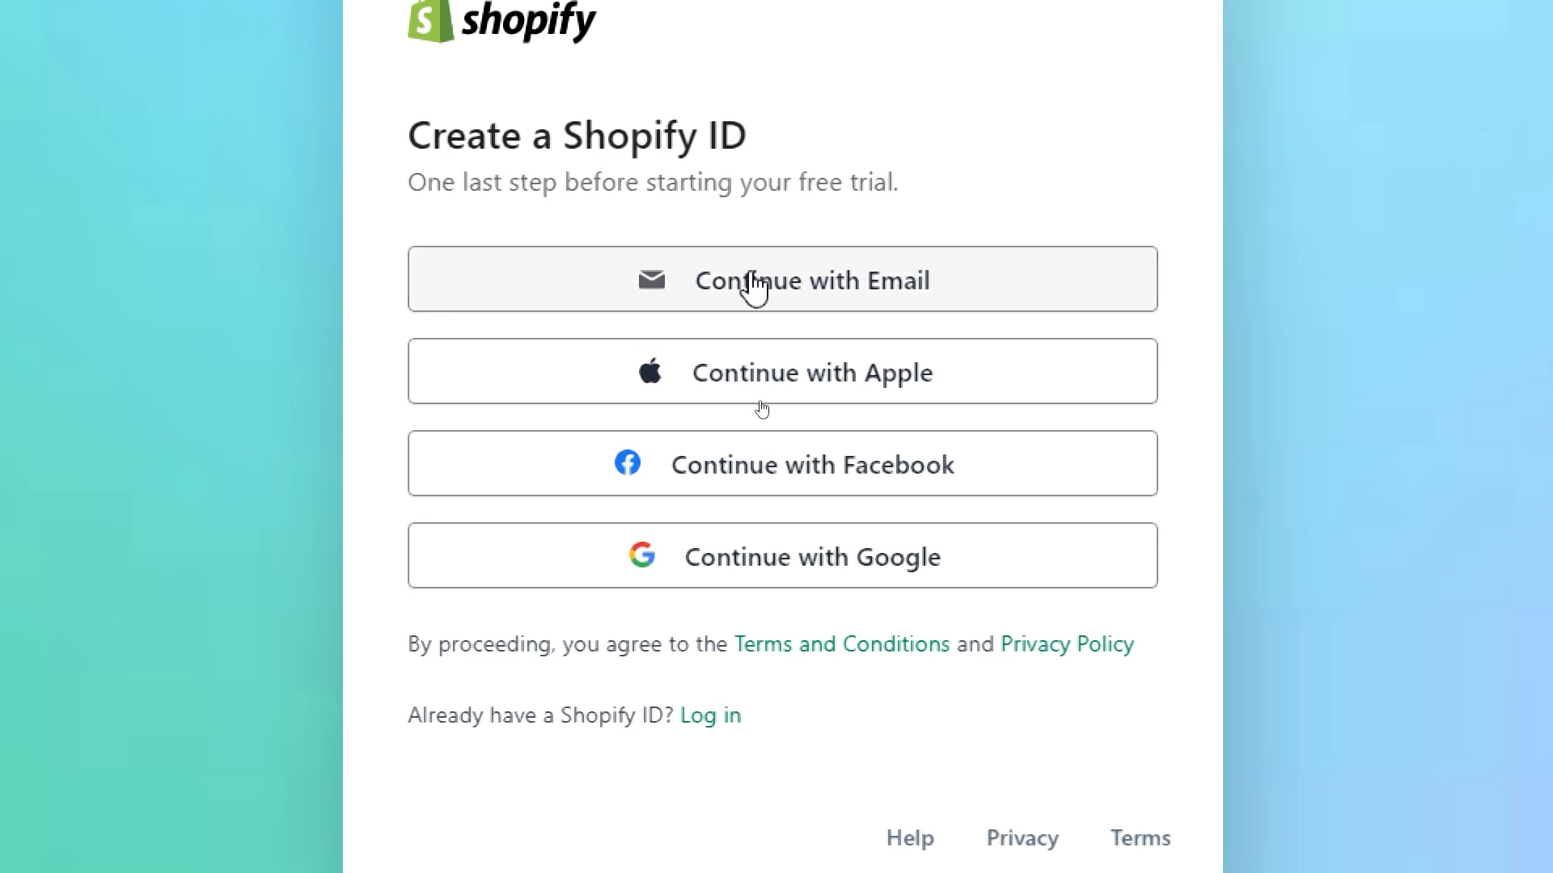
pyautogui.moveTo(909, 396)
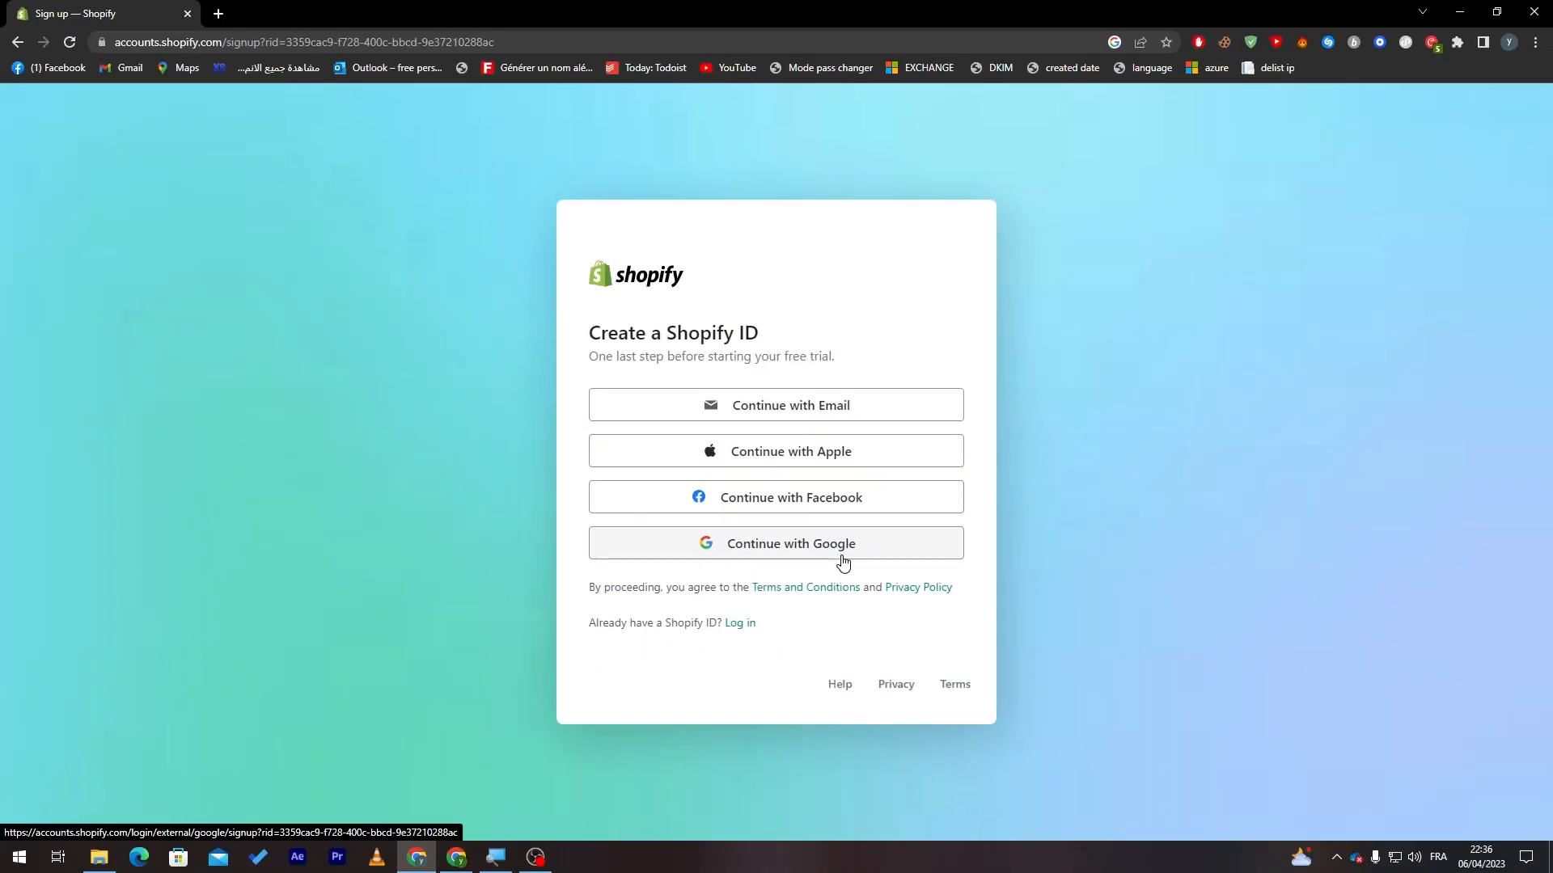
pyautogui.moveTo(772, 561)
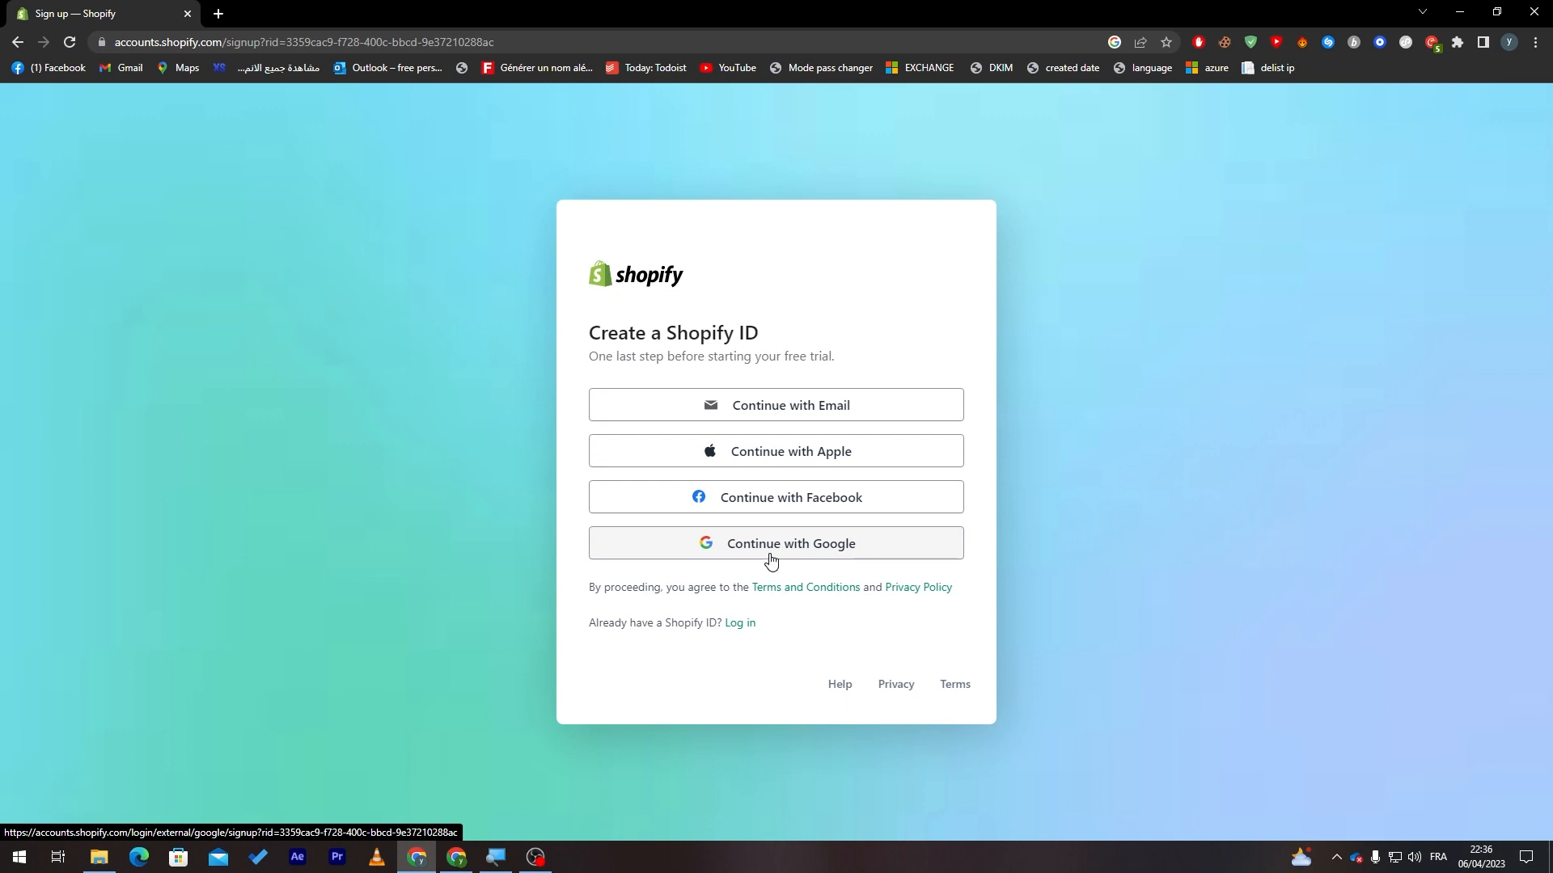
# Step: Sign up with Google and pick the Google account for the Shopify ID
pyautogui.click(776, 543)
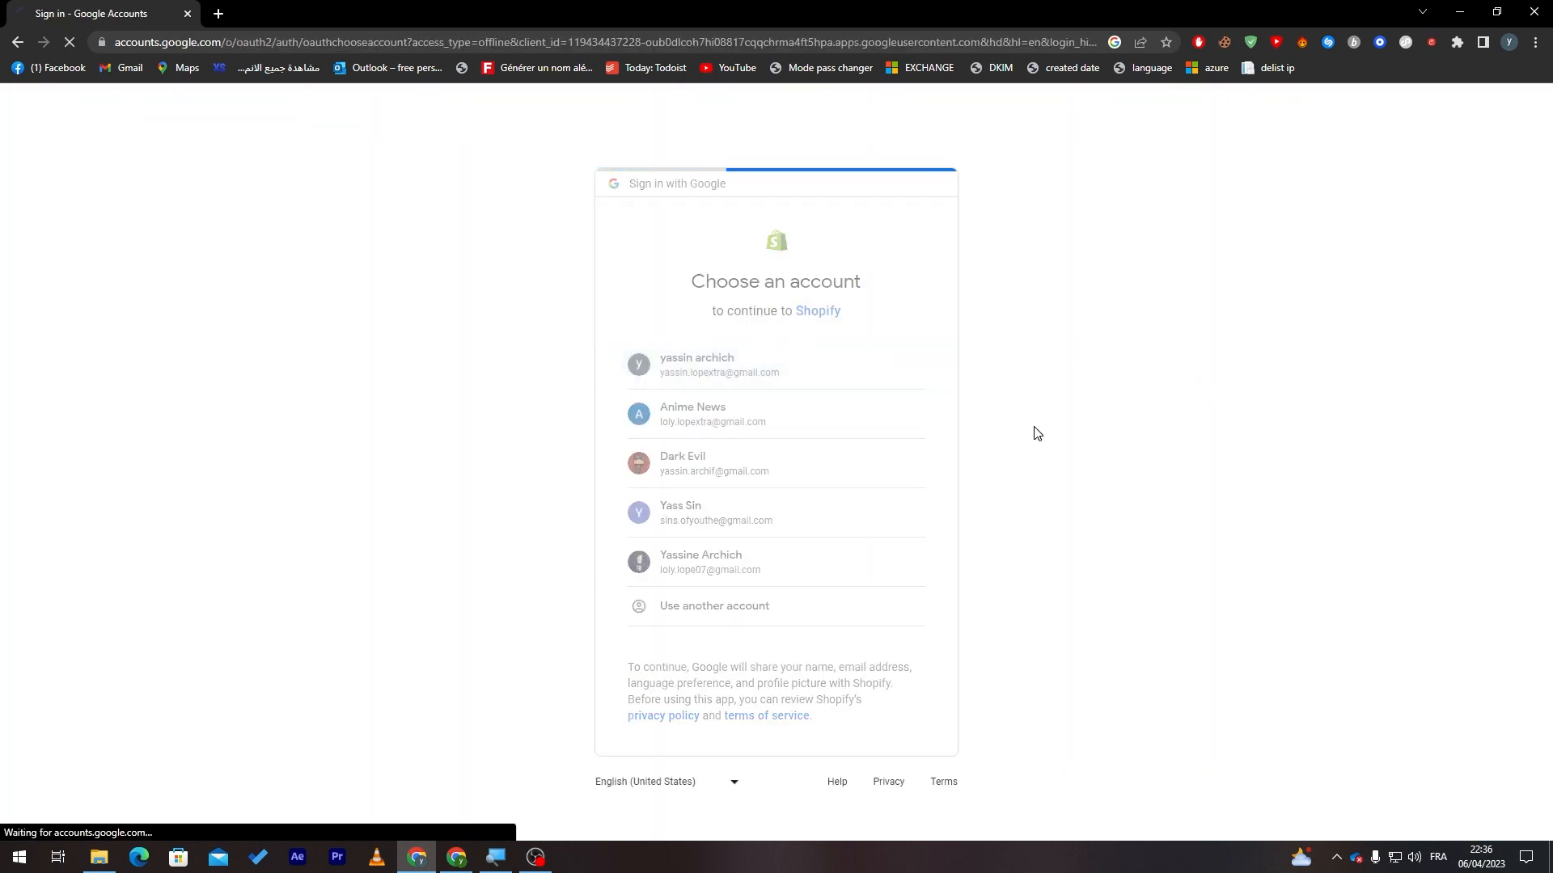
pyautogui.click(696, 365)
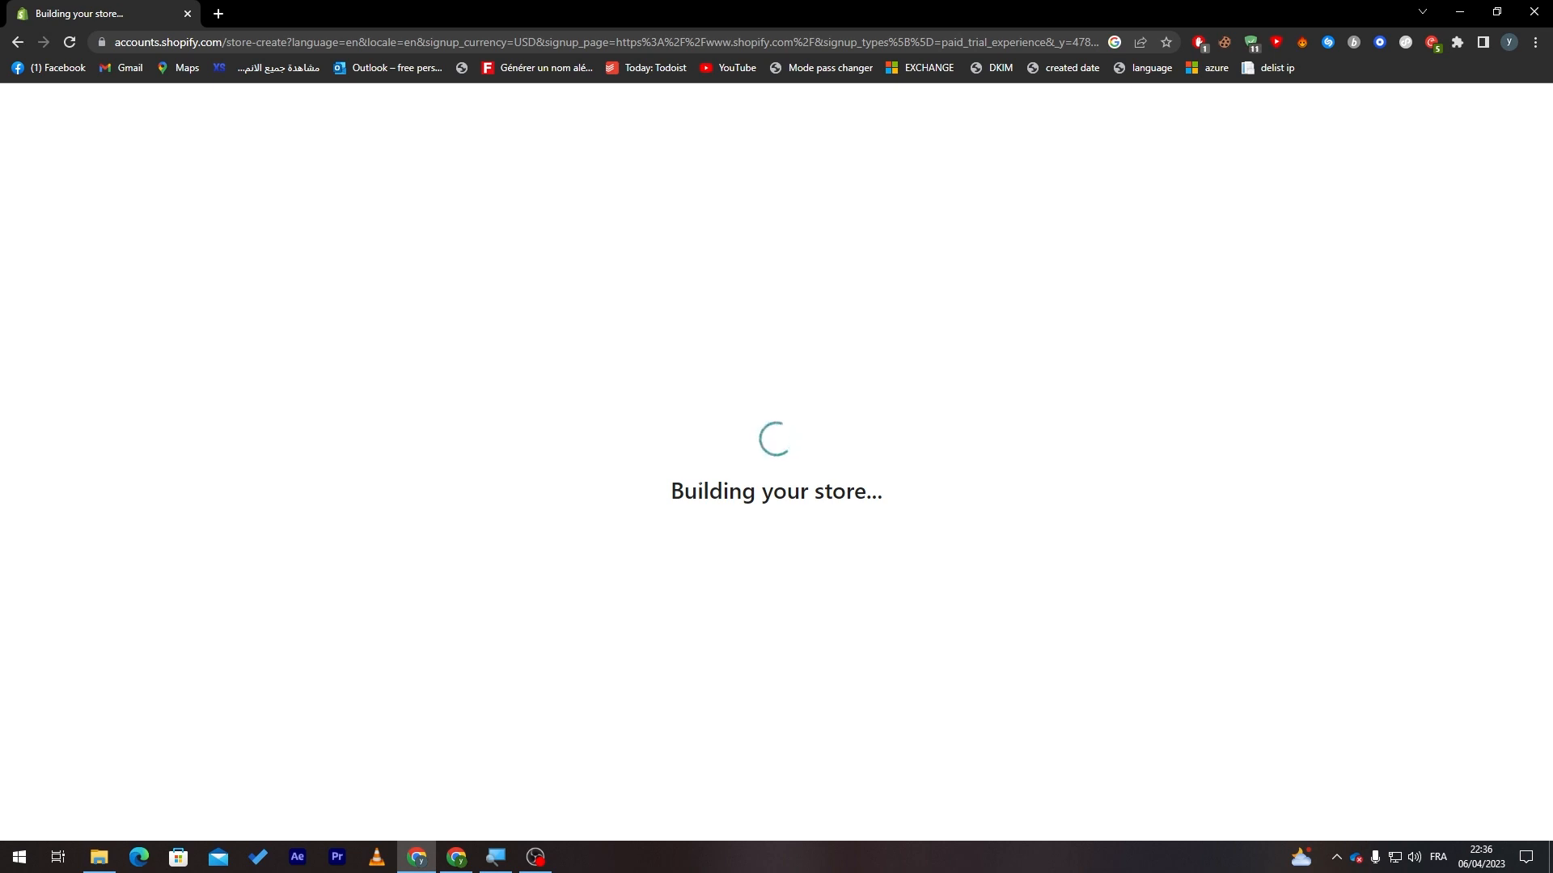
pyautogui.moveTo(698, 476)
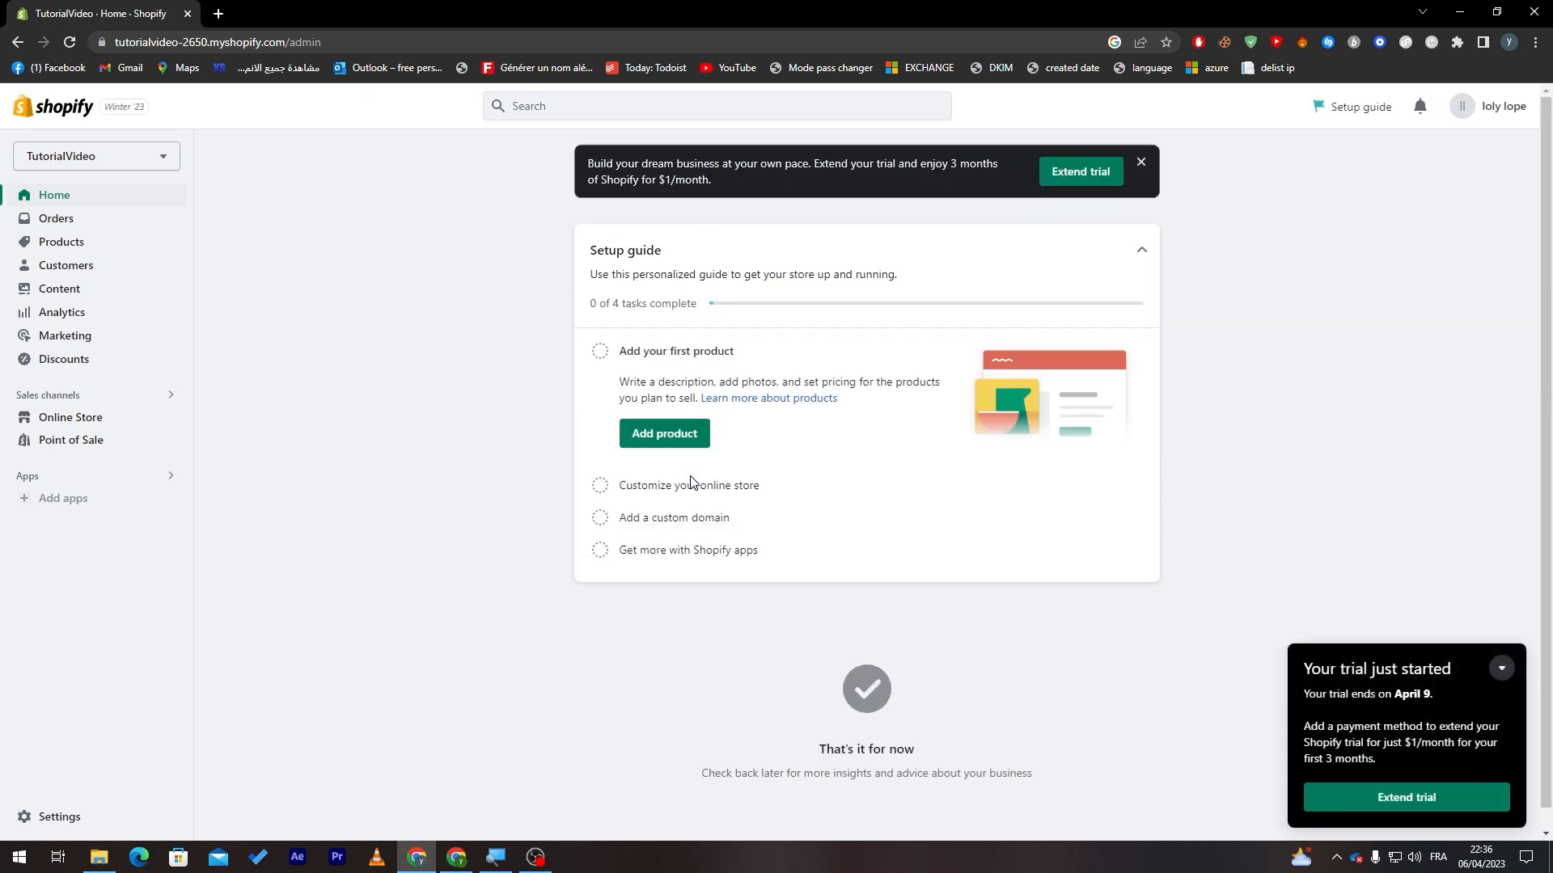
pyautogui.moveTo(1327, 546)
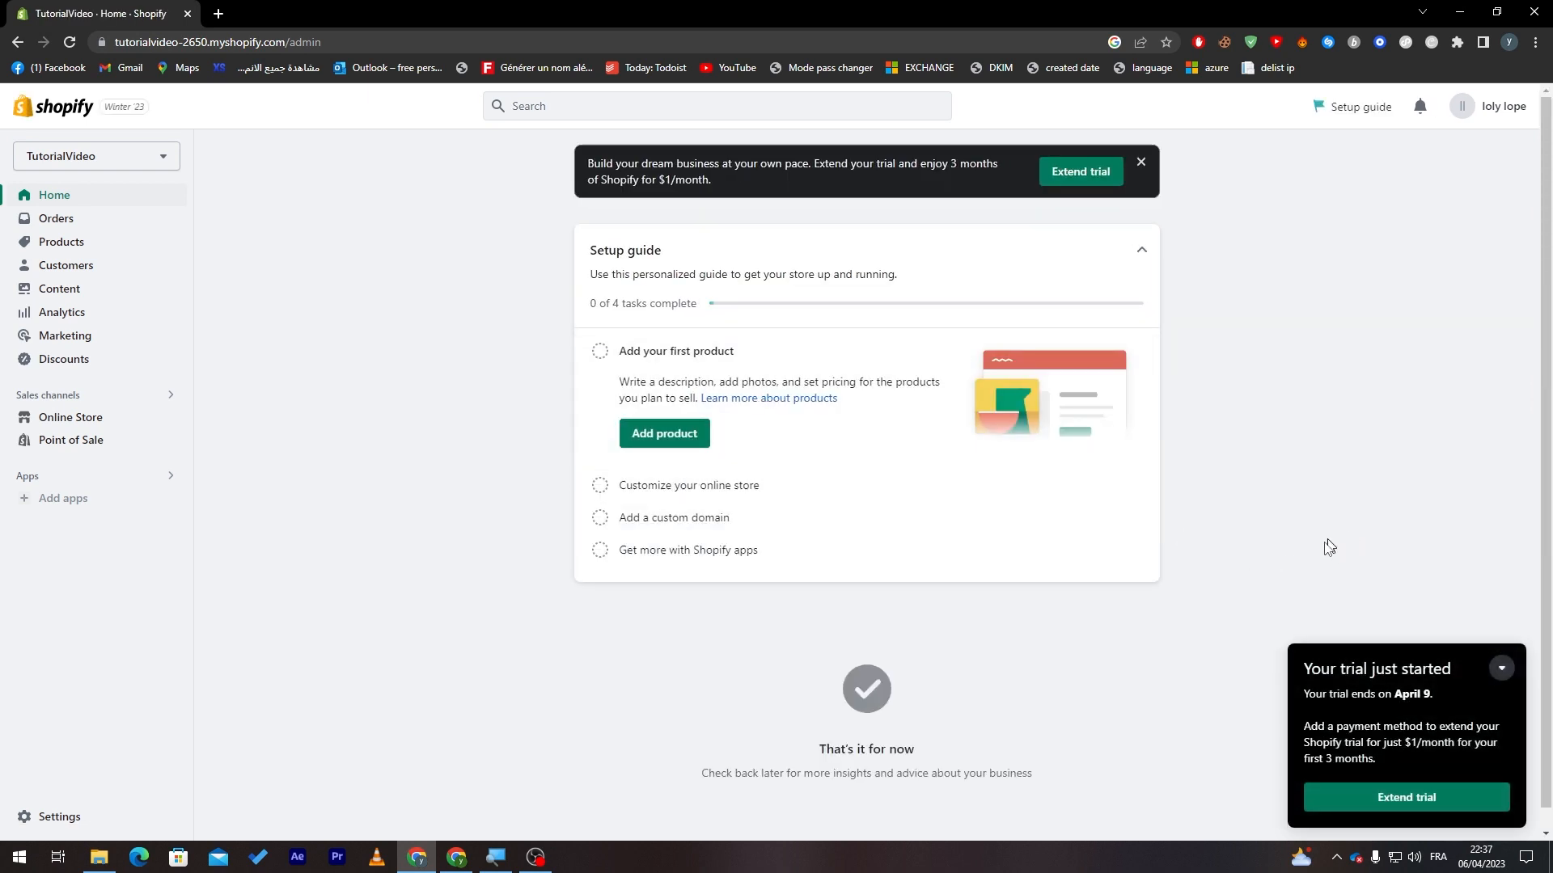
pyautogui.moveTo(1469, 684)
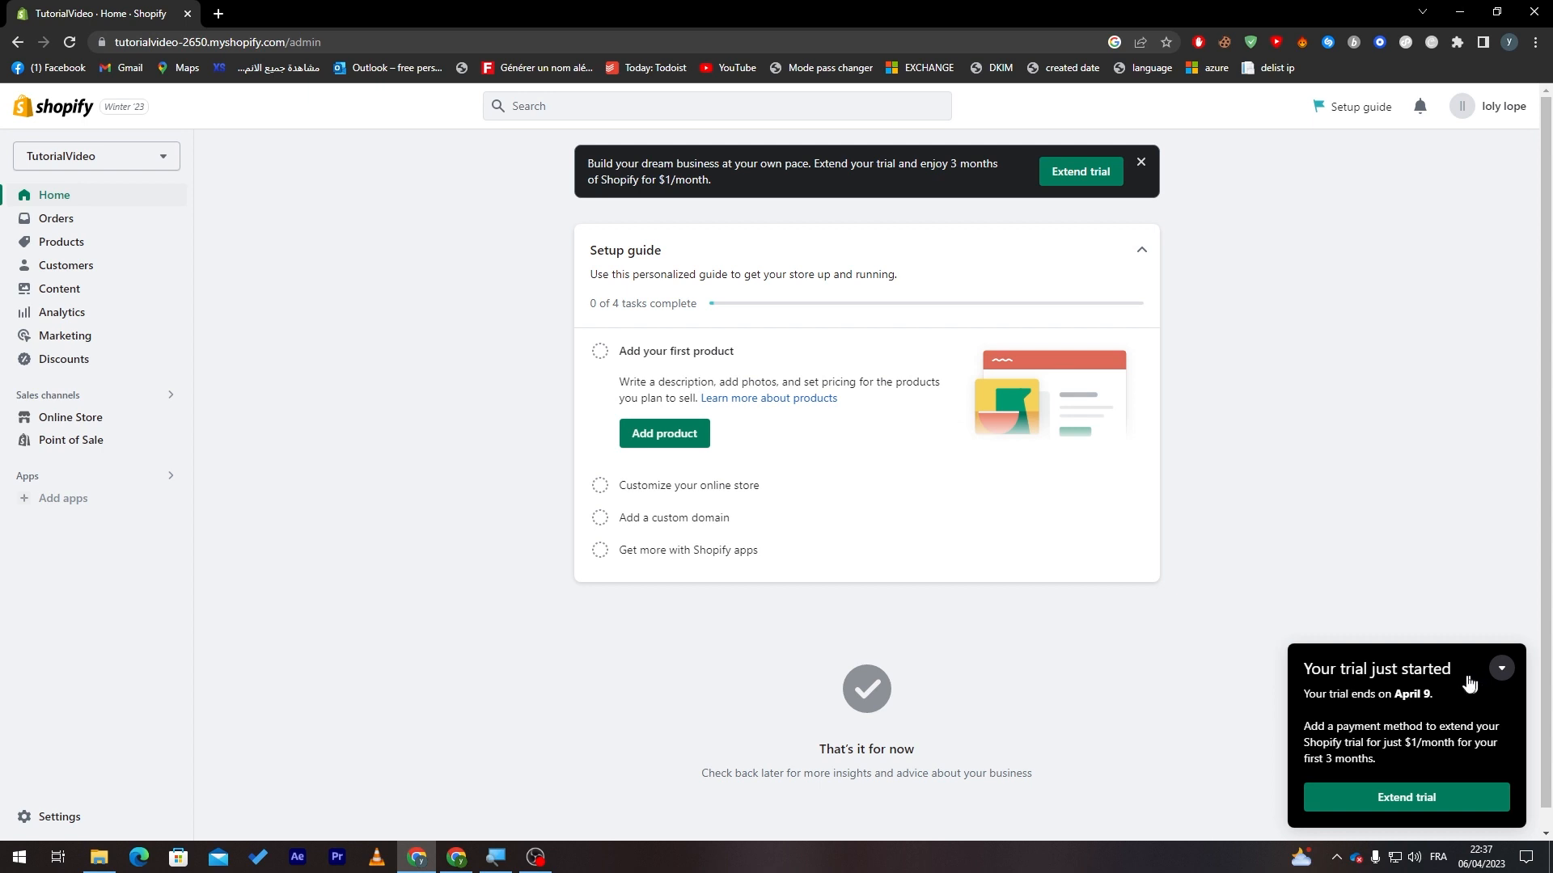
pyautogui.moveTo(1388, 714)
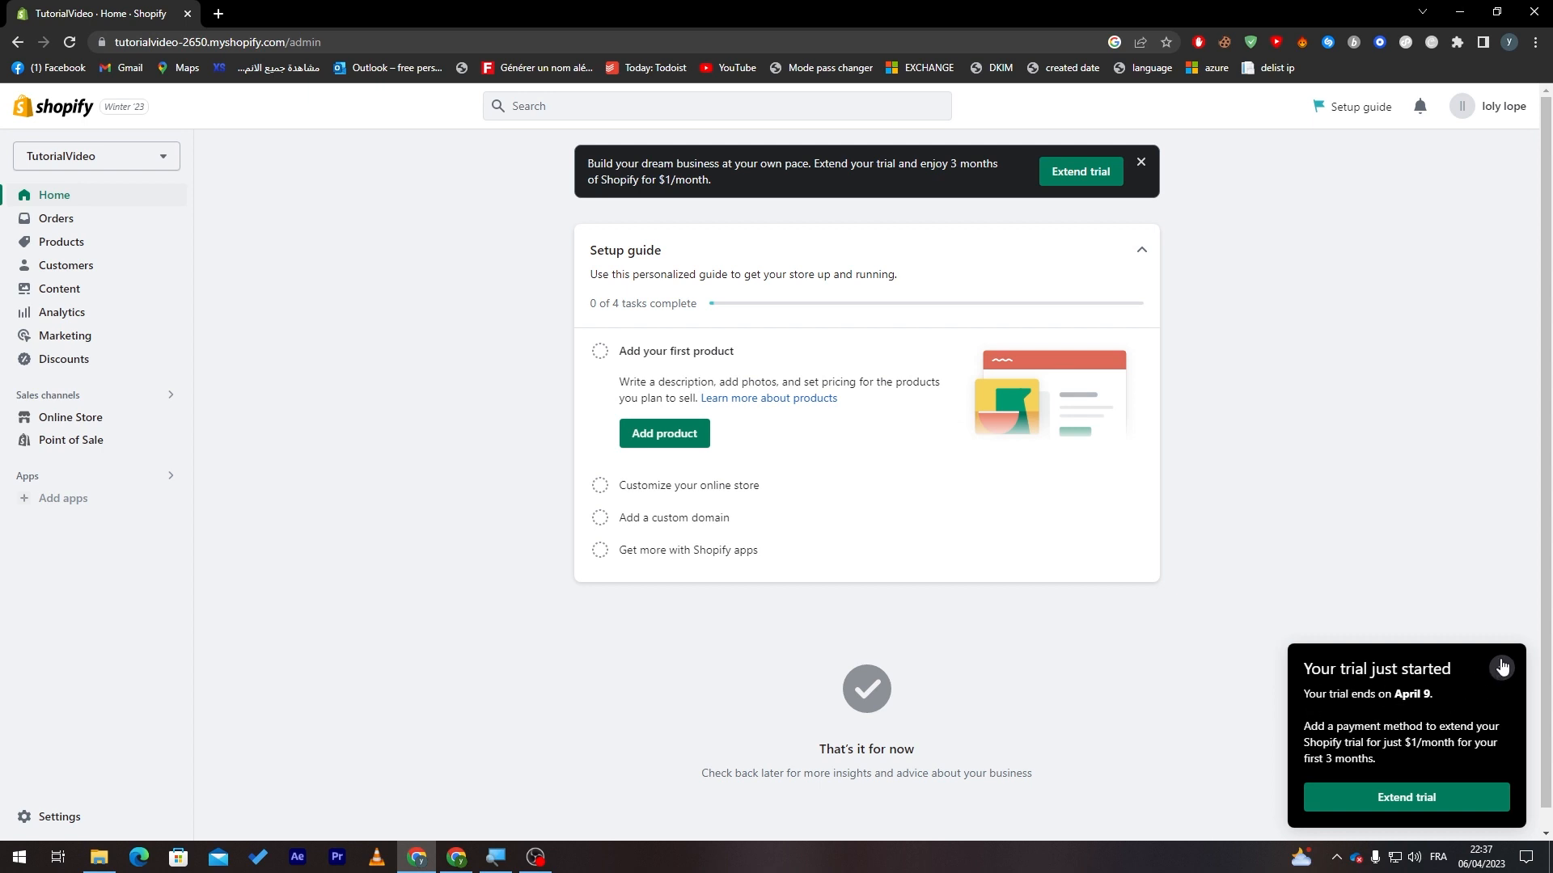
# Step: Collapse the trial-just-started notice on the admin Home page
pyautogui.click(1501, 667)
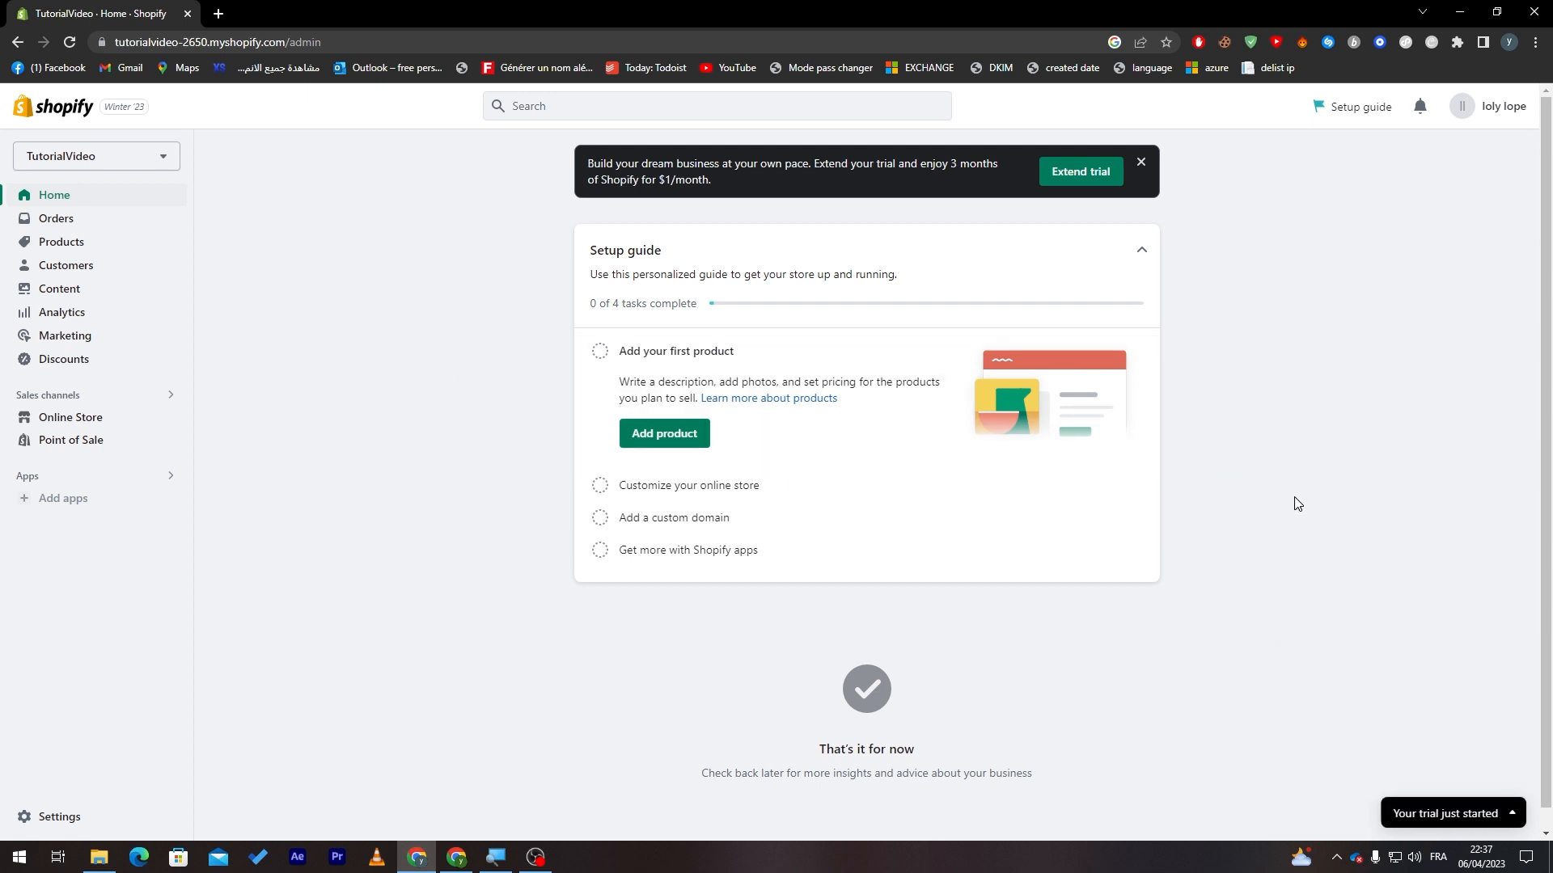
pyautogui.moveTo(1281, 674)
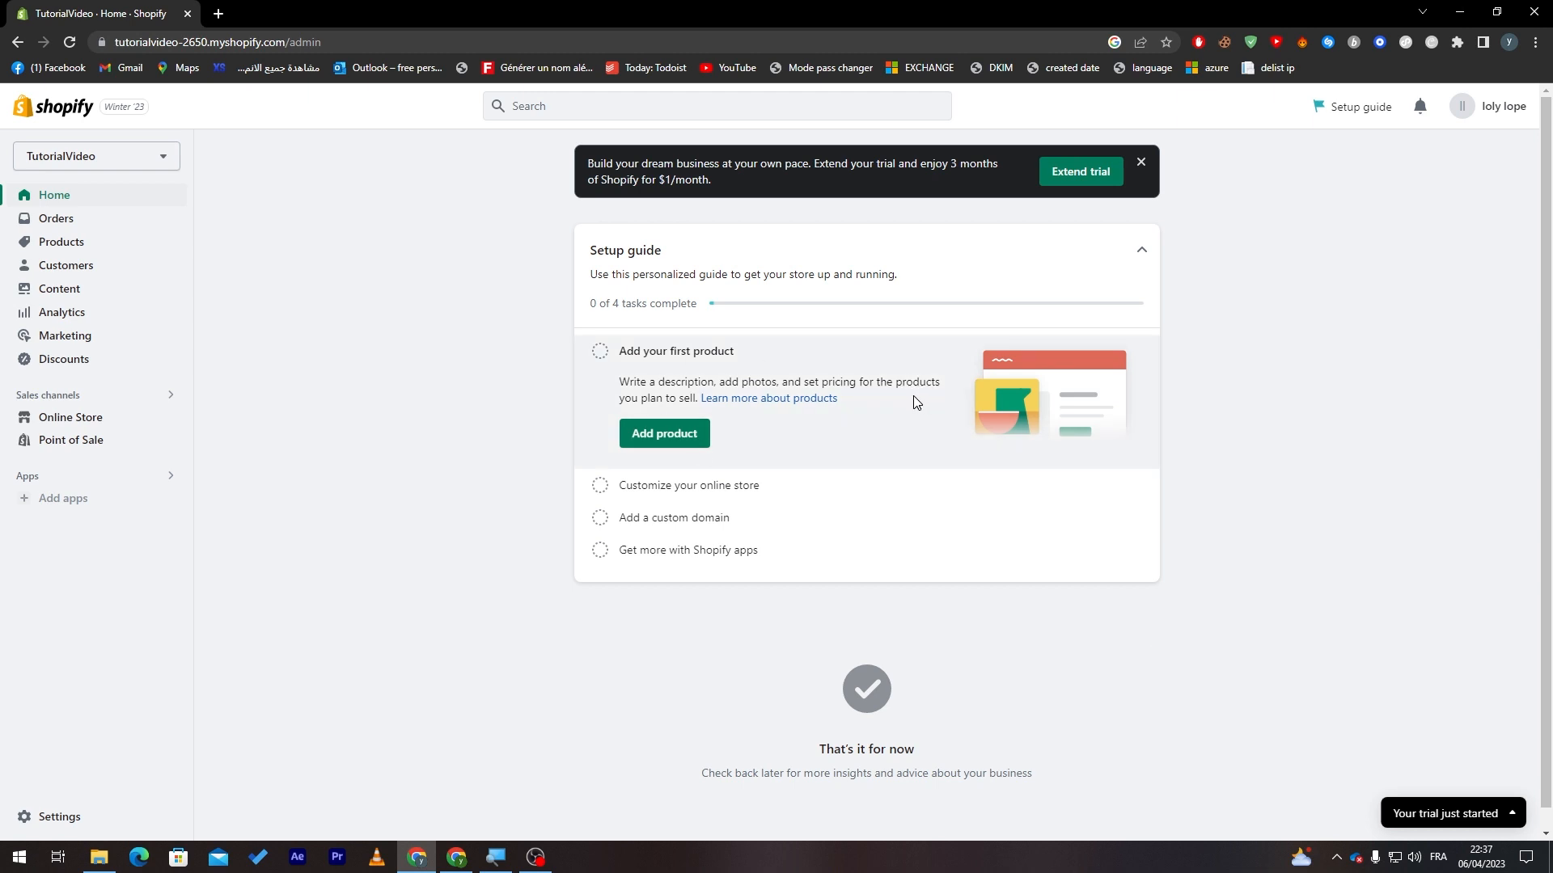
pyautogui.moveTo(1024, 396)
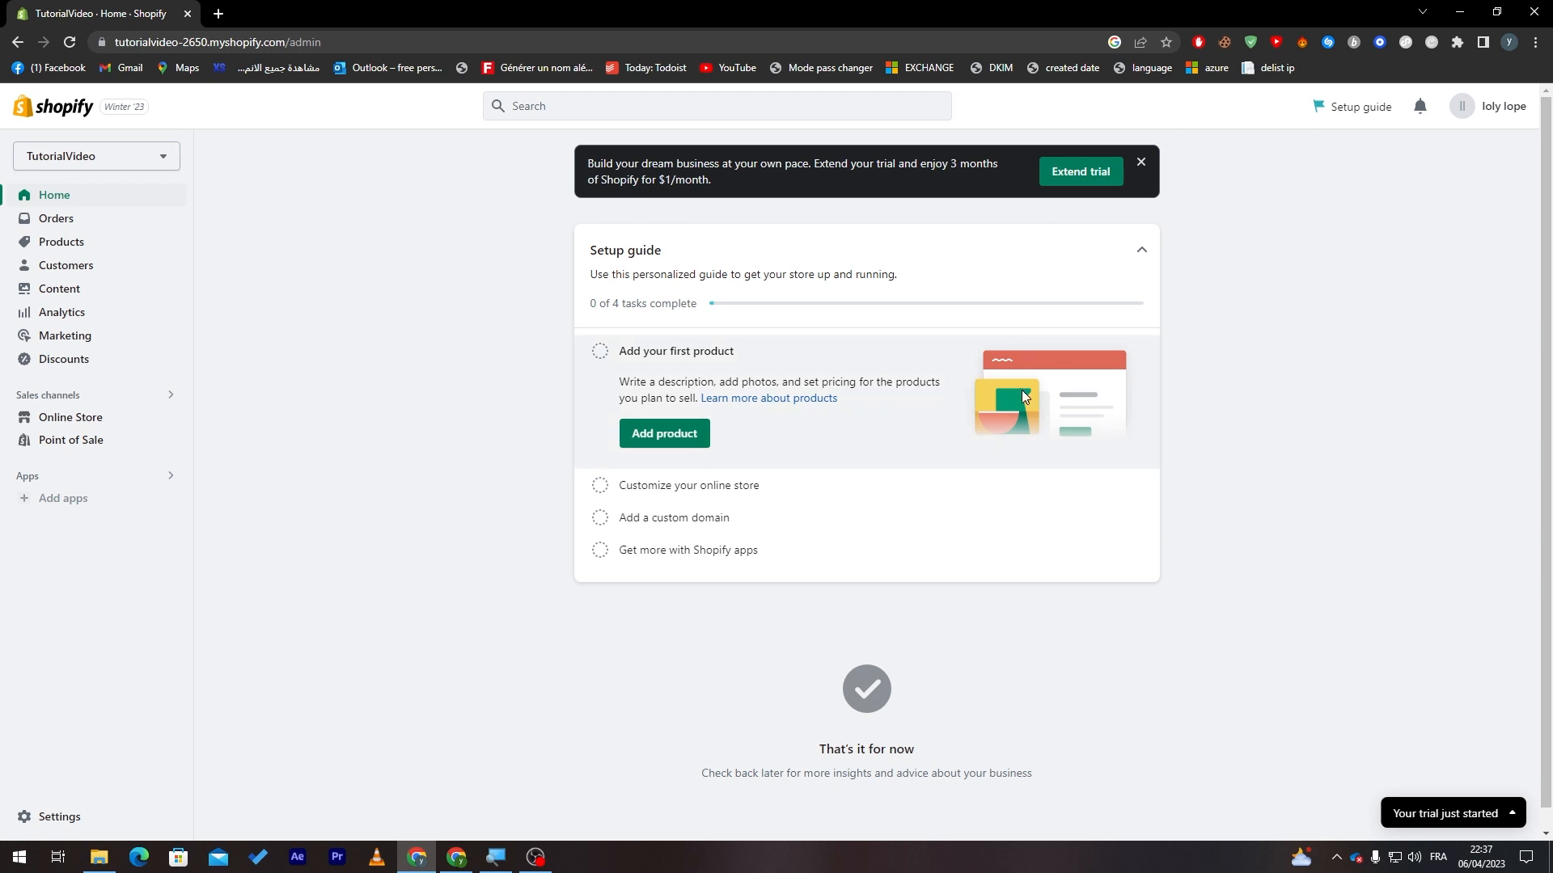
pyautogui.moveTo(1292, 432)
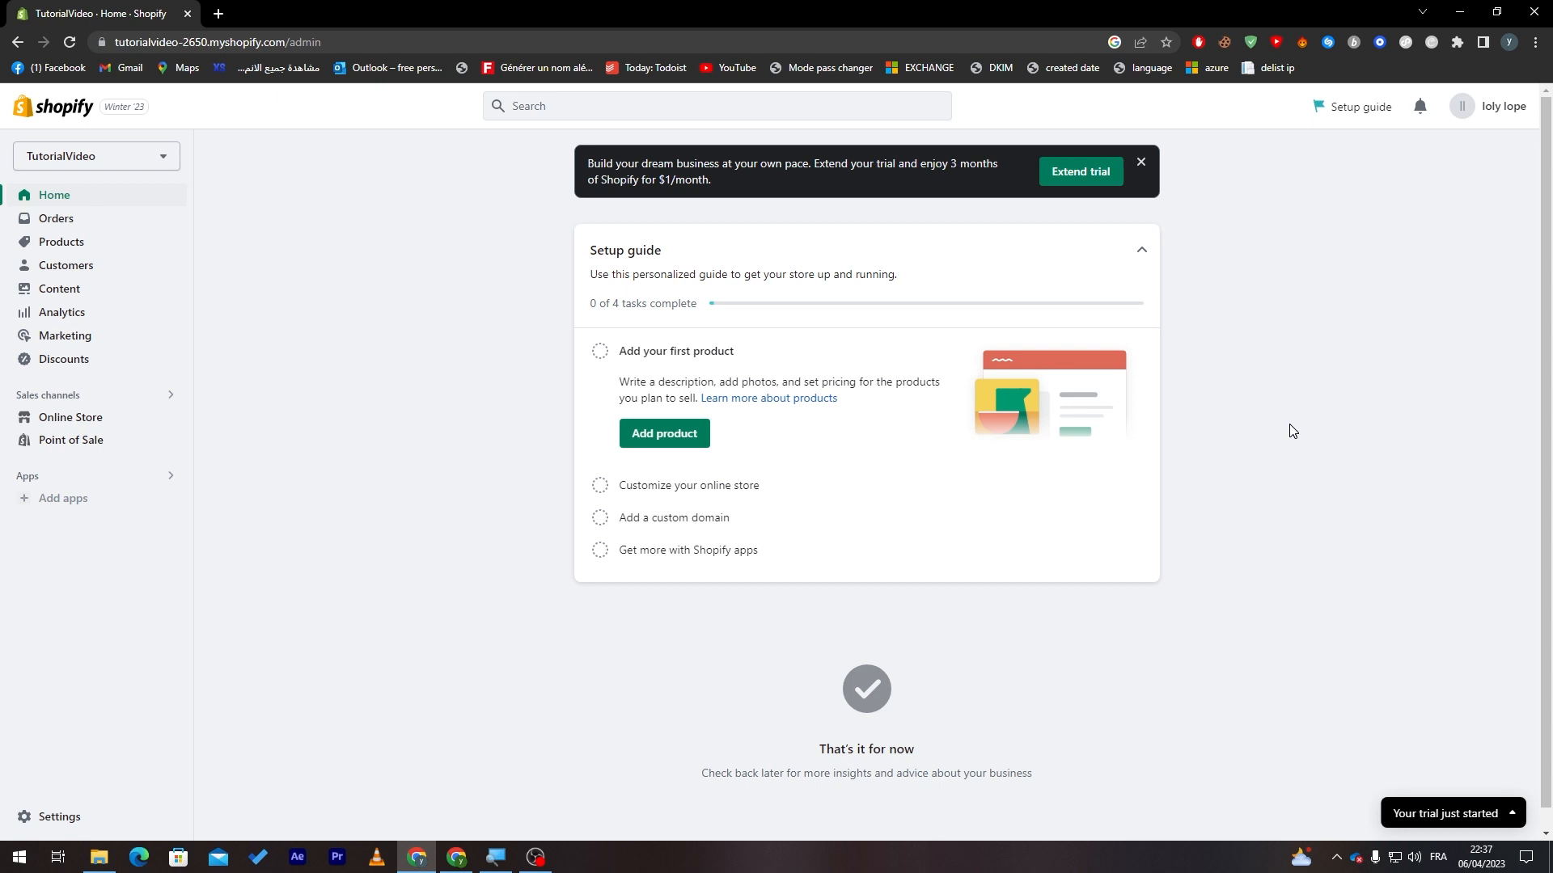
pyautogui.moveTo(1279, 435)
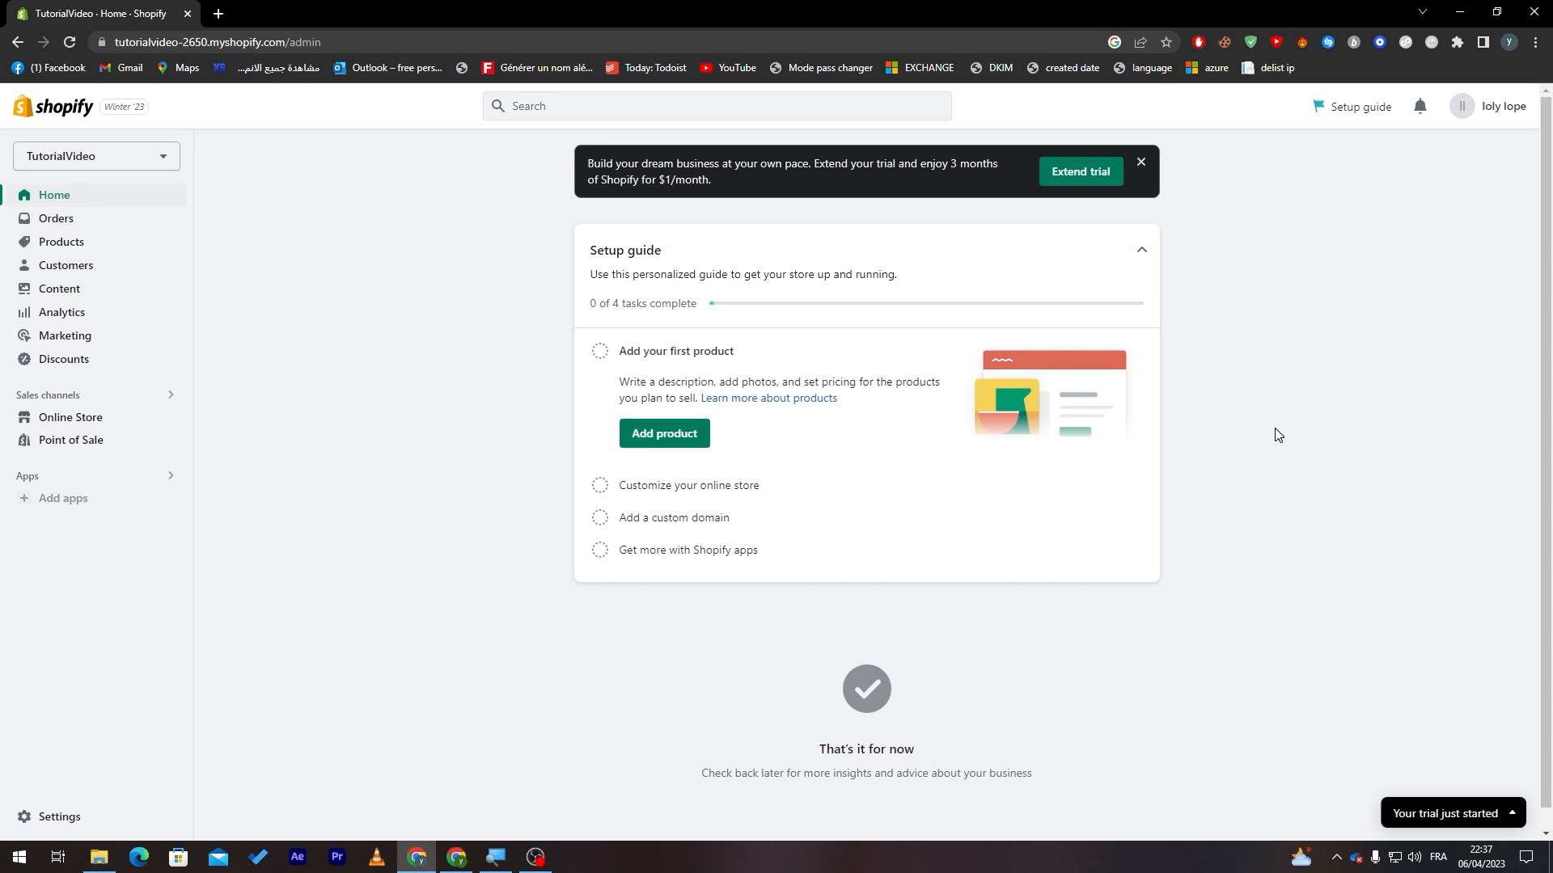
pyautogui.moveTo(1270, 440)
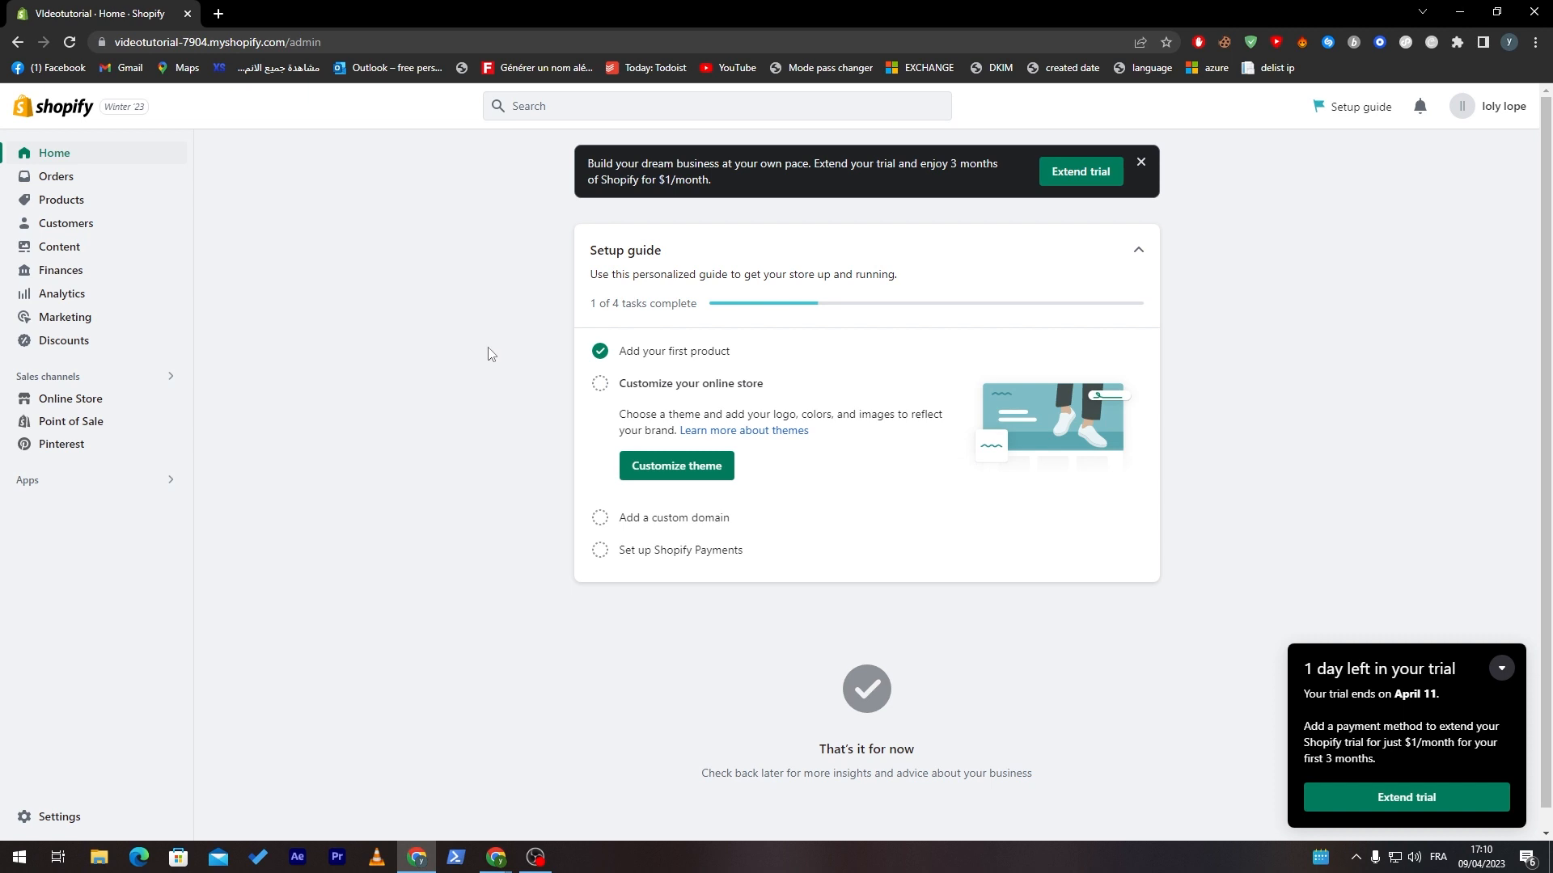
pyautogui.moveTo(471, 356)
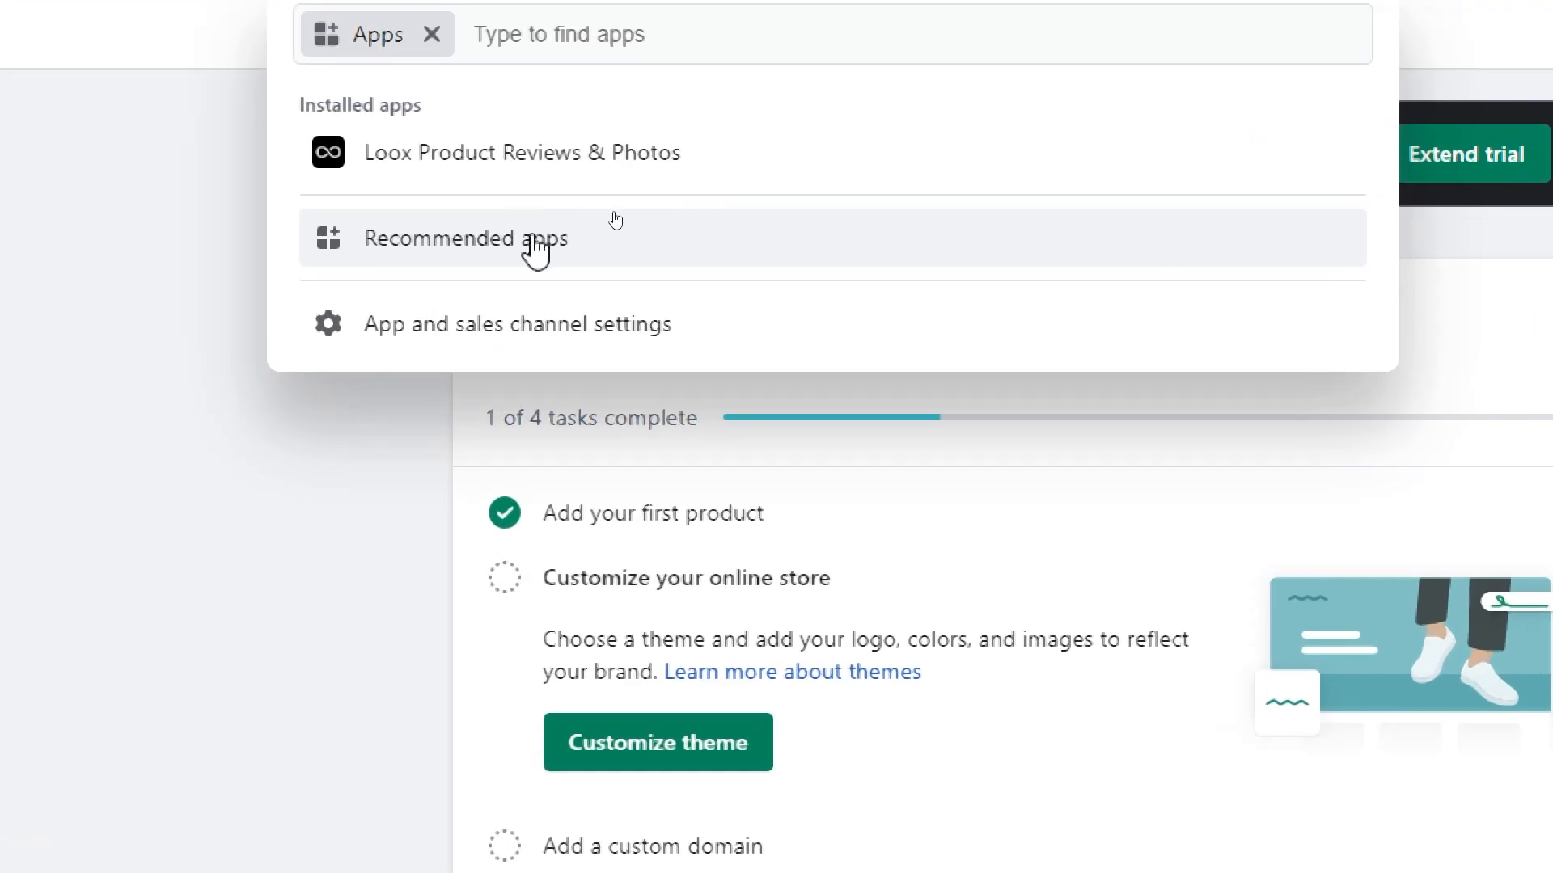
# Step: Open Recommended apps from the admin search's Apps filter
pyautogui.click(464, 238)
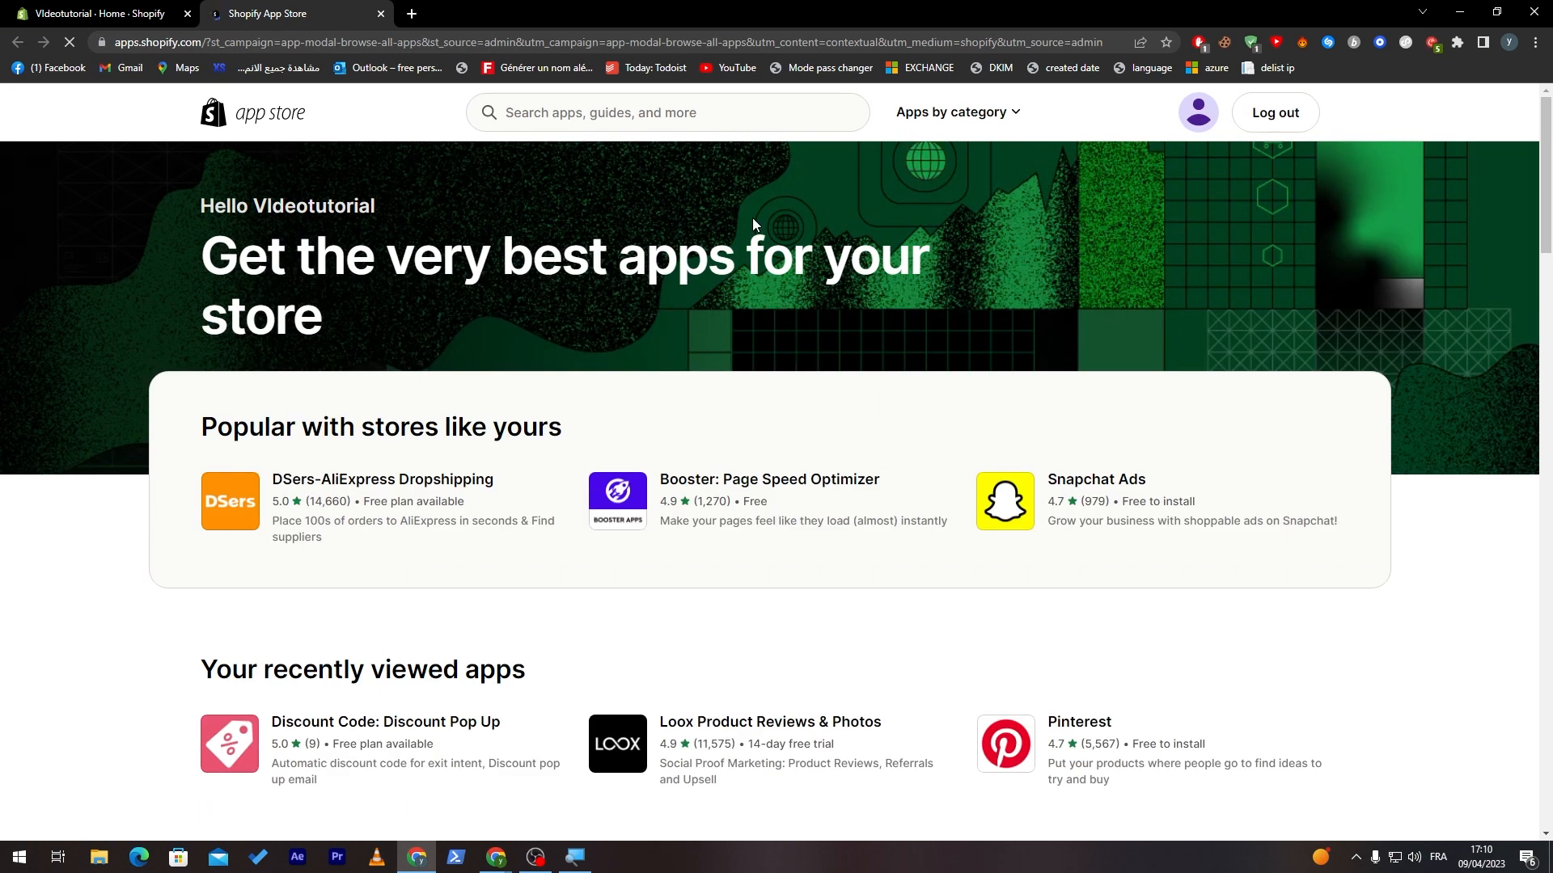
# Step: Search 'discount code', open Discount Code: Discount Pop Up, and view its demo store
pyautogui.click(667, 111)
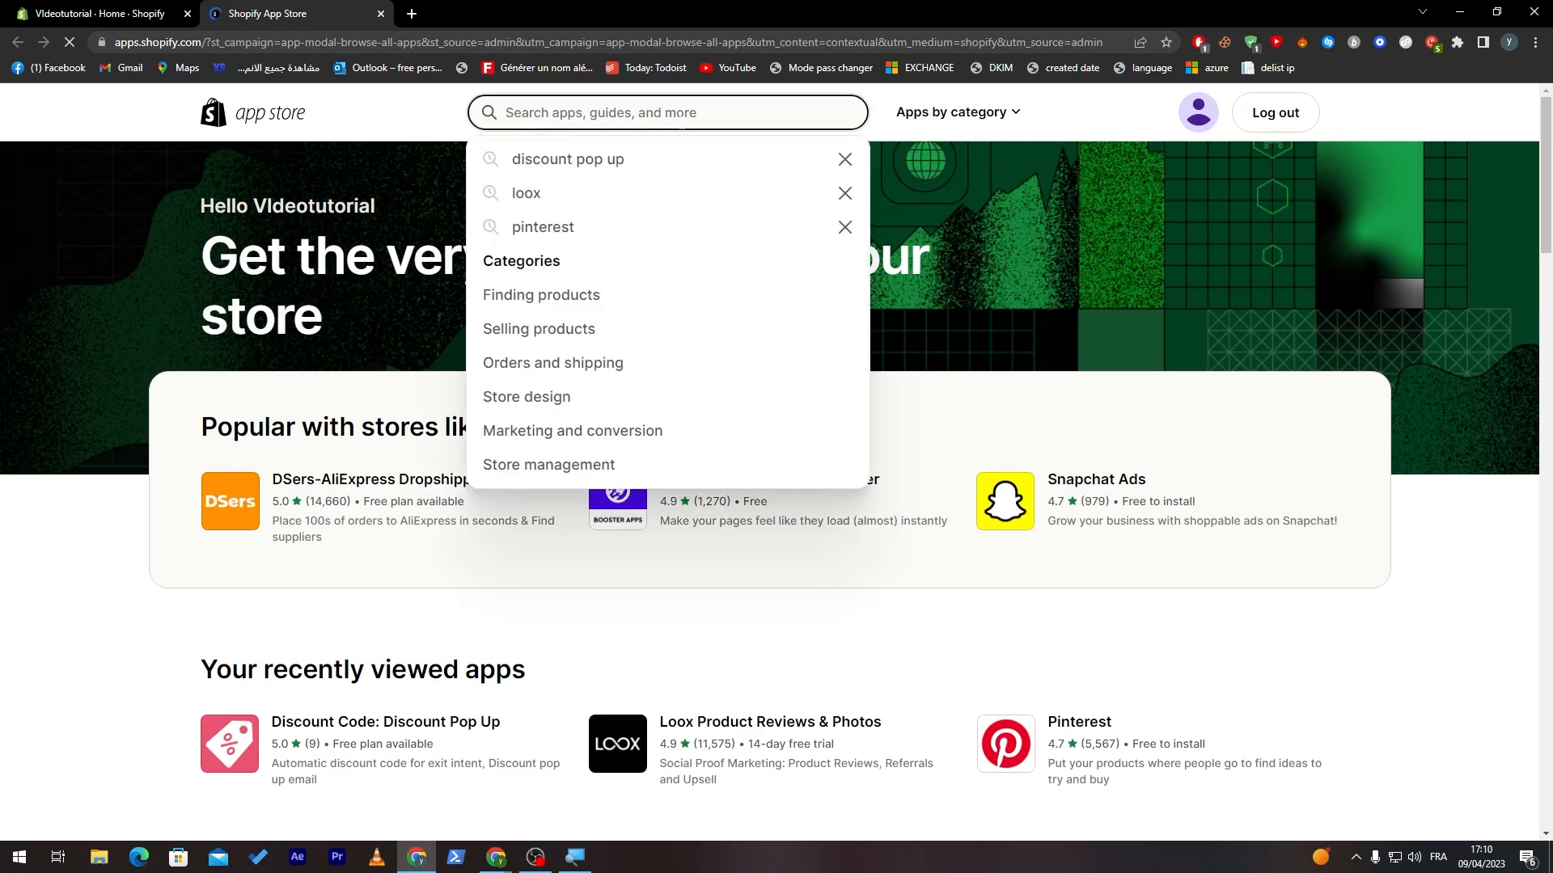
pyautogui.write('discount')
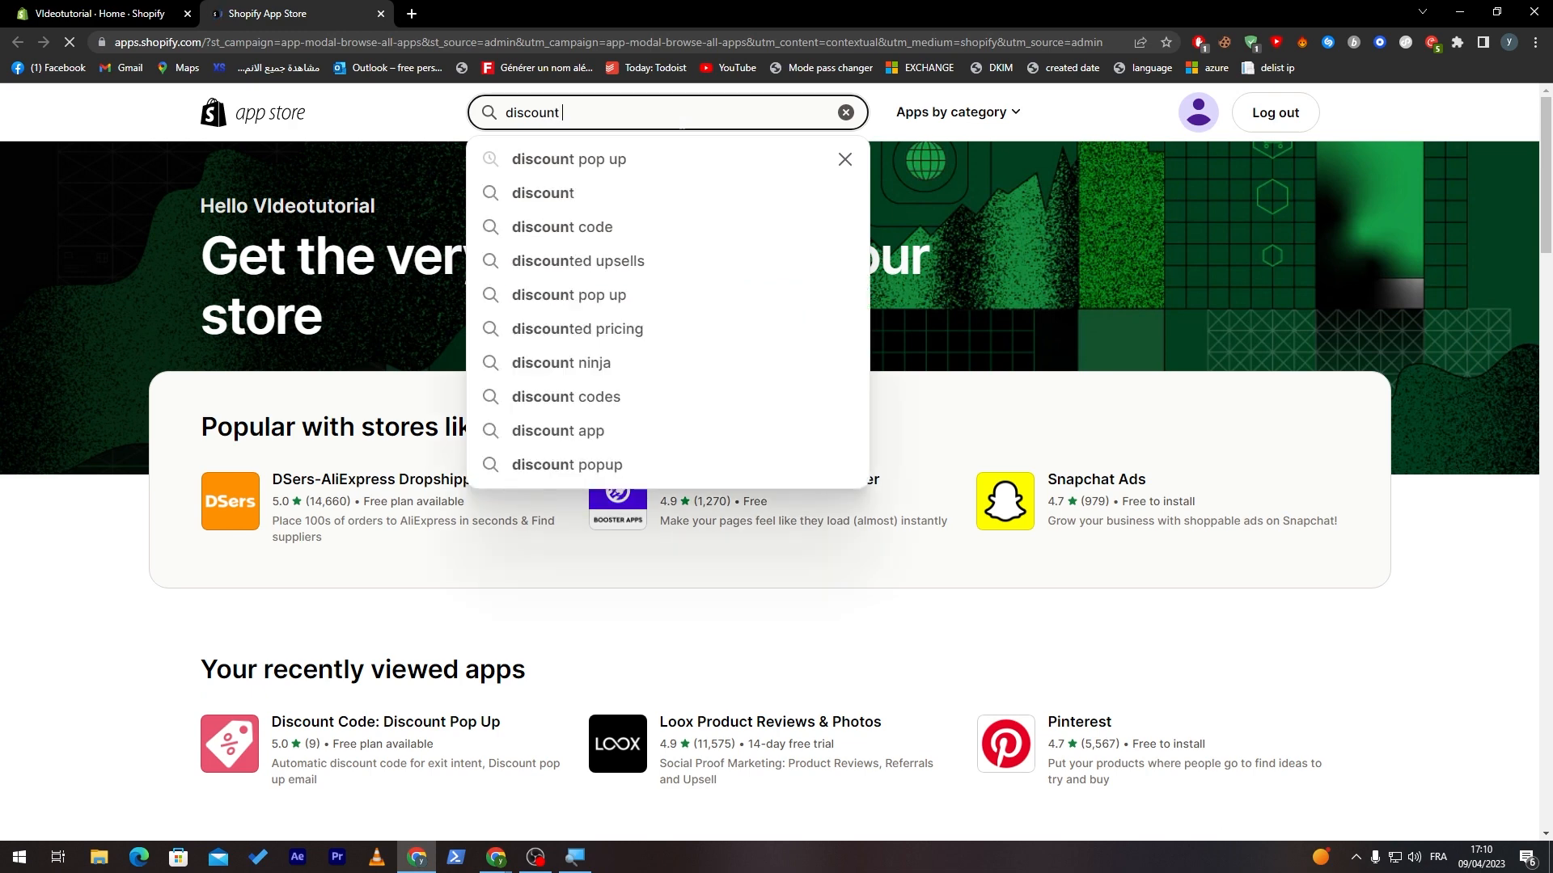
pyautogui.click(563, 226)
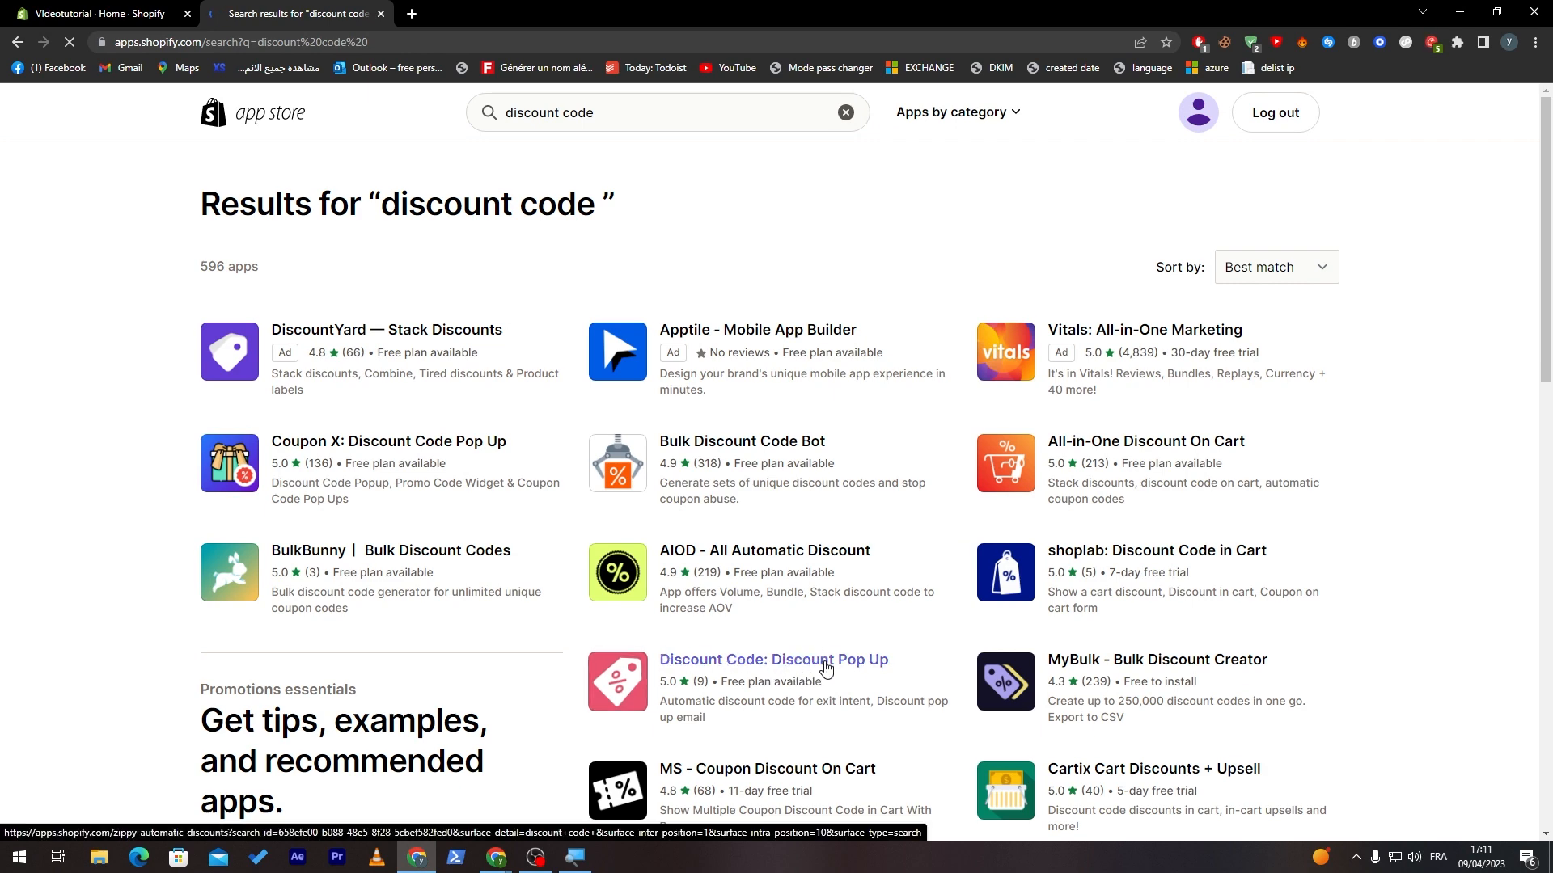
pyautogui.click(775, 659)
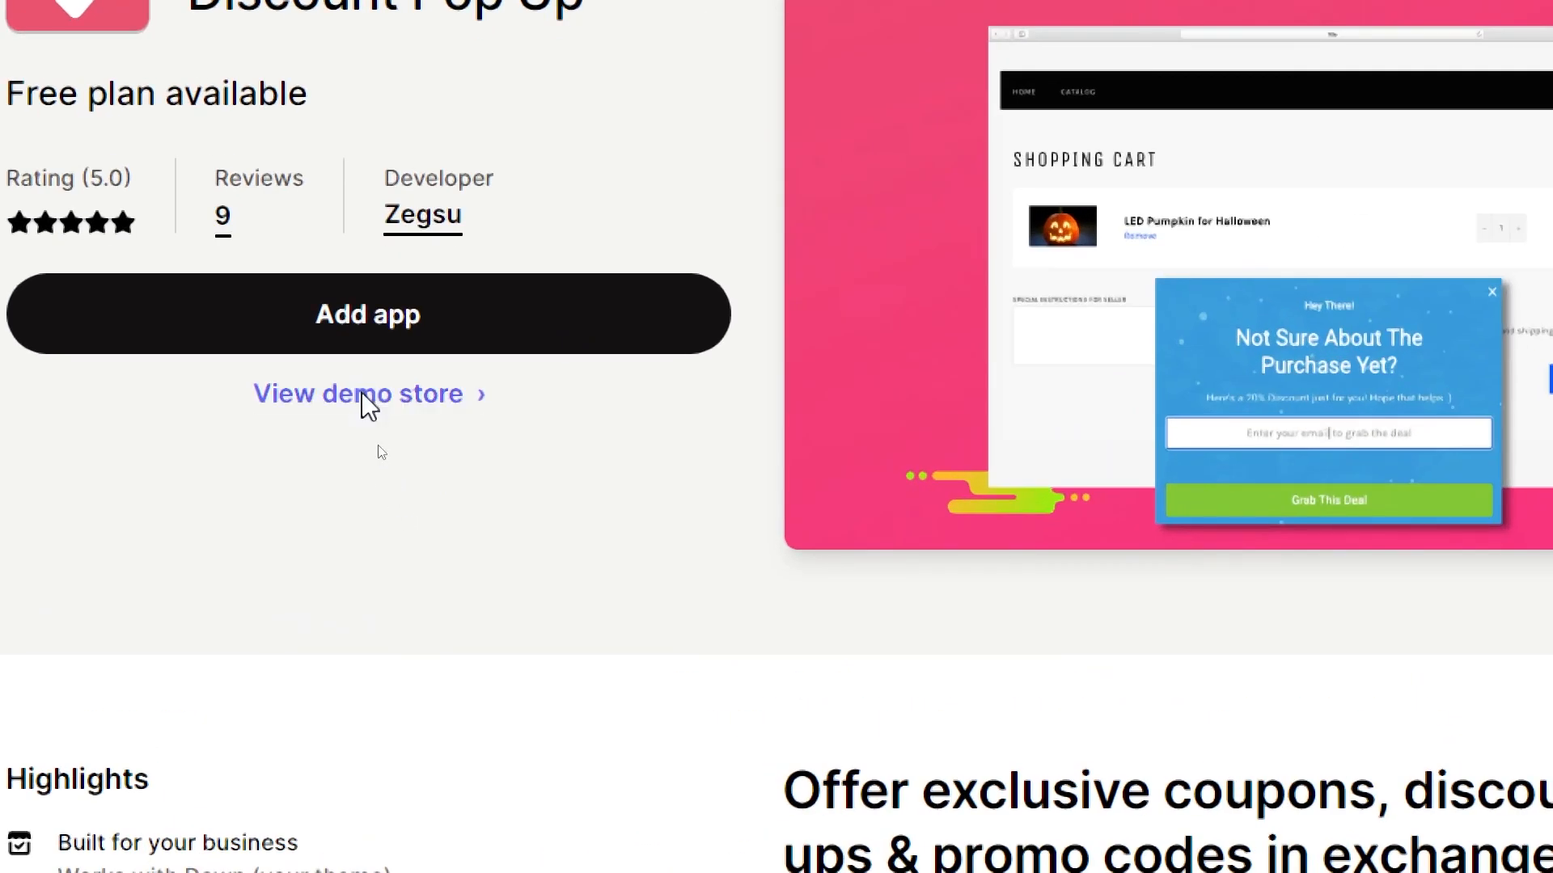
pyautogui.click(356, 394)
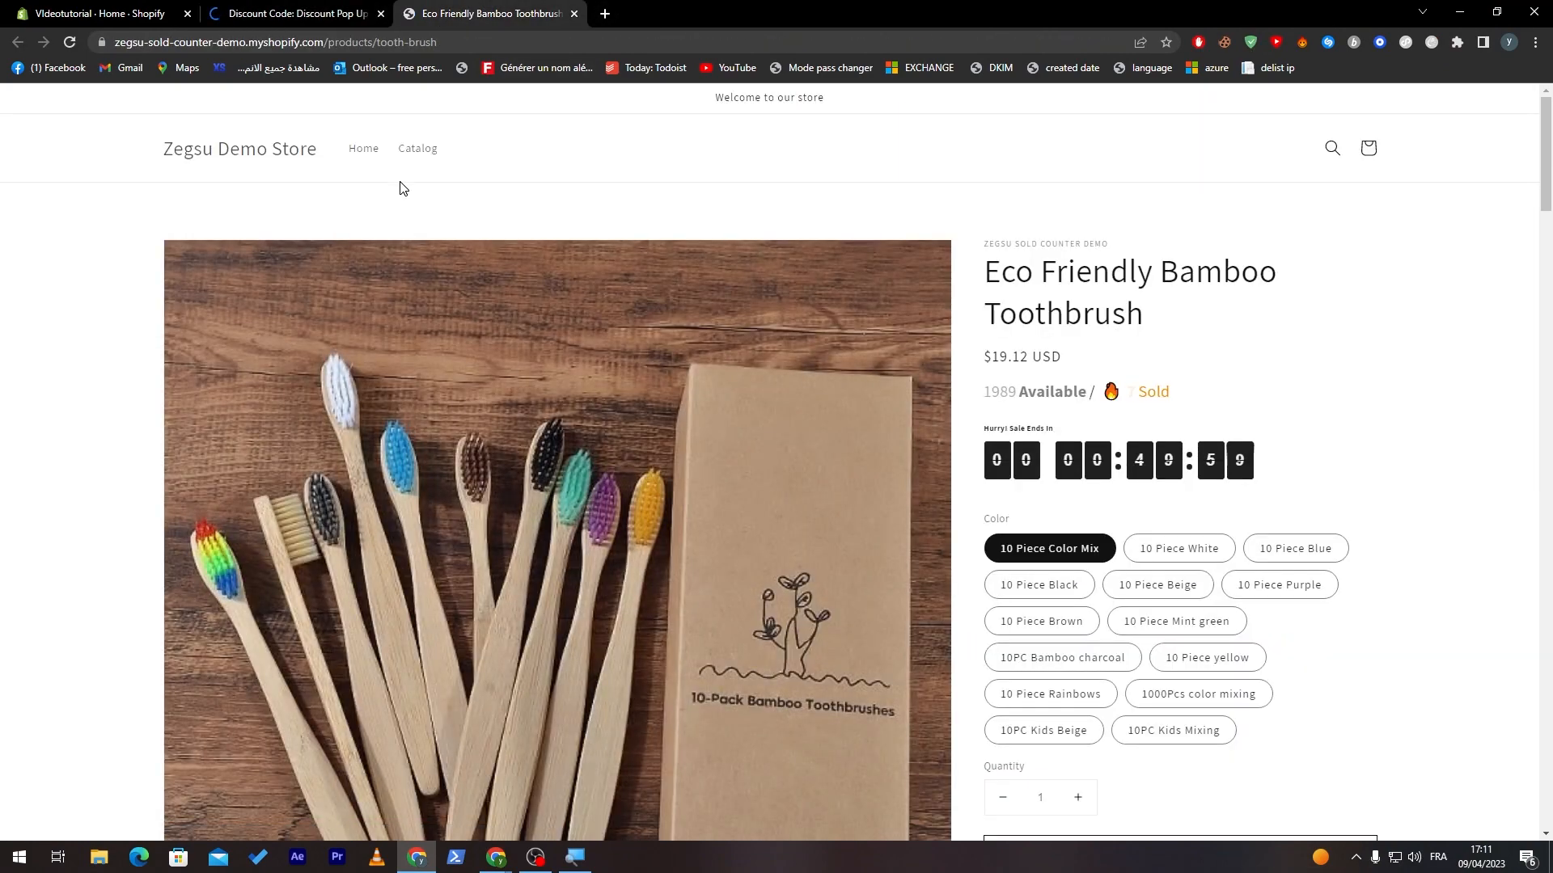
# Step: Scroll through the demo store's product page, visit Home, and return to the app listing
pyautogui.scroll(-3)
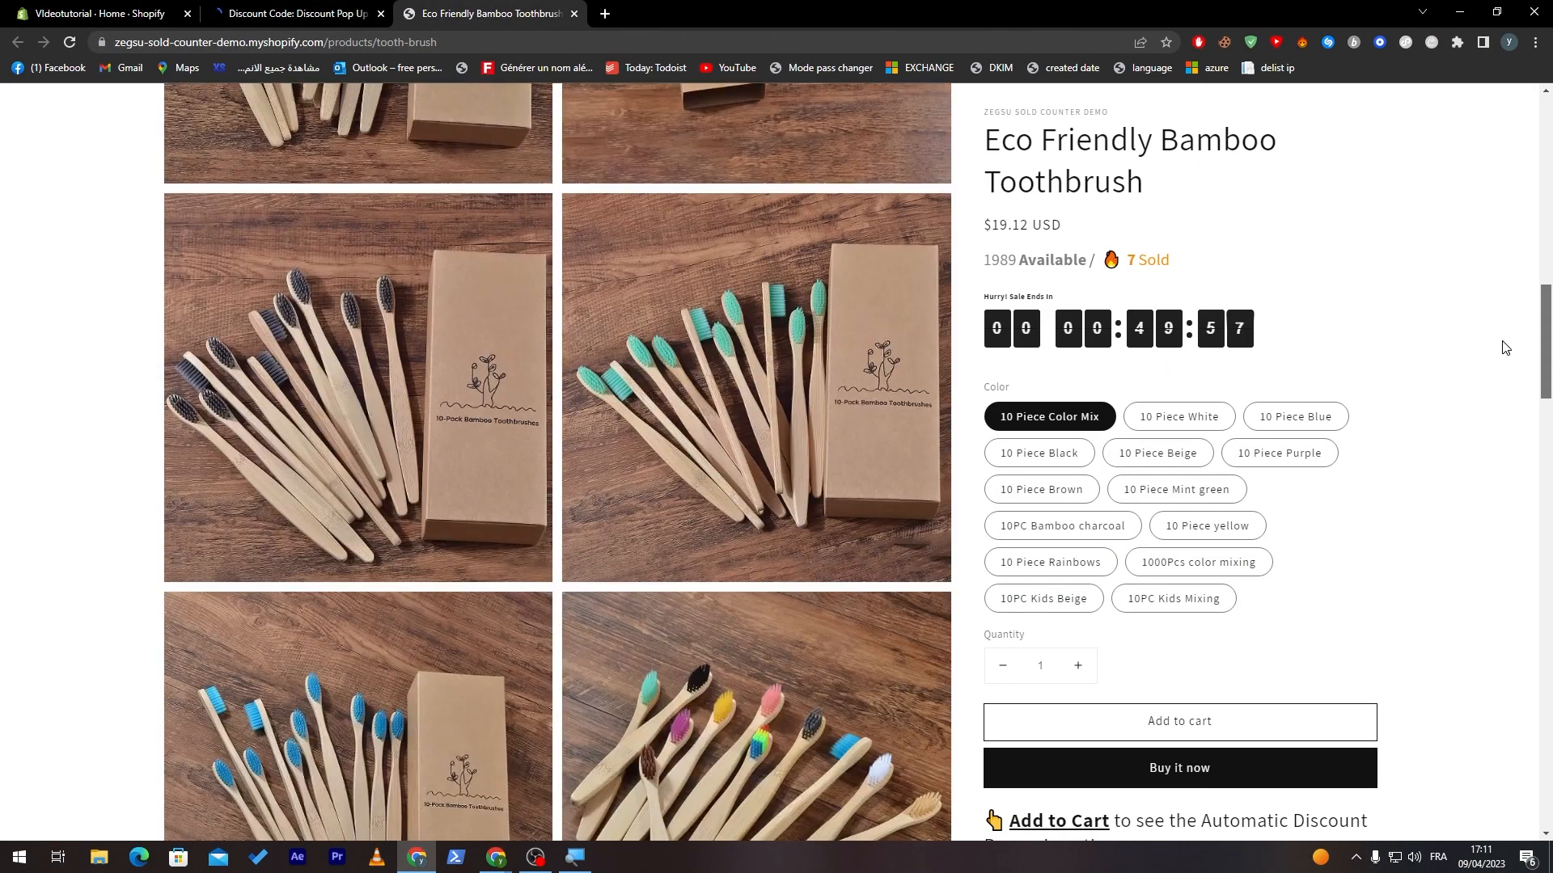
pyautogui.scroll(-3)
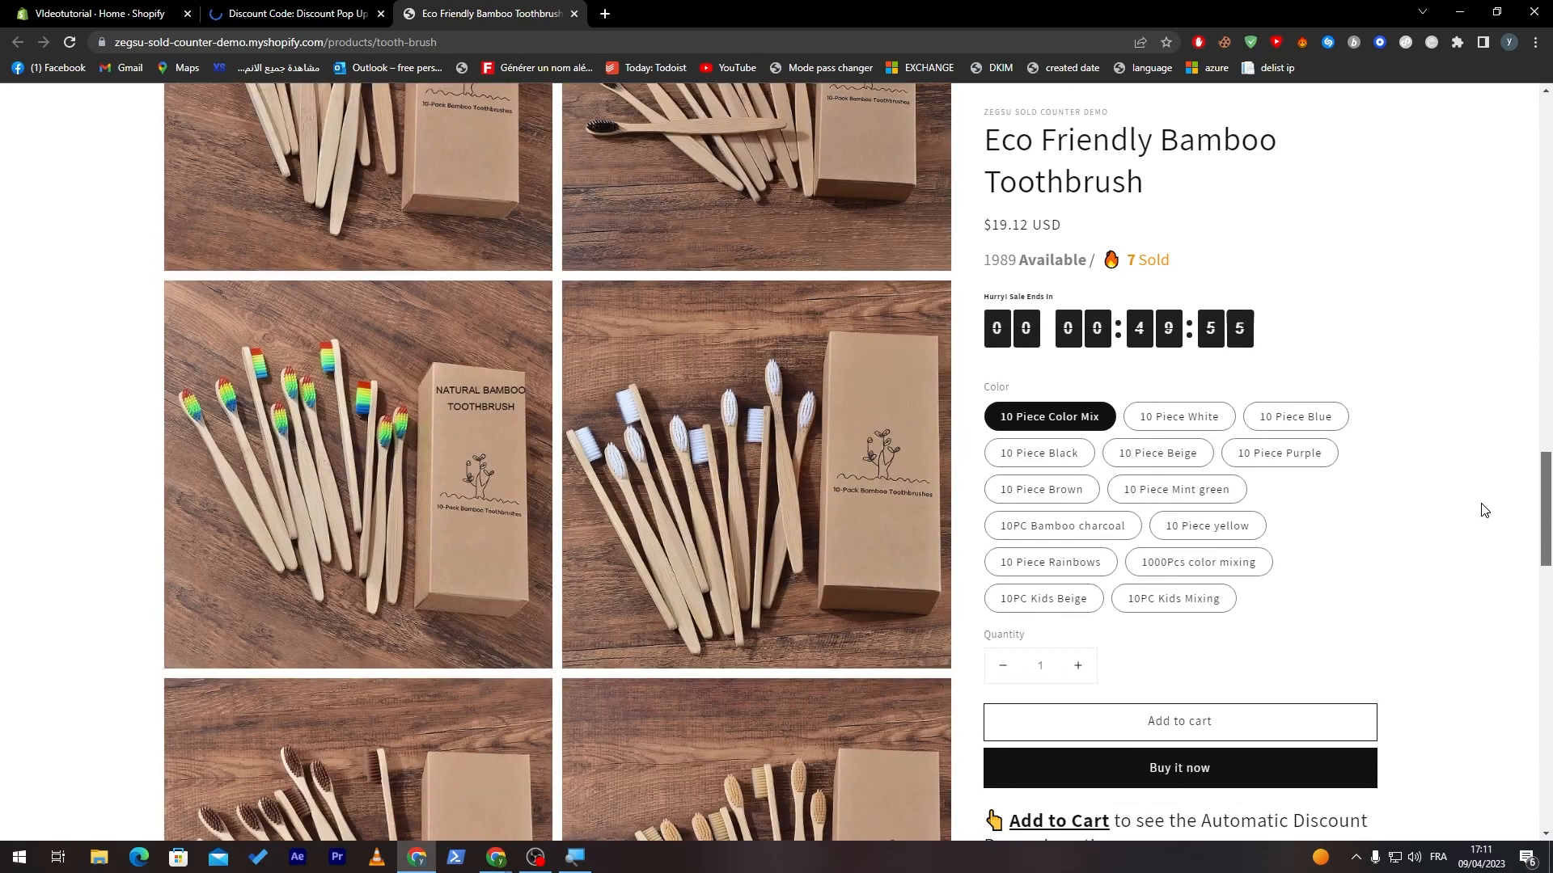
pyautogui.scroll(-3)
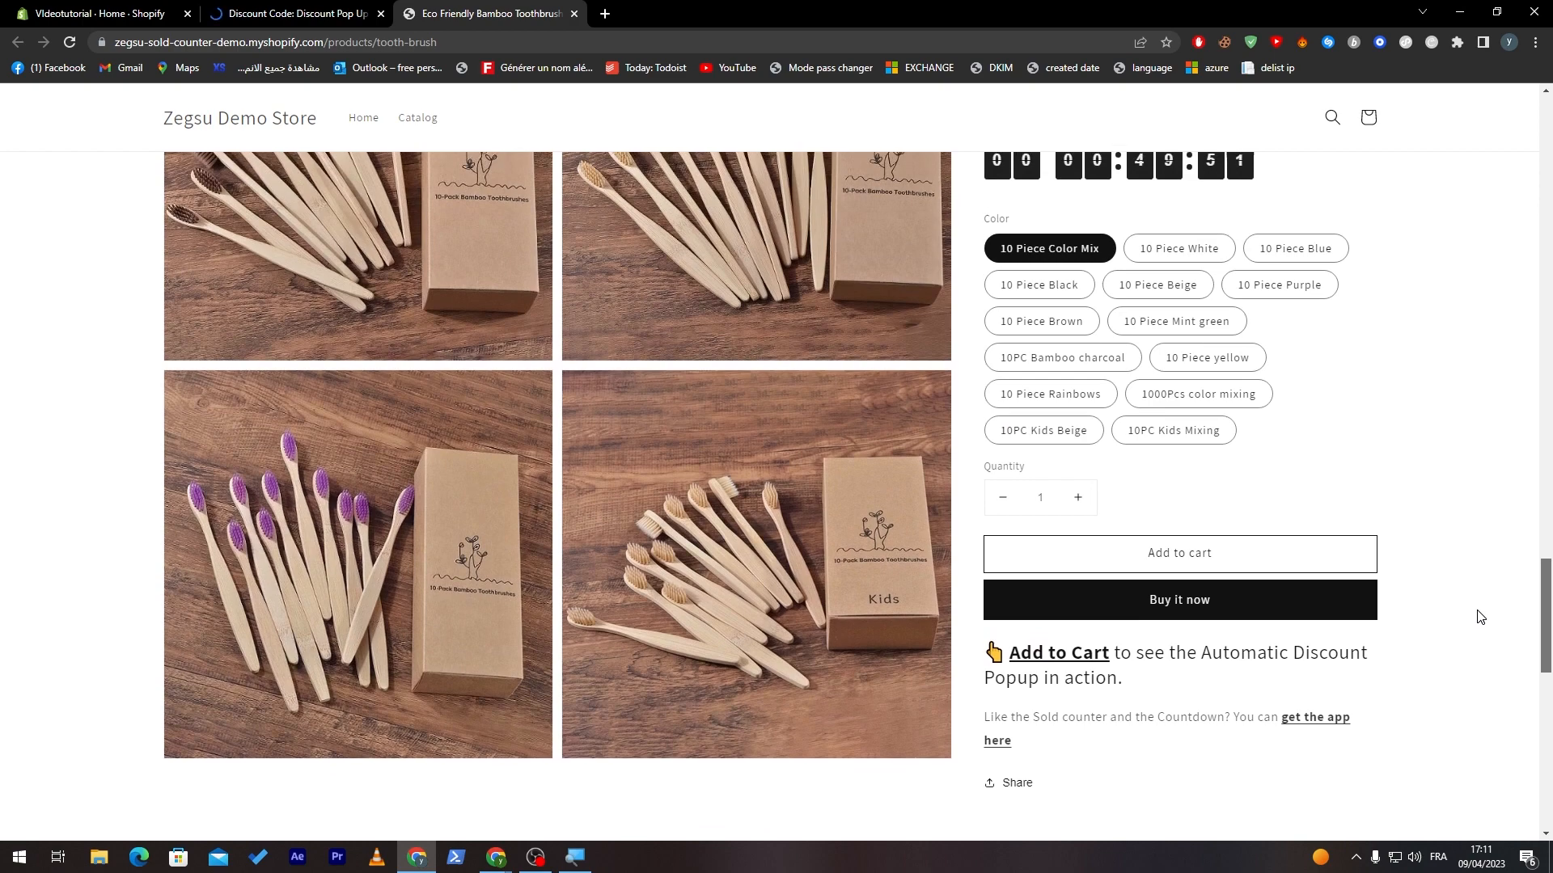
pyautogui.scroll(-3)
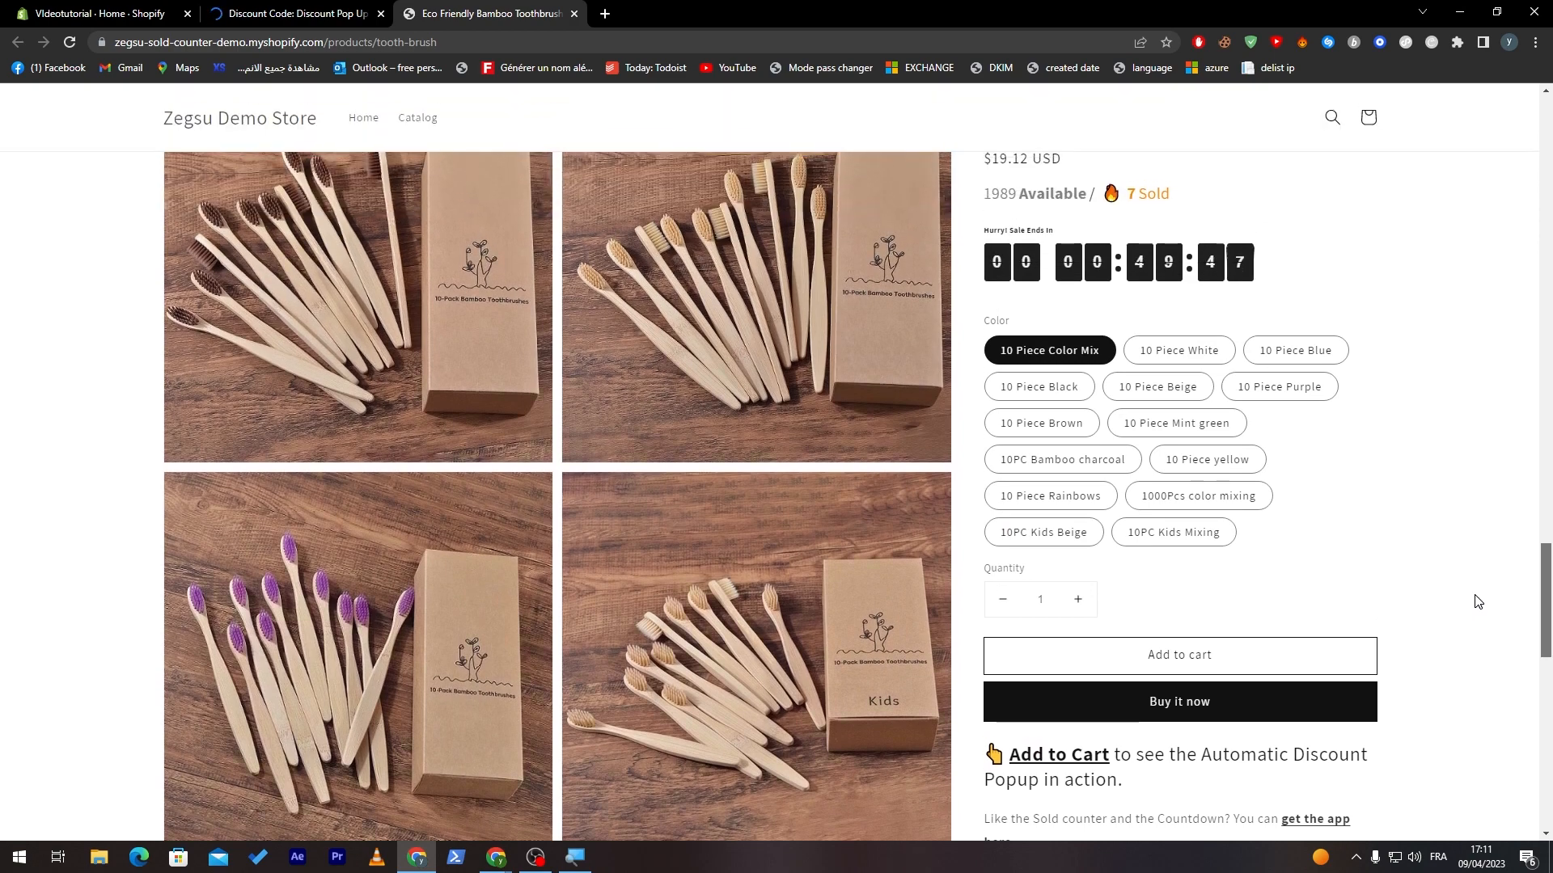
pyautogui.scroll(-3)
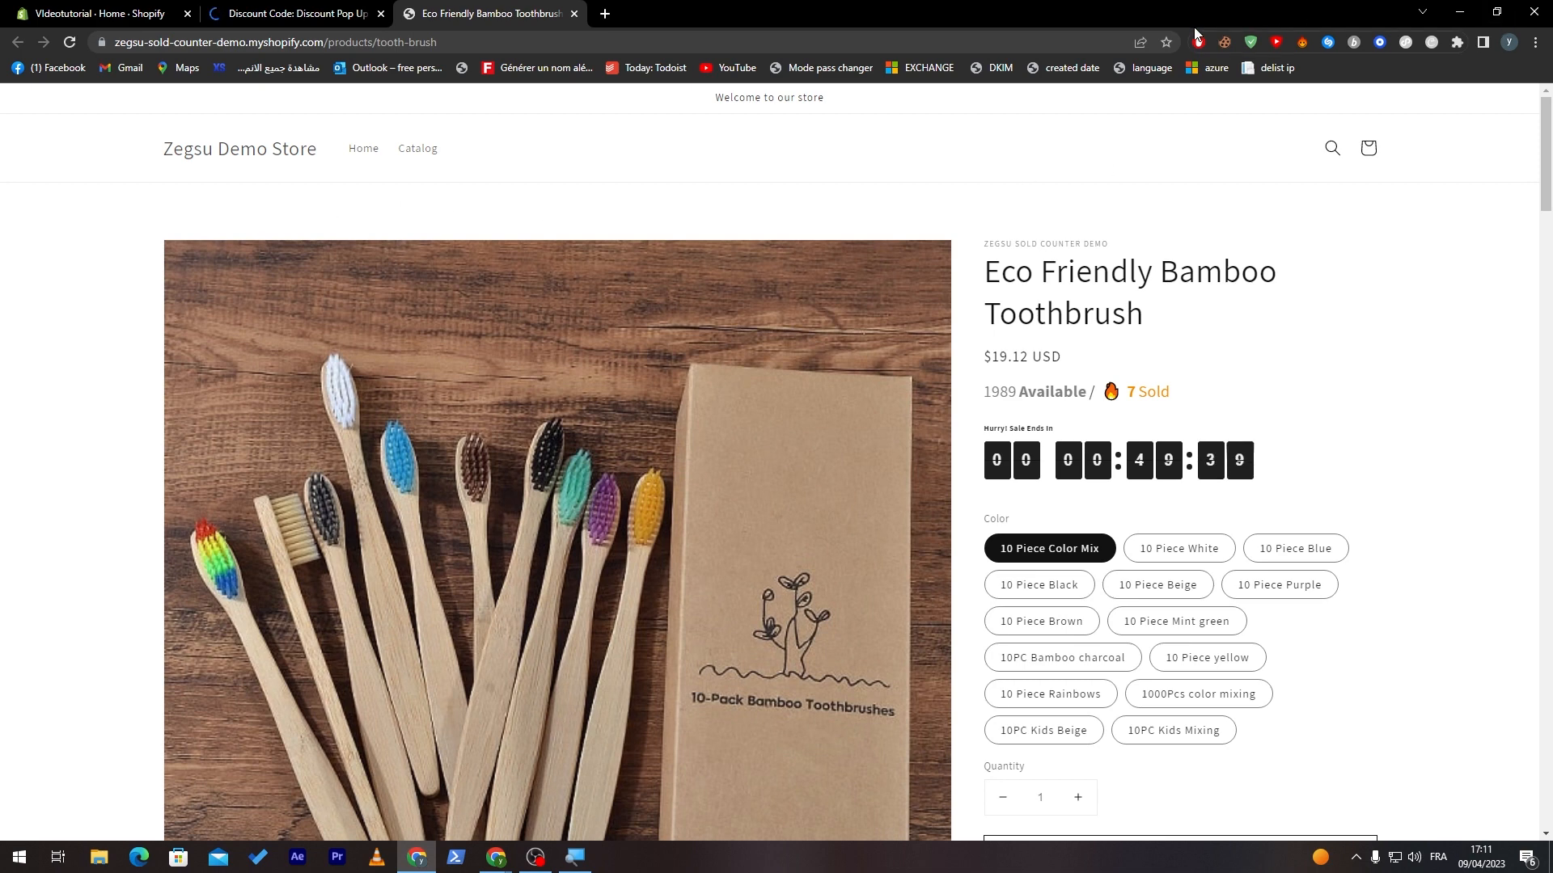
pyautogui.click(1196, 41)
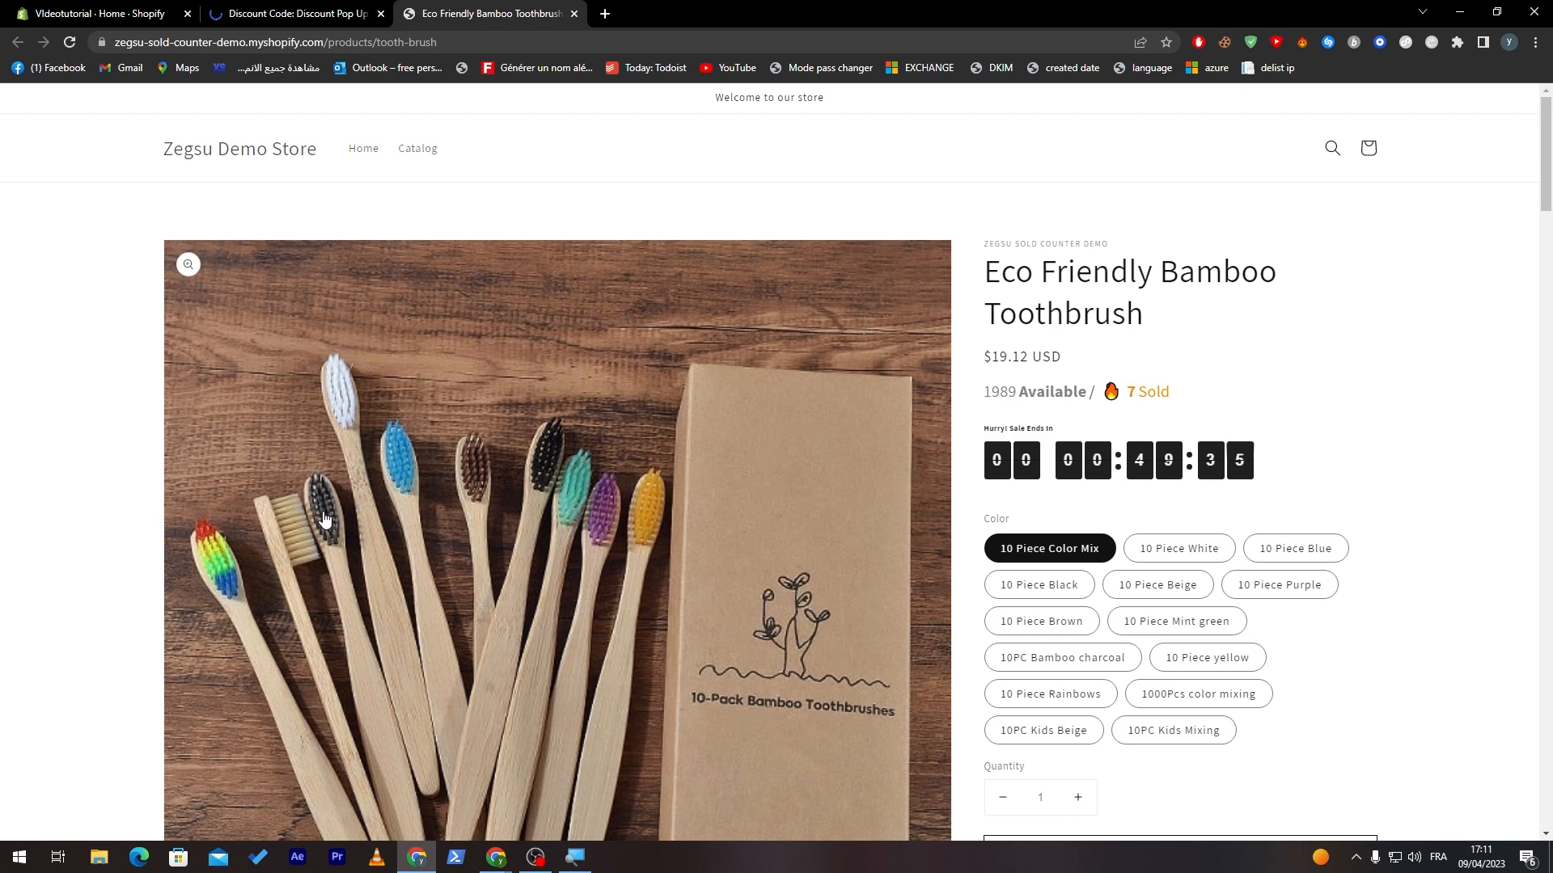
pyautogui.click(369, 148)
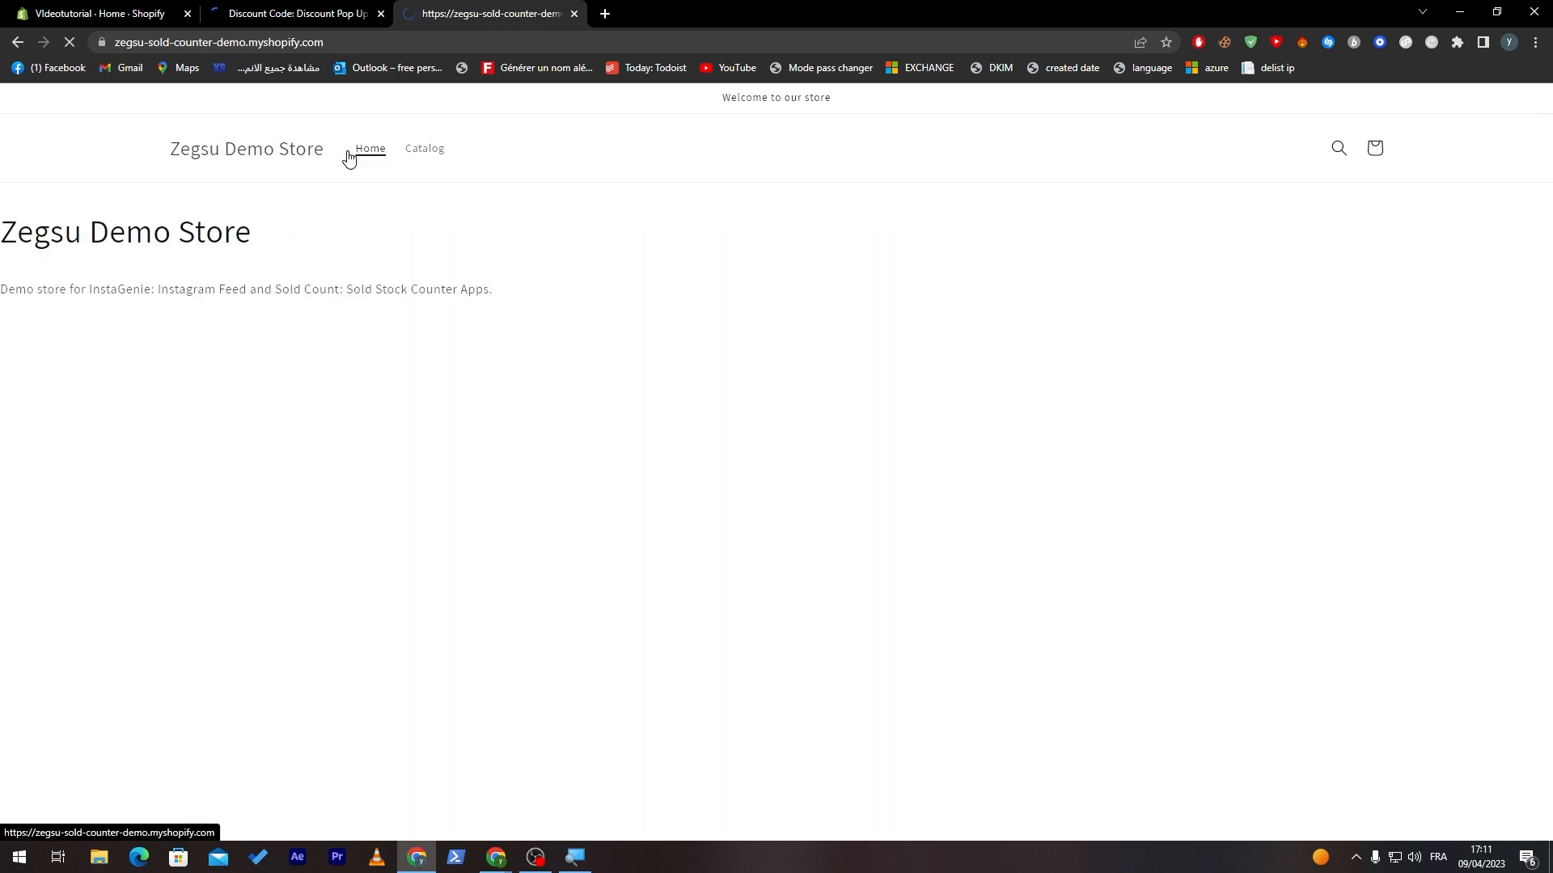
pyautogui.click(368, 150)
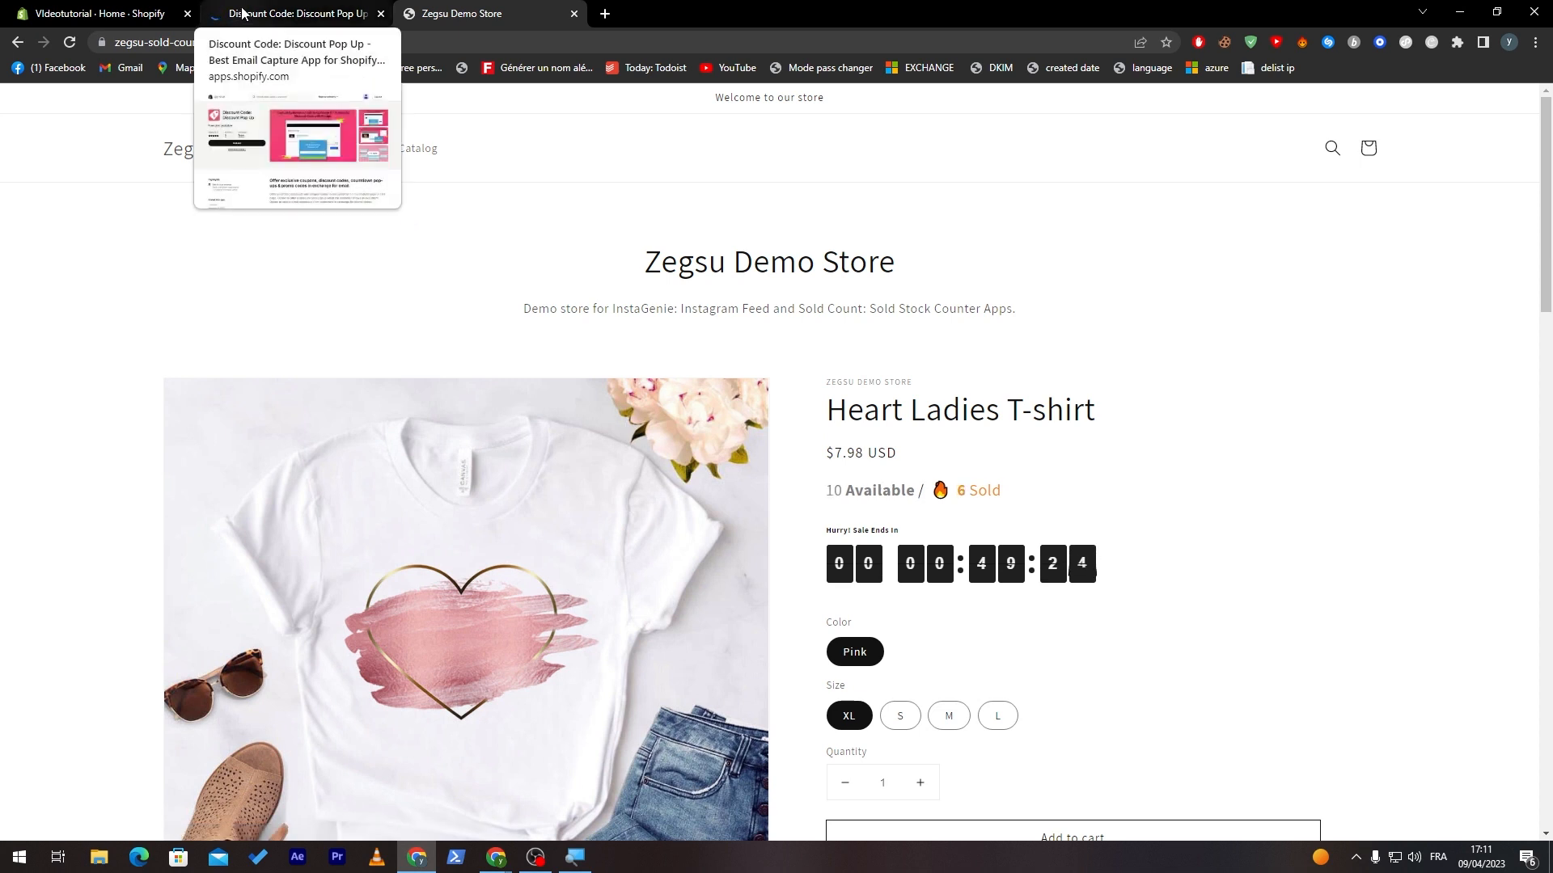
pyautogui.click(293, 13)
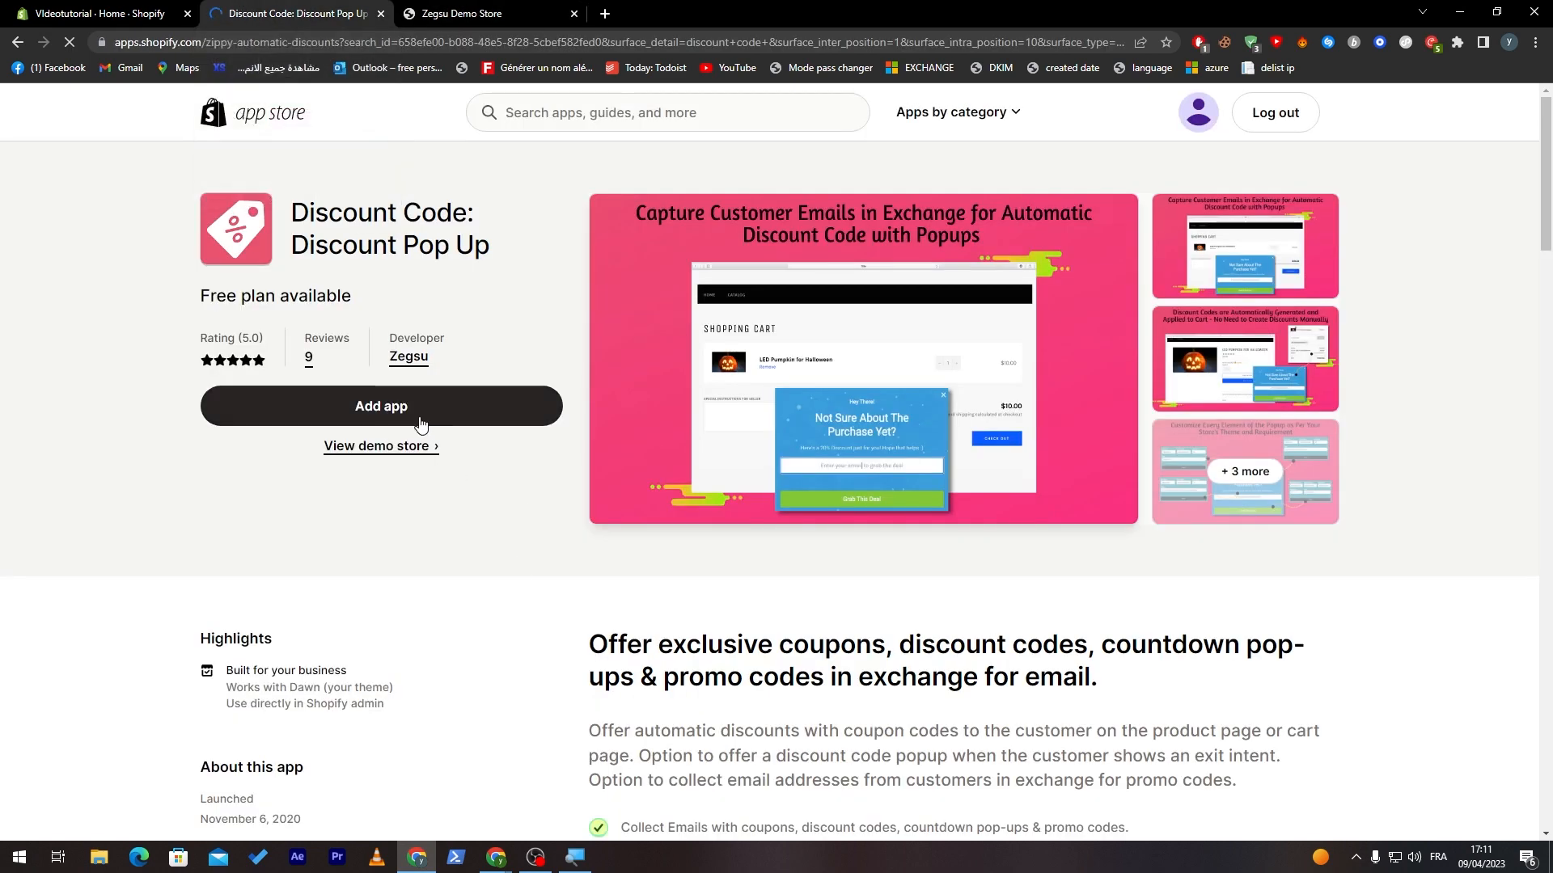
pyautogui.click(863, 357)
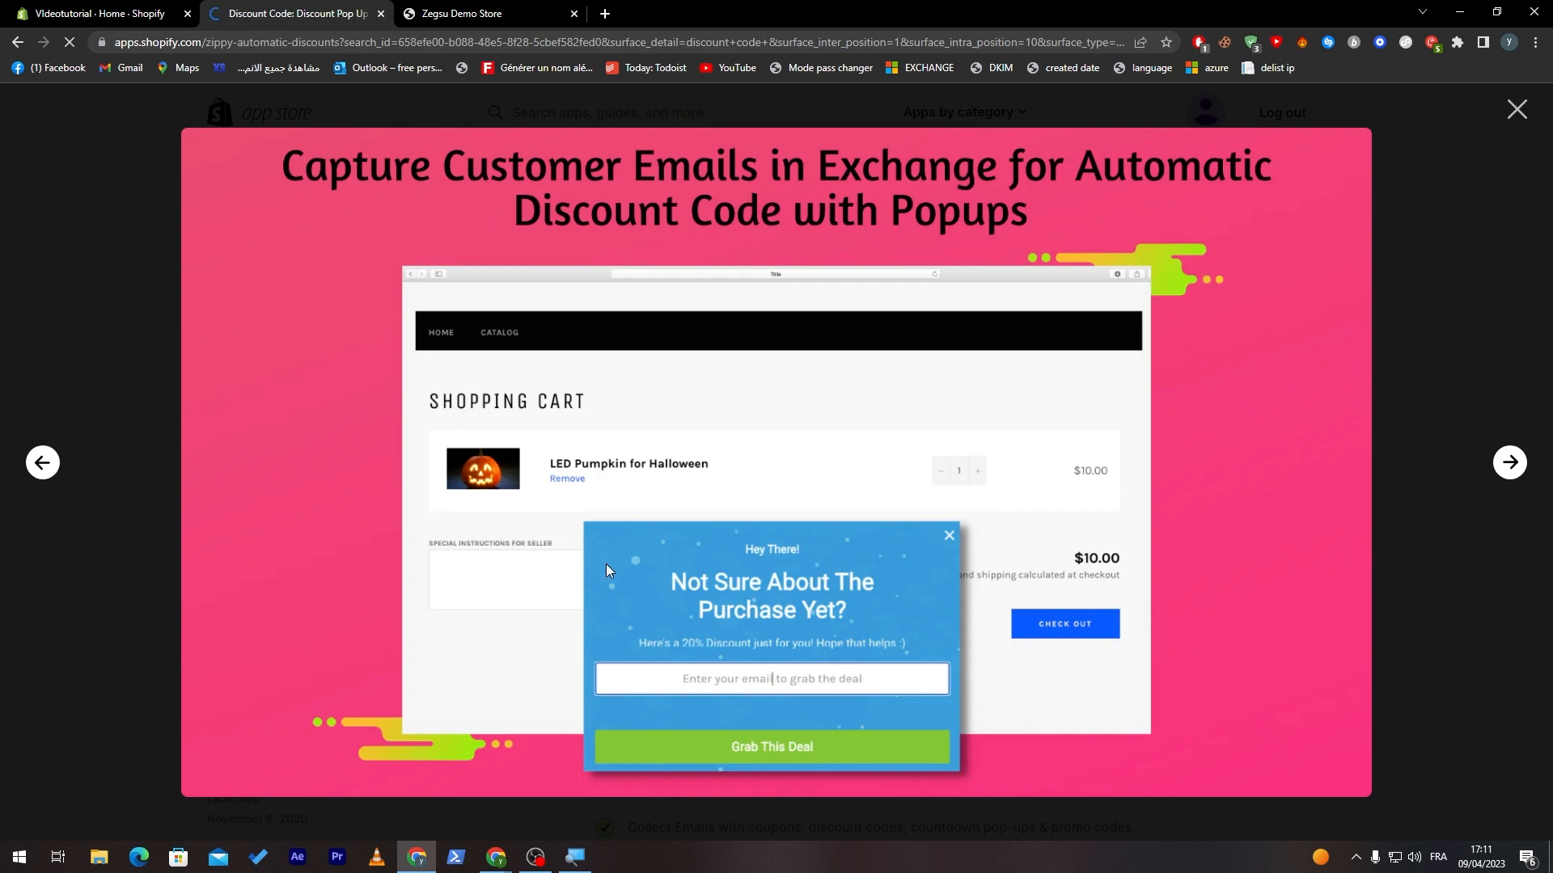
pyautogui.click(1514, 109)
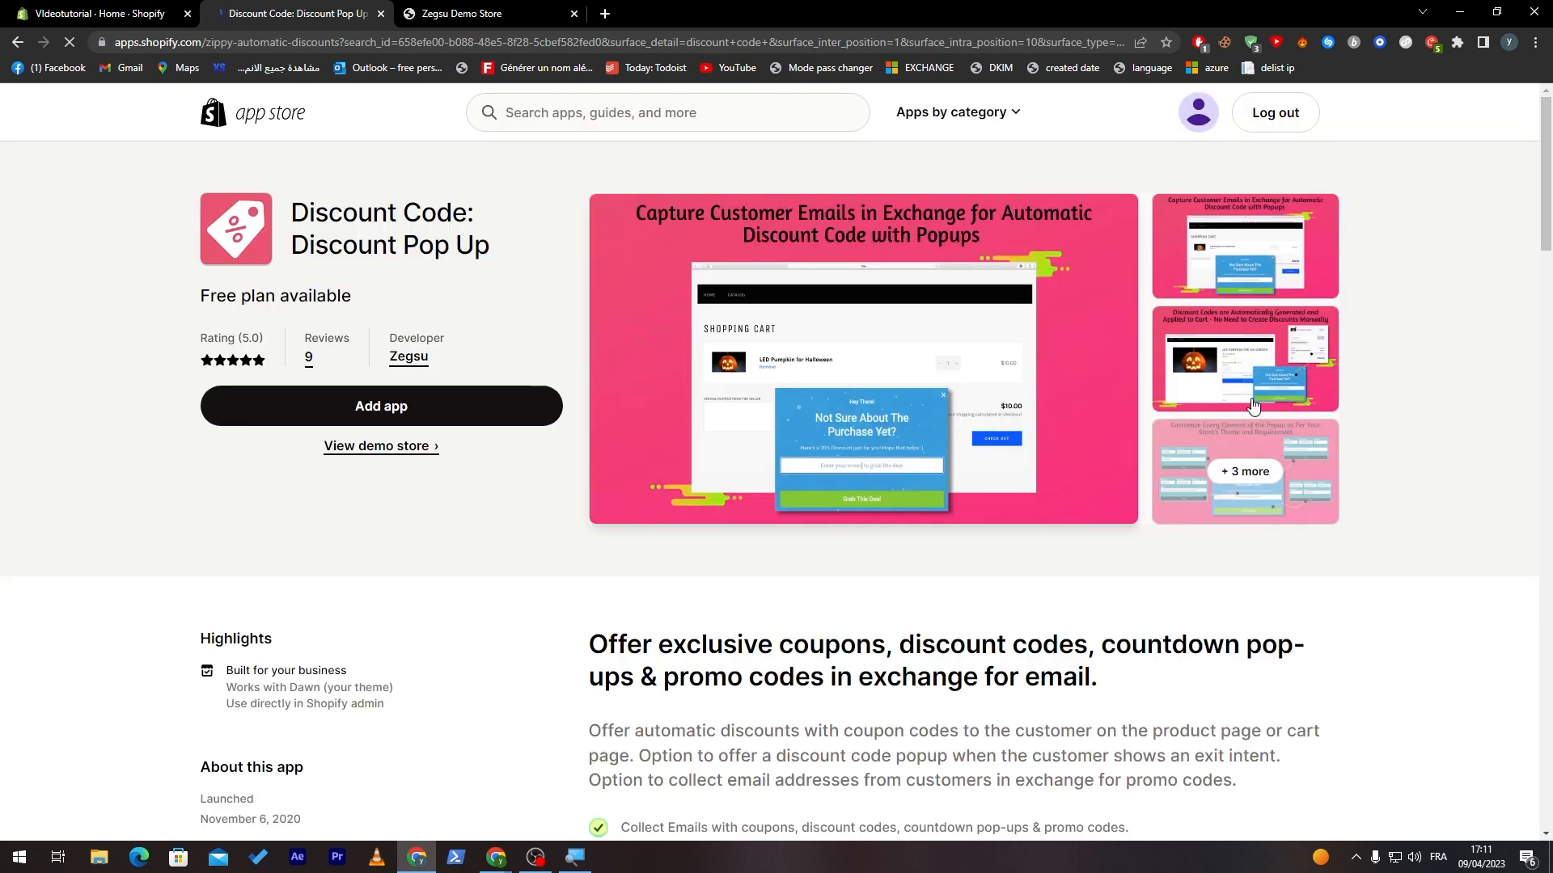
pyautogui.click(1244, 359)
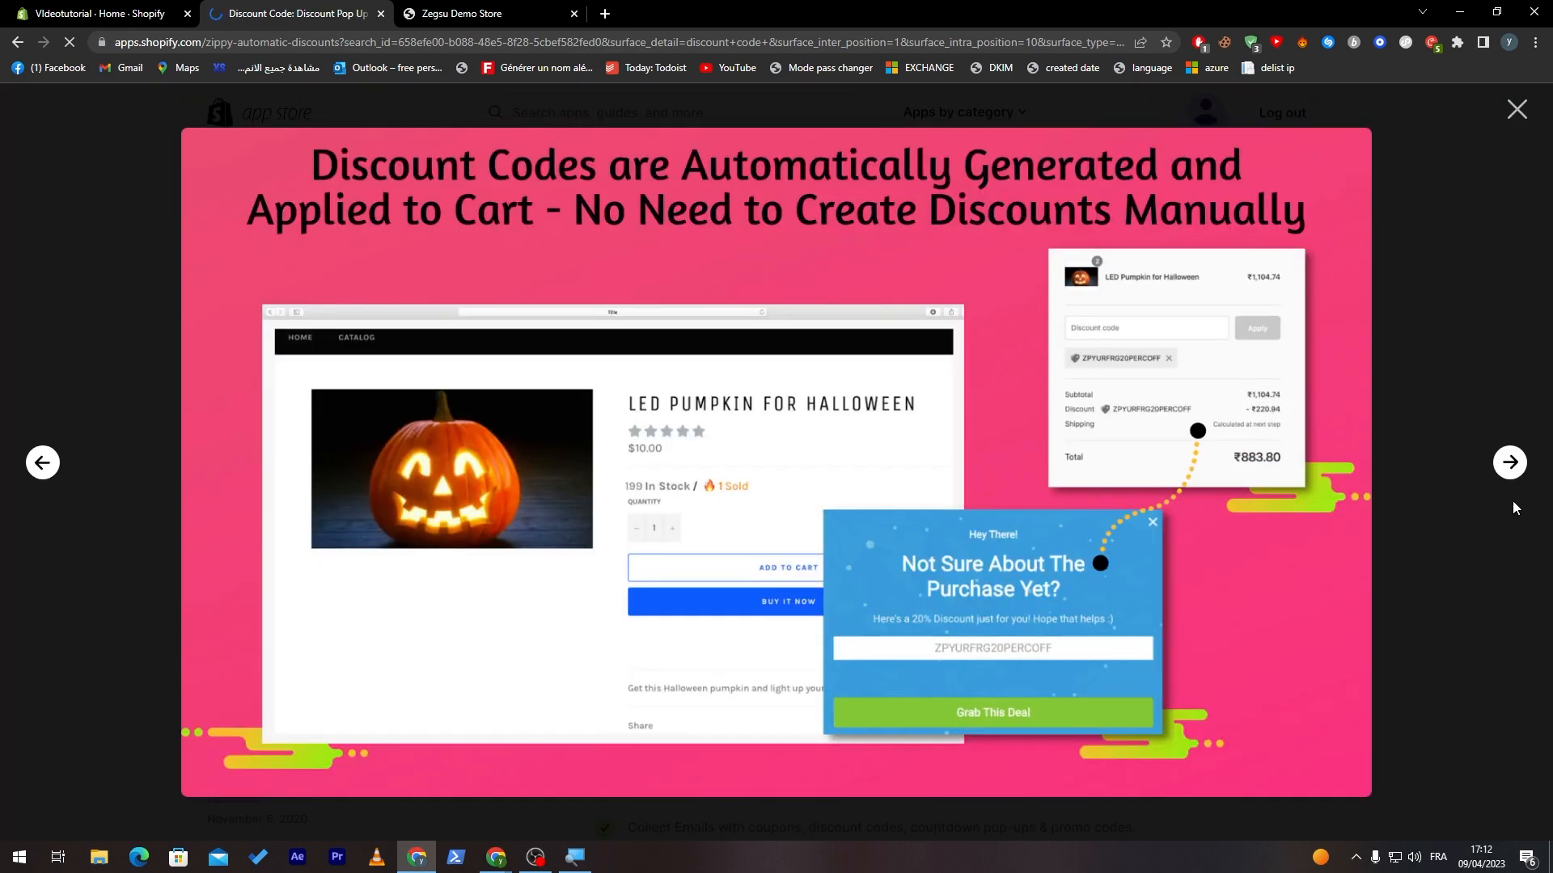
pyautogui.click(1508, 463)
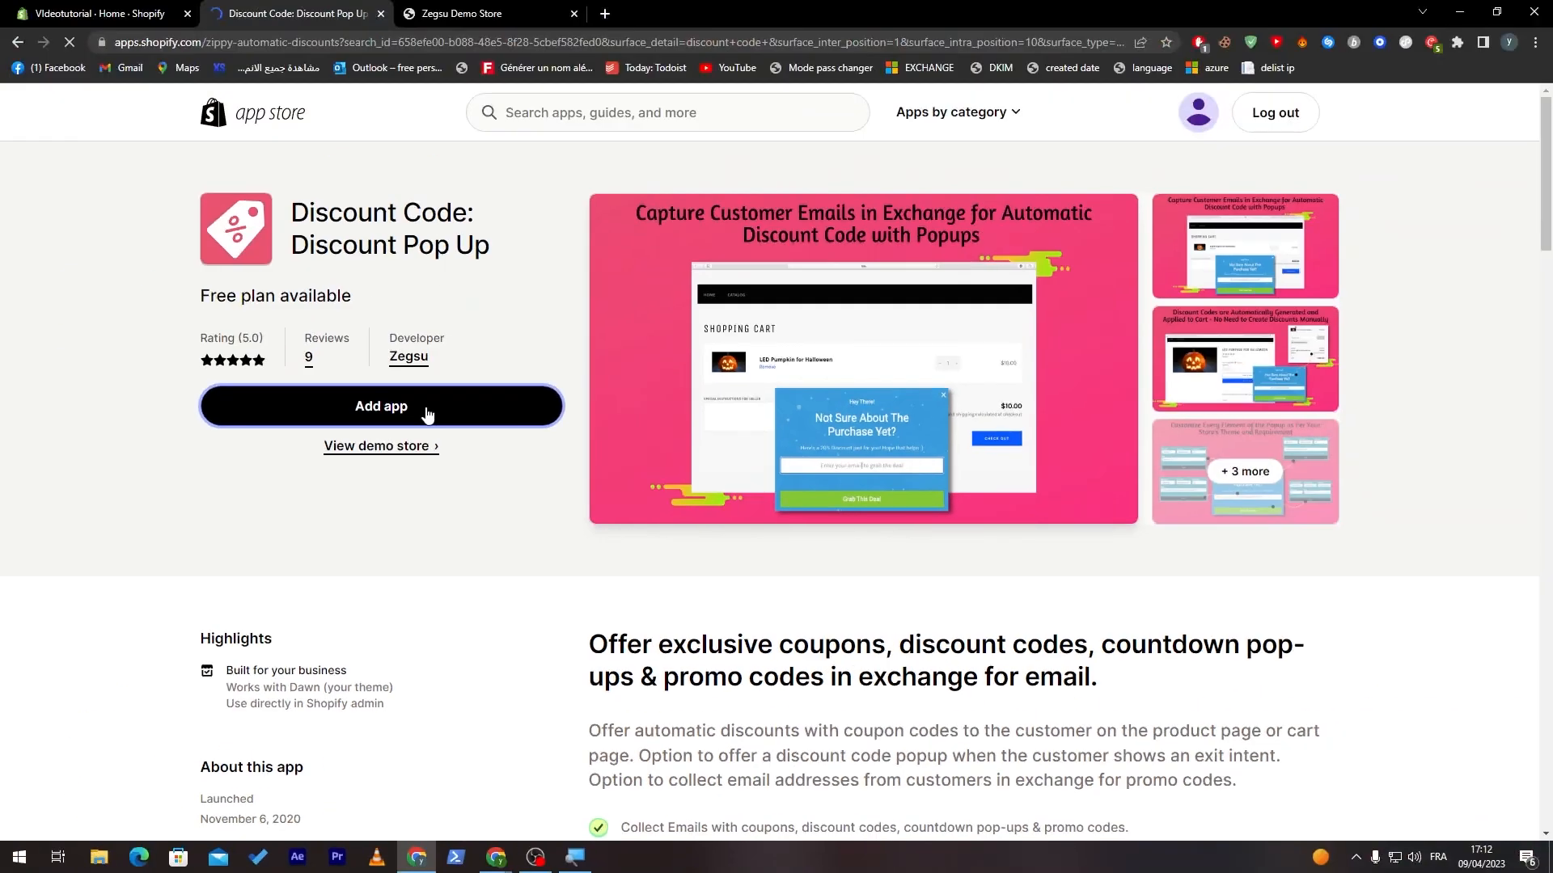
pyautogui.click(380, 406)
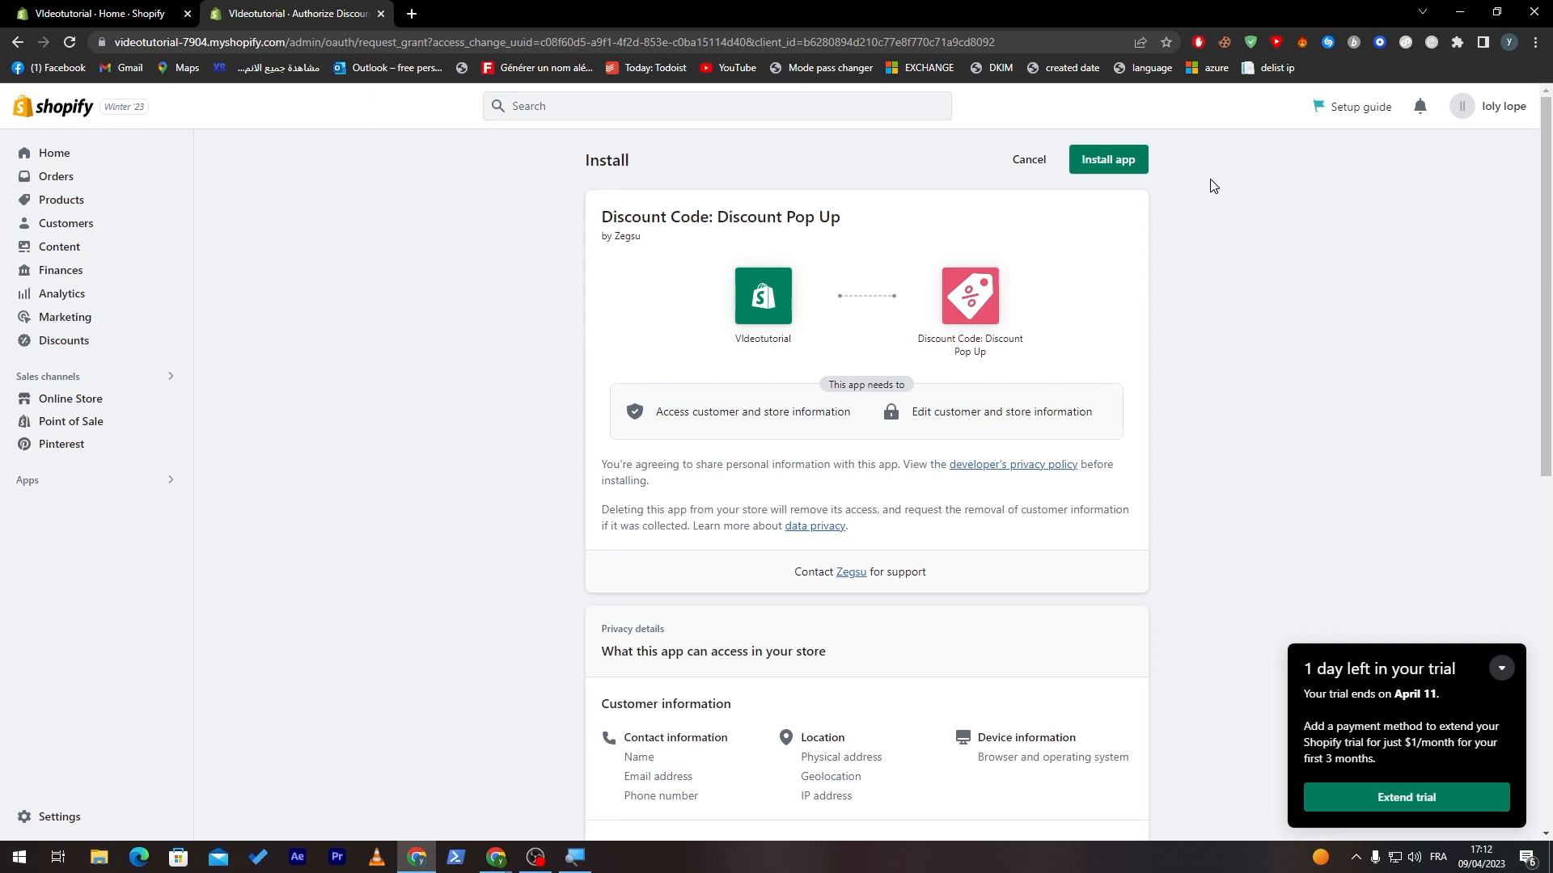
# Step: Add and install Discount Code: Discount Pop Up on the TutorialVideo store
pyautogui.click(1107, 160)
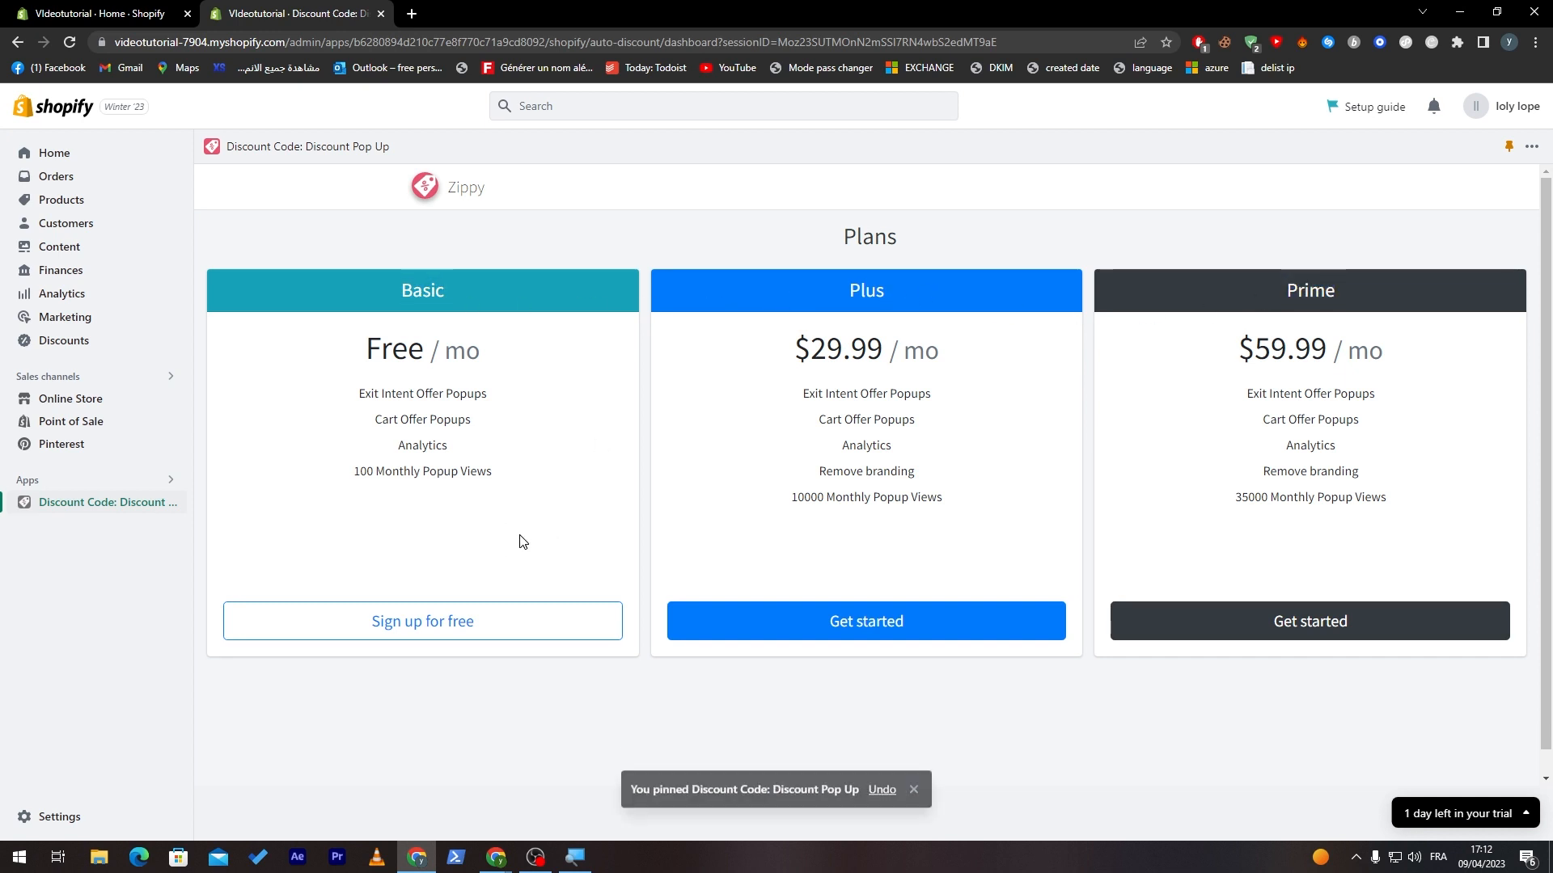
# Step: Select the free Basic plan and start the Zippy dashboard's guided tutorial
pyautogui.click(420, 621)
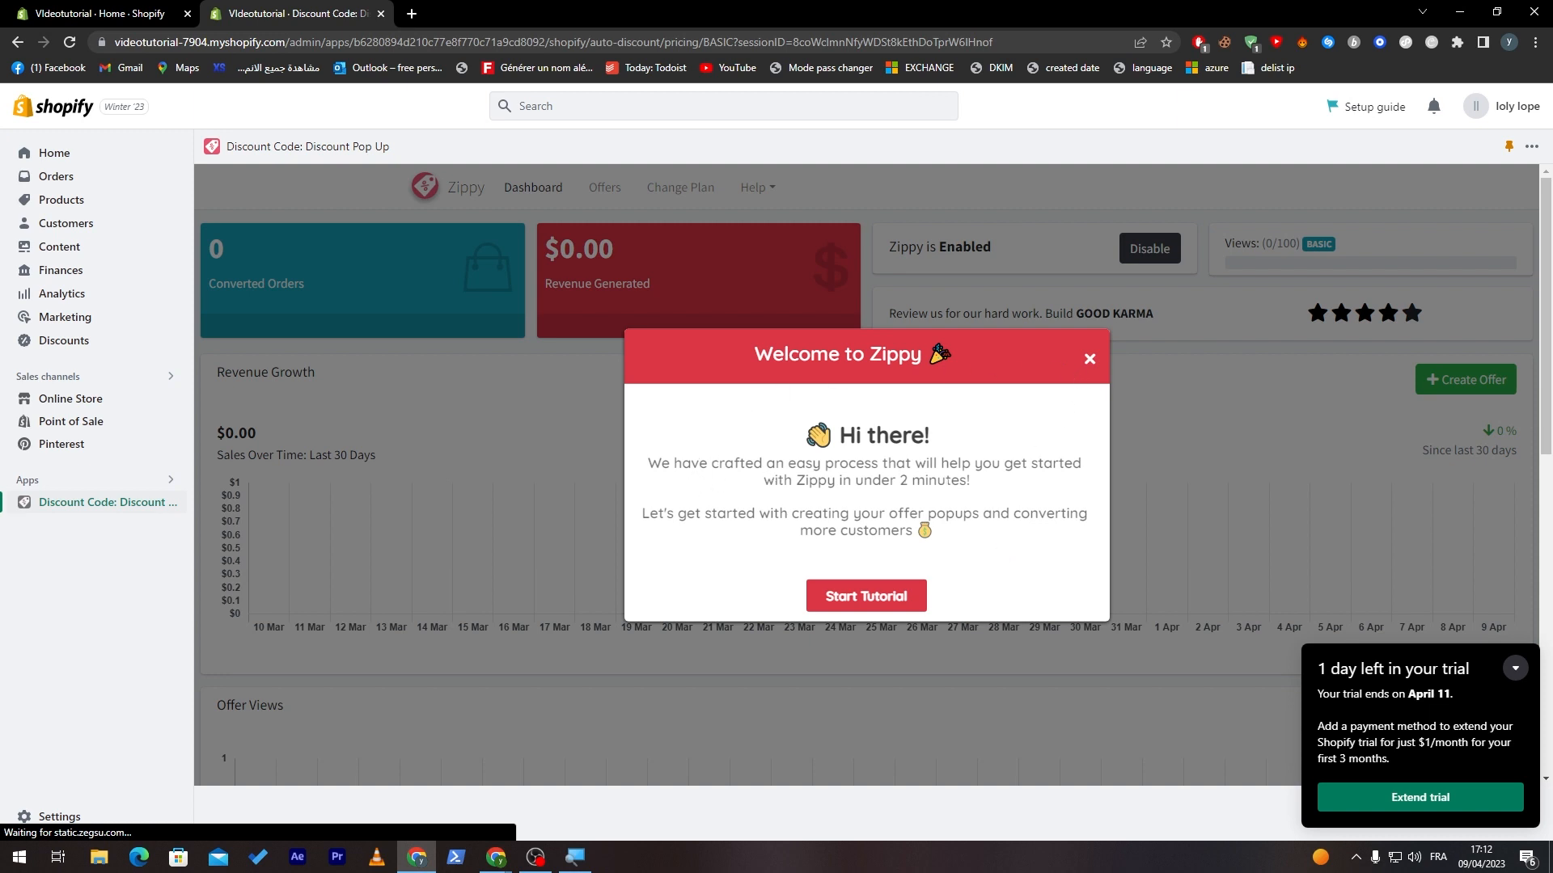
pyautogui.moveTo(982, 491)
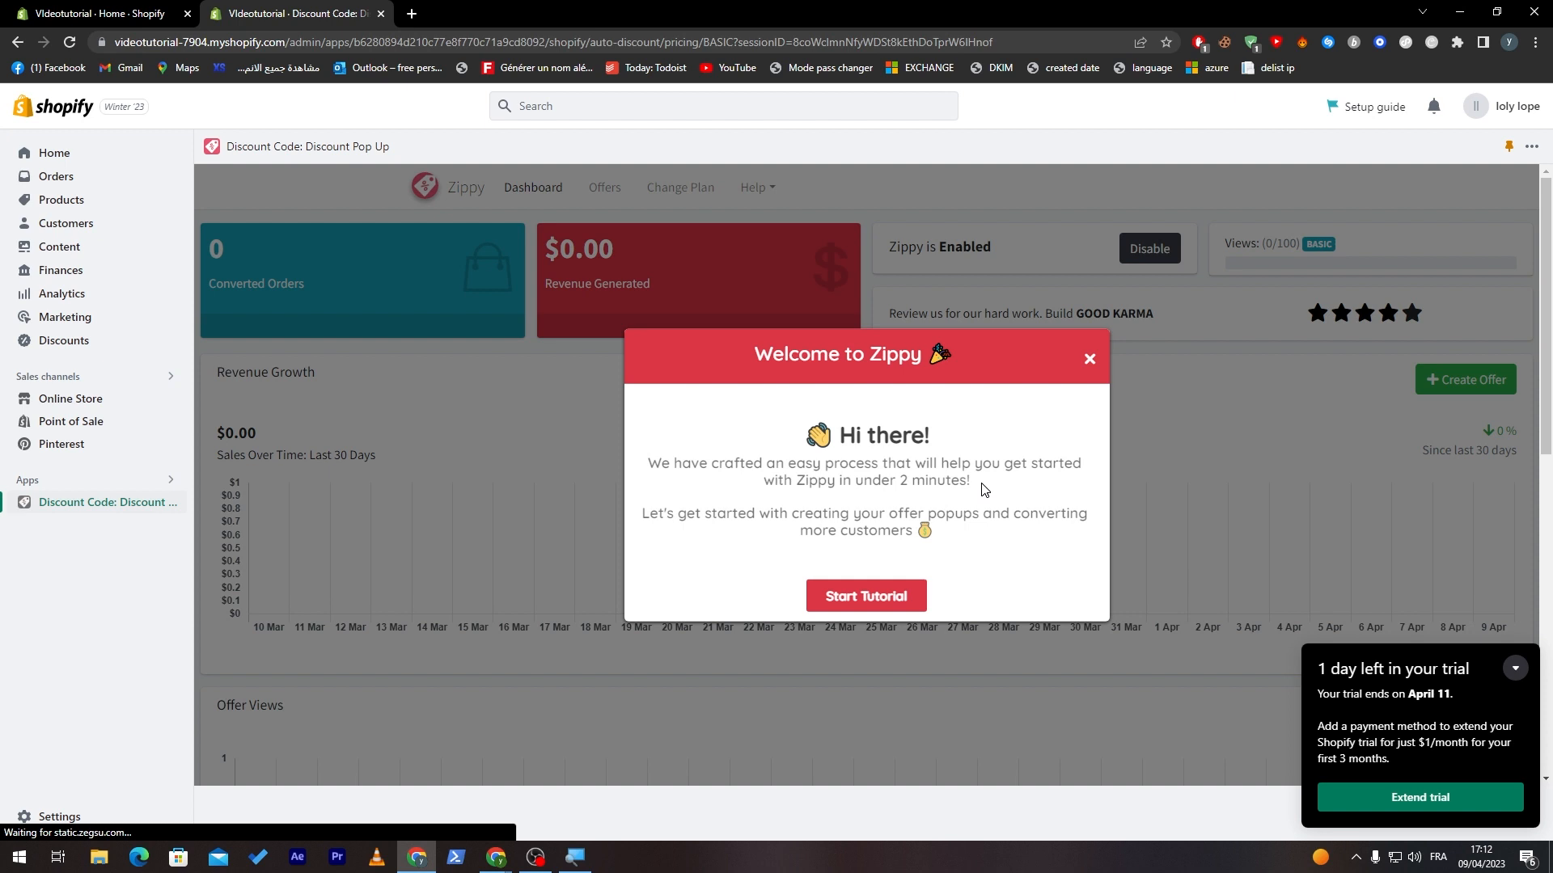
pyautogui.moveTo(793, 545)
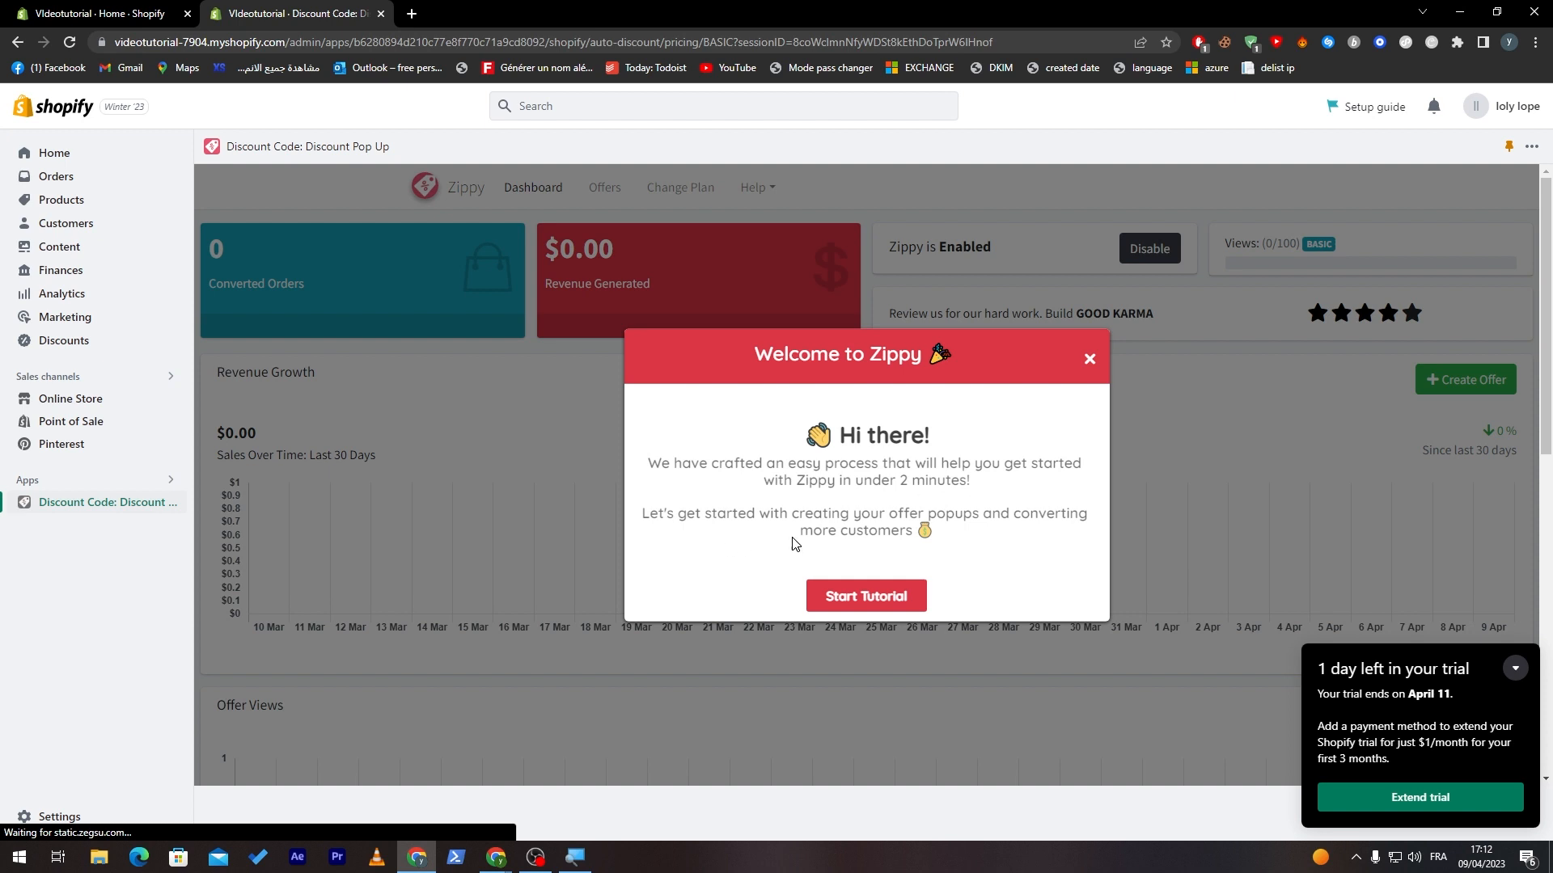
pyautogui.moveTo(1103, 528)
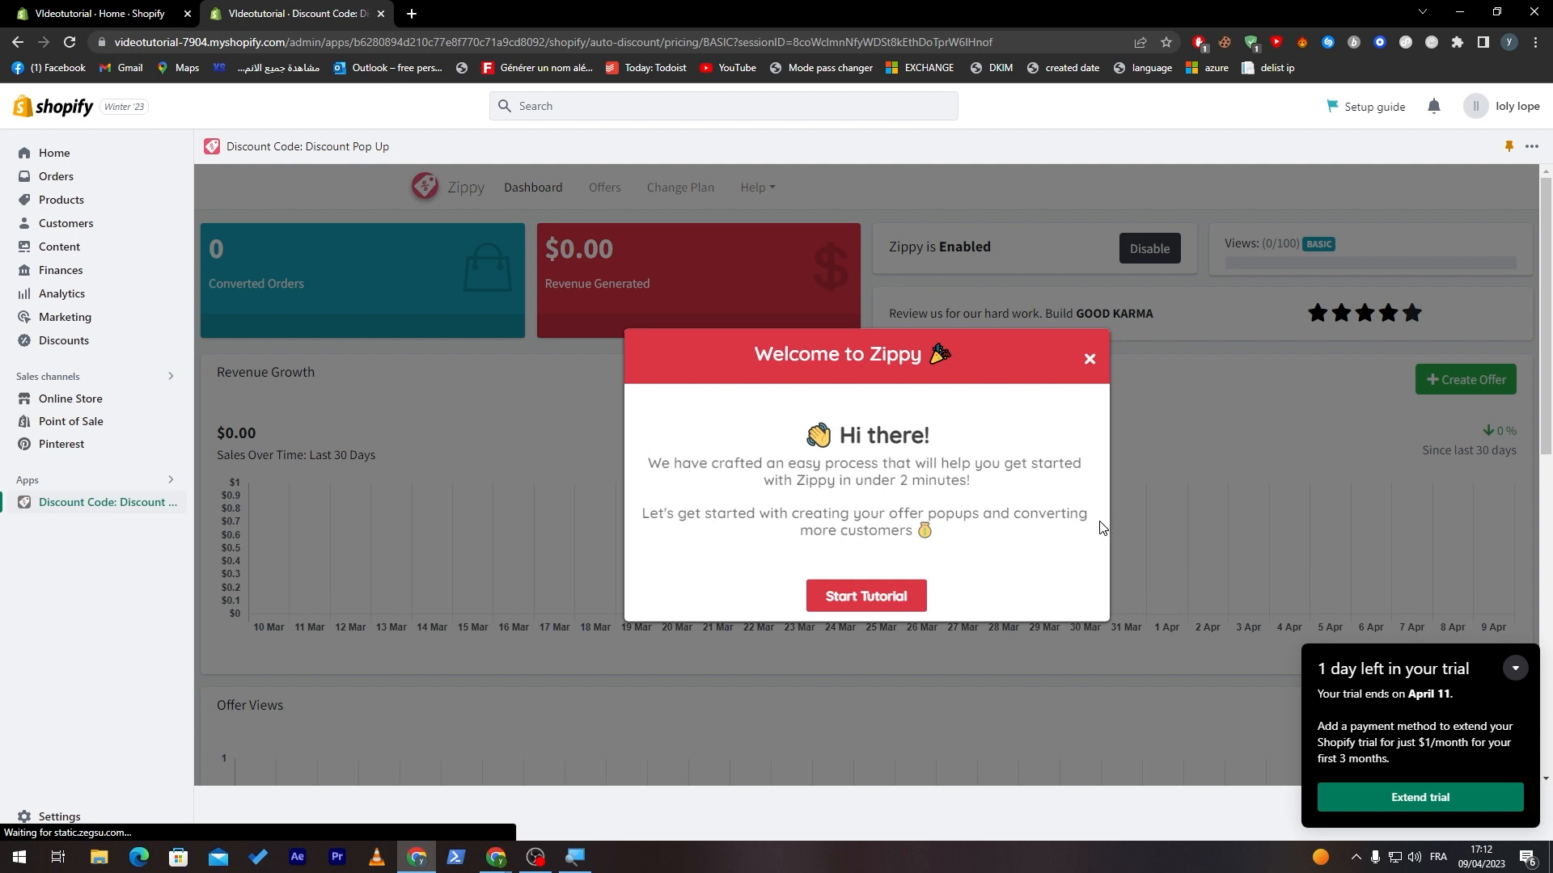
pyautogui.moveTo(795, 508)
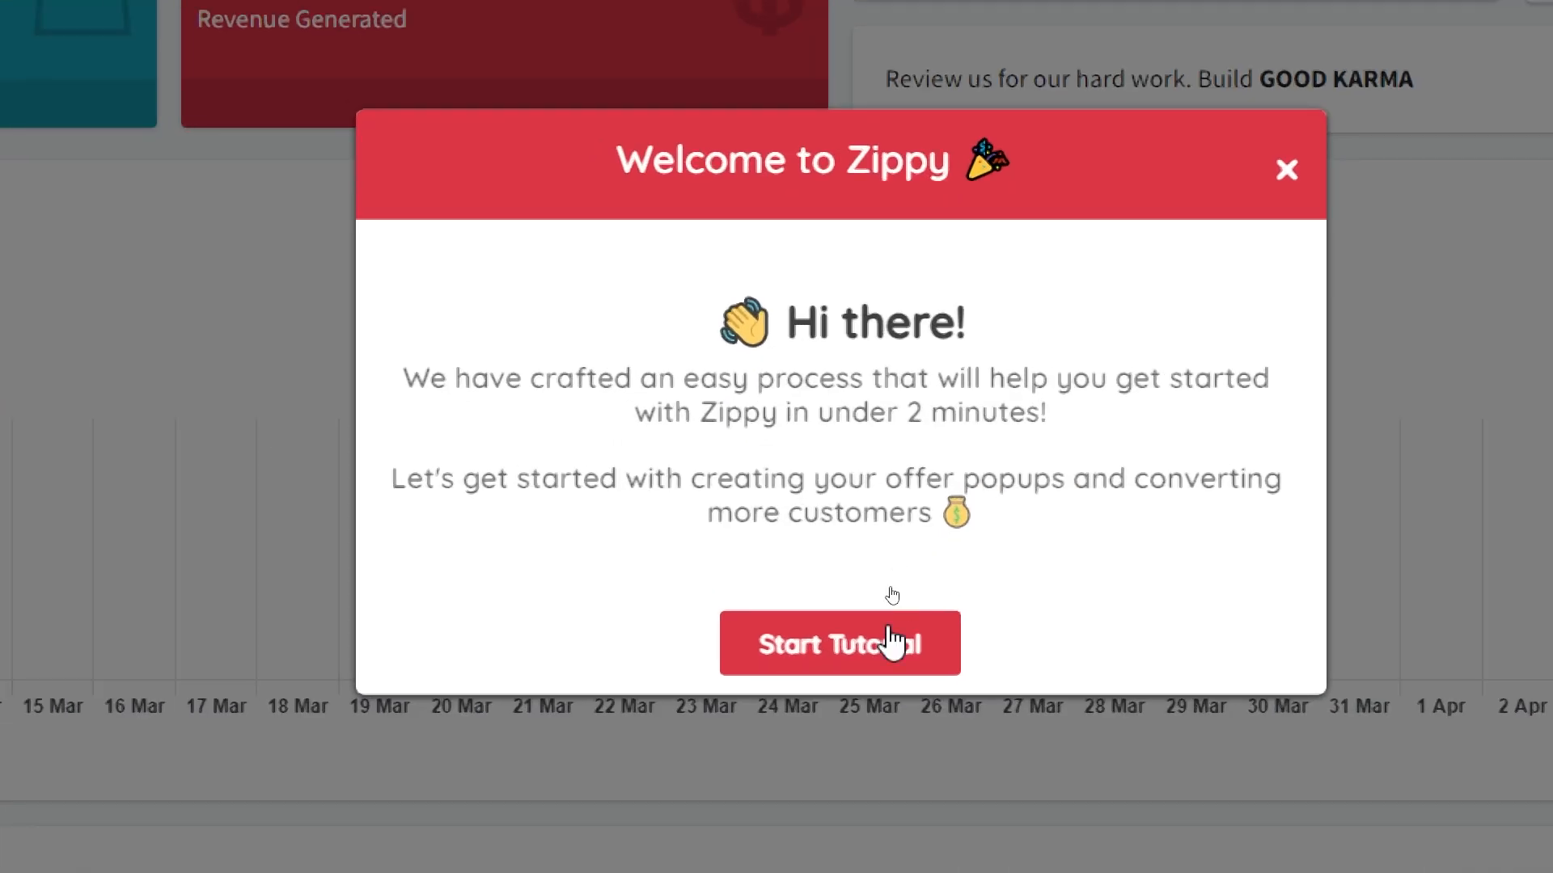
pyautogui.click(838, 643)
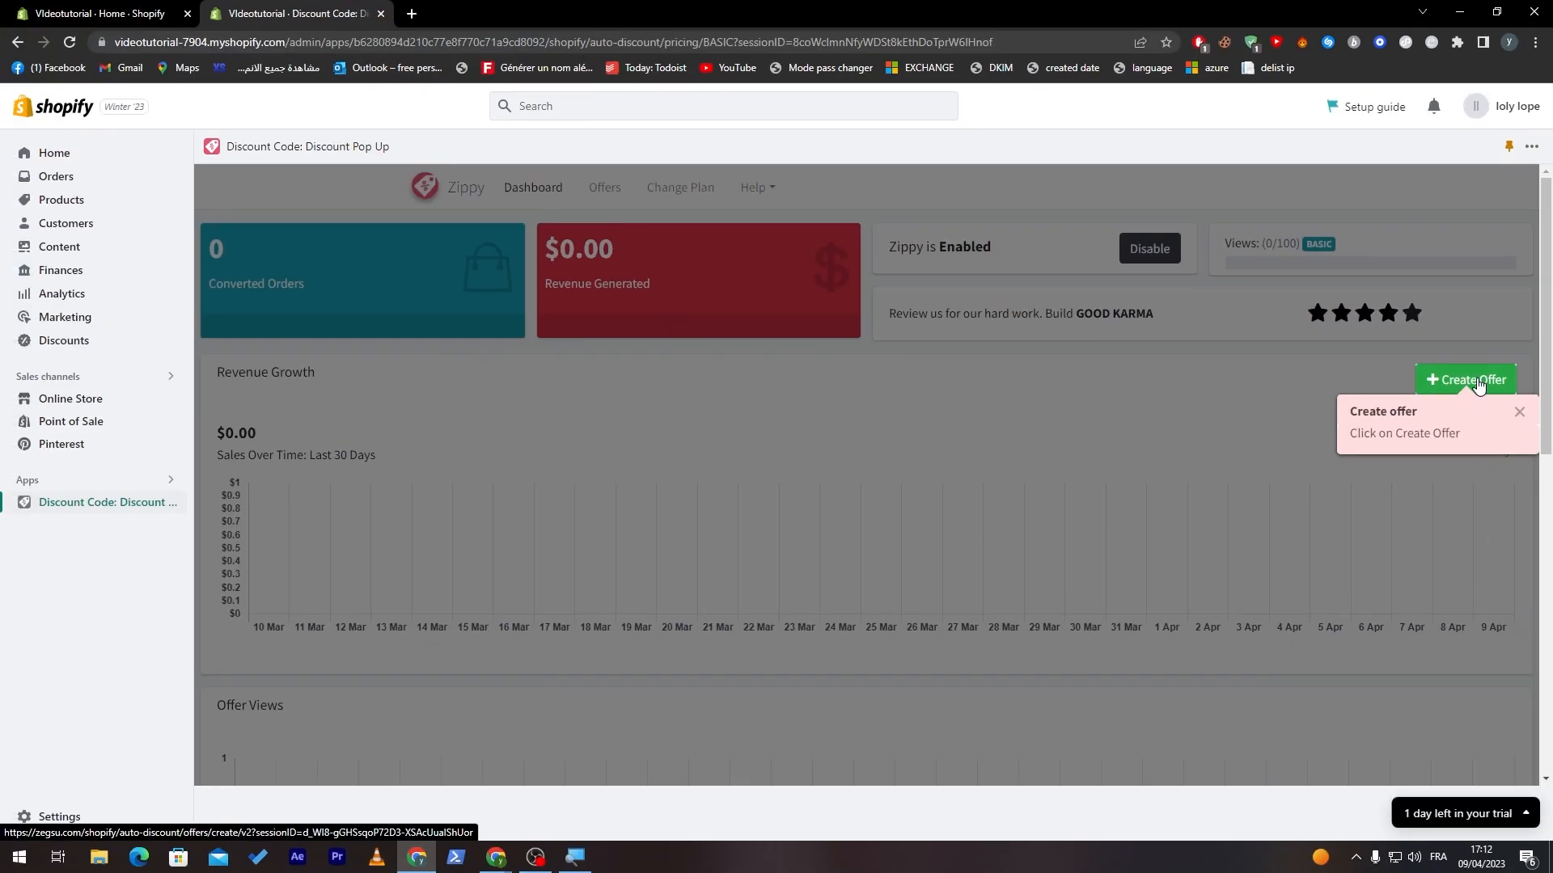
# Step: Create an offer named Discount with all-pages placement and the Discount Popup type
pyautogui.click(1466, 380)
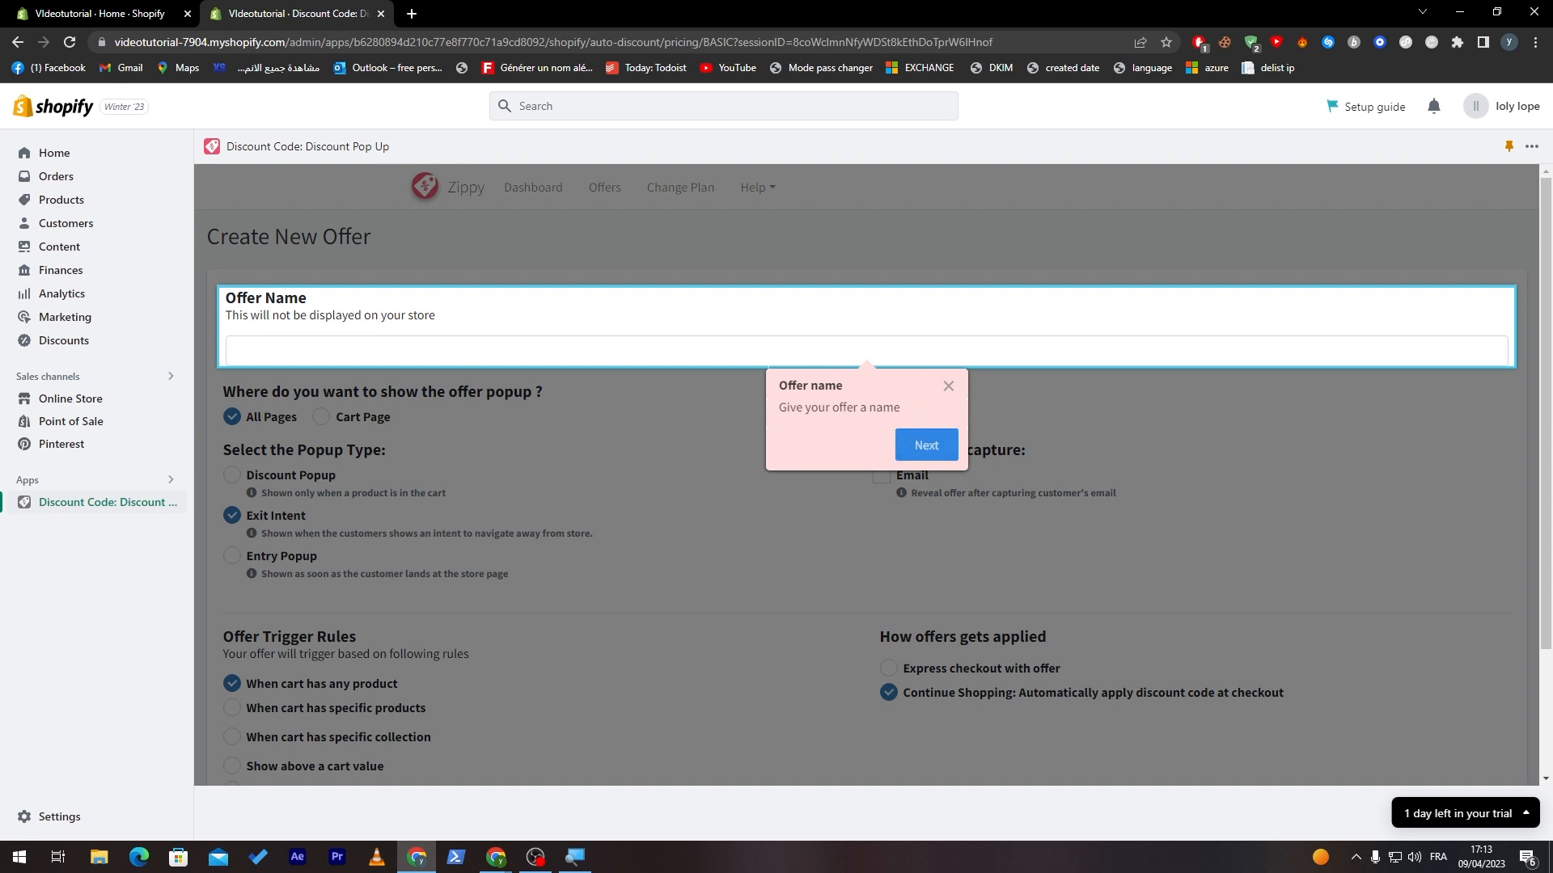
pyautogui.write('Disc')
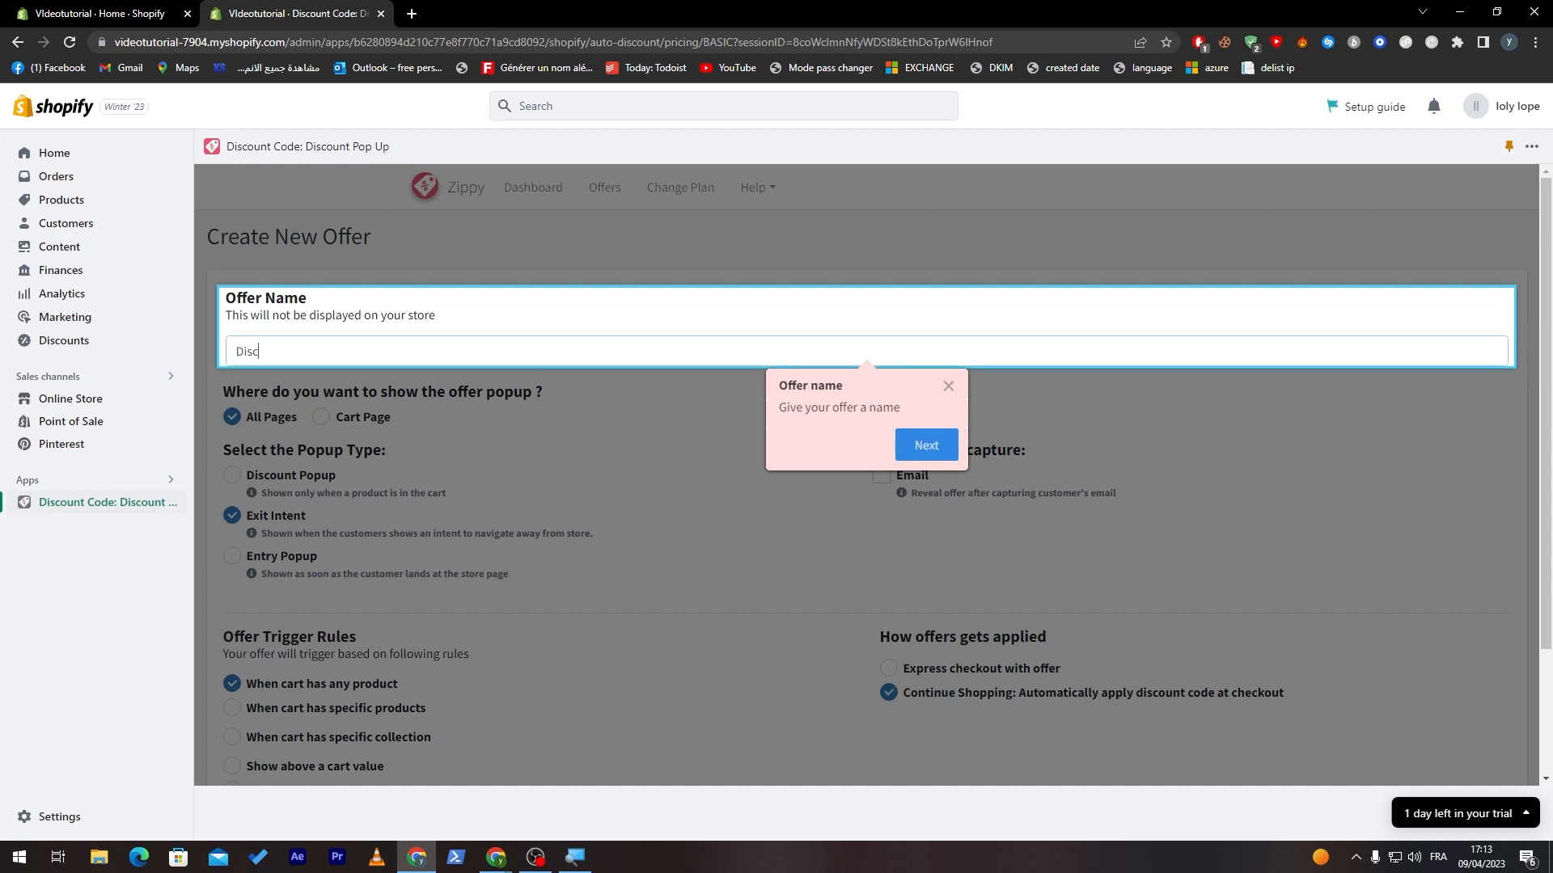
pyautogui.click(924, 445)
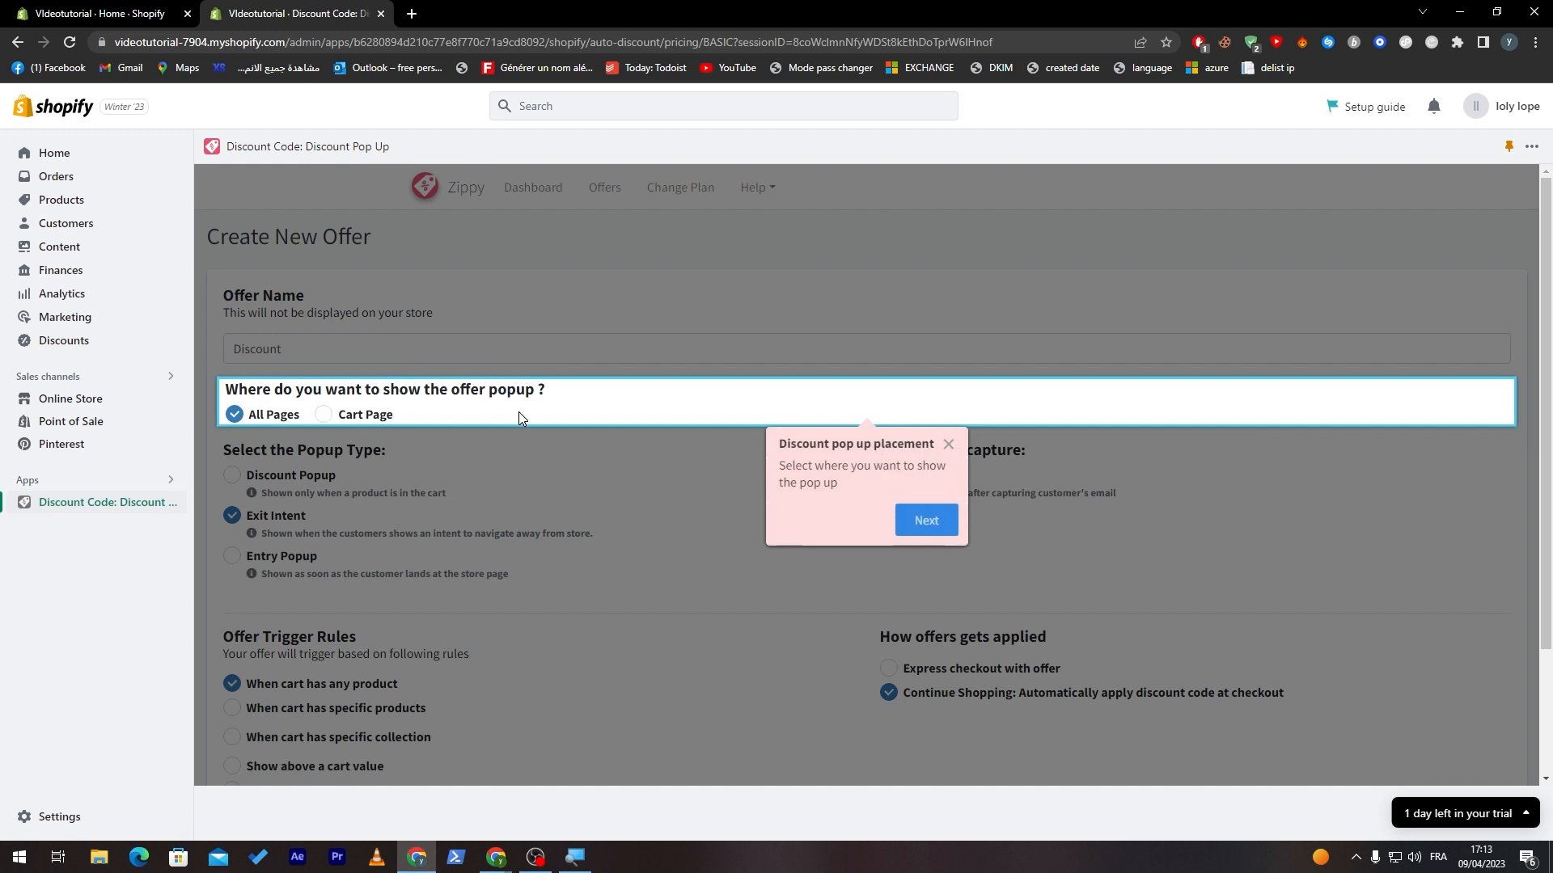
pyautogui.moveTo(878, 490)
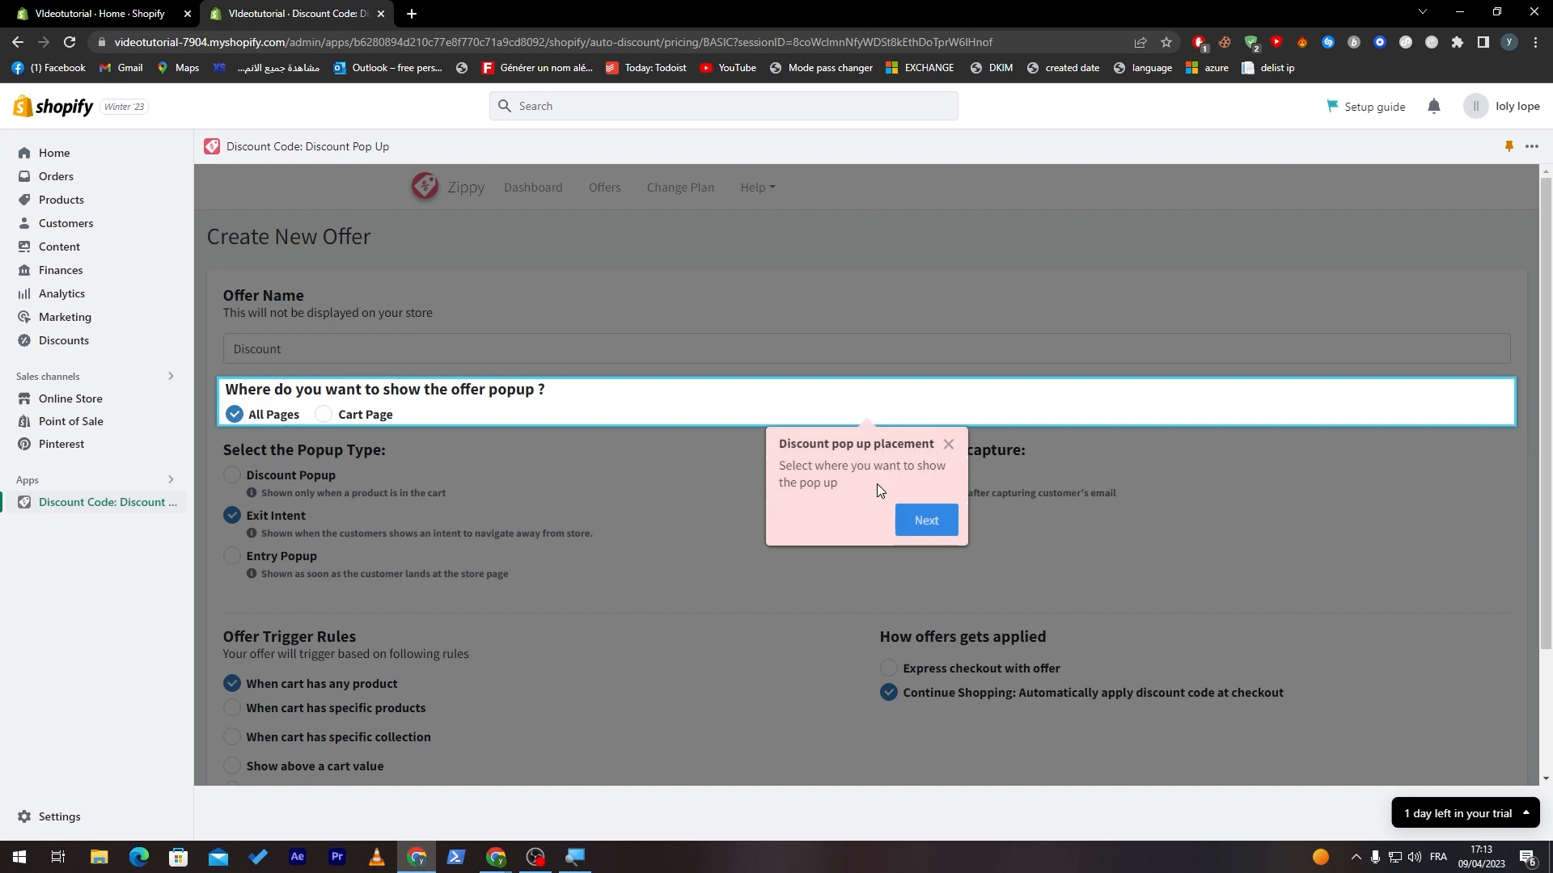
pyautogui.click(925, 521)
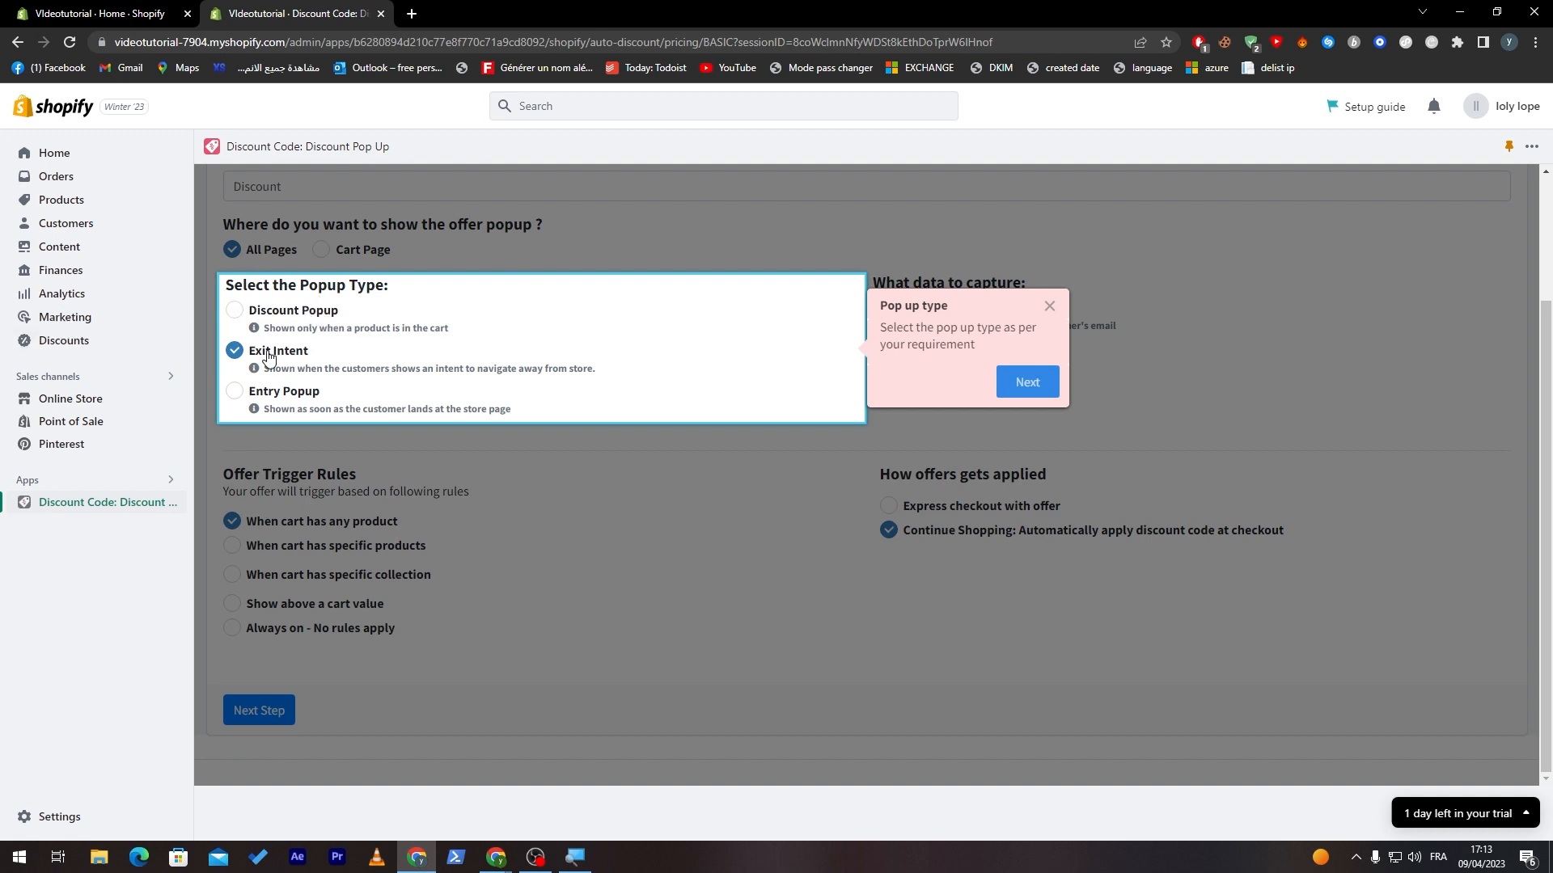
pyautogui.click(235, 309)
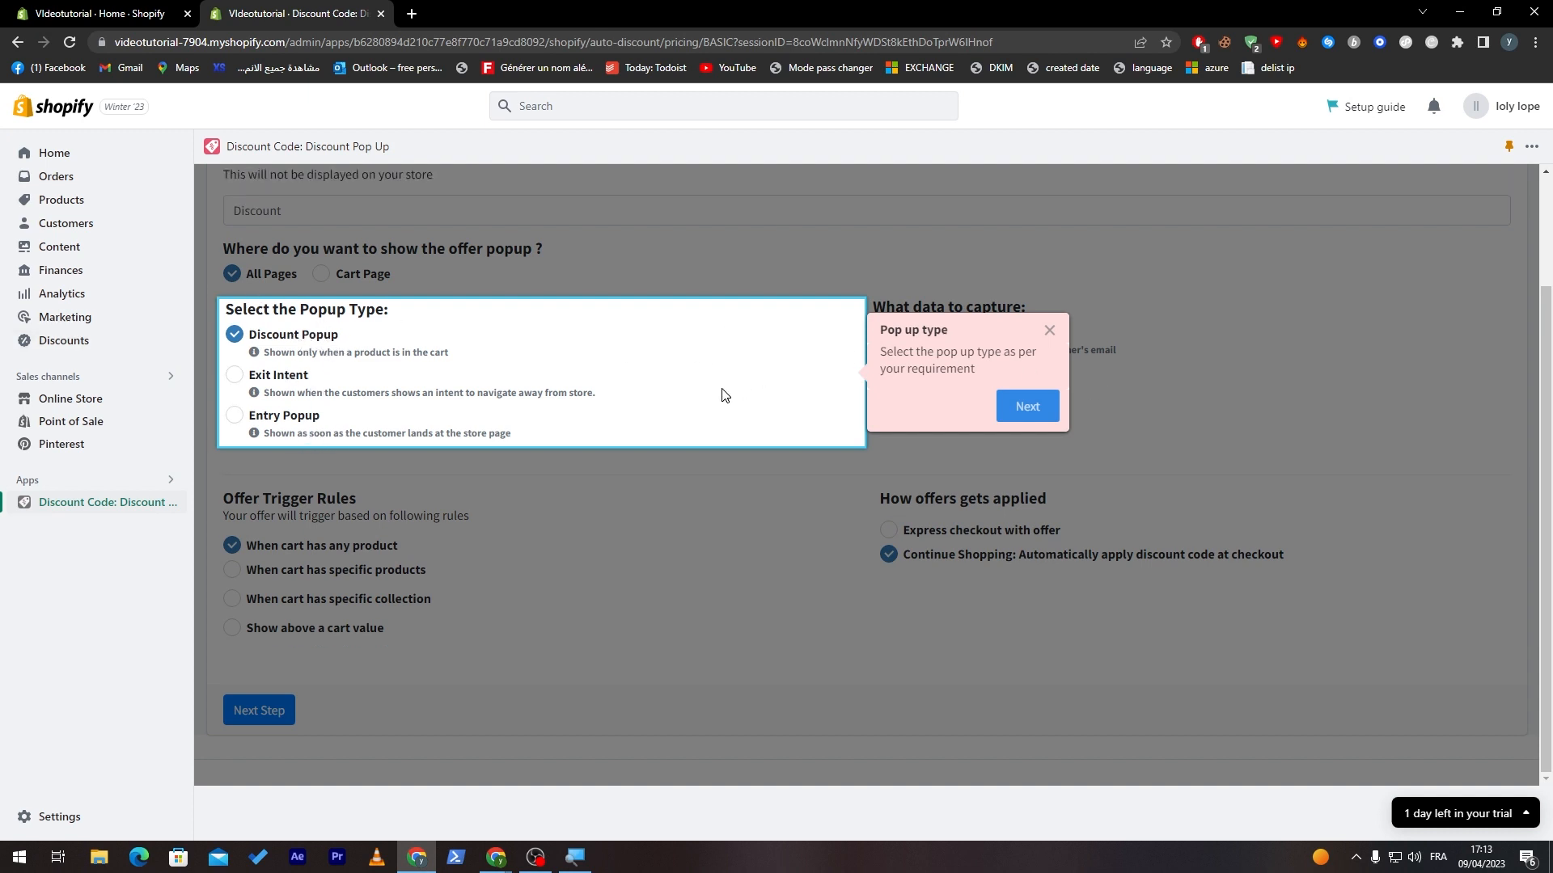
pyautogui.click(1027, 406)
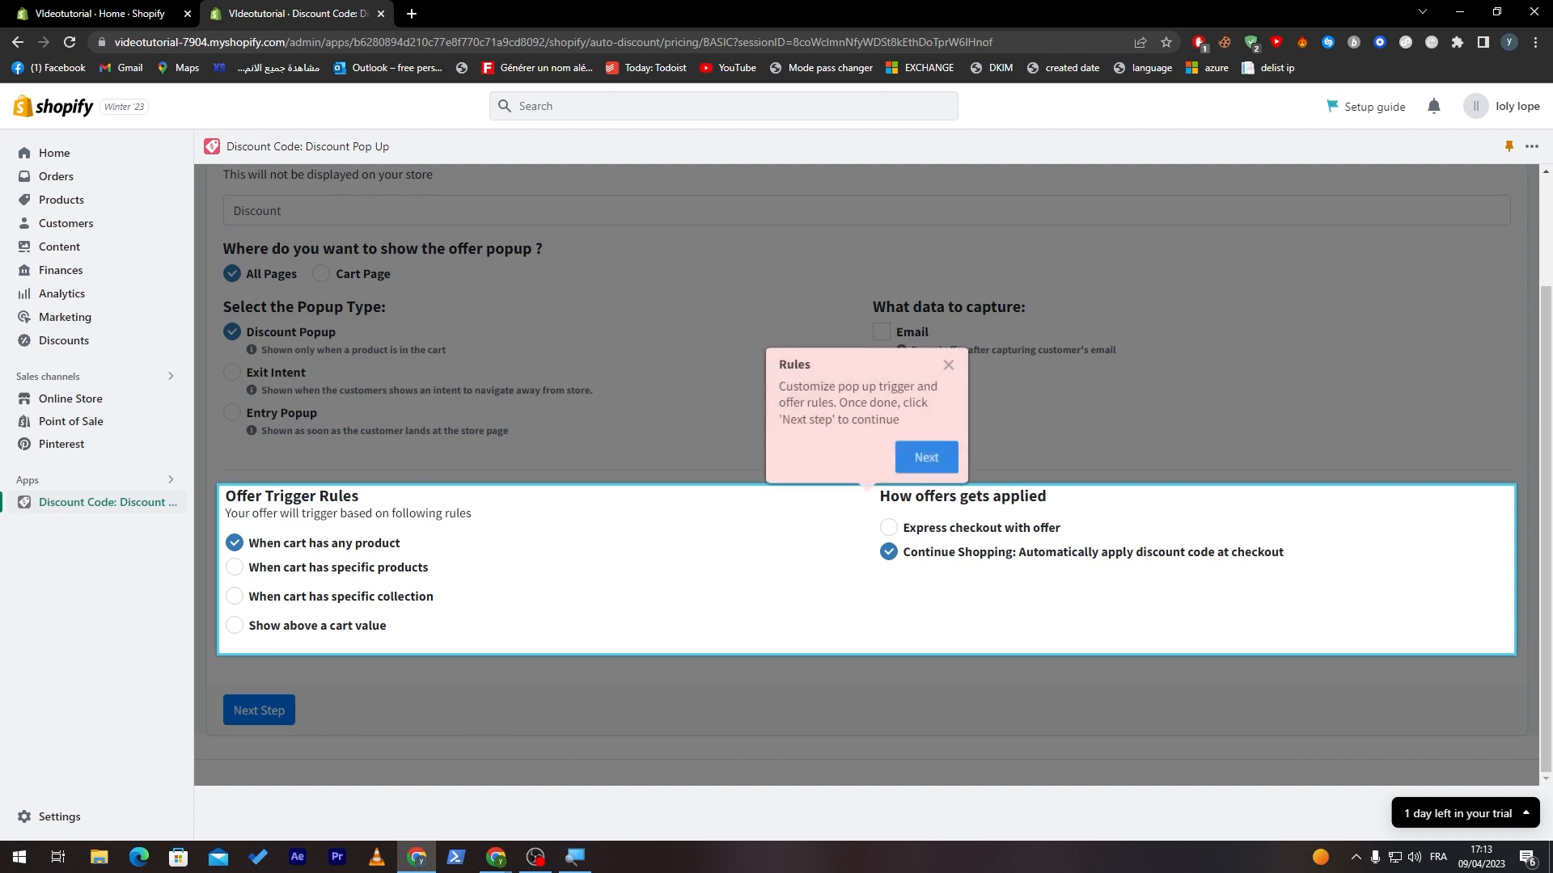
pyautogui.moveTo(300, 591)
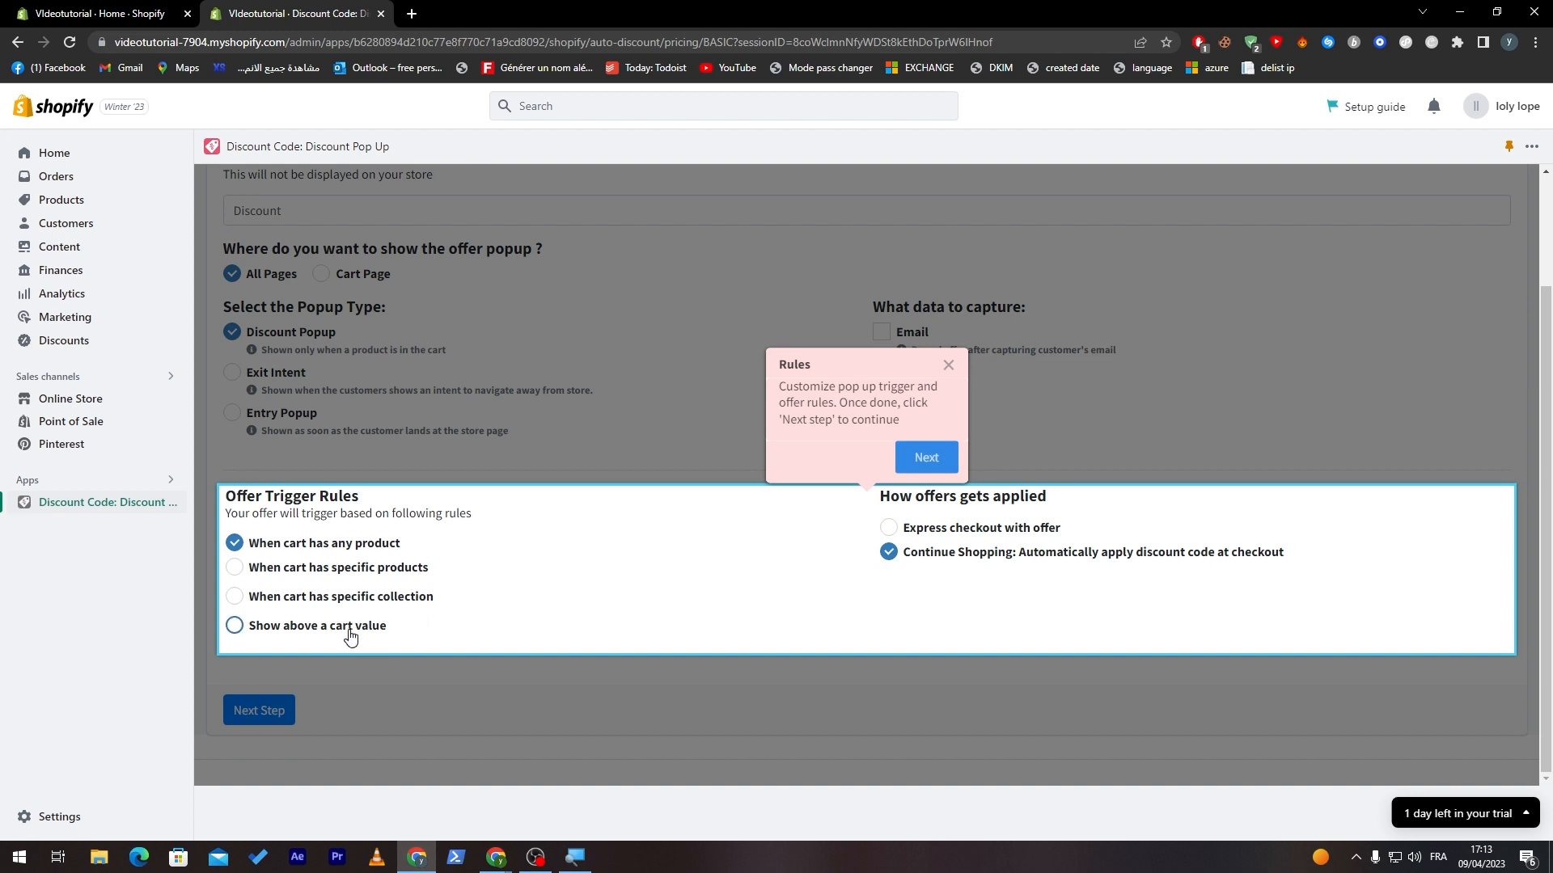
pyautogui.moveTo(290, 632)
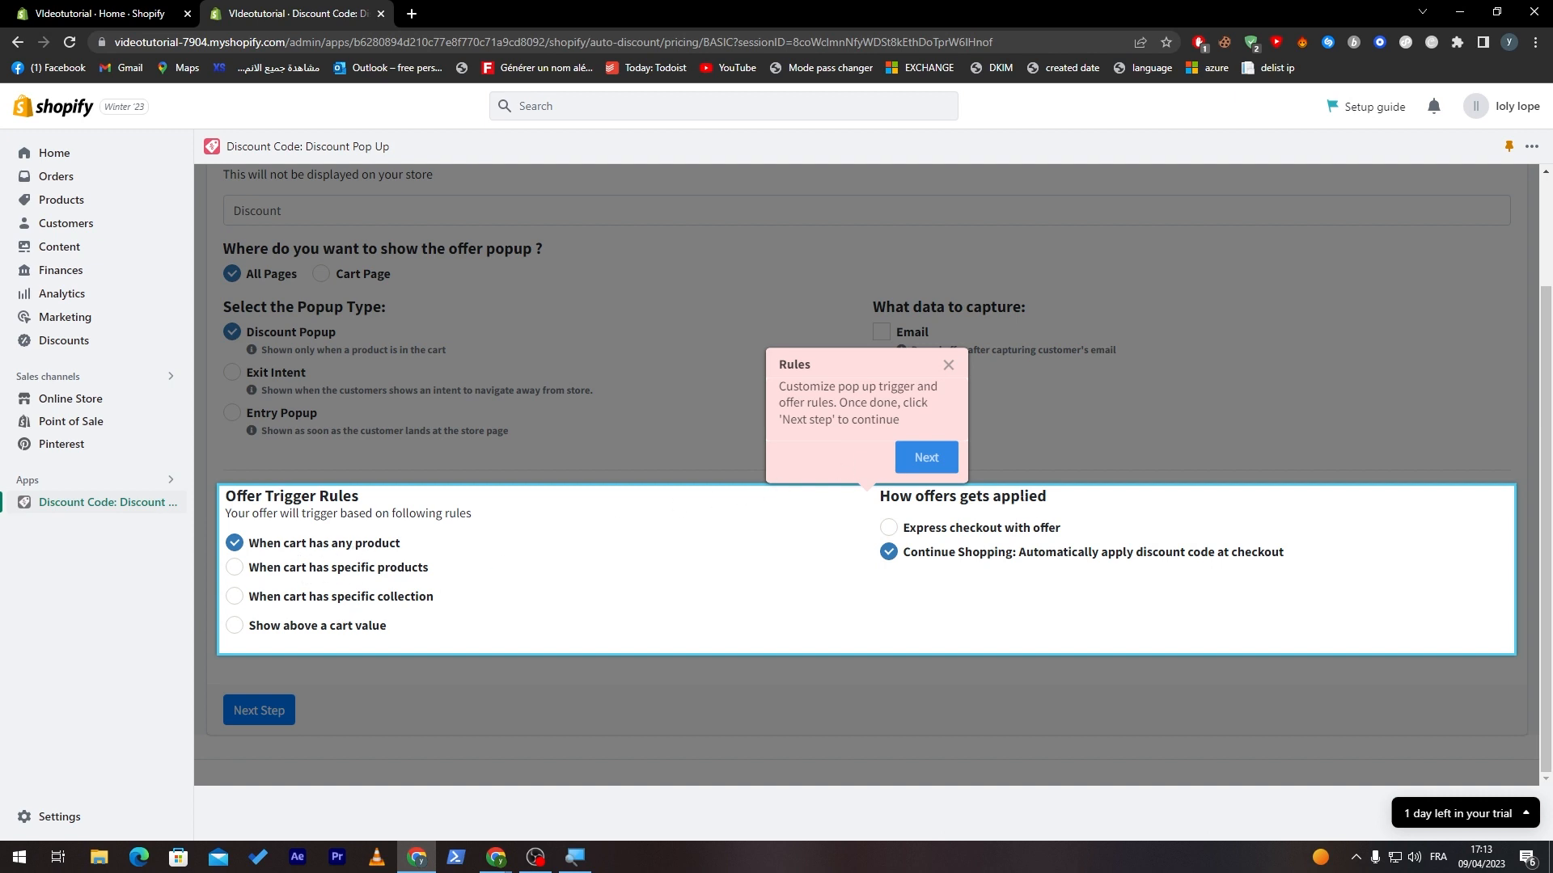
pyautogui.moveTo(975, 545)
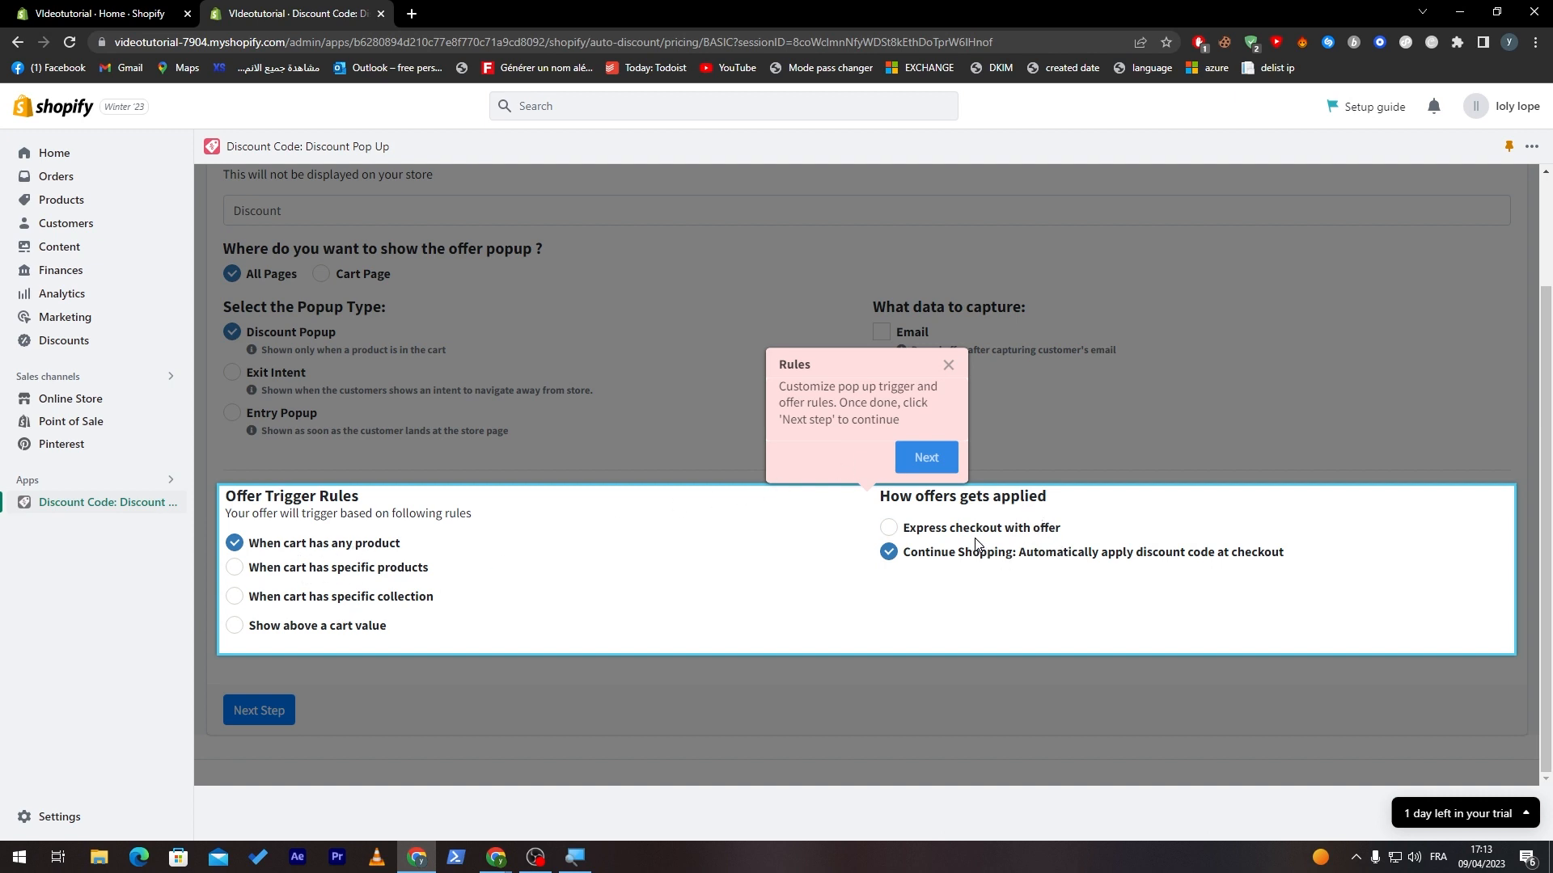
pyautogui.moveTo(1119, 569)
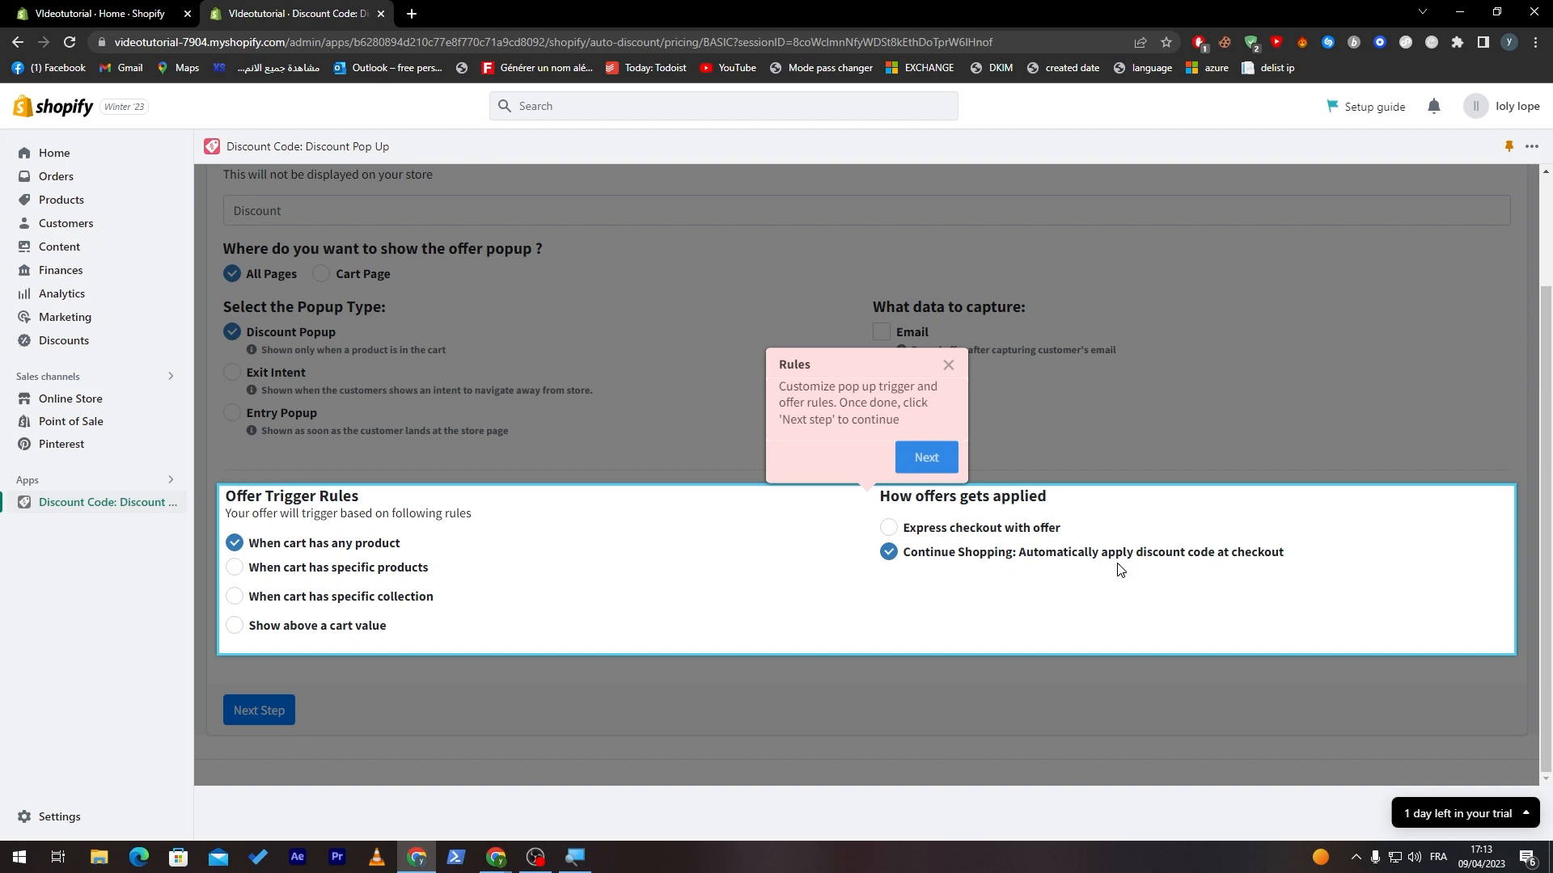
pyautogui.moveTo(925, 456)
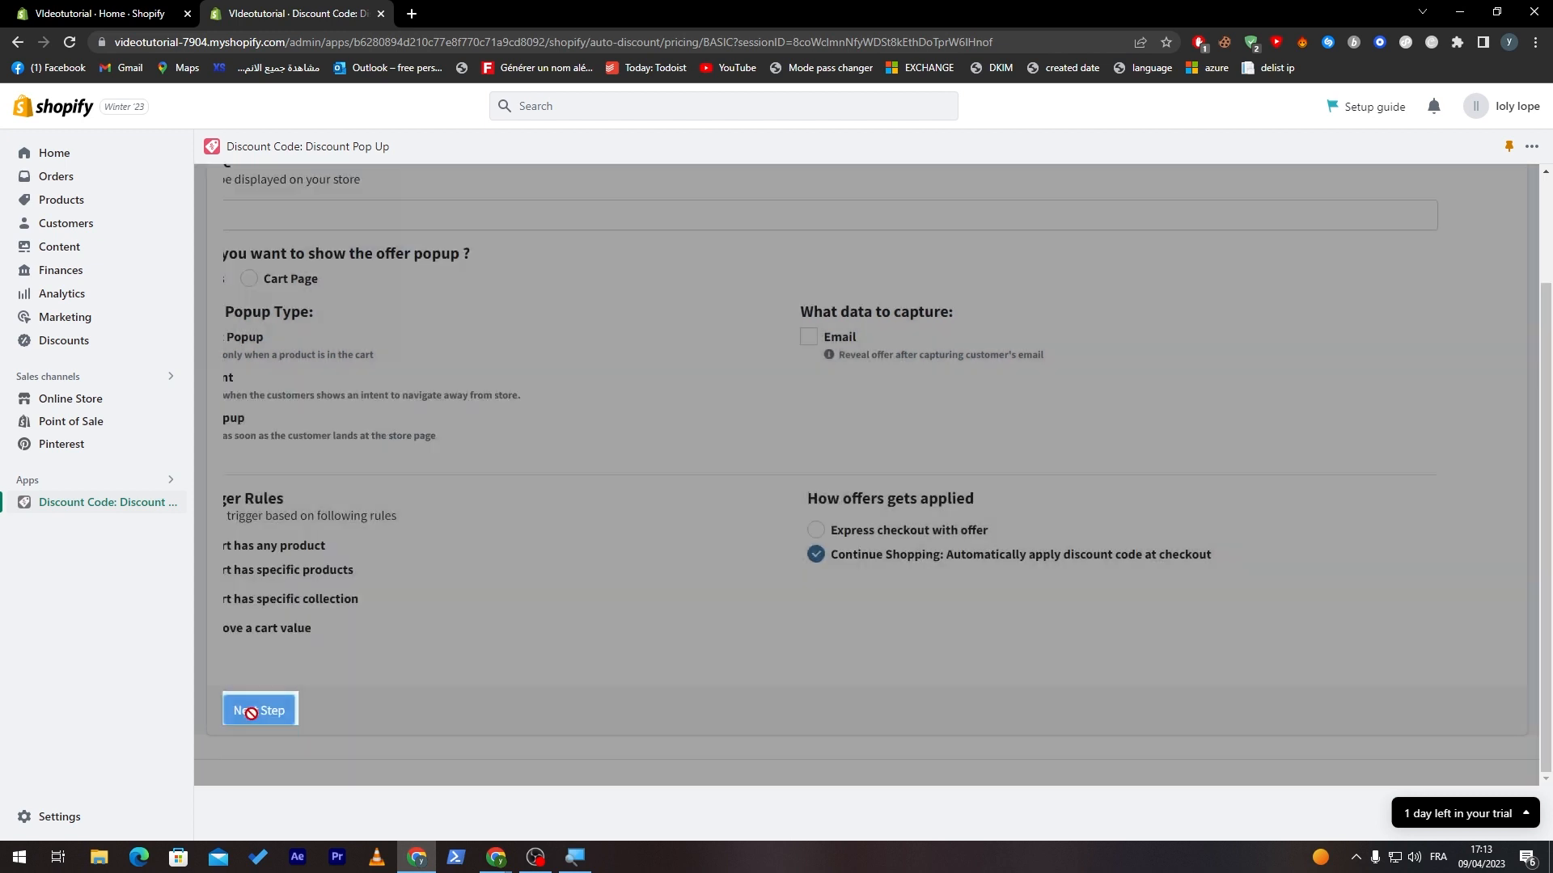
# Step: Accept the default trigger rules and continue to popup theme selection
pyautogui.click(259, 710)
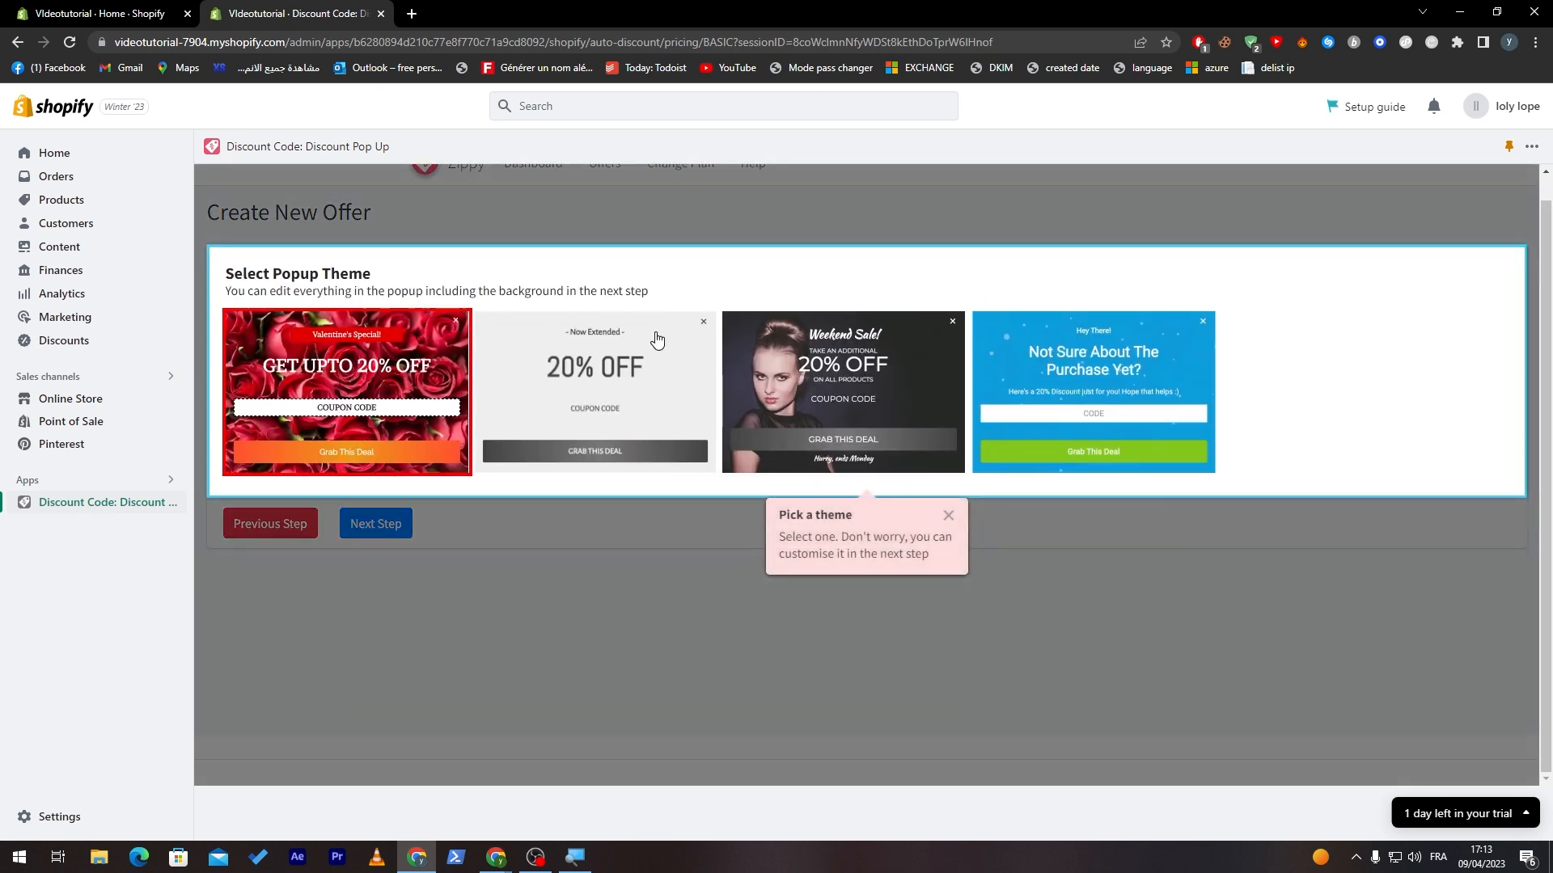
pyautogui.moveTo(902, 525)
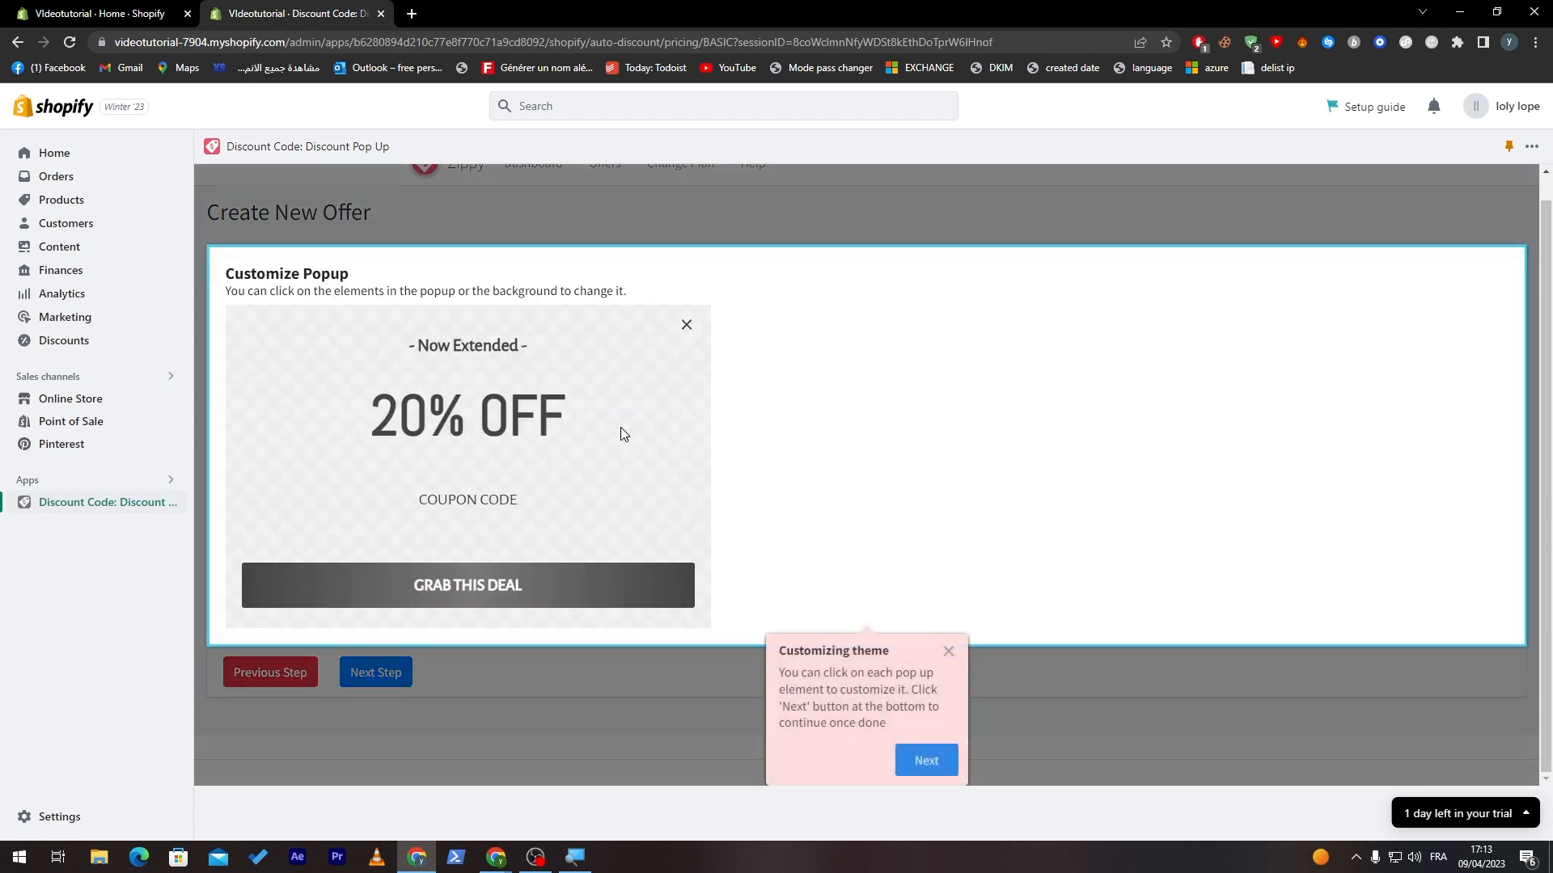
pyautogui.moveTo(403, 491)
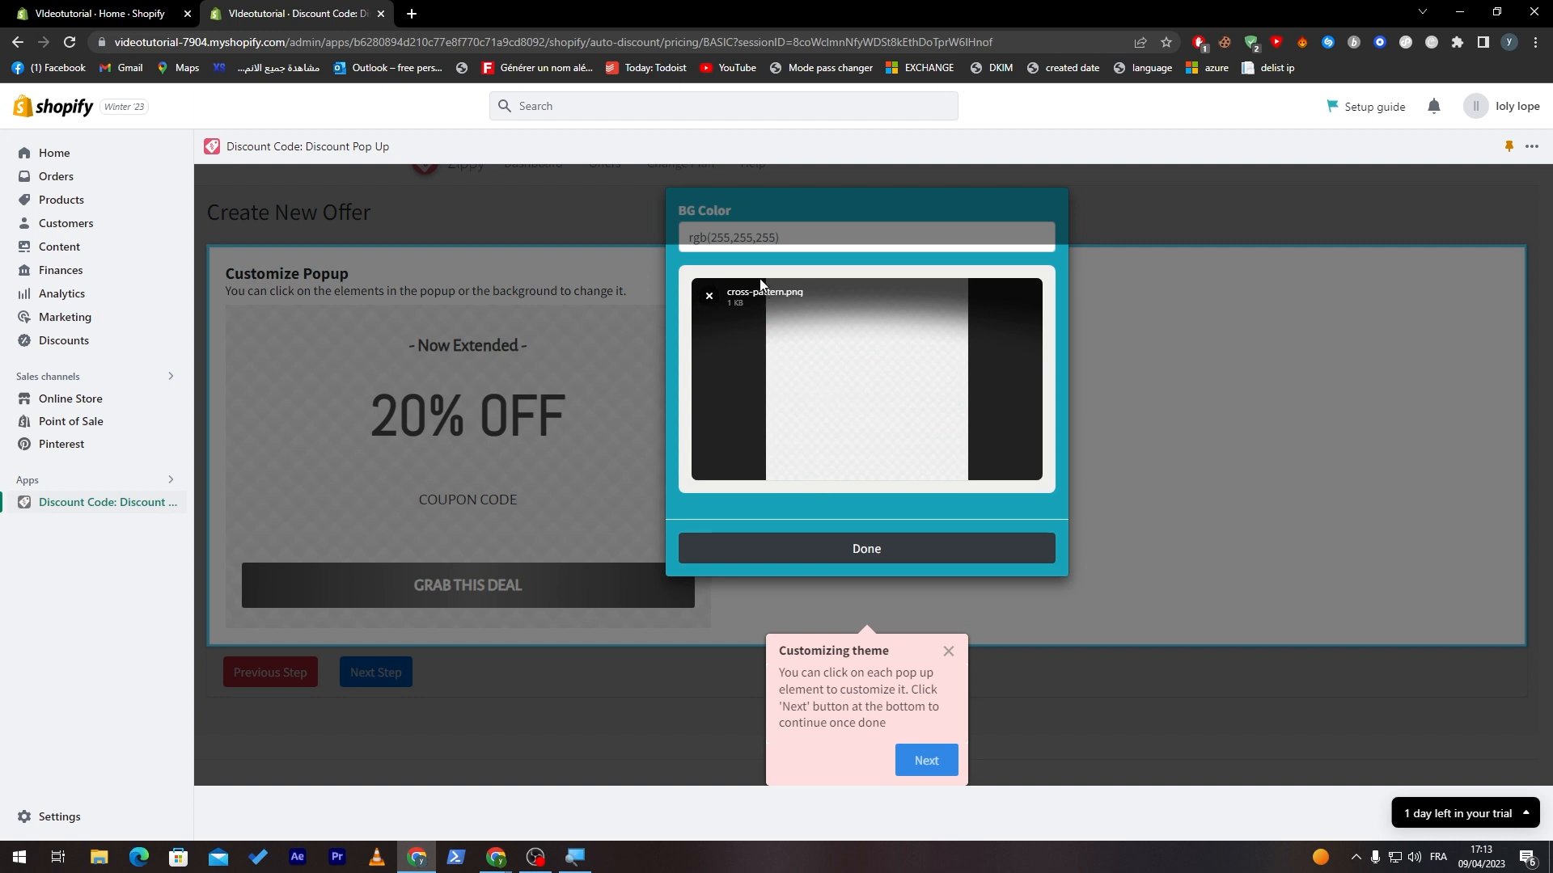
# Step: Swap the cross-pattern.png popup background for an uploaded cat photo
pyautogui.click(709, 297)
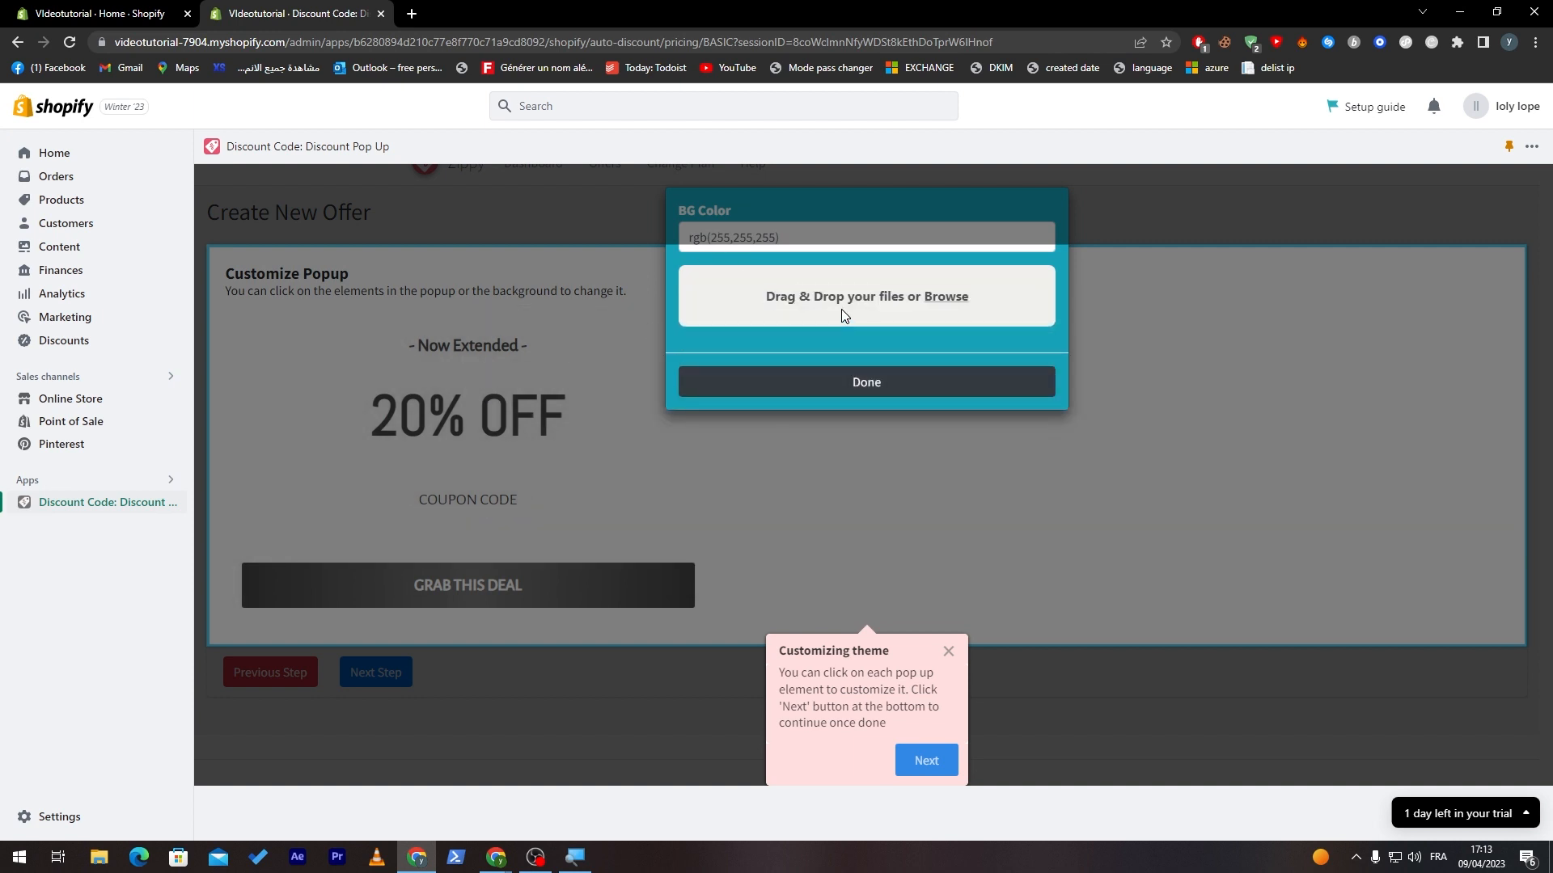
pyautogui.click(941, 296)
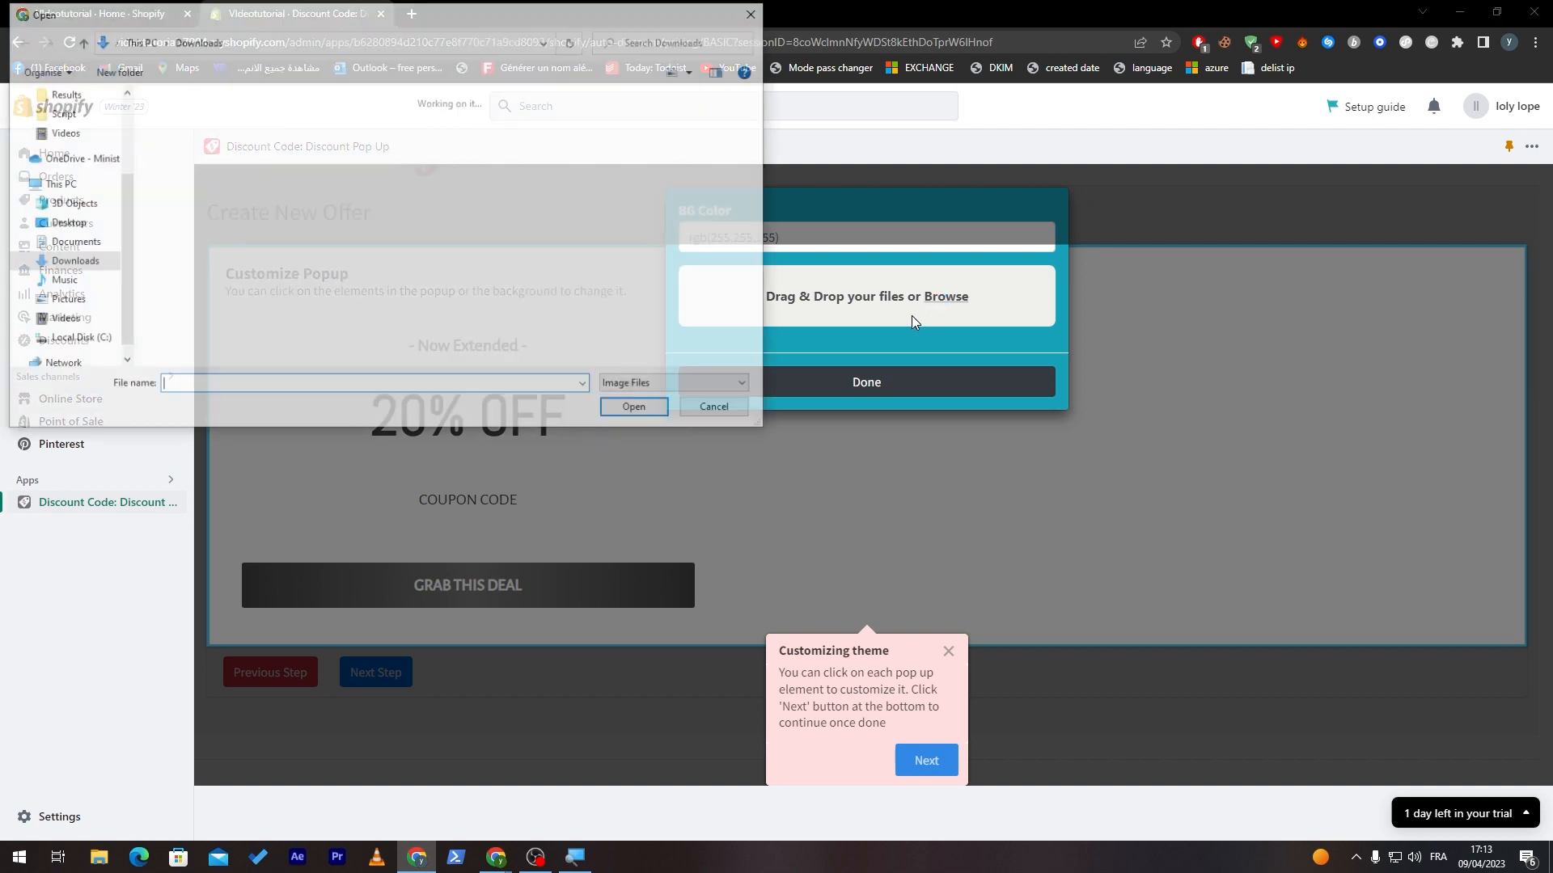
pyautogui.click(631, 408)
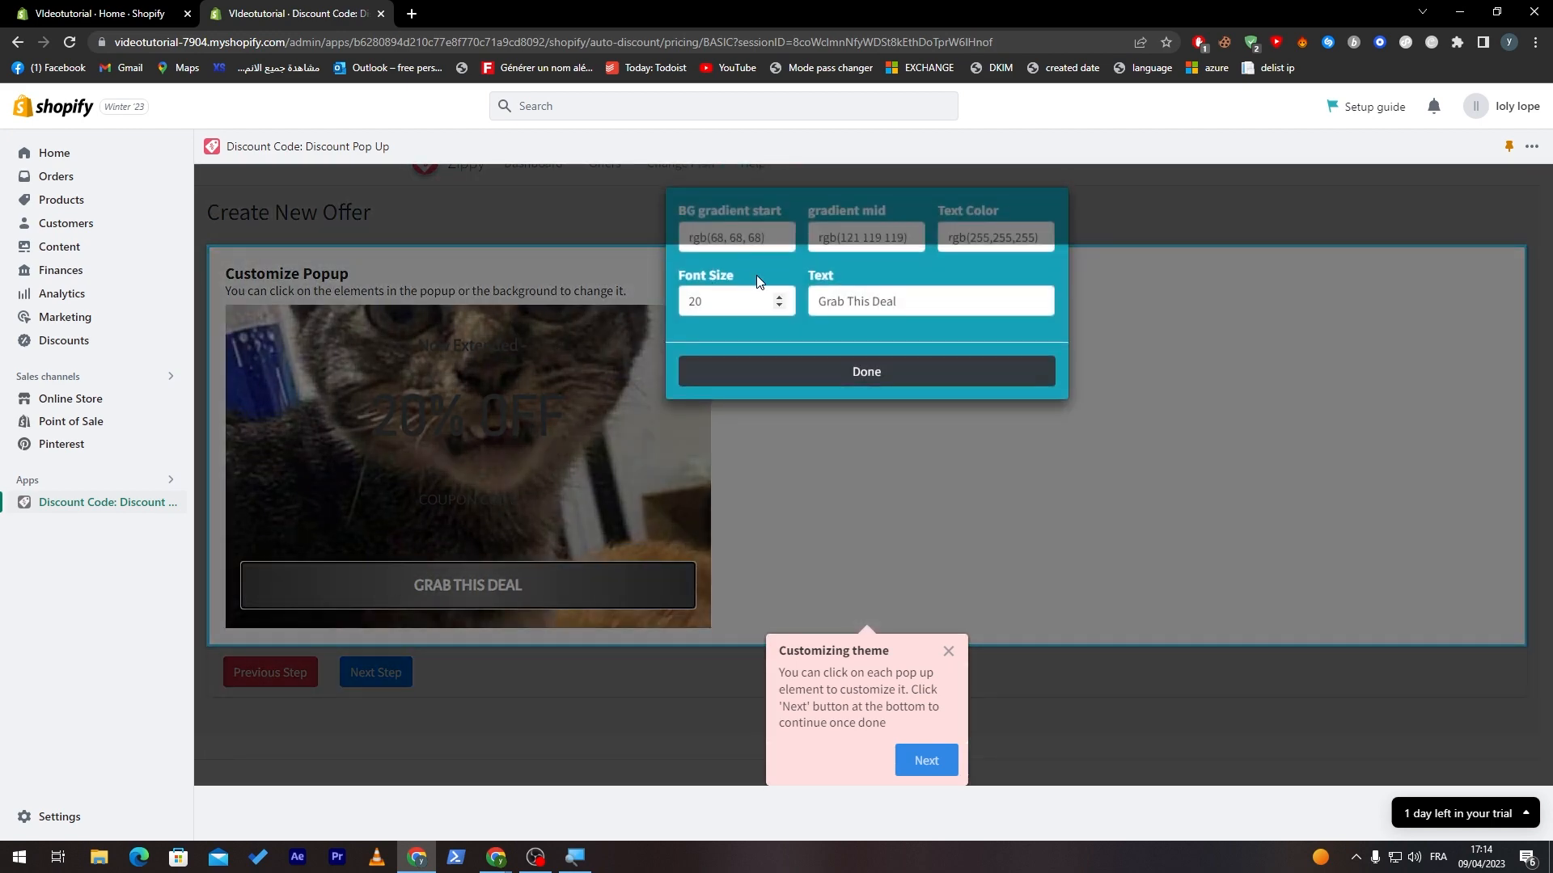
pyautogui.click(865, 371)
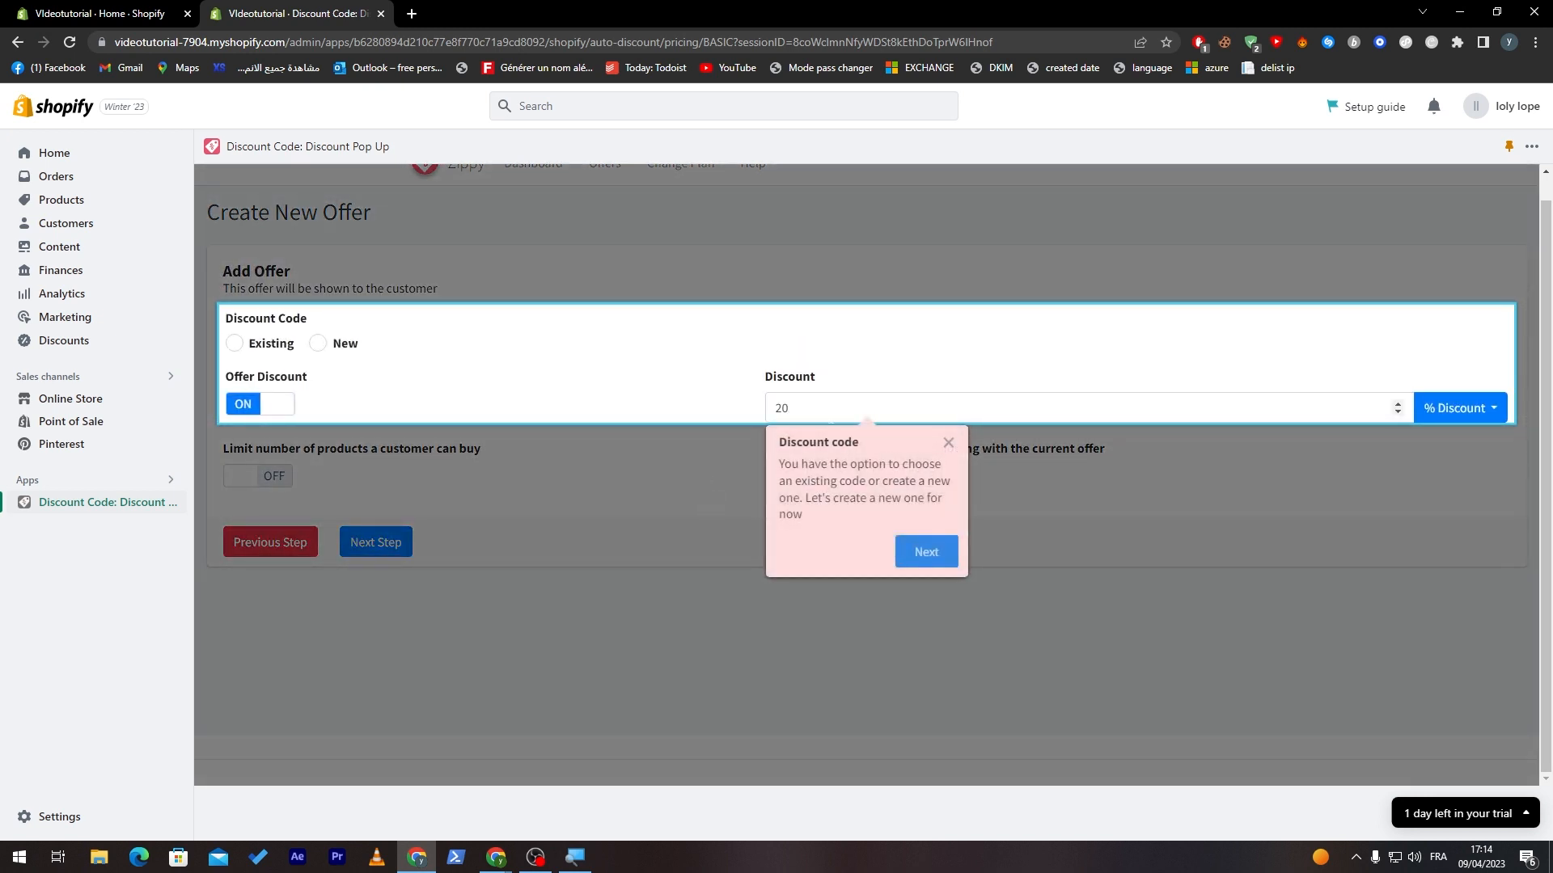
# Step: Use a New discount code at 20%, leaving product limits and free shipping off
pyautogui.click(990, 407)
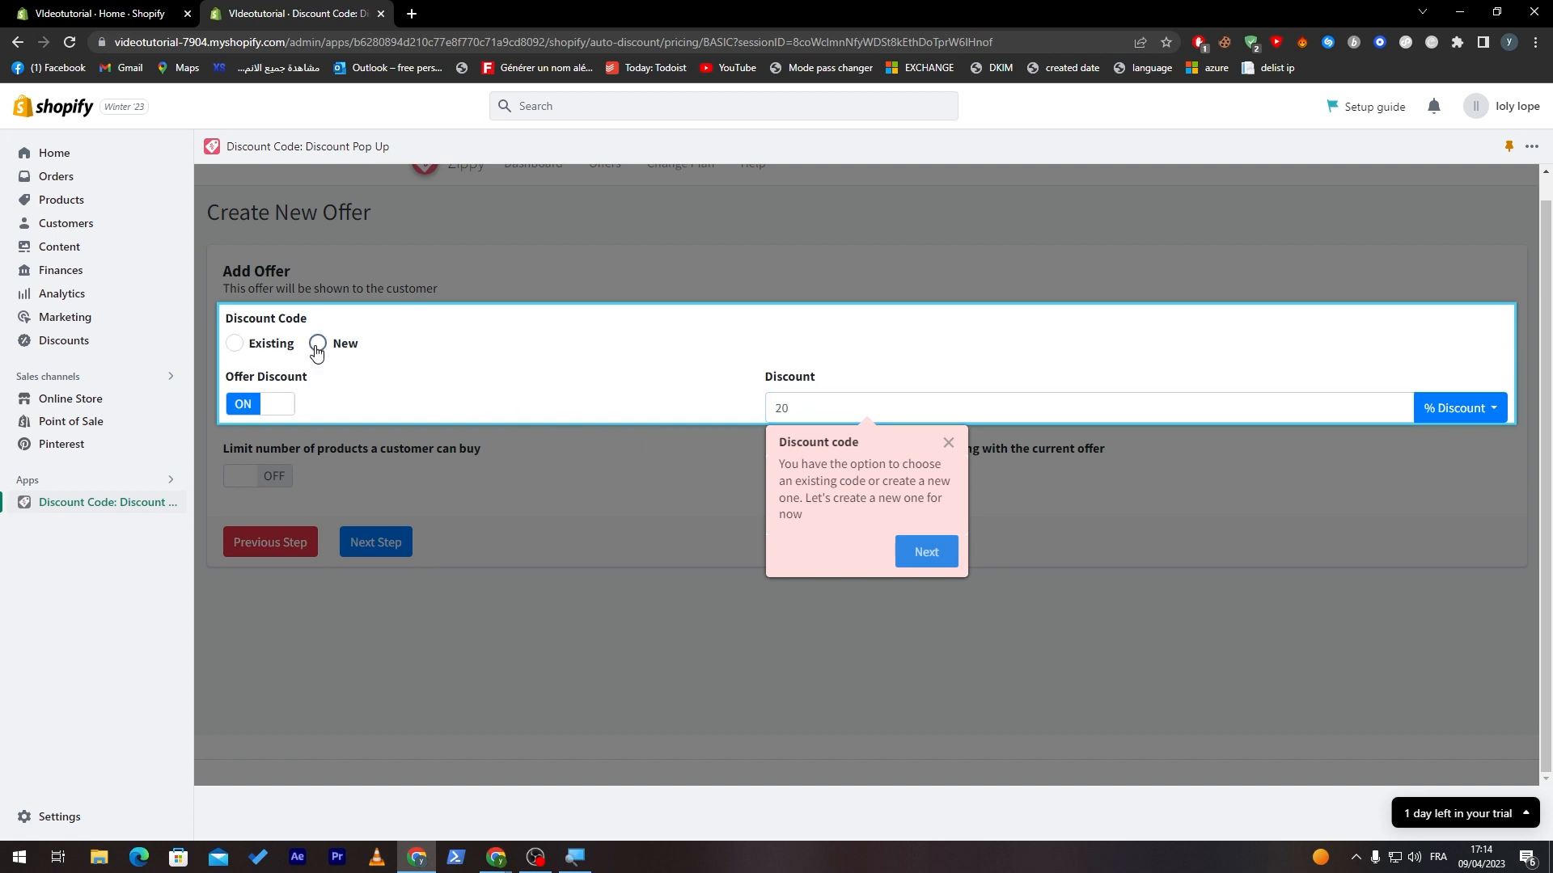
pyautogui.click(317, 344)
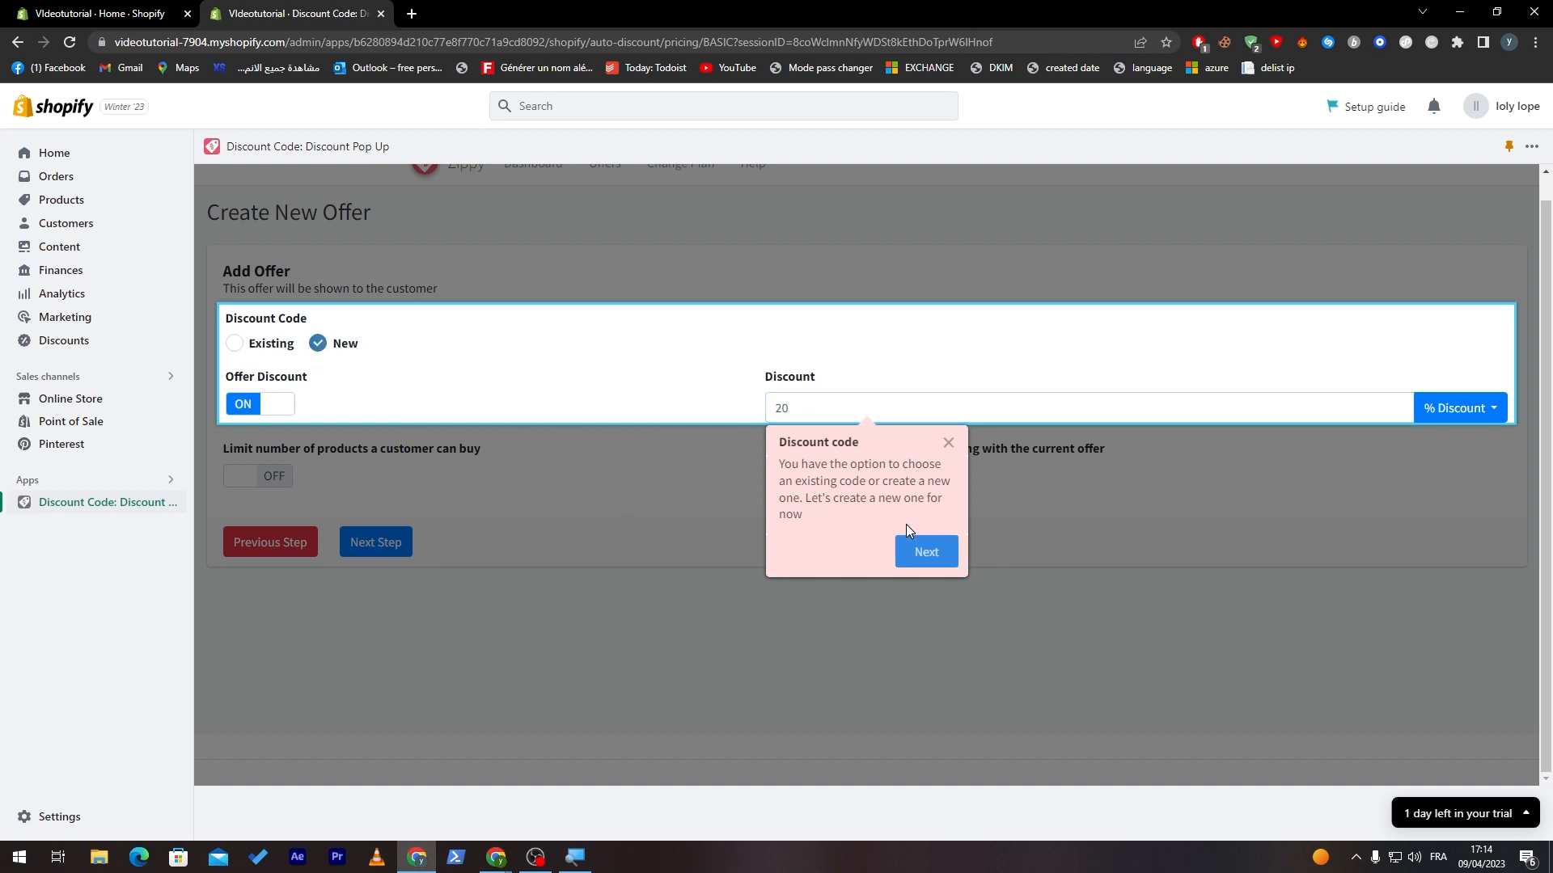
pyautogui.click(924, 552)
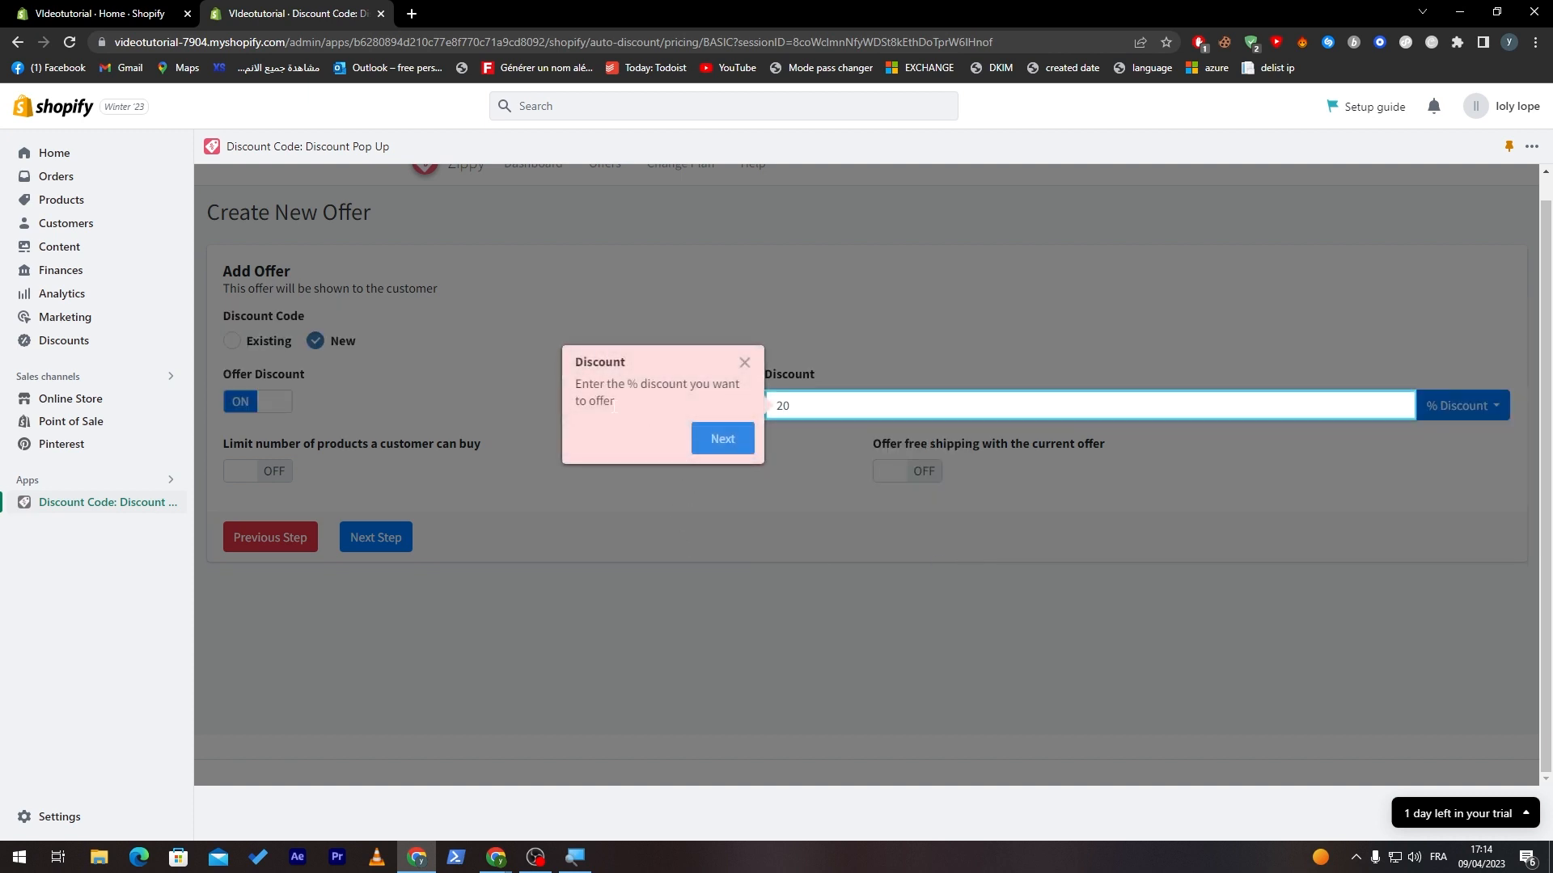
pyautogui.click(722, 438)
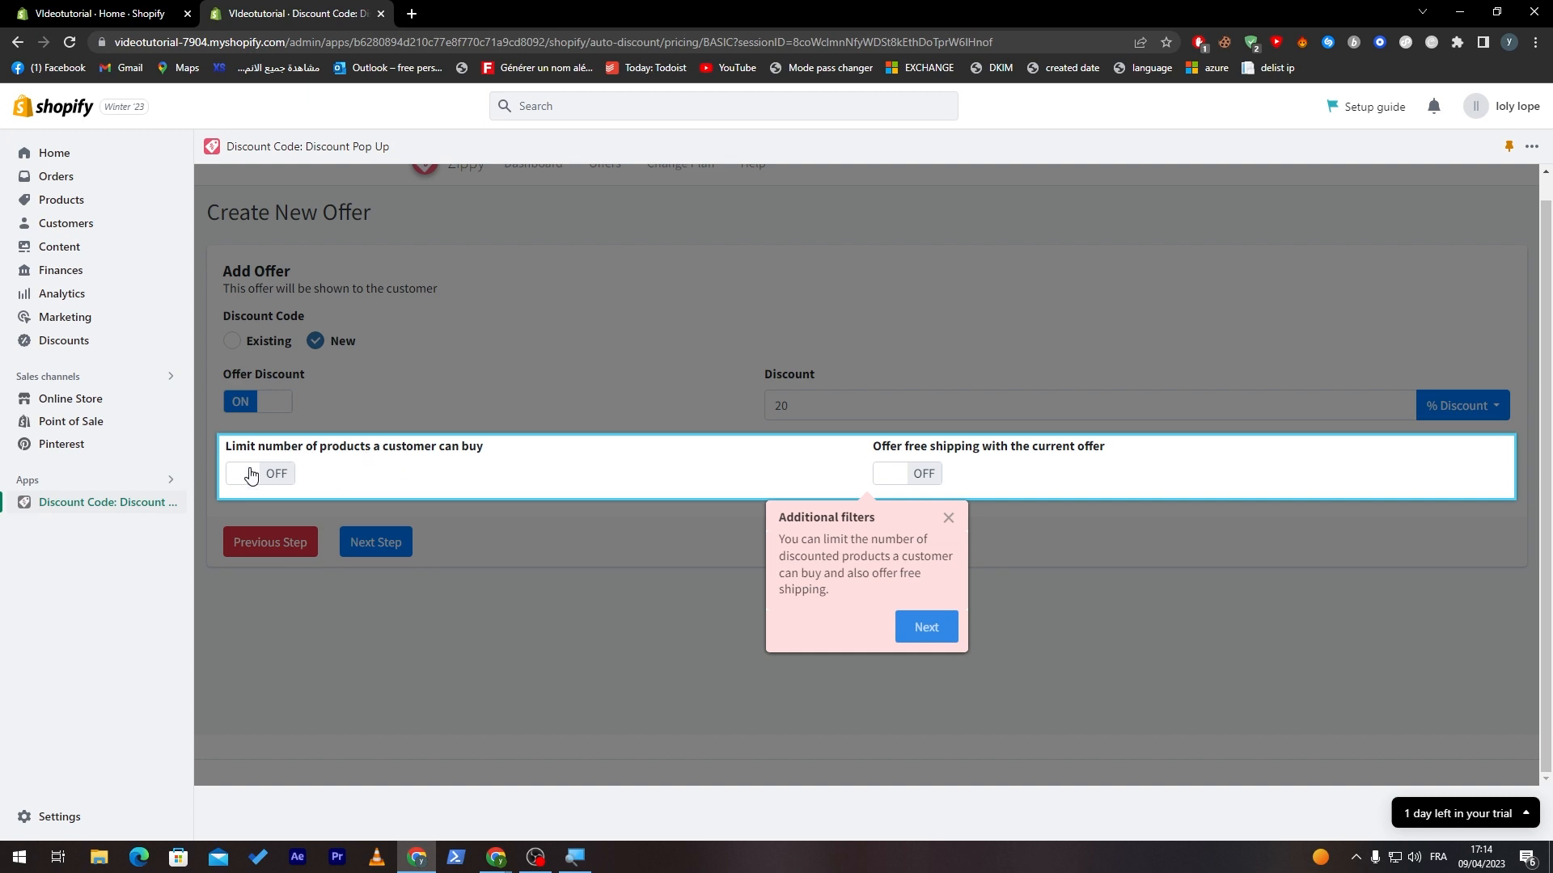
pyautogui.moveTo(915, 479)
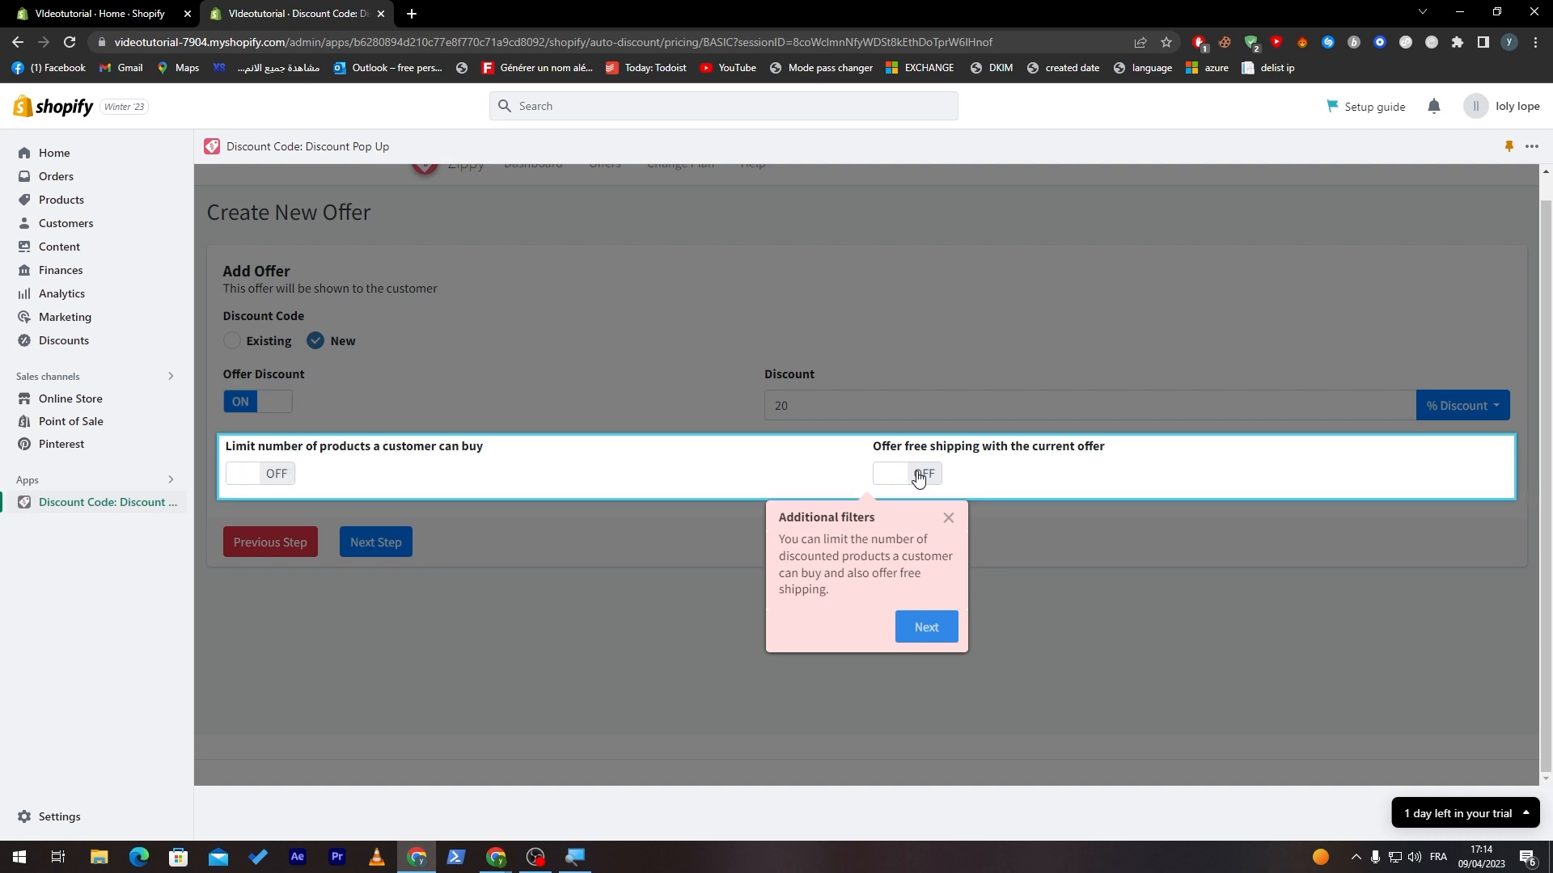
pyautogui.moveTo(595, 520)
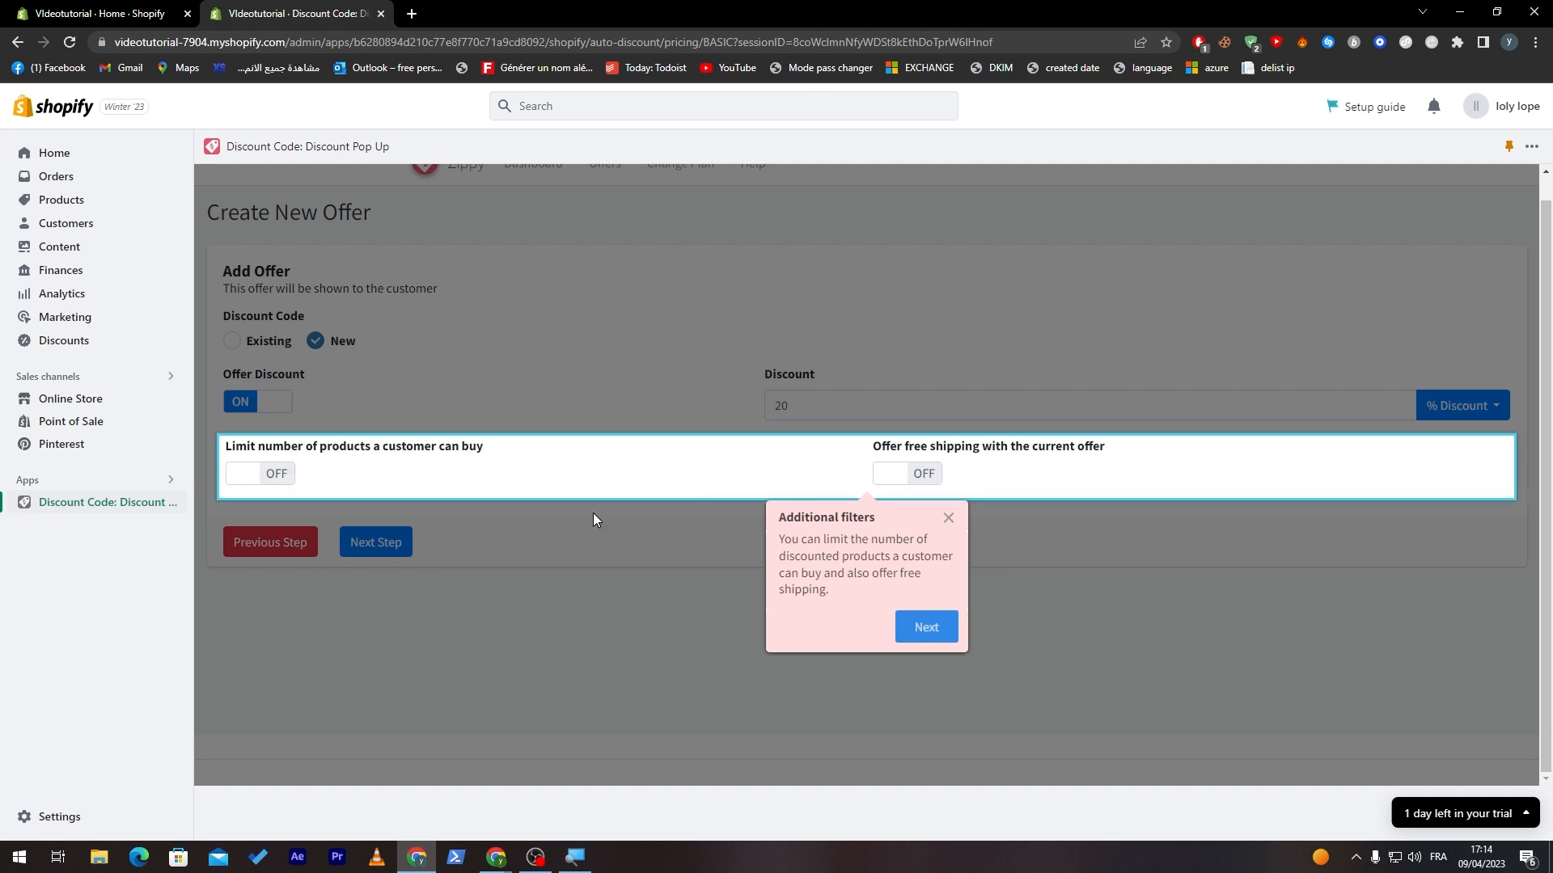
pyautogui.click(375, 541)
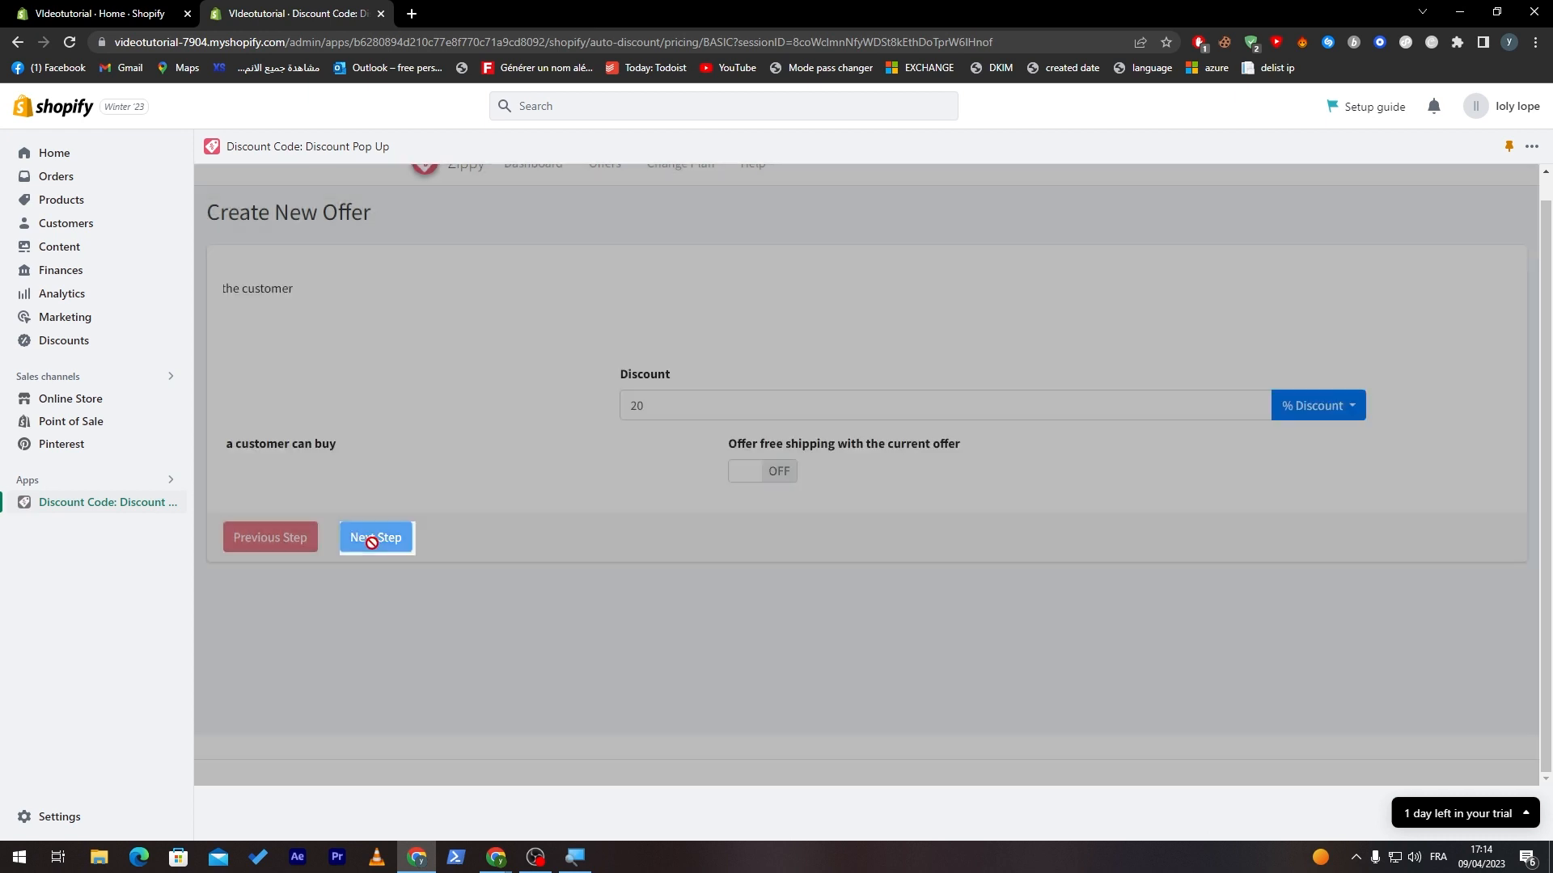
# Step: Turn on 'Show it to customers only once' in Extra Rules and save the Discount offer
pyautogui.click(375, 537)
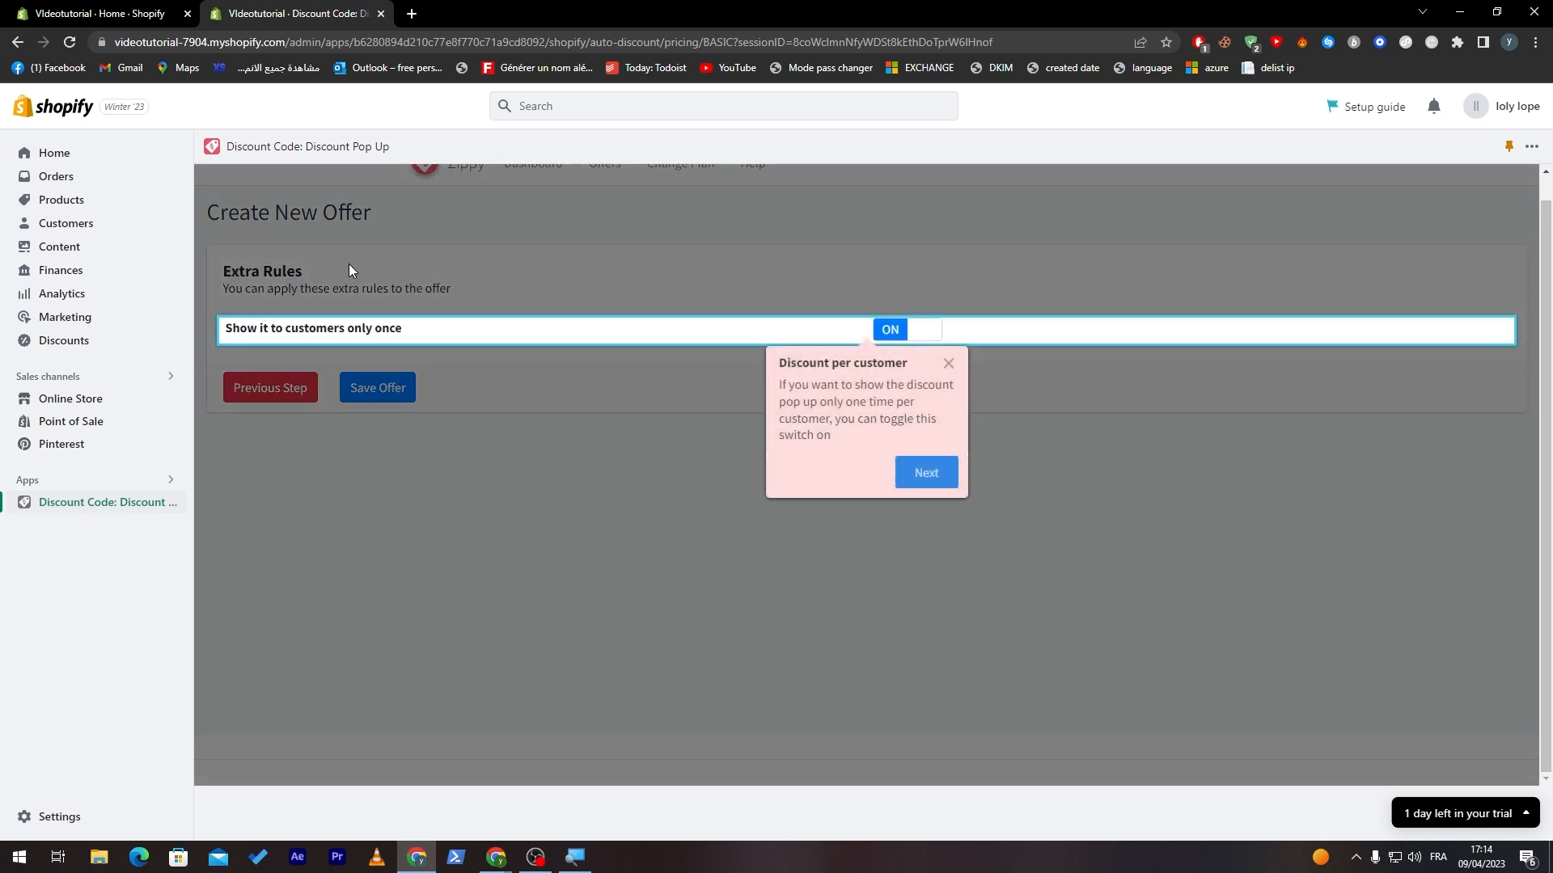
pyautogui.moveTo(312, 340)
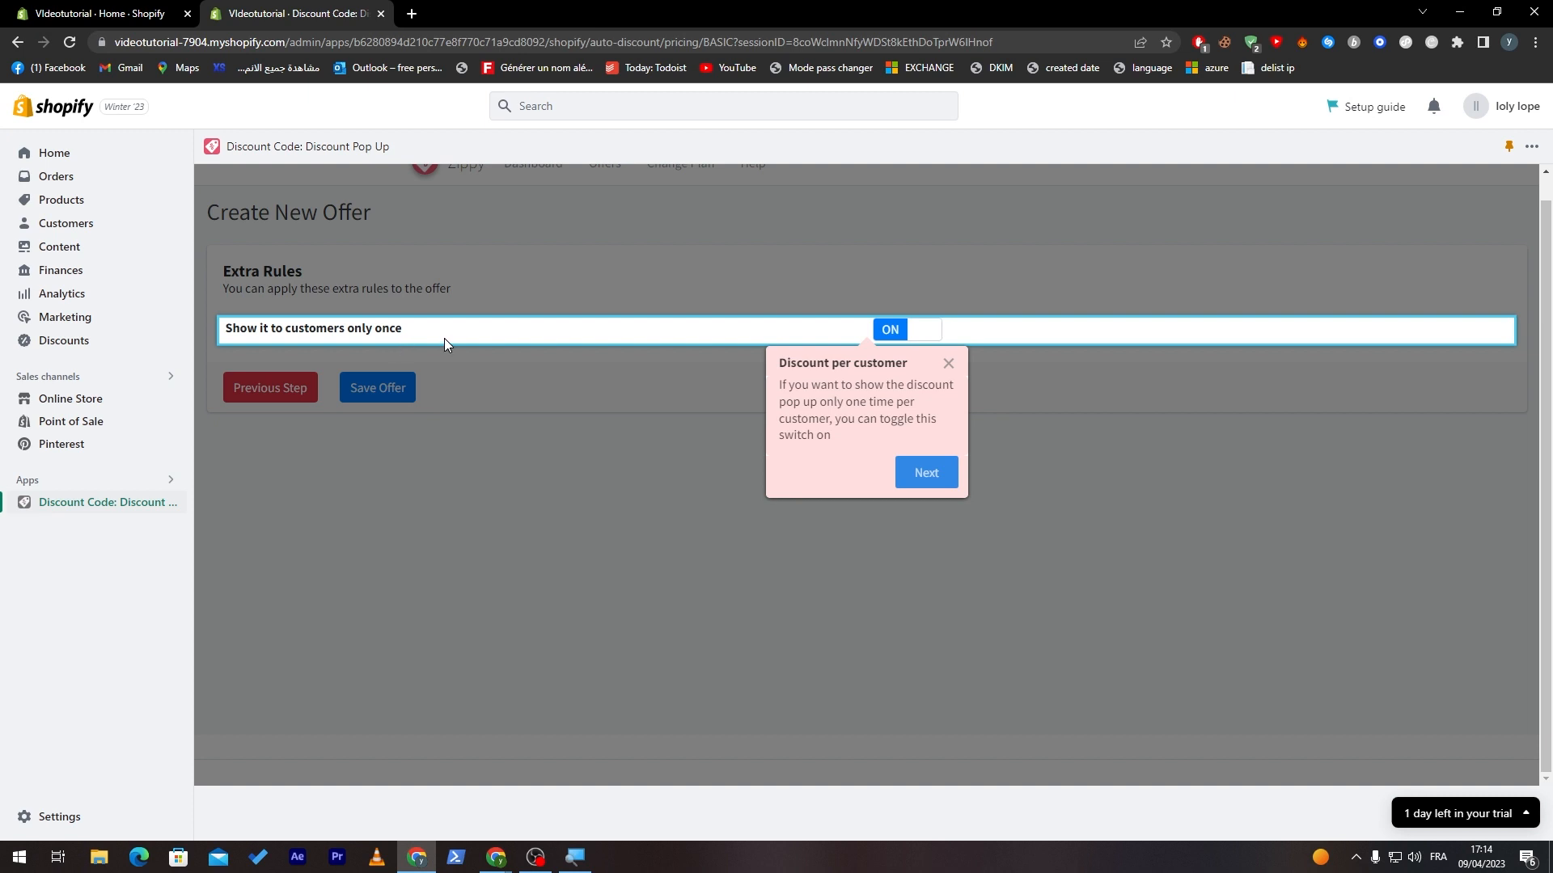
pyautogui.click(904, 330)
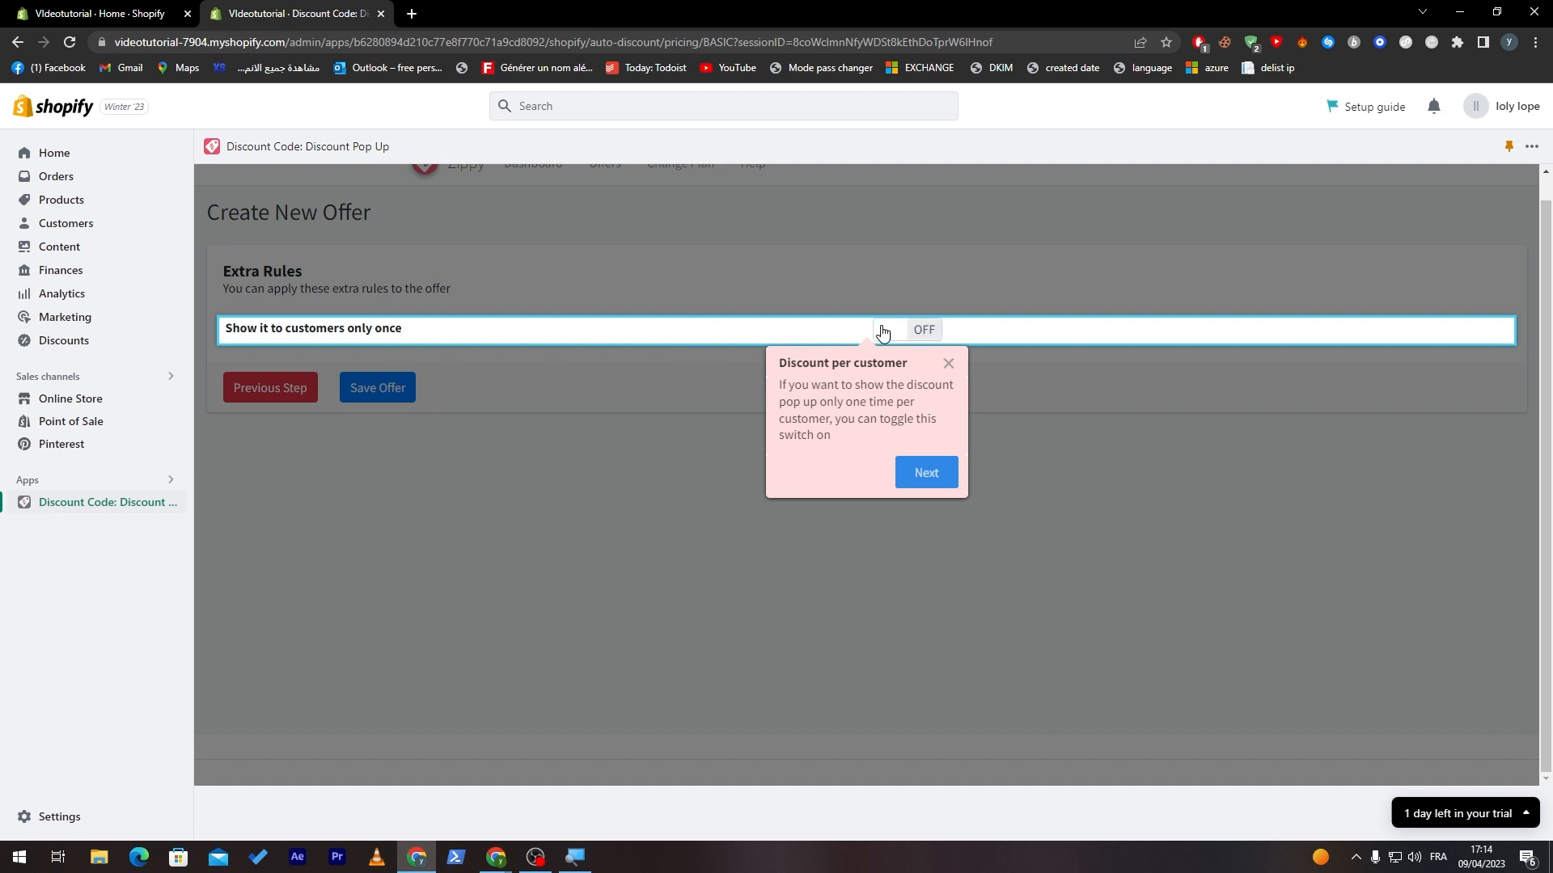
pyautogui.click(903, 330)
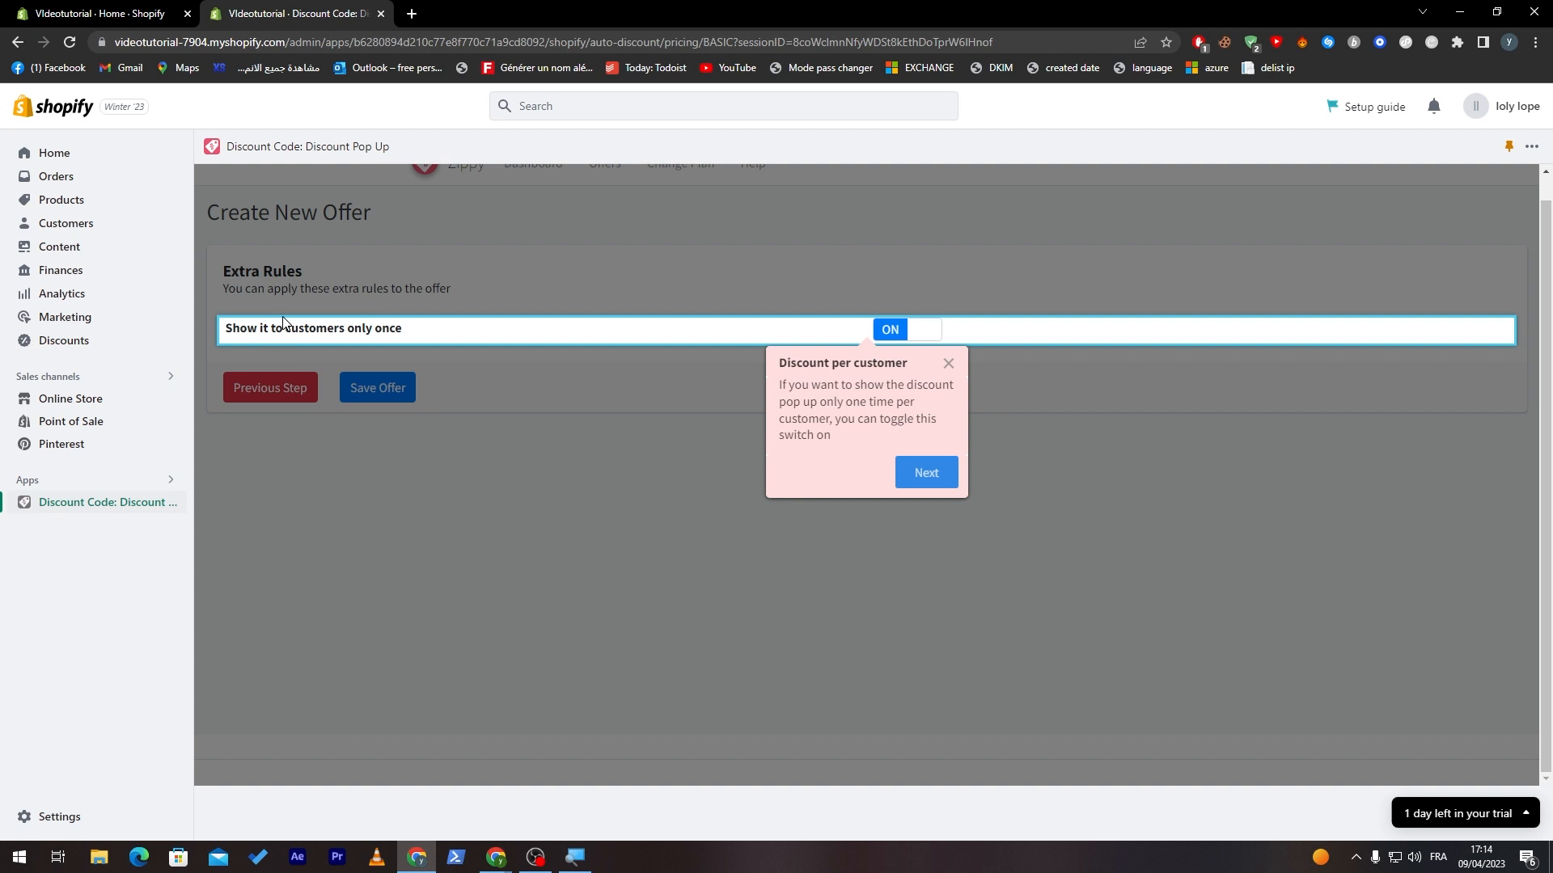
pyautogui.moveTo(388, 323)
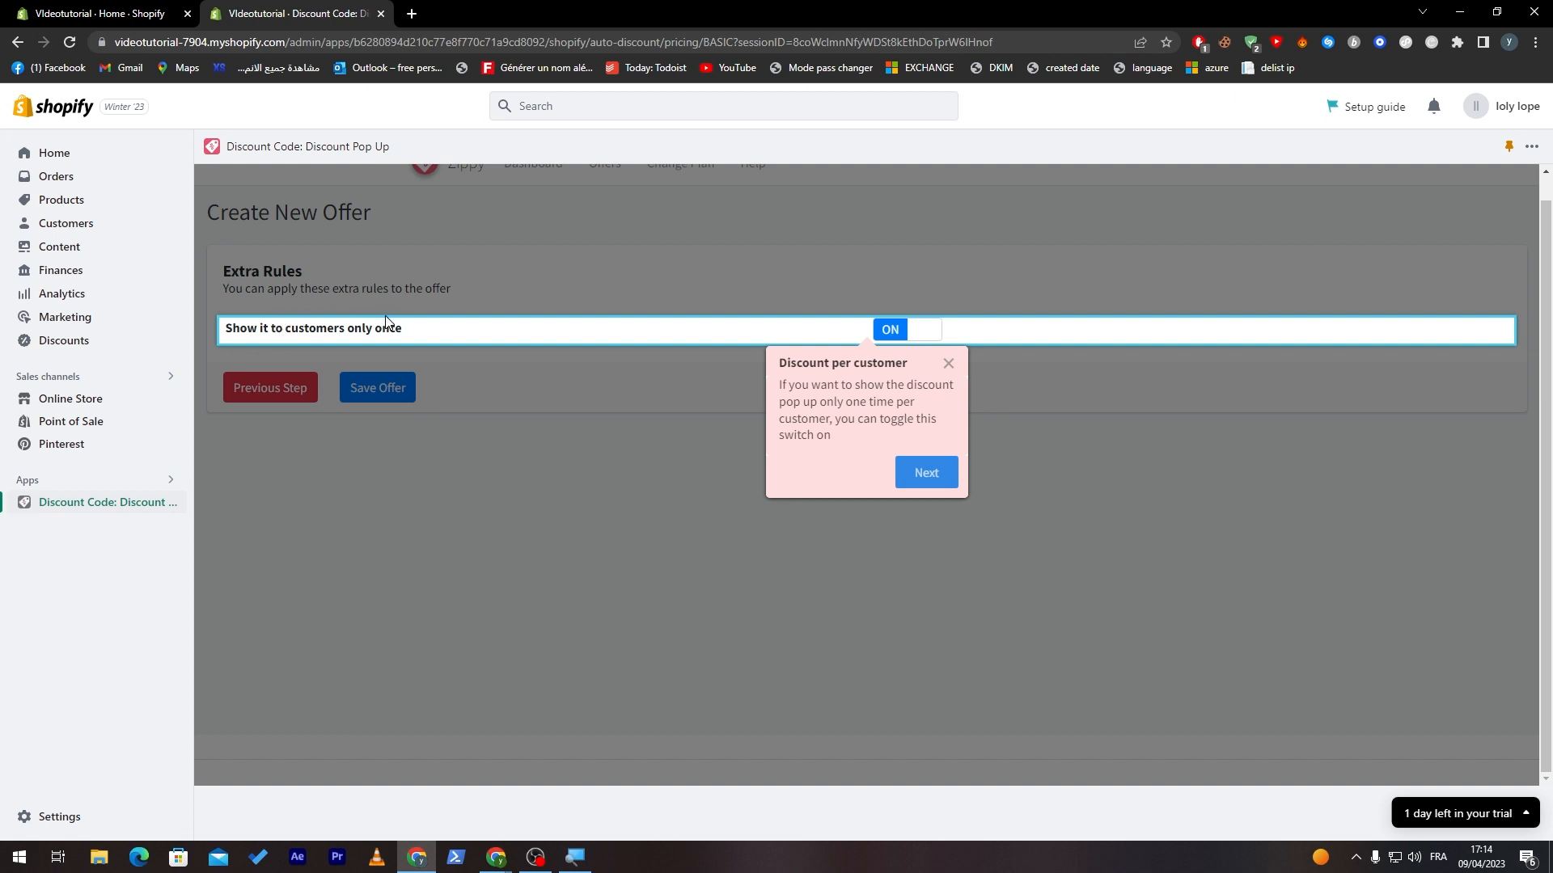
pyautogui.moveTo(652, 369)
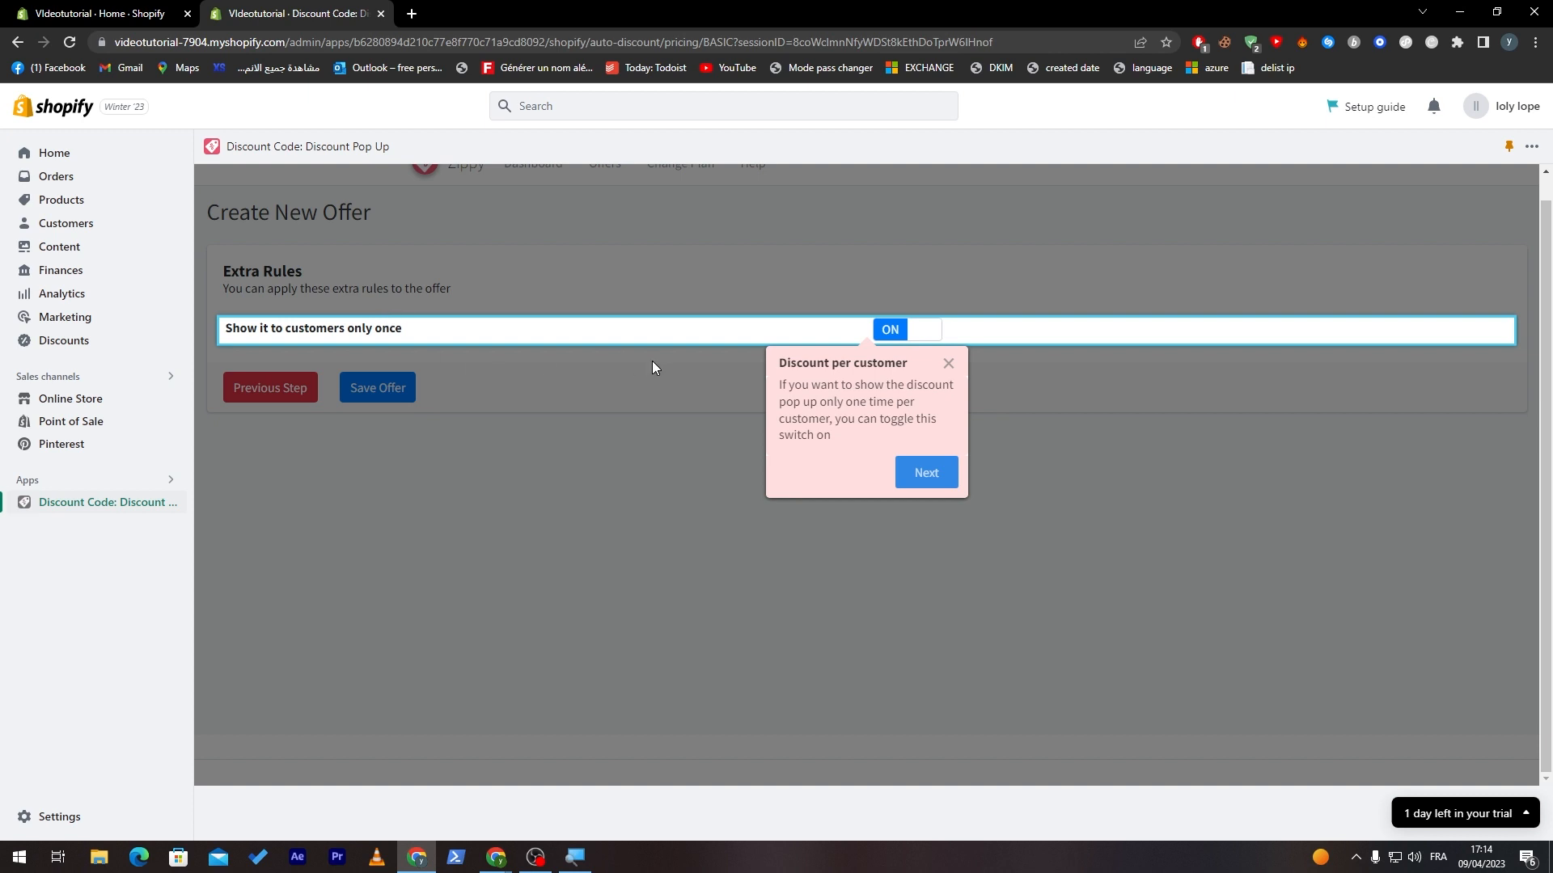
pyautogui.moveTo(563, 328)
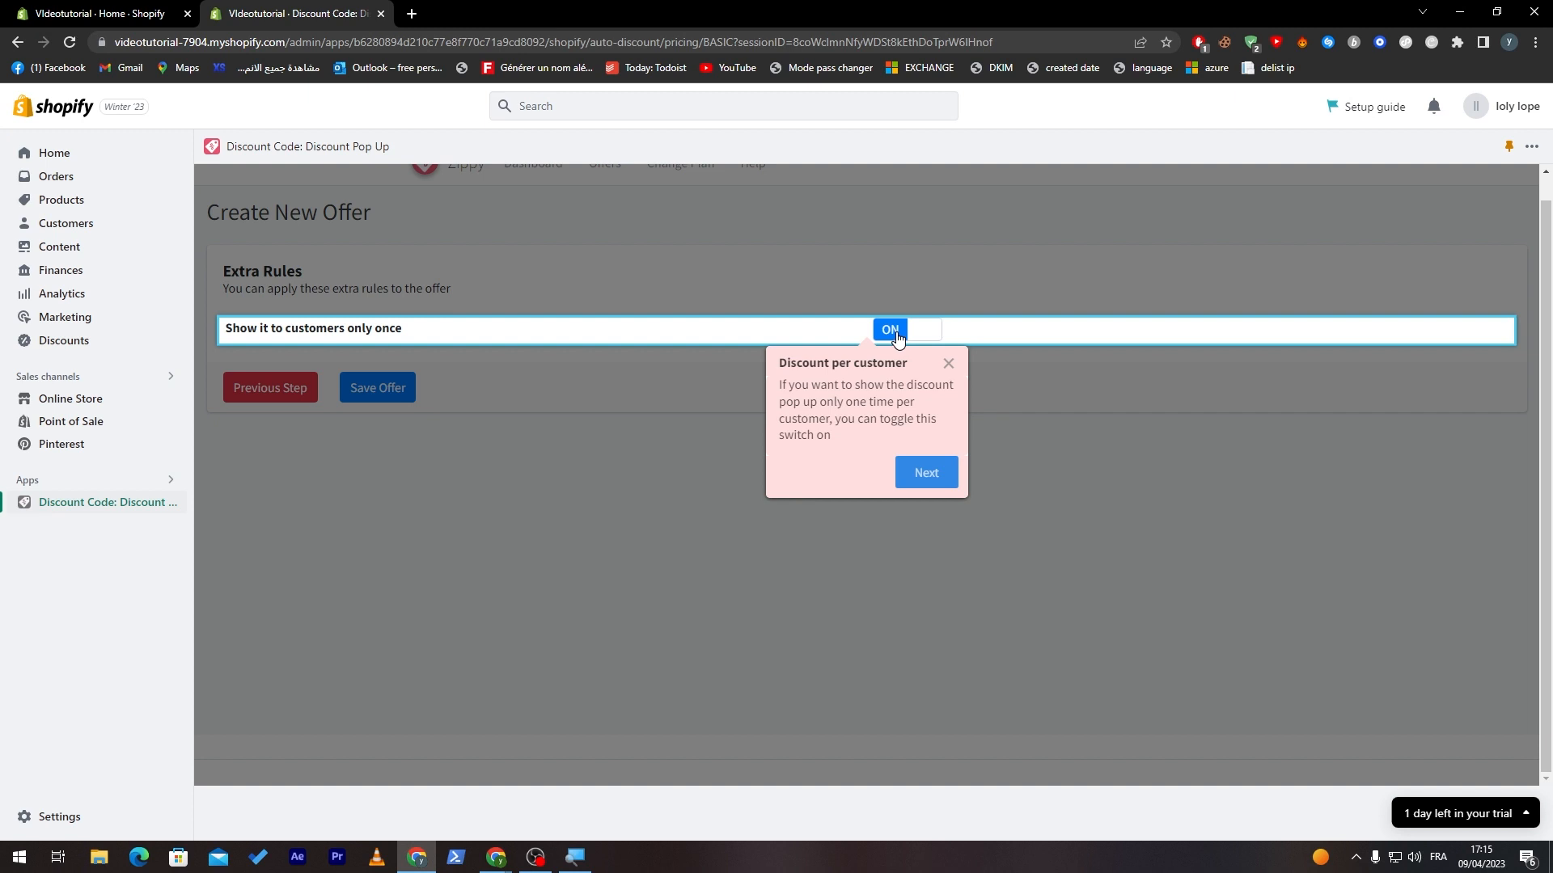
pyautogui.click(925, 473)
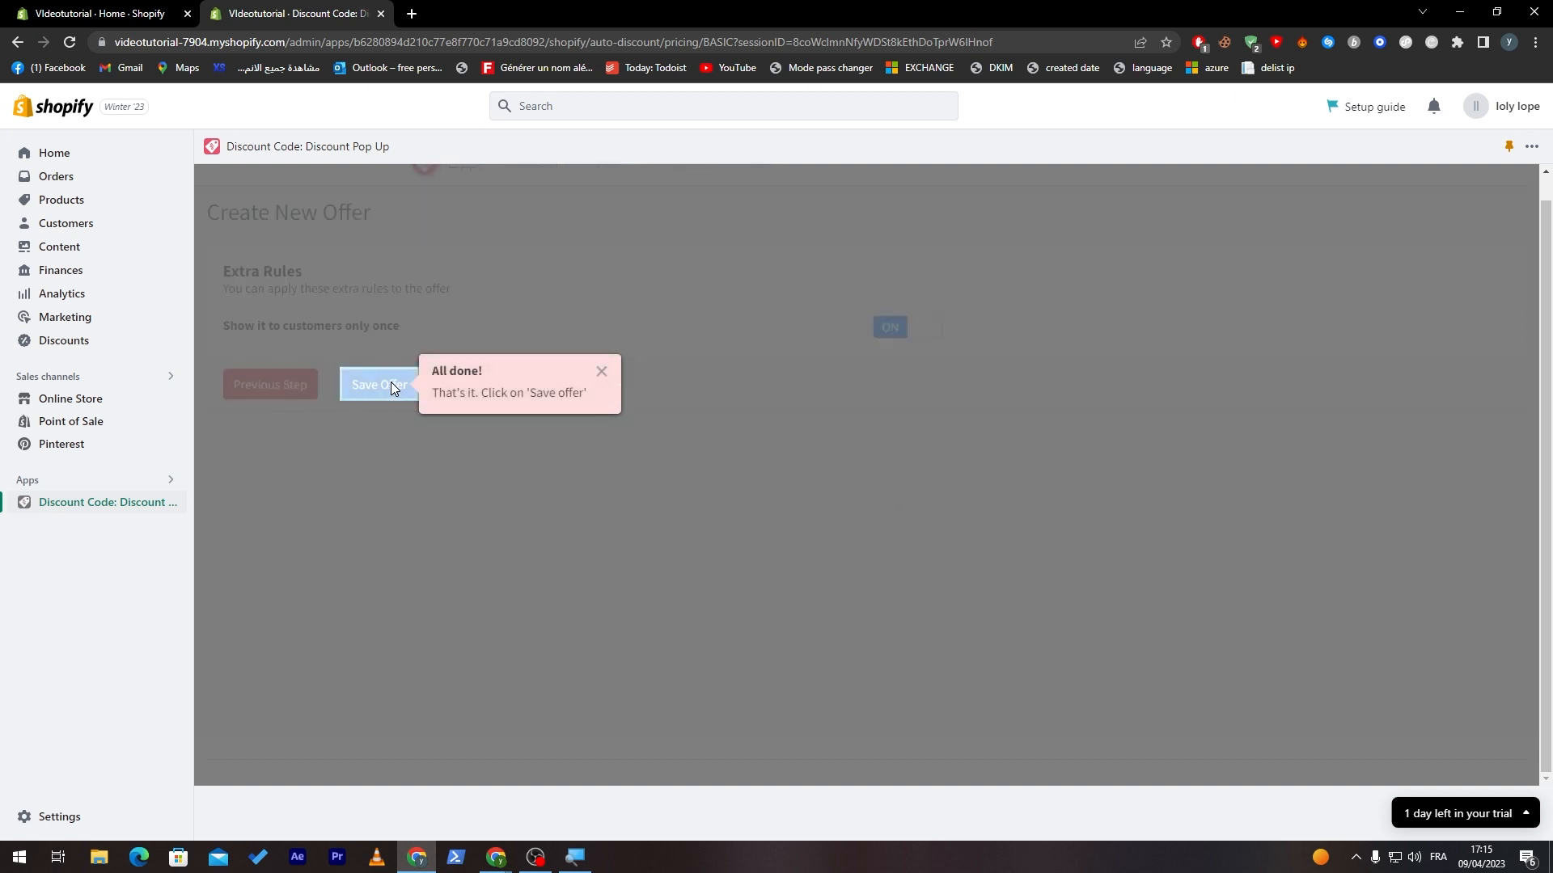
pyautogui.click(376, 386)
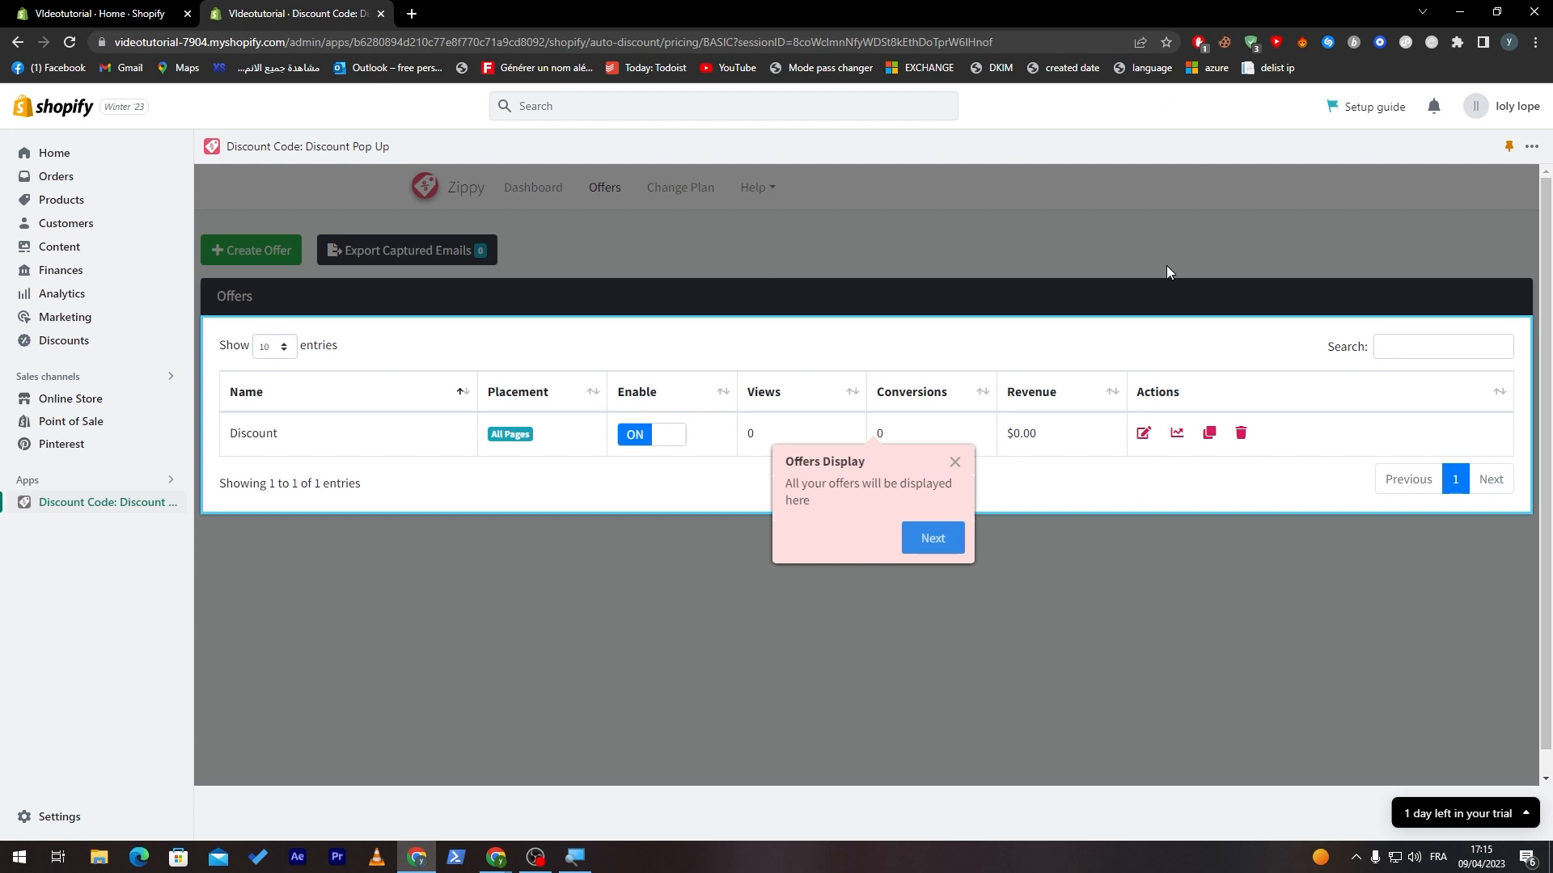
pyautogui.moveTo(882, 369)
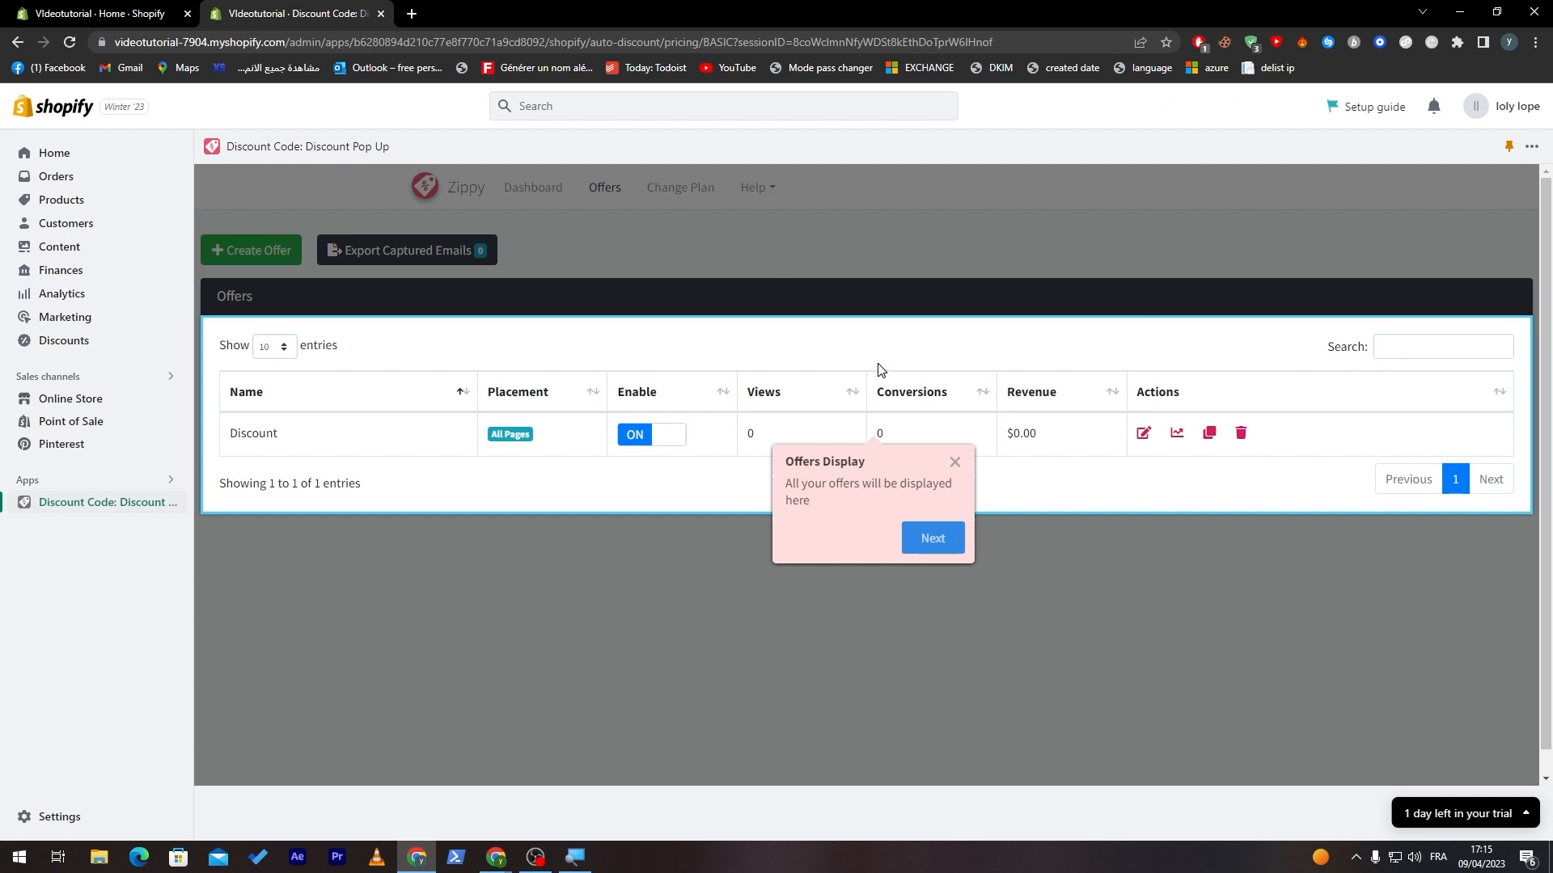
pyautogui.moveTo(875, 366)
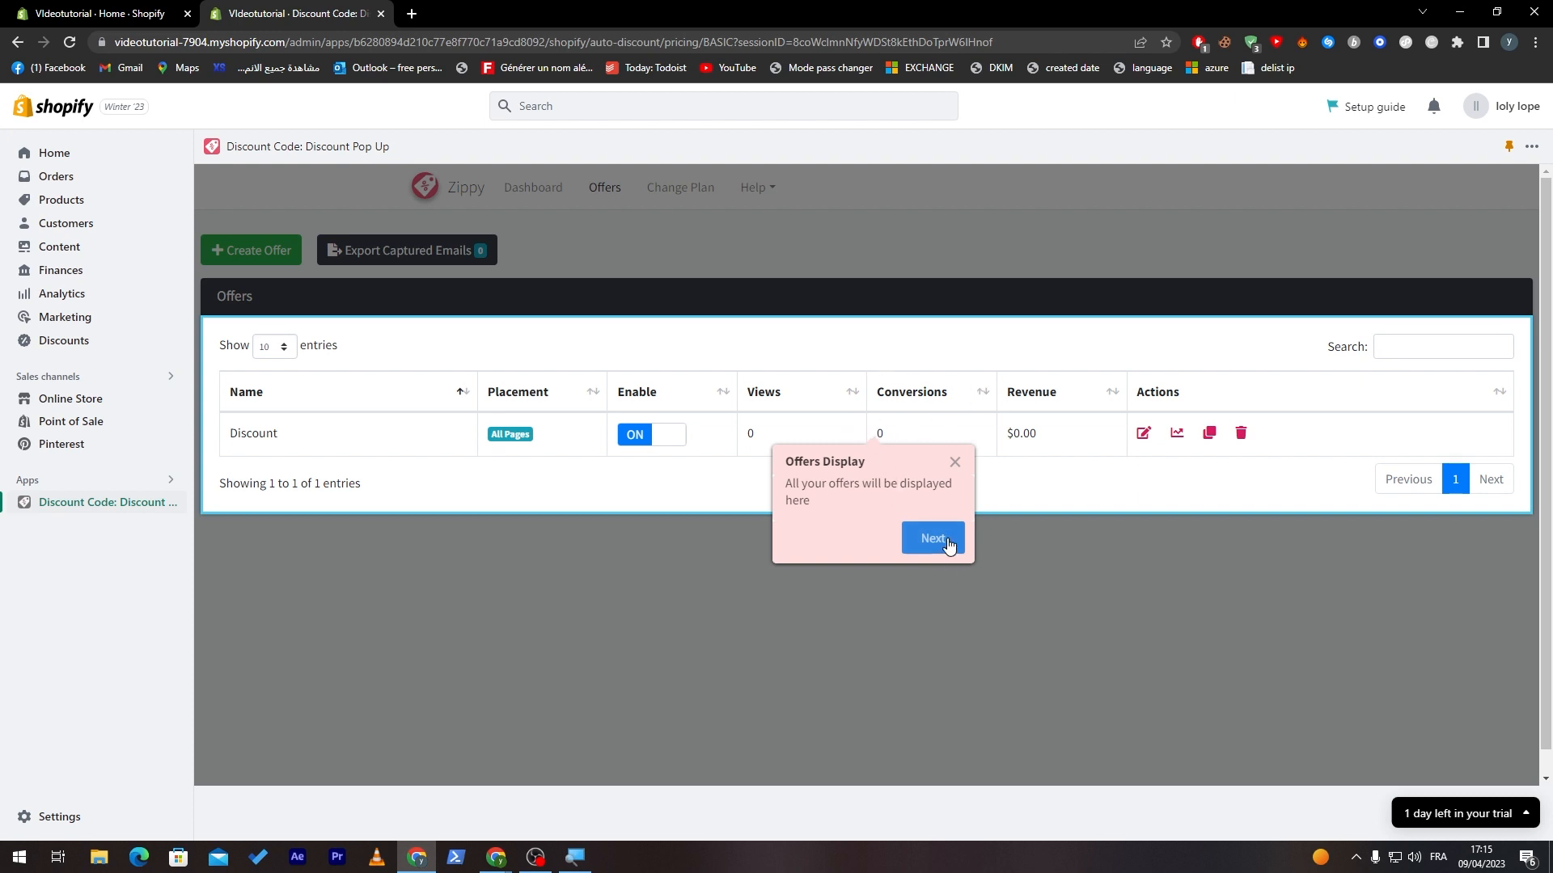
# Step: Check the Discount row is ON and move past the Offers Display tooltip
pyautogui.click(930, 542)
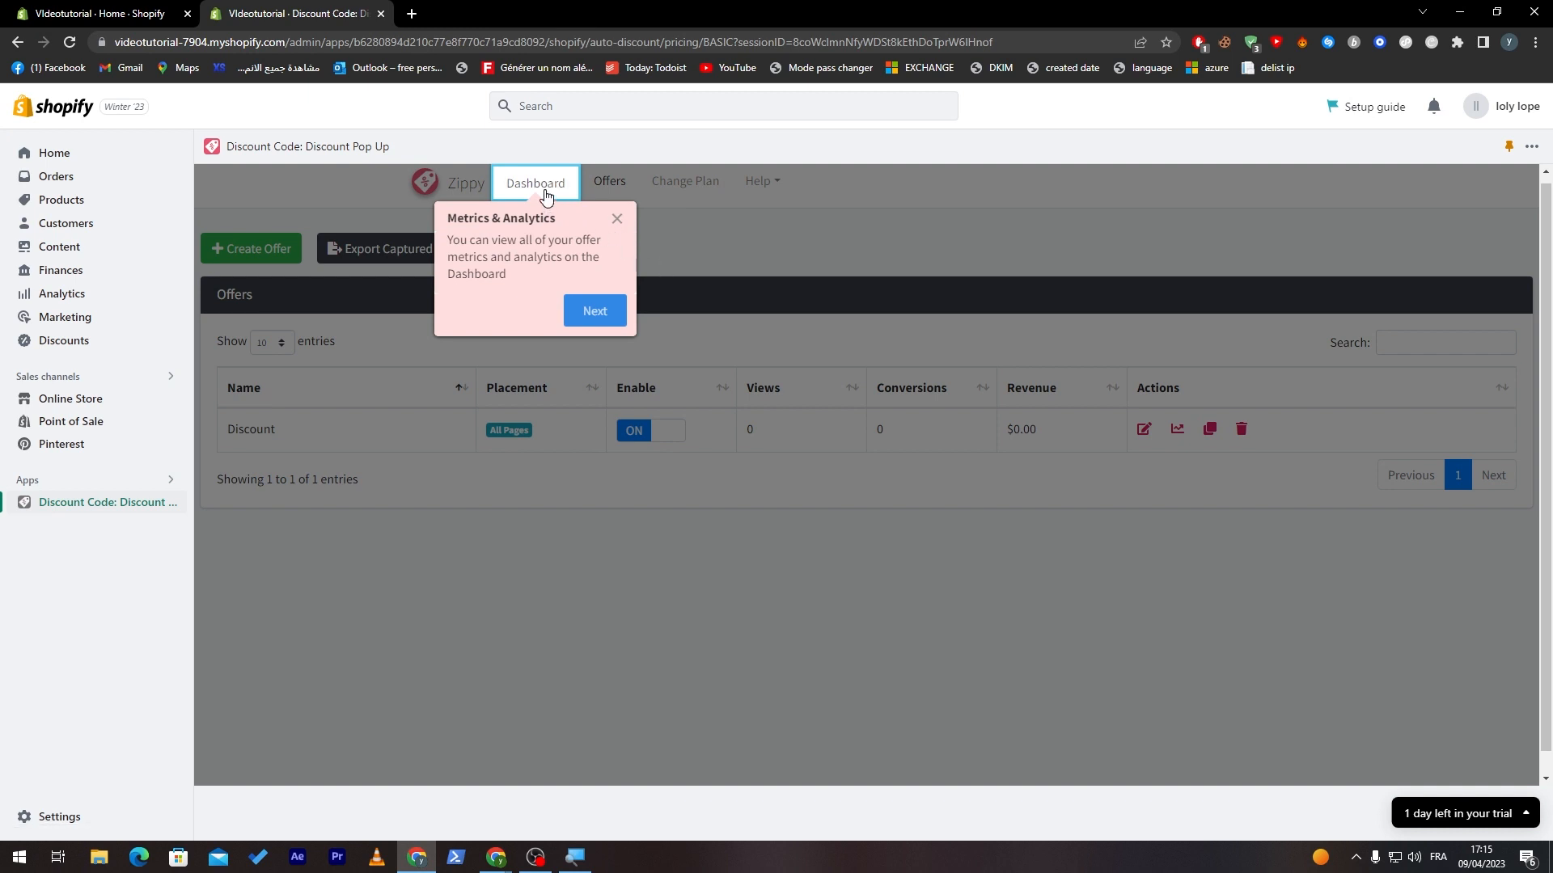
# Step: Open the Zippy Dashboard, close the Welcome popup, and scroll to the top performing offers
pyautogui.click(533, 184)
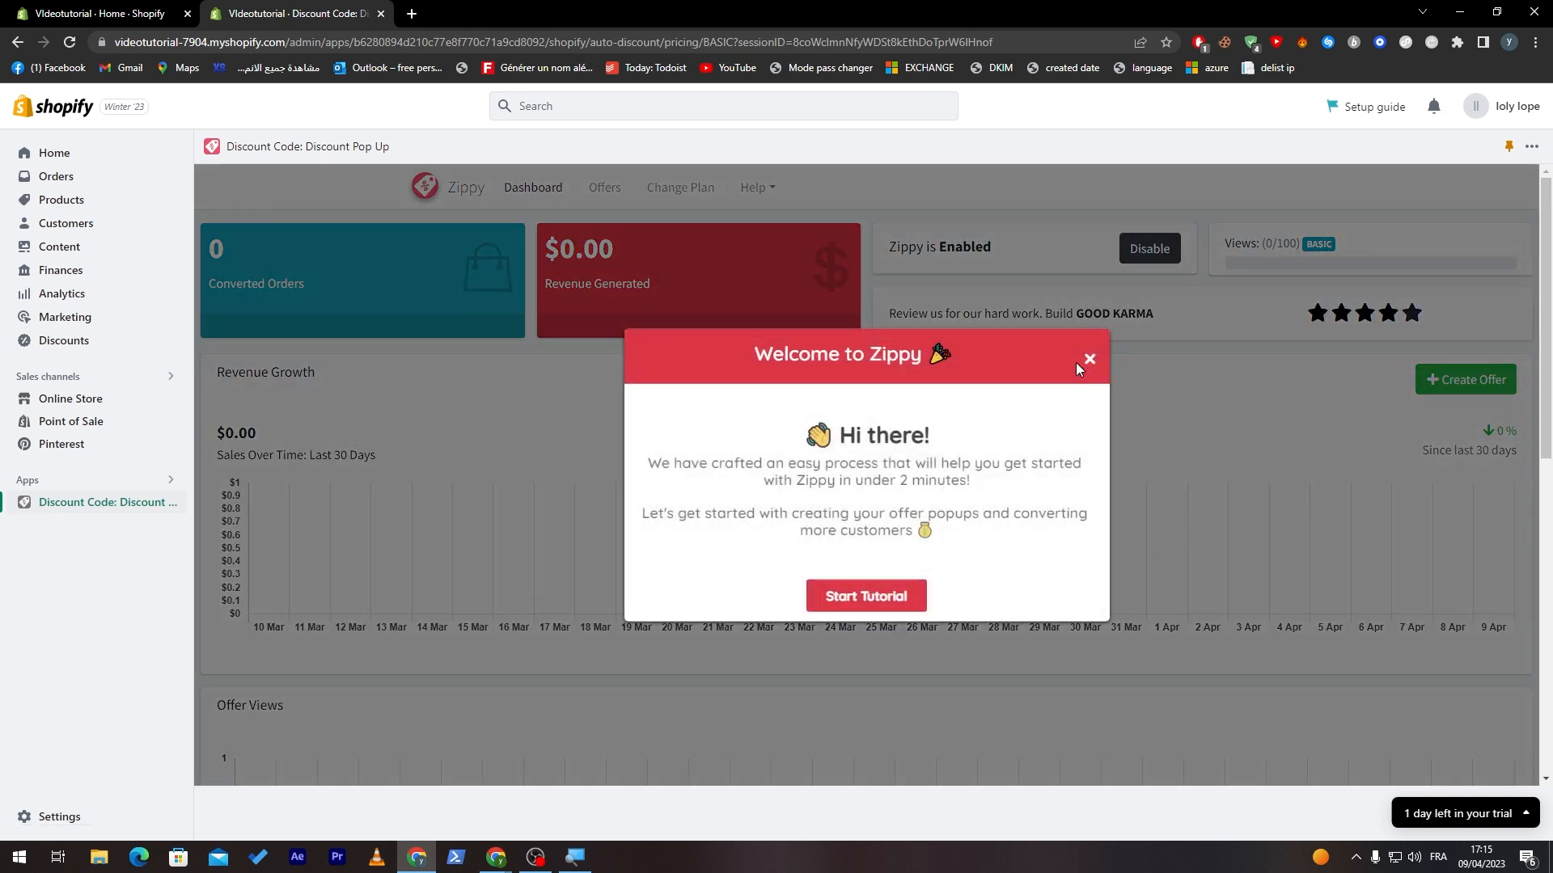
pyautogui.click(1087, 359)
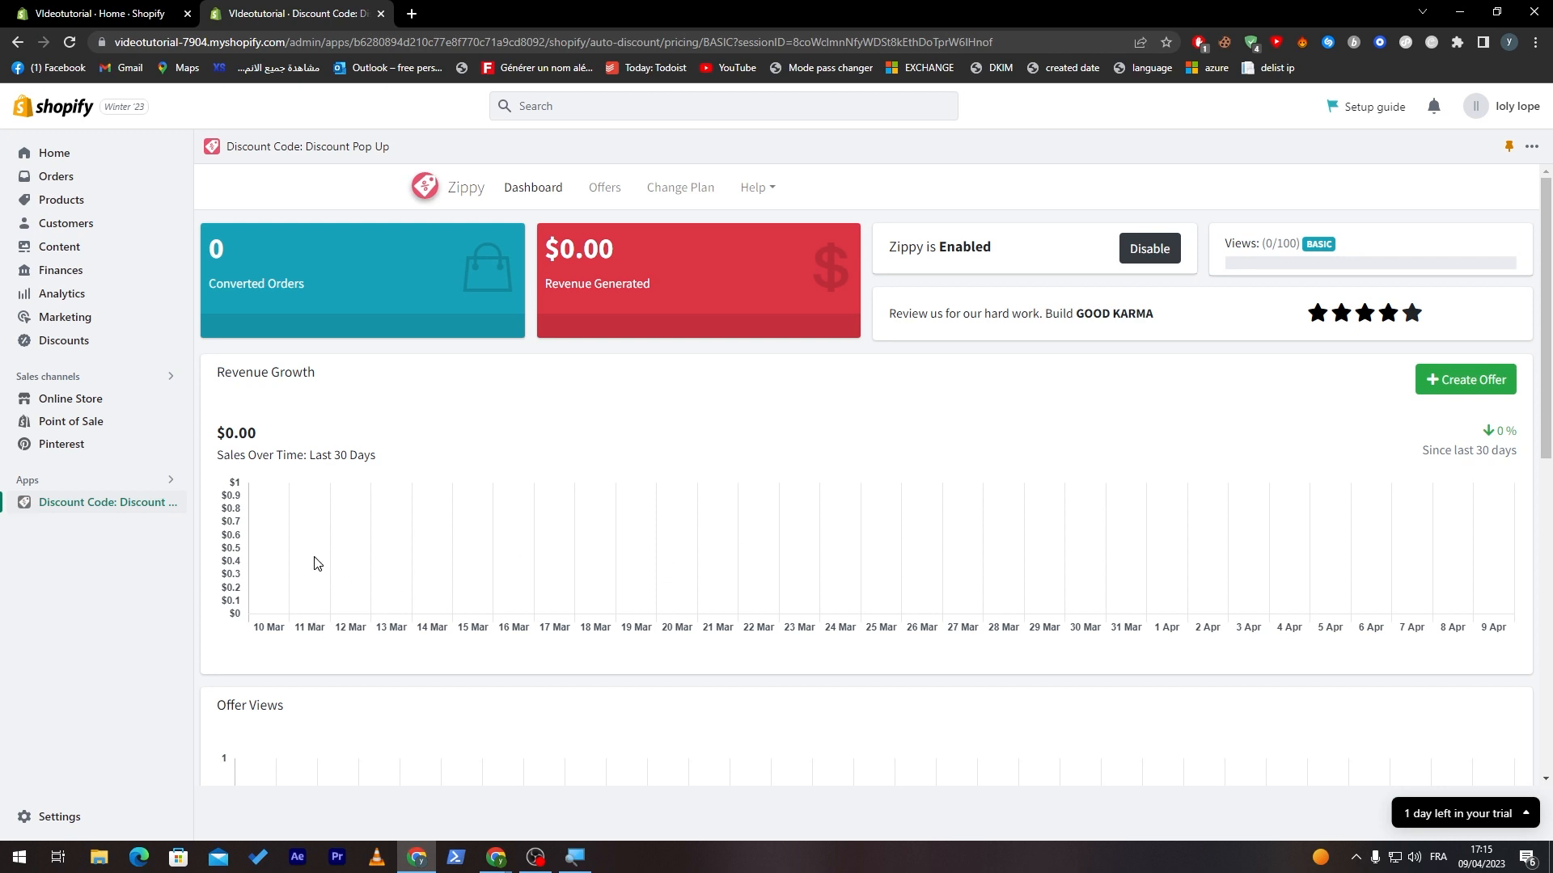
pyautogui.moveTo(242, 498)
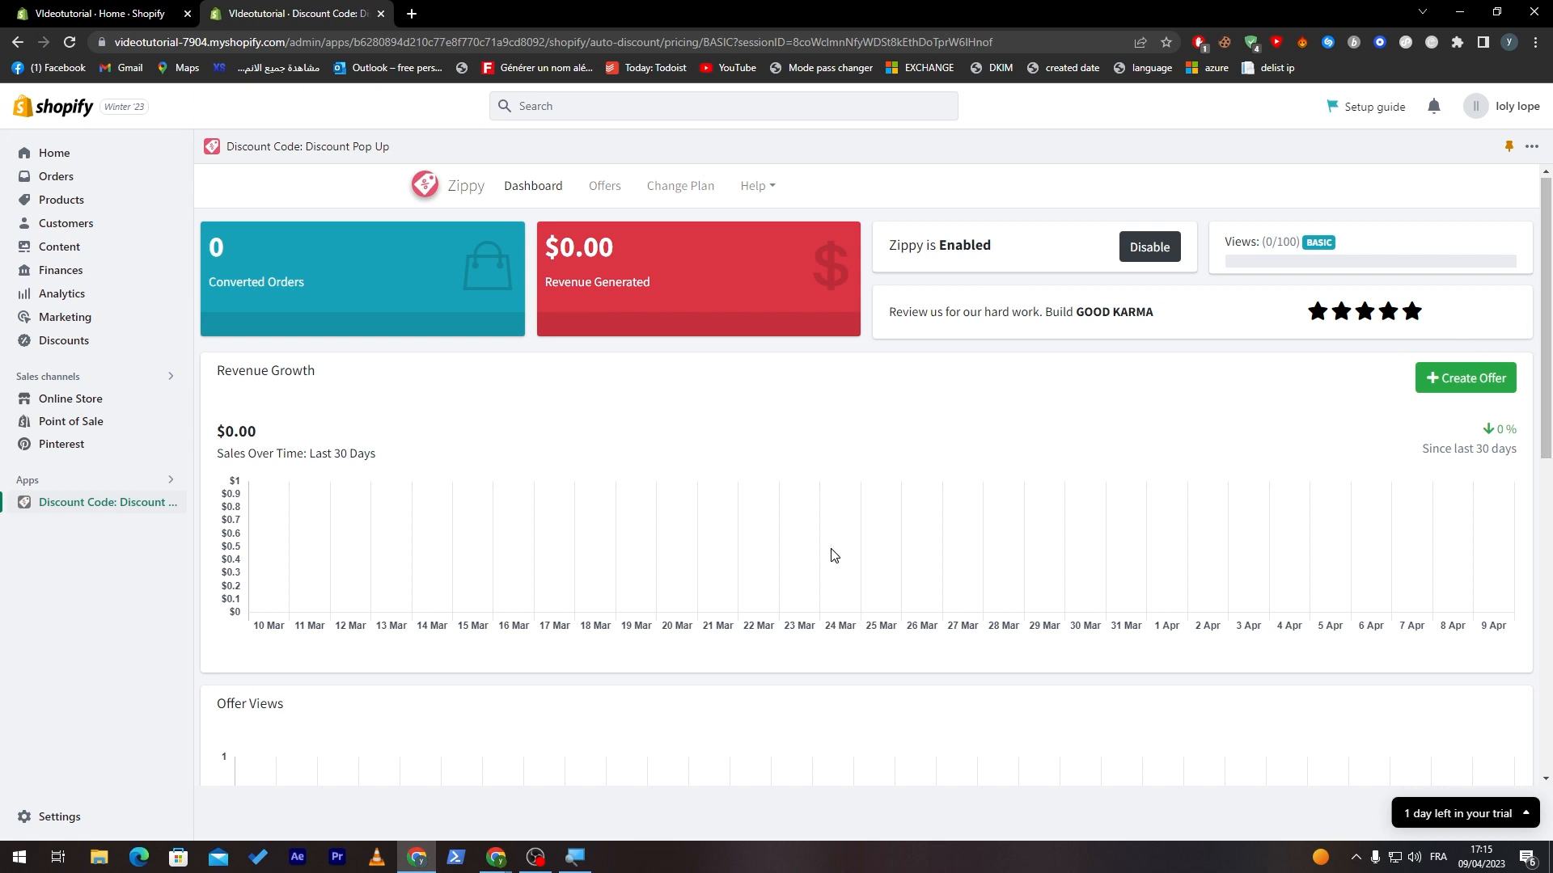
pyautogui.scroll(-3)
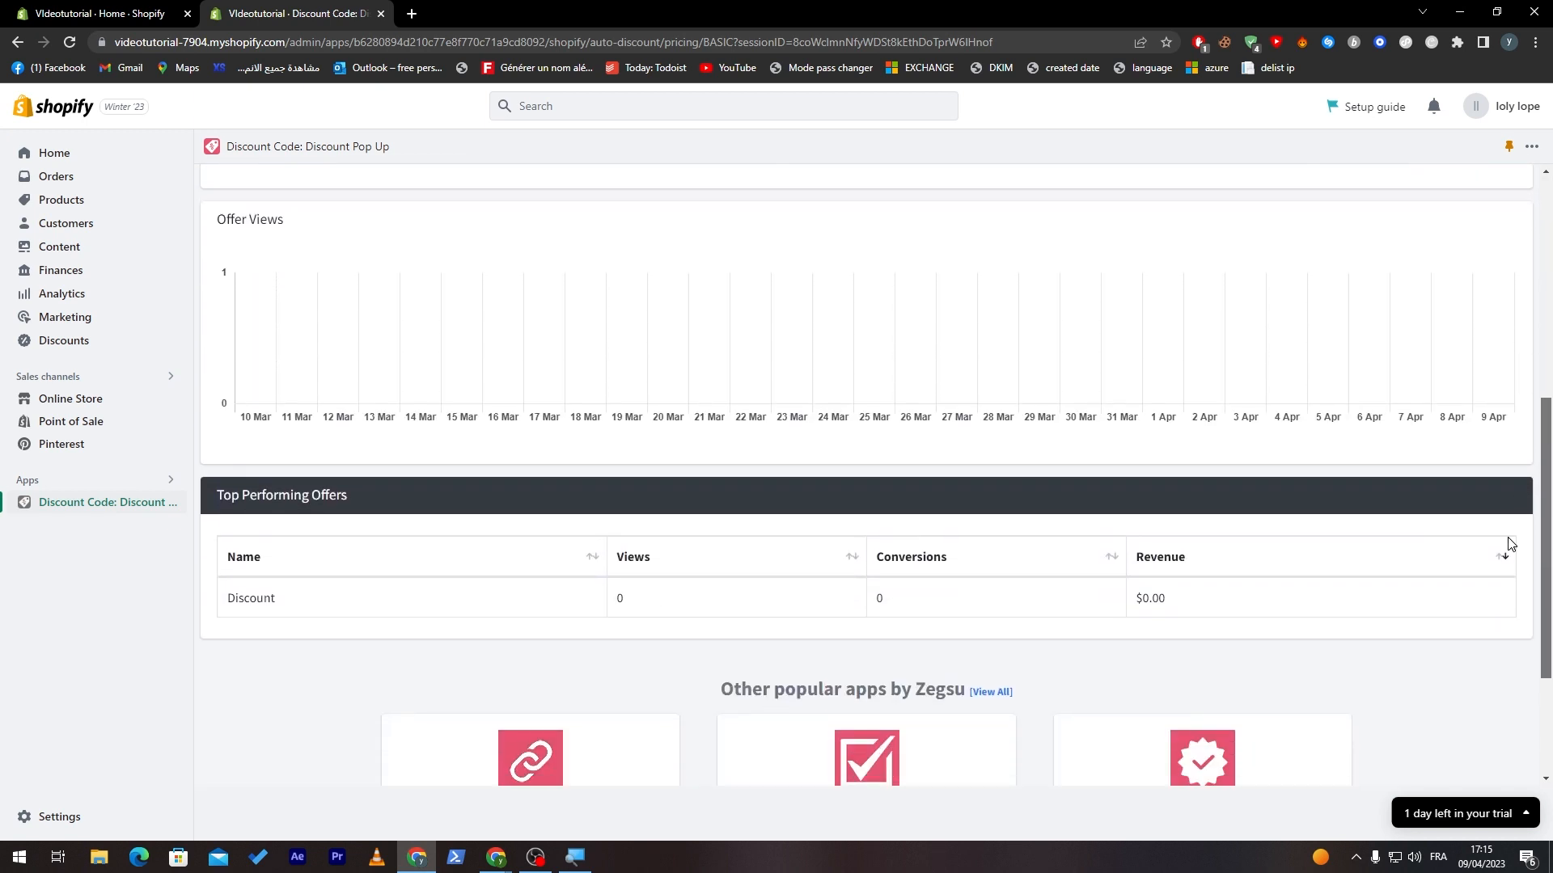
pyautogui.scroll(-3)
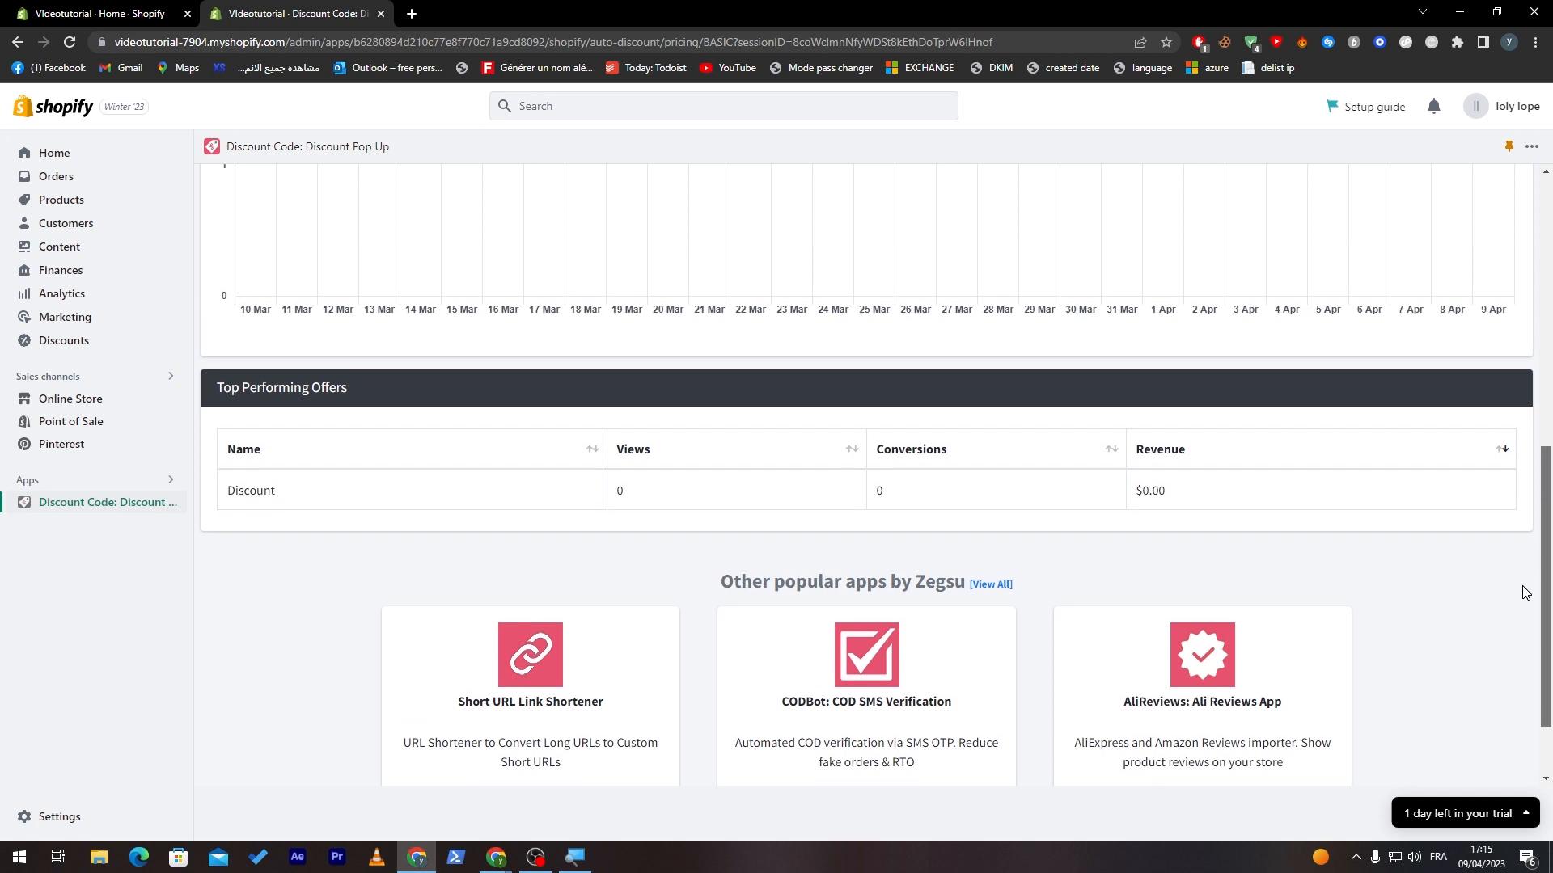
pyautogui.scroll(-3)
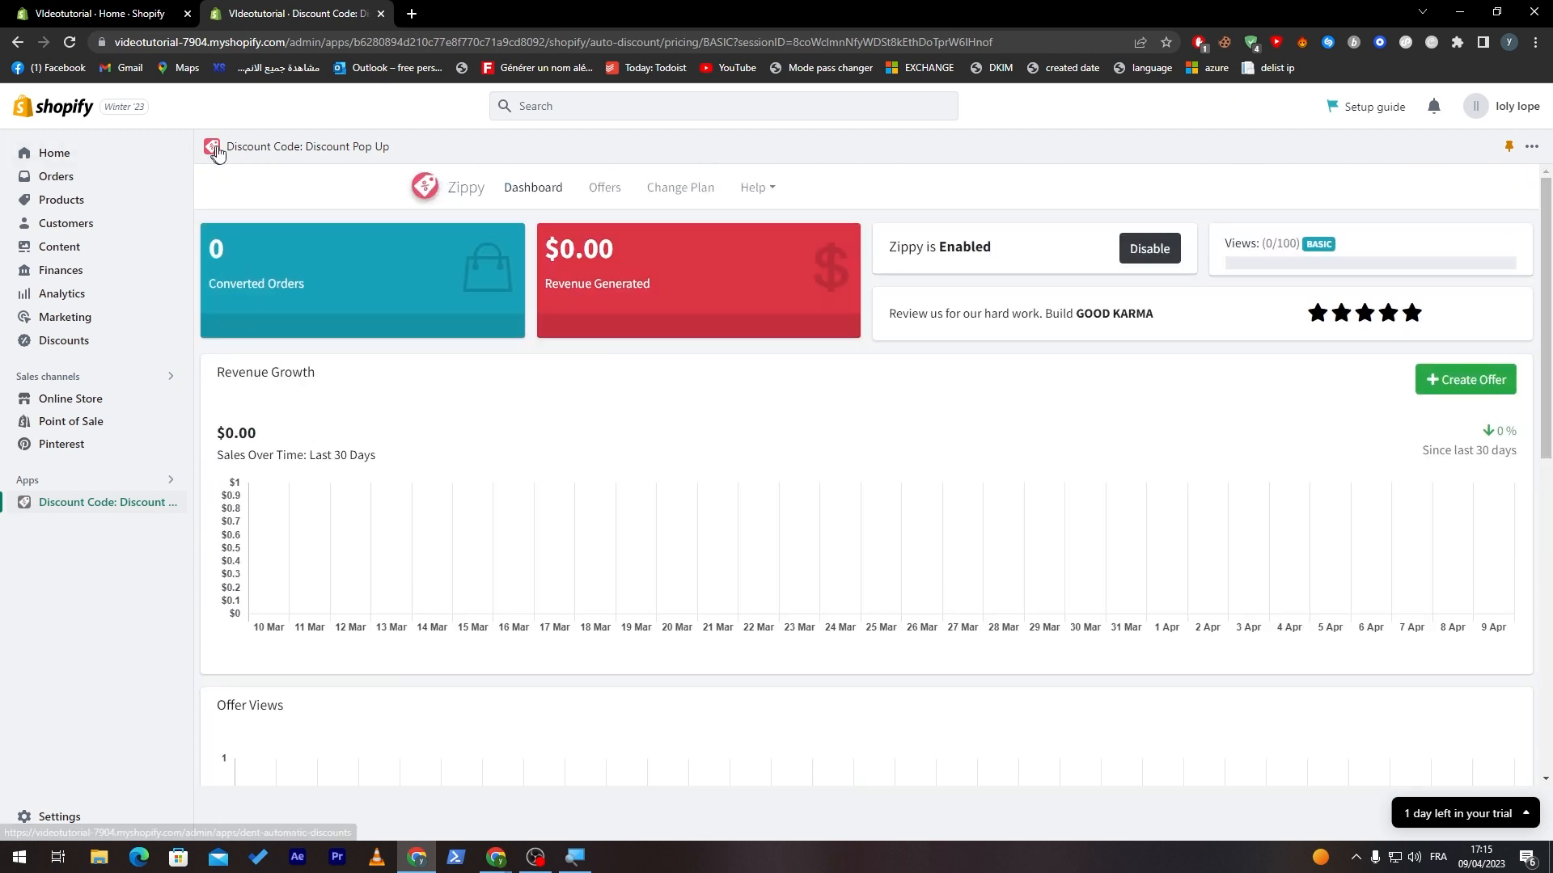
pyautogui.scroll(-3)
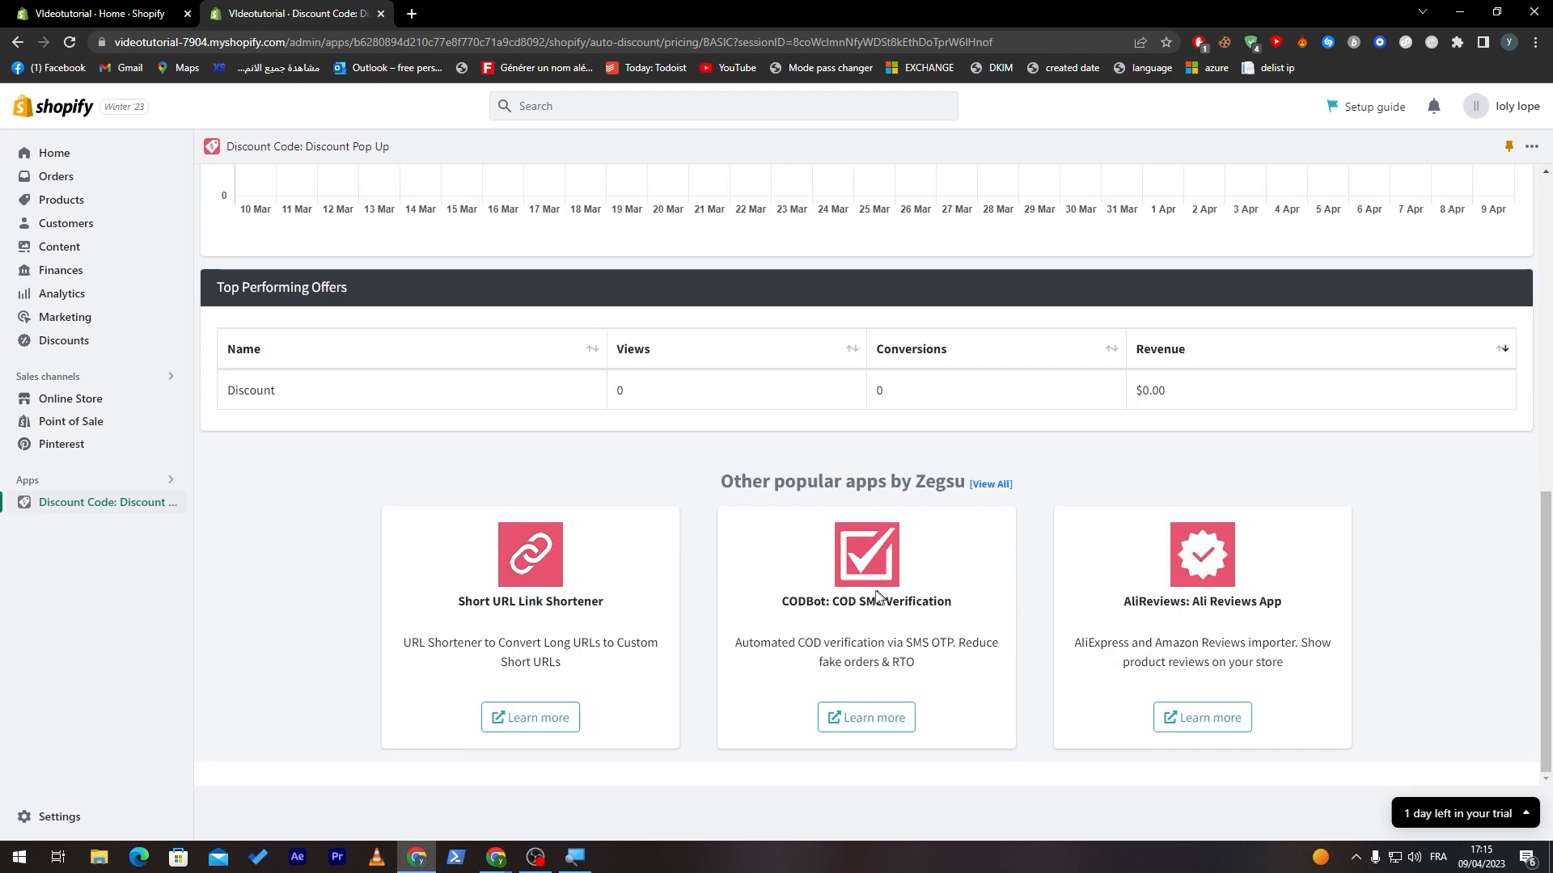
pyautogui.moveTo(782, 533)
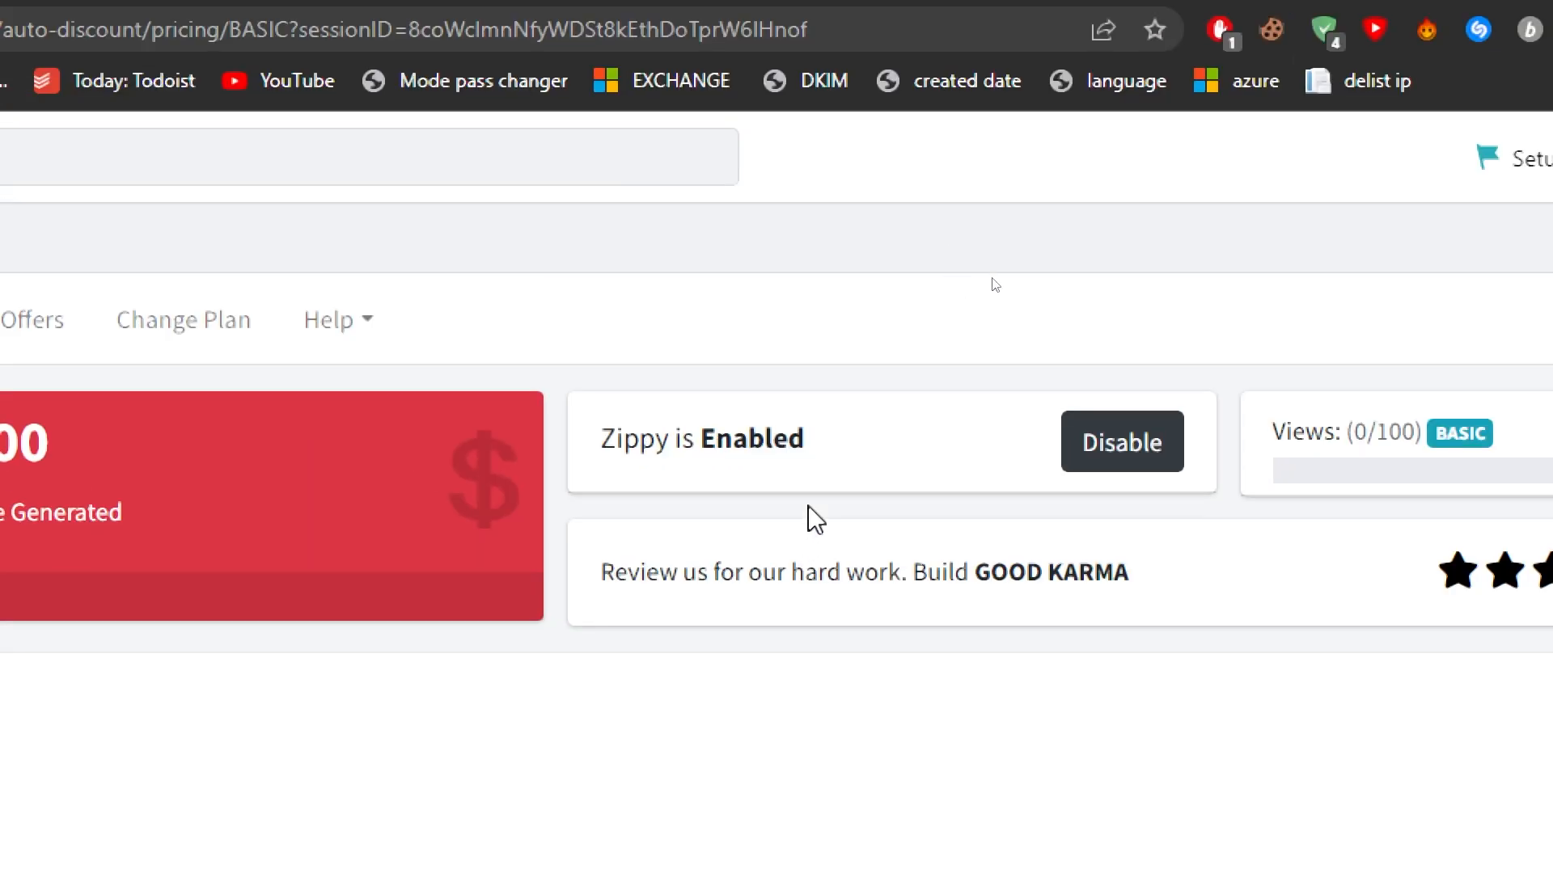
# Step: Disable and re-enable Zippy, view the pricing plans, then go to Offers
pyautogui.click(1121, 442)
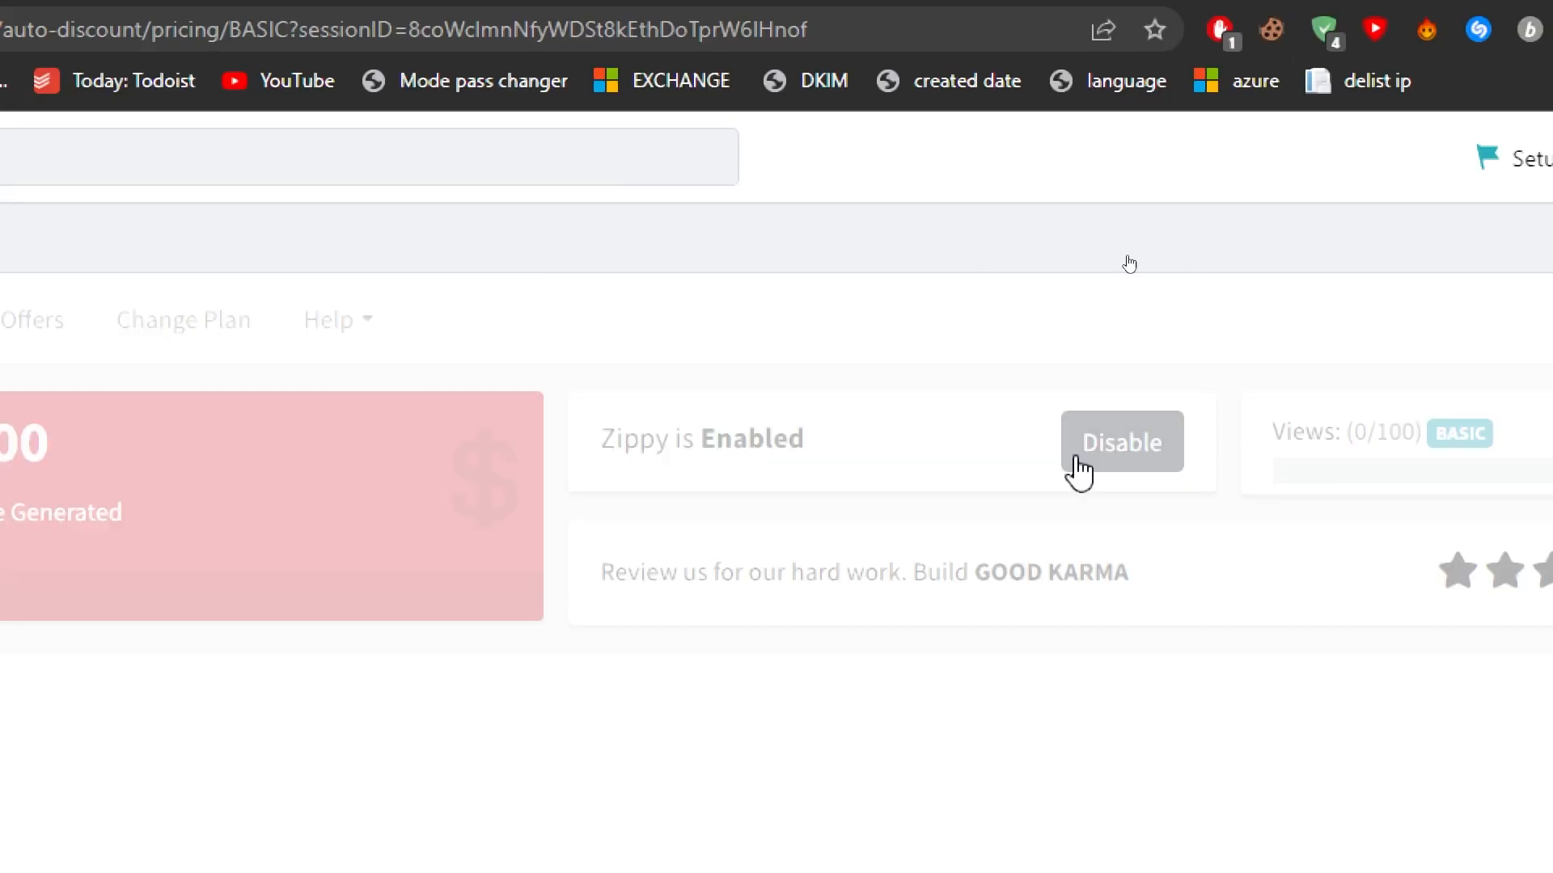
pyautogui.click(1121, 441)
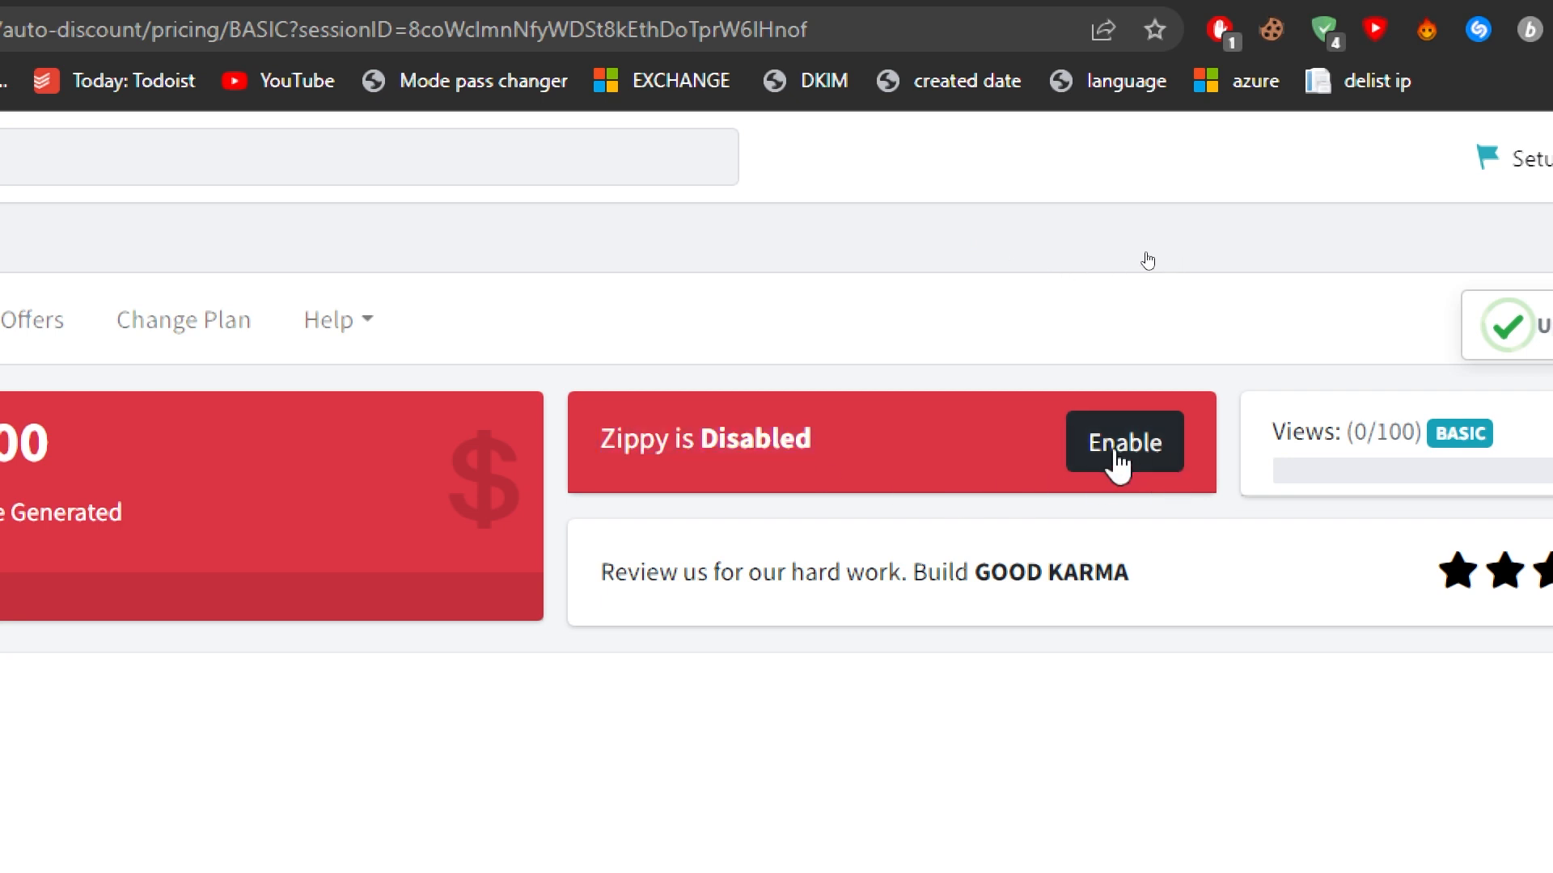
pyautogui.click(1123, 442)
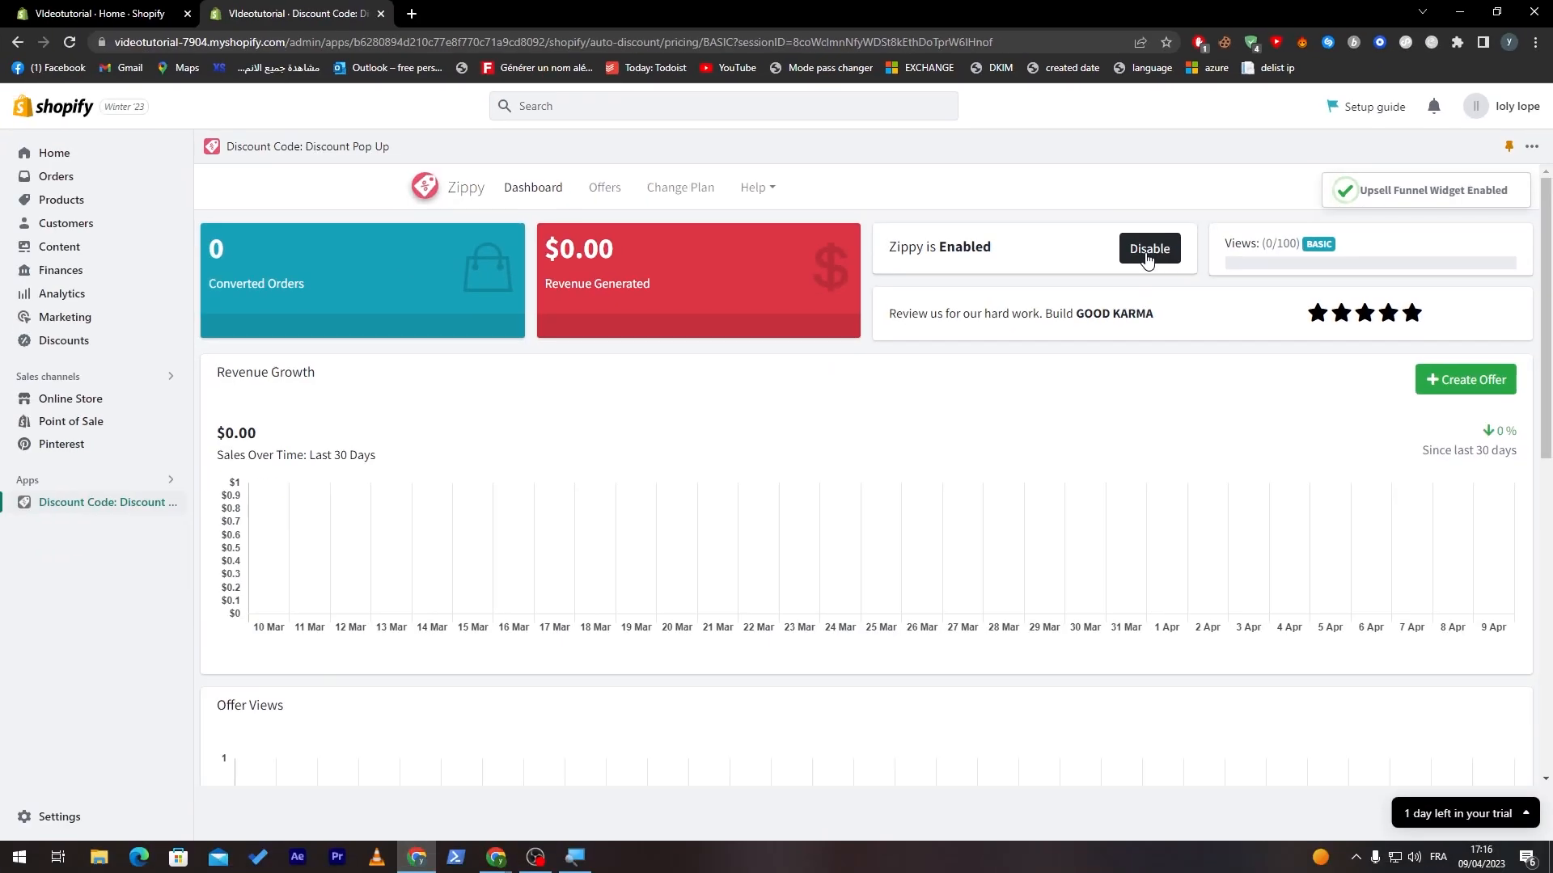
pyautogui.moveTo(604, 189)
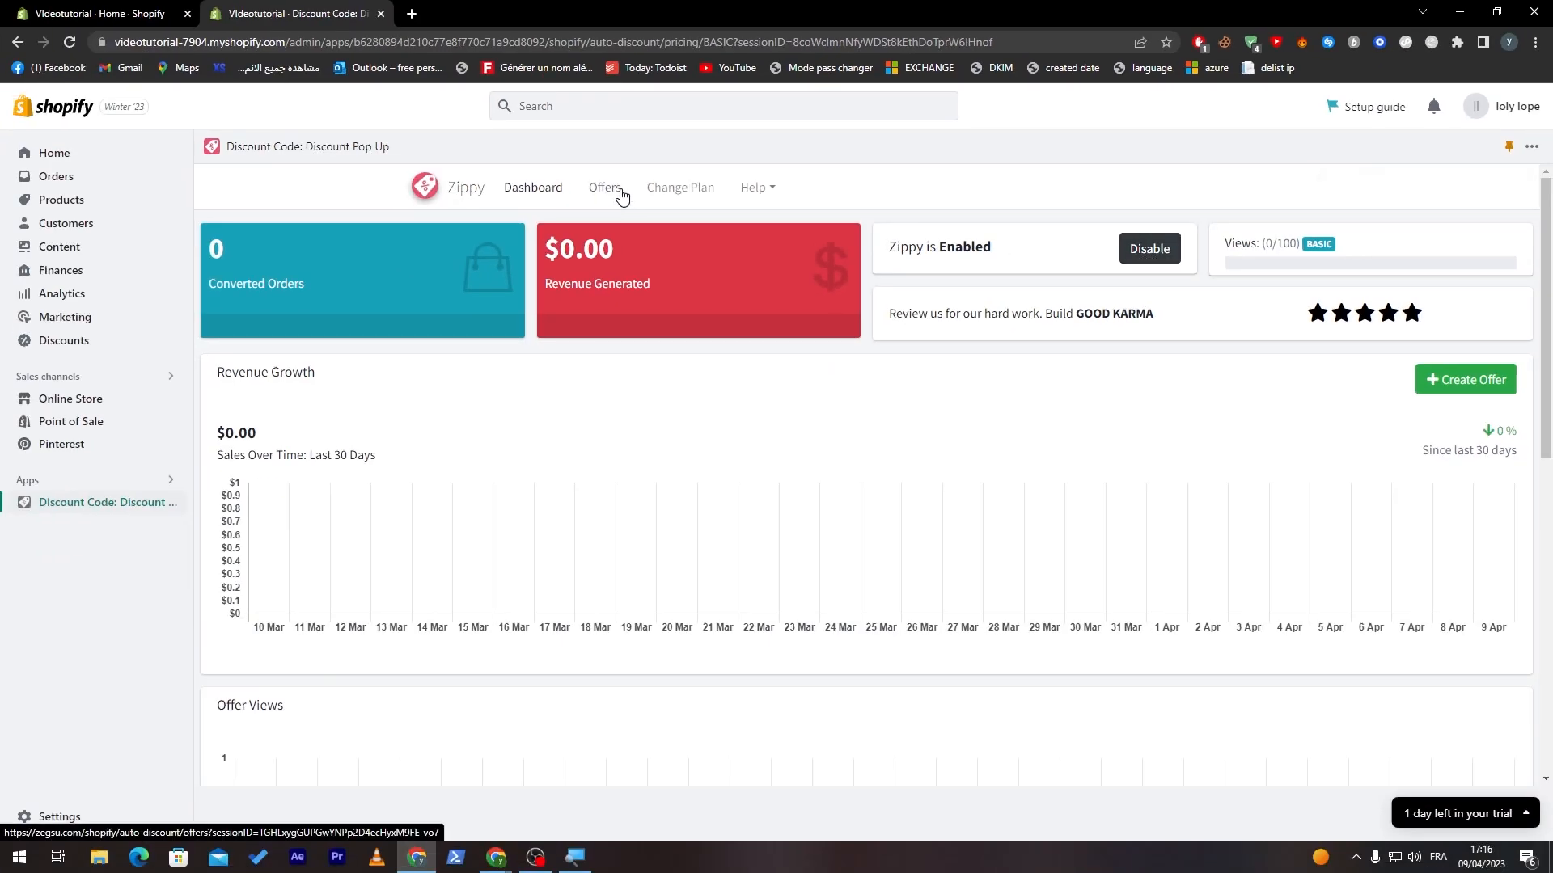
pyautogui.click(680, 188)
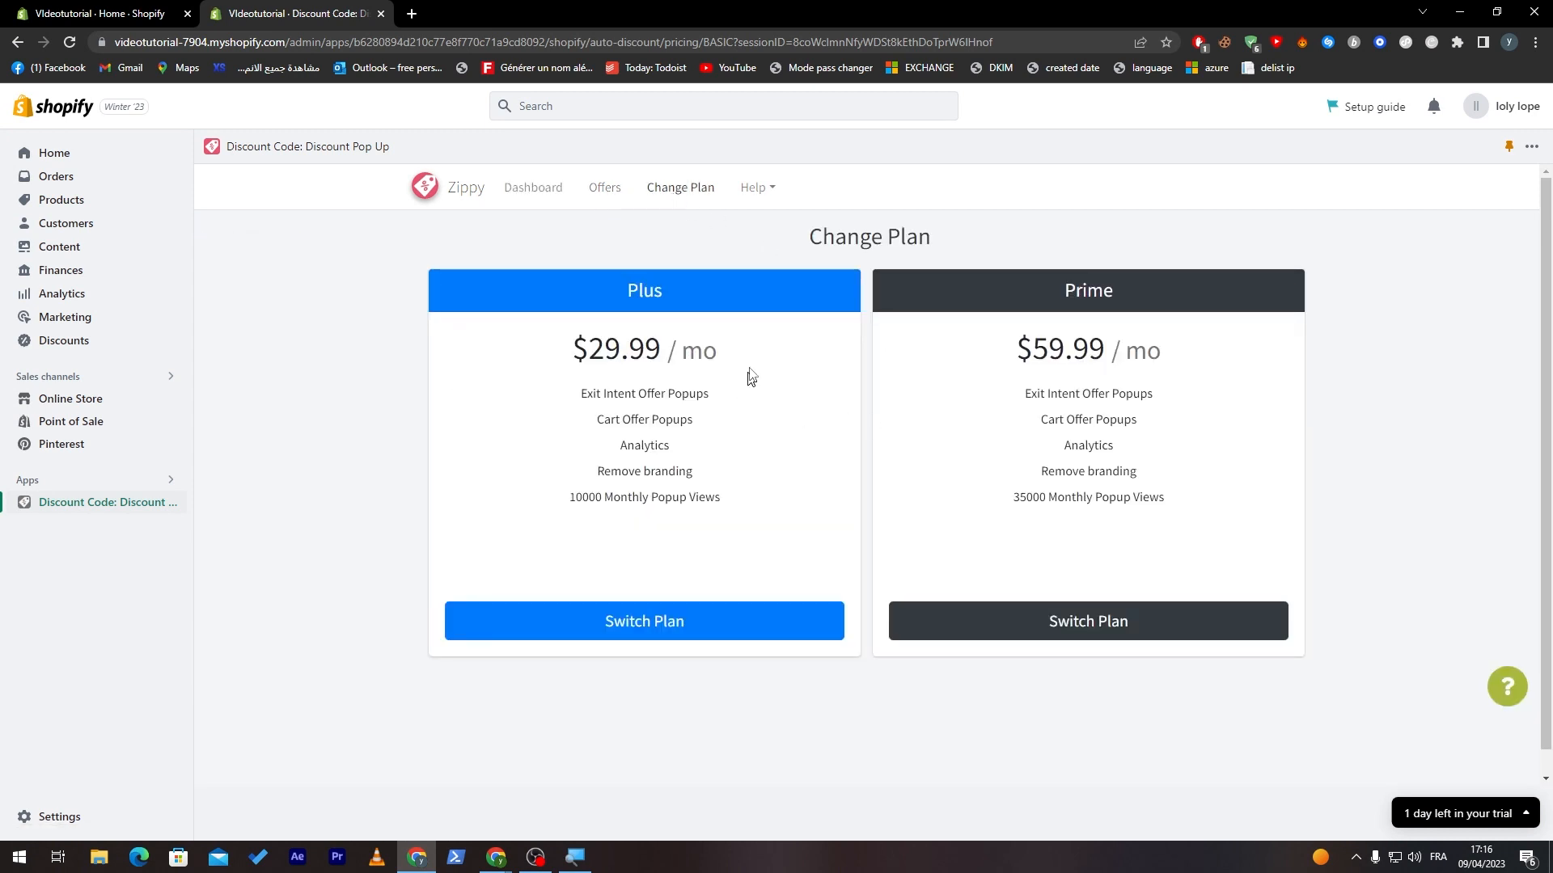
pyautogui.click(604, 187)
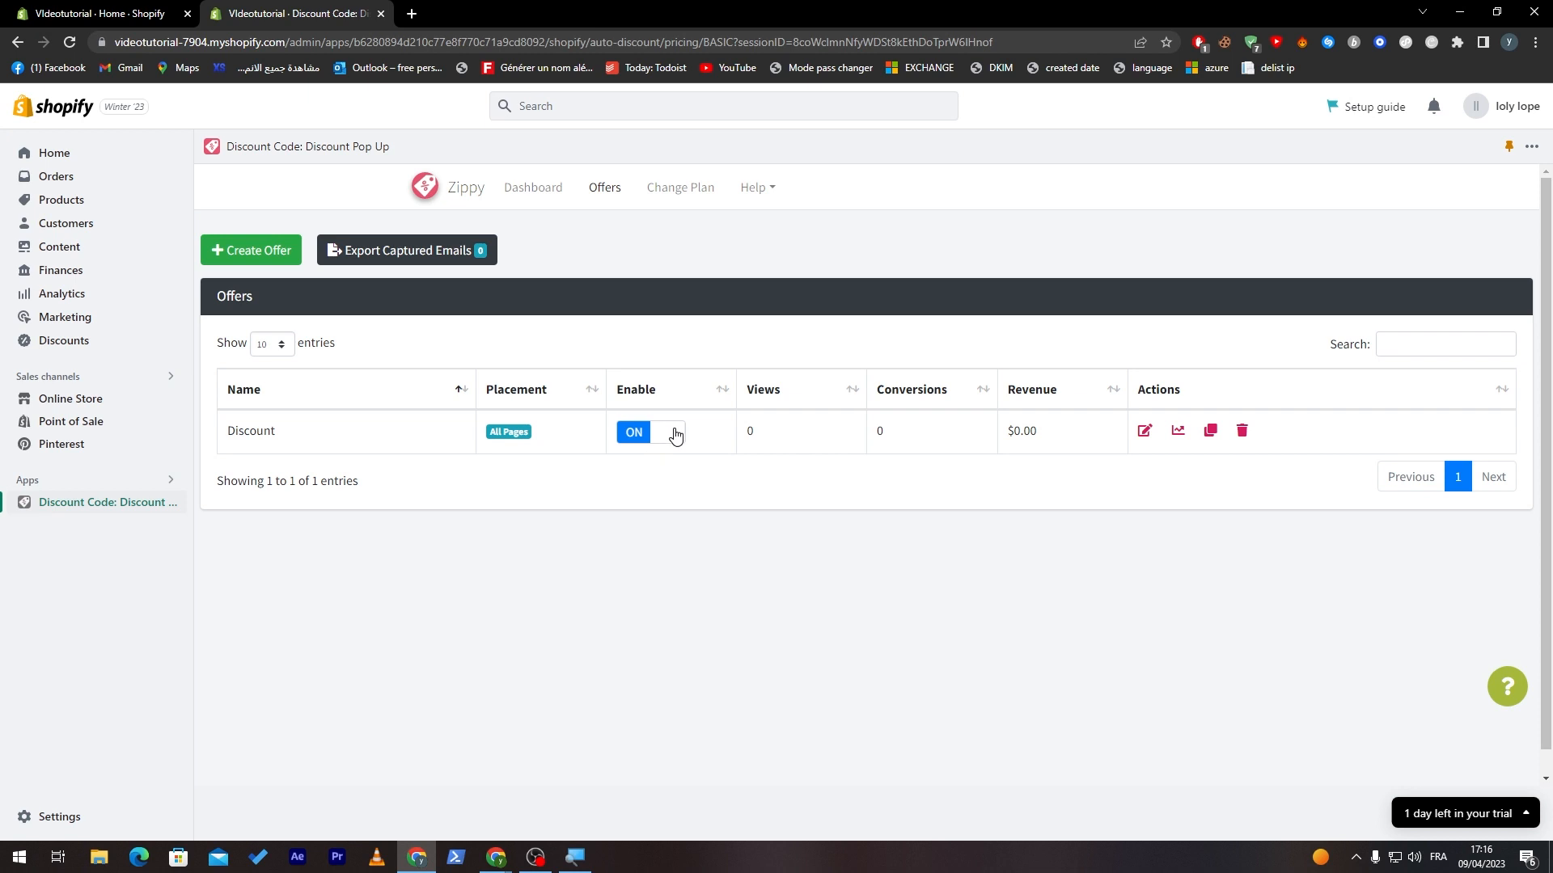
# Step: Toggle the Discount offer off and back on, then return to the Dashboard
pyautogui.click(649, 433)
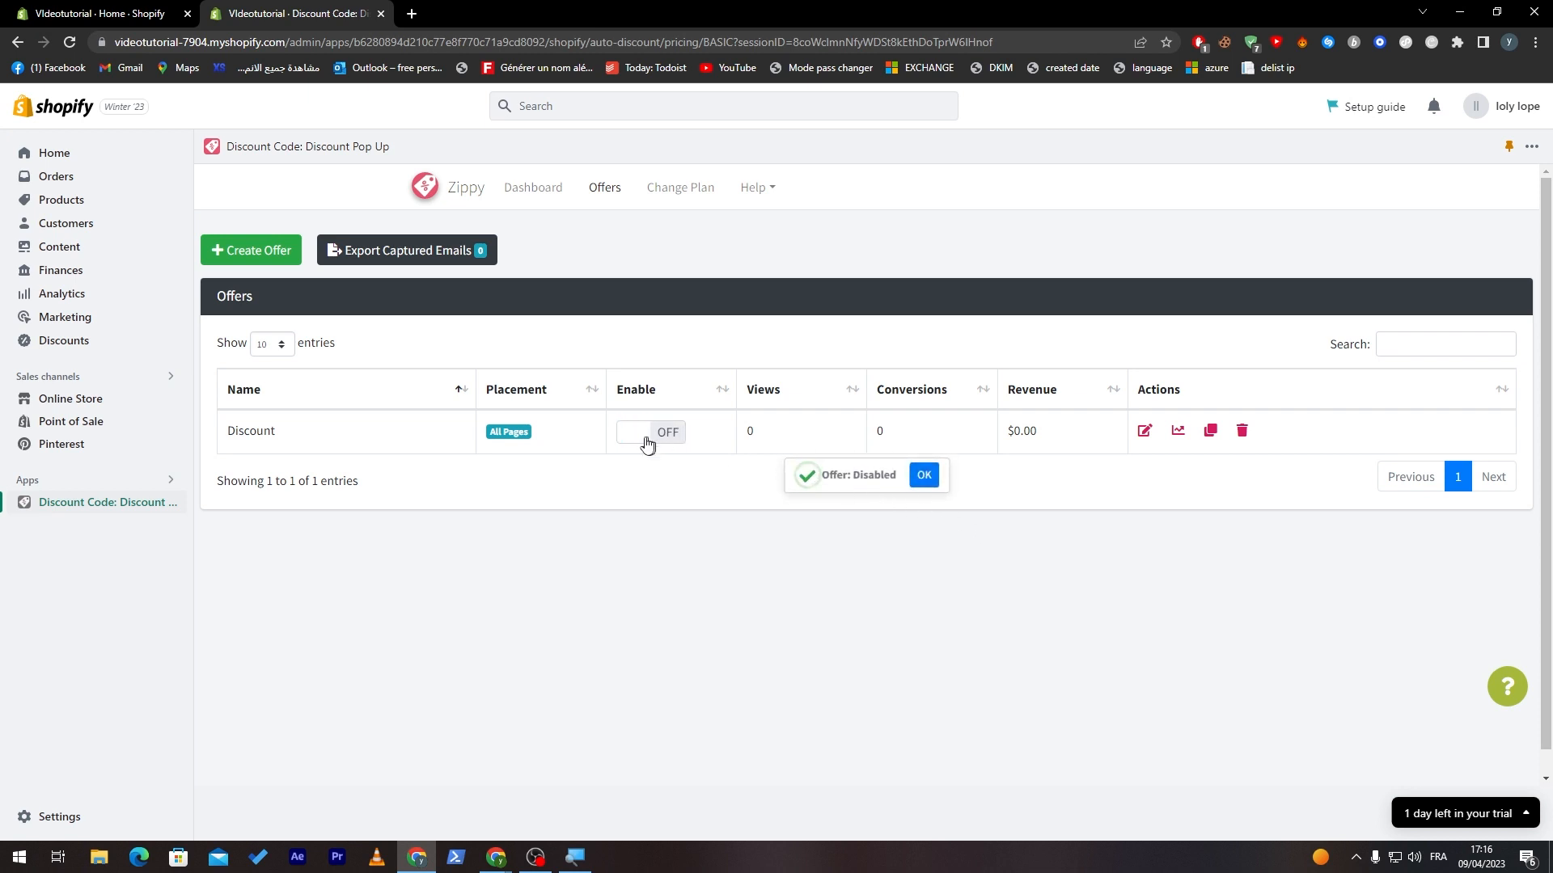
pyautogui.click(648, 432)
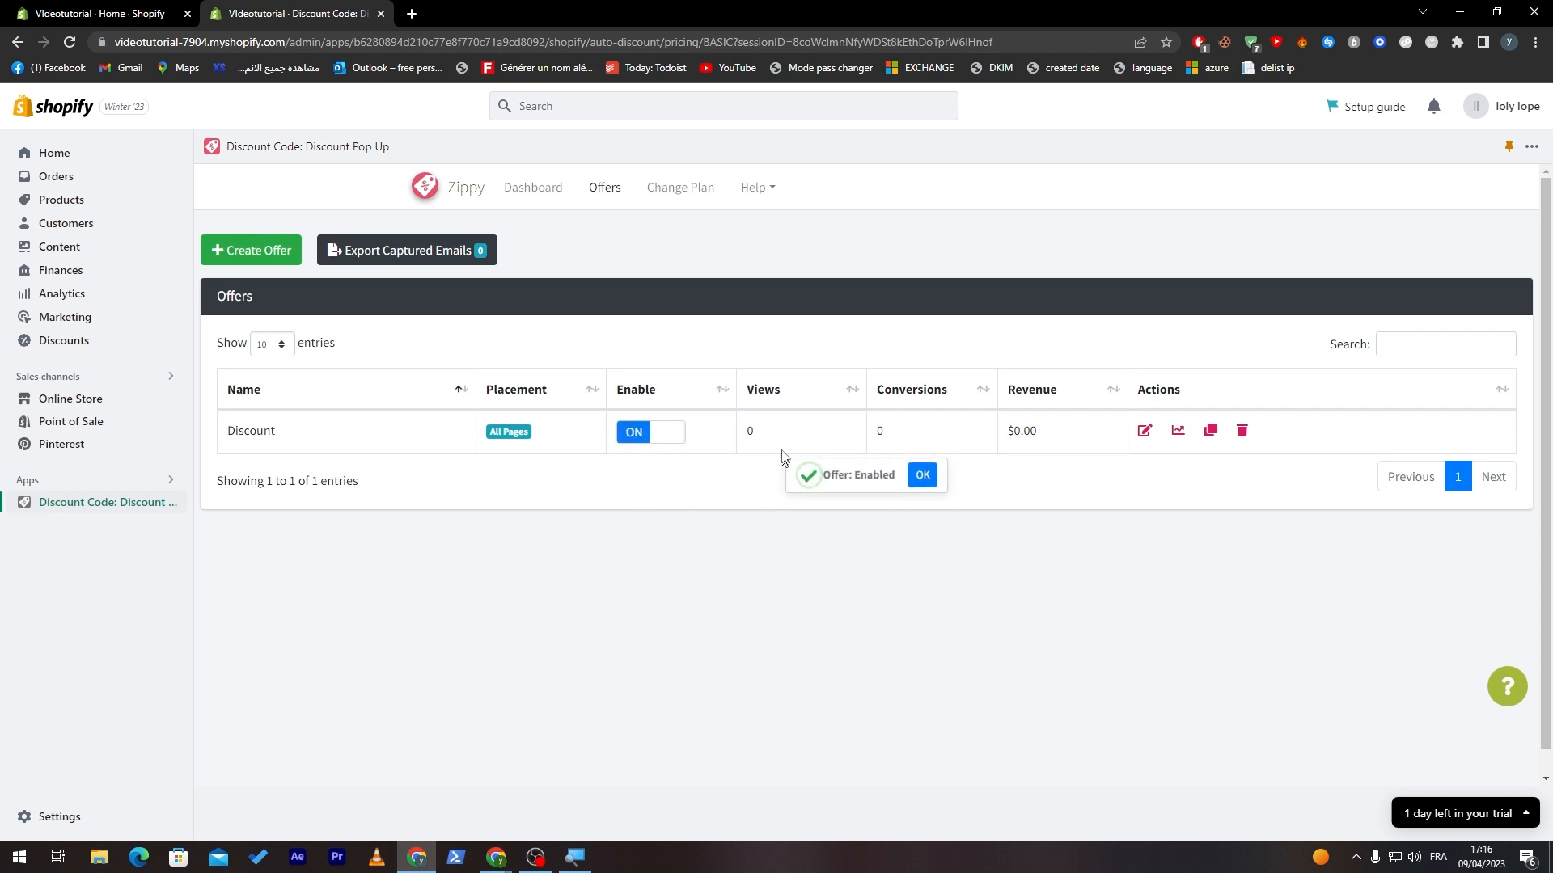
pyautogui.click(533, 187)
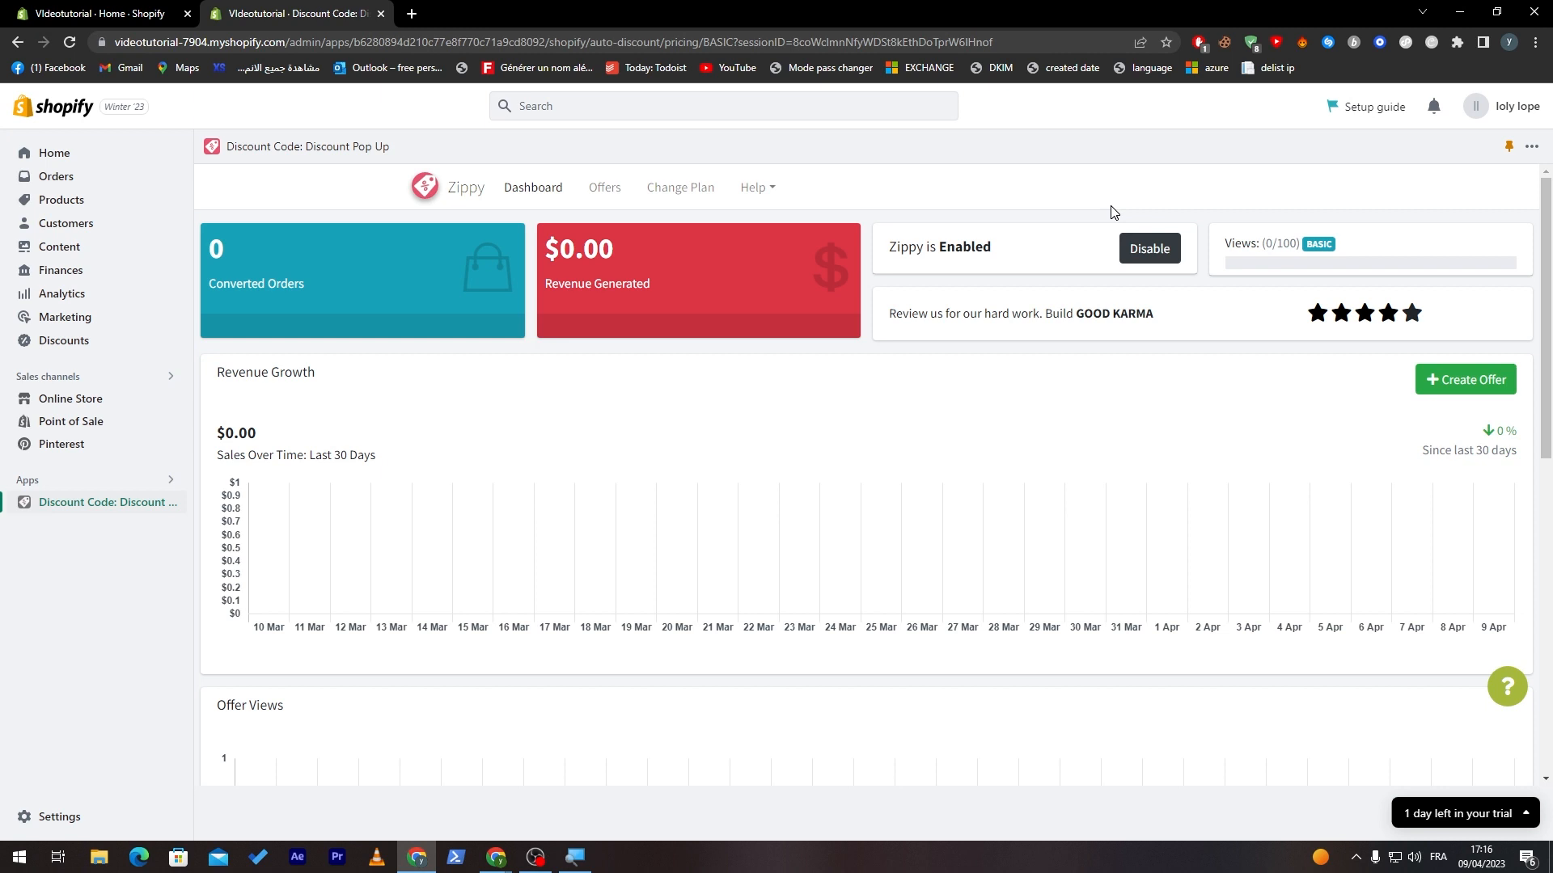
pyautogui.moveTo(1050, 235)
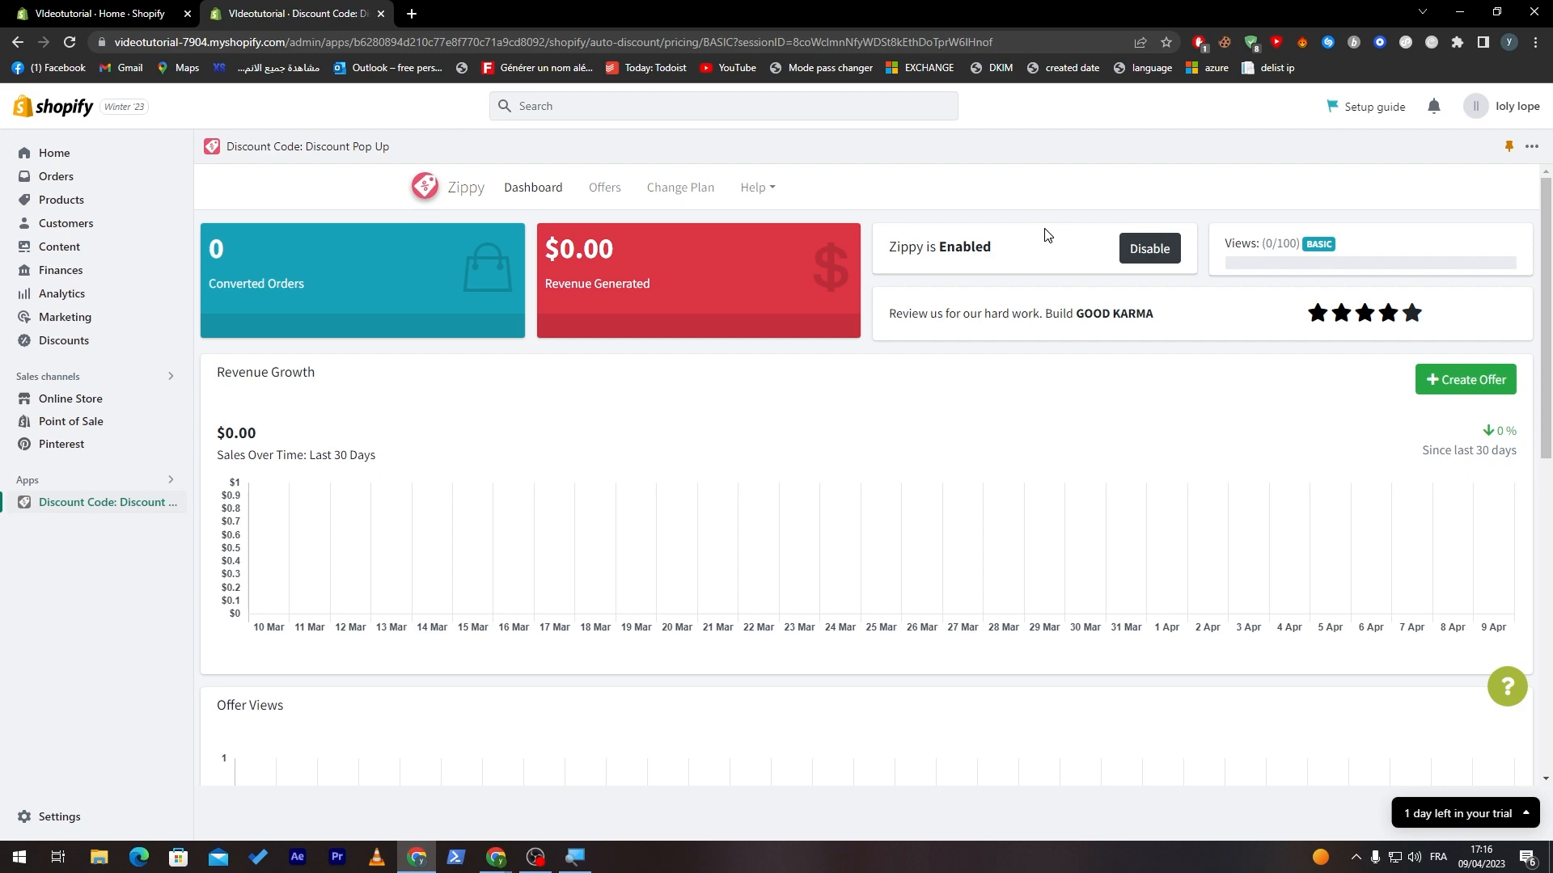
pyautogui.moveTo(1034, 235)
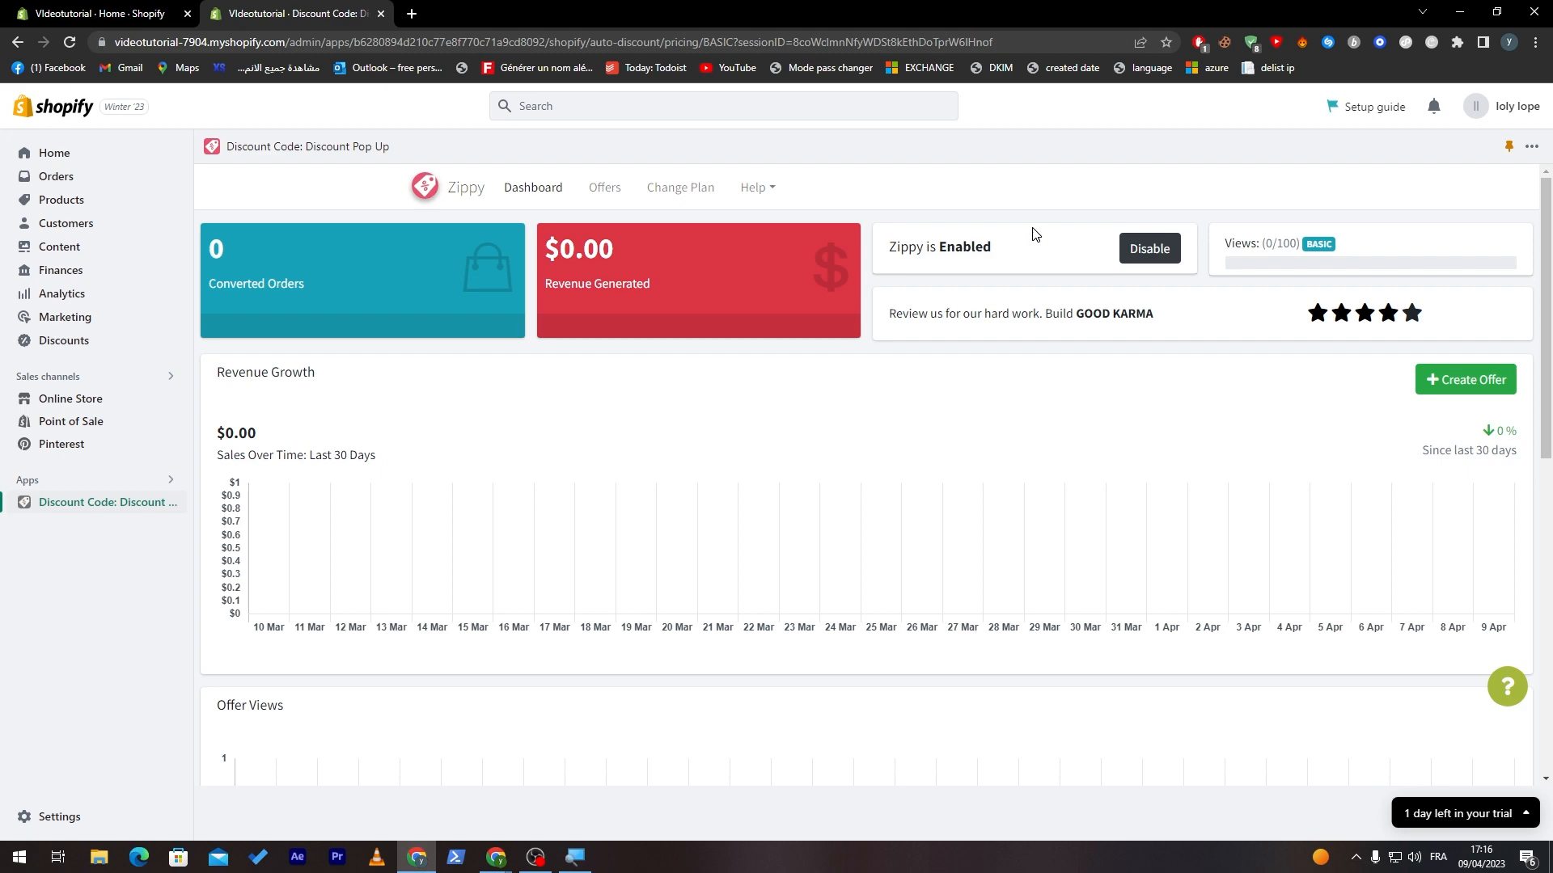